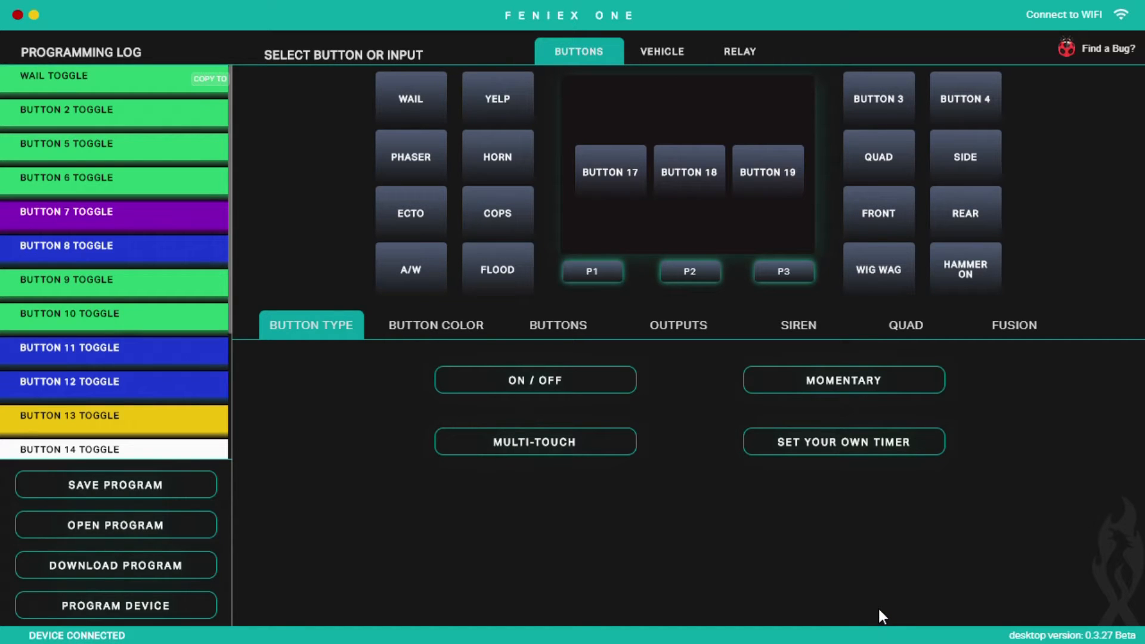
pyautogui.moveTo(869, 602)
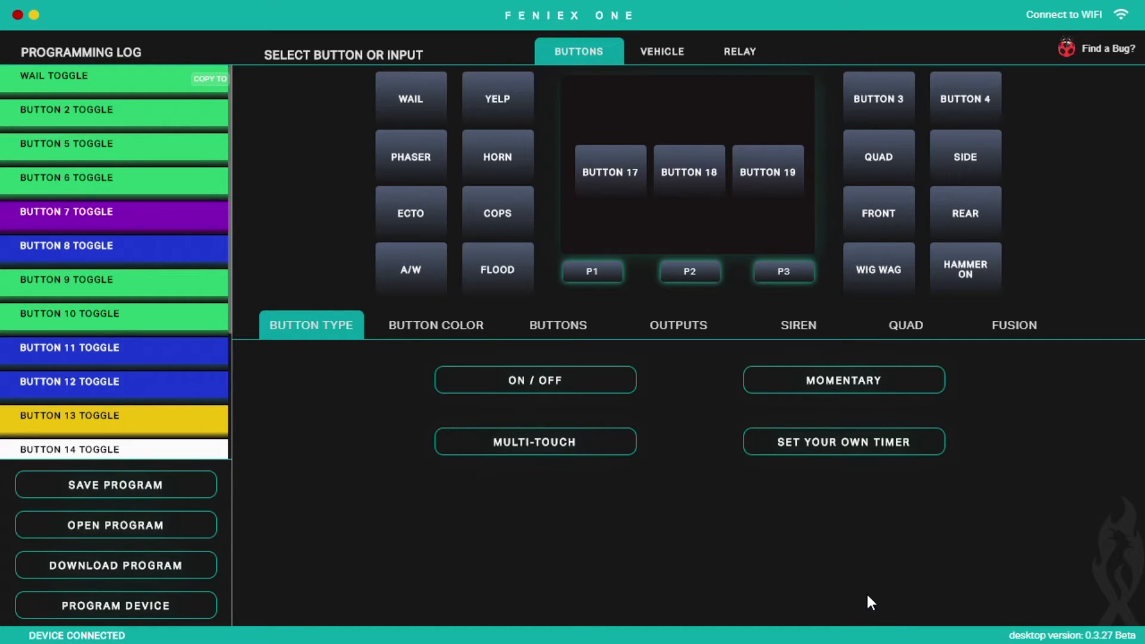
pyautogui.moveTo(685, 208)
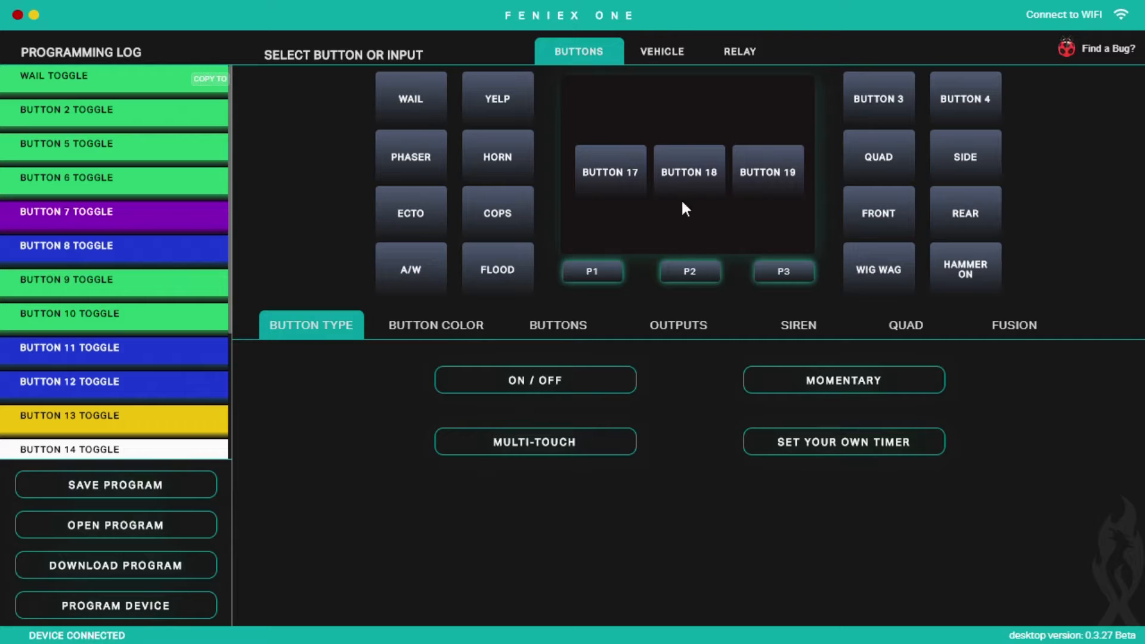
pyautogui.moveTo(488, 28)
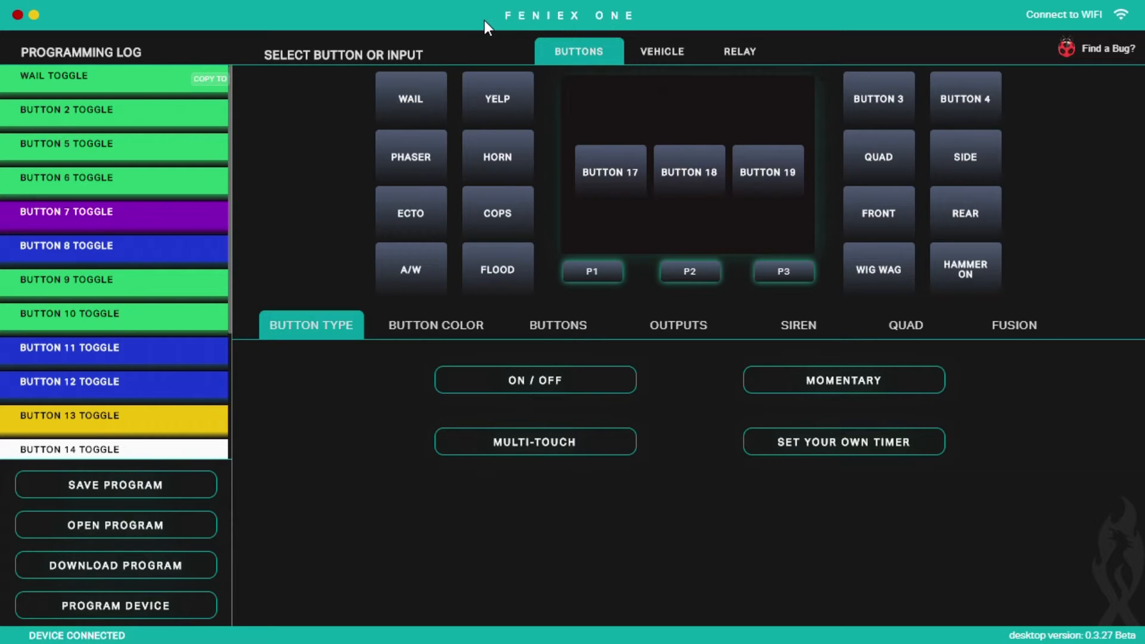
pyautogui.moveTo(616, 24)
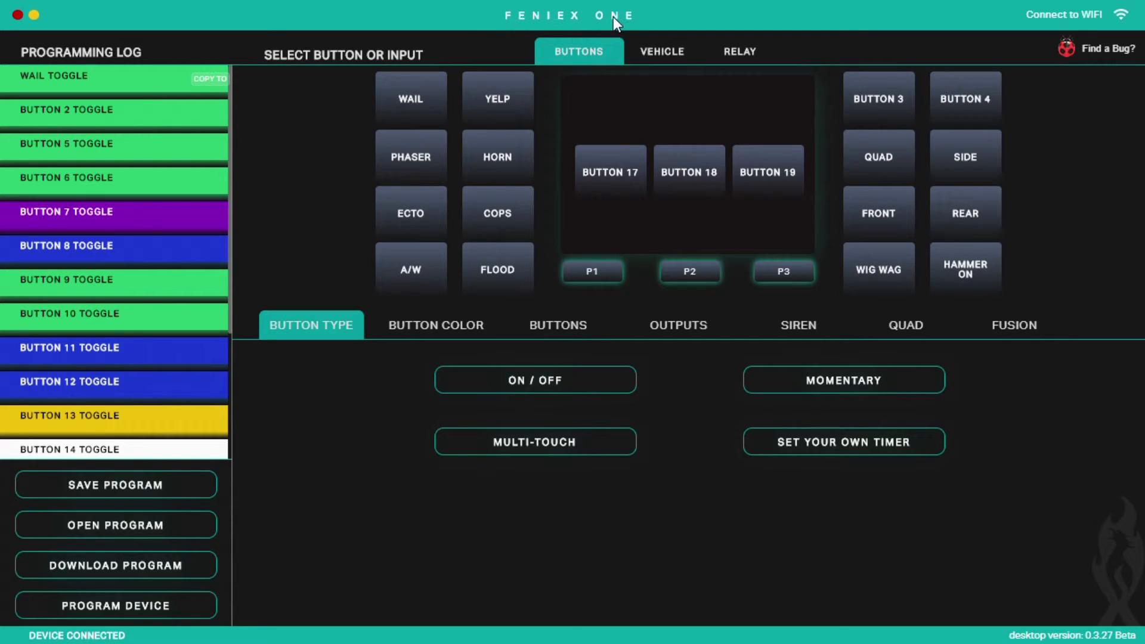
pyautogui.moveTo(570, 223)
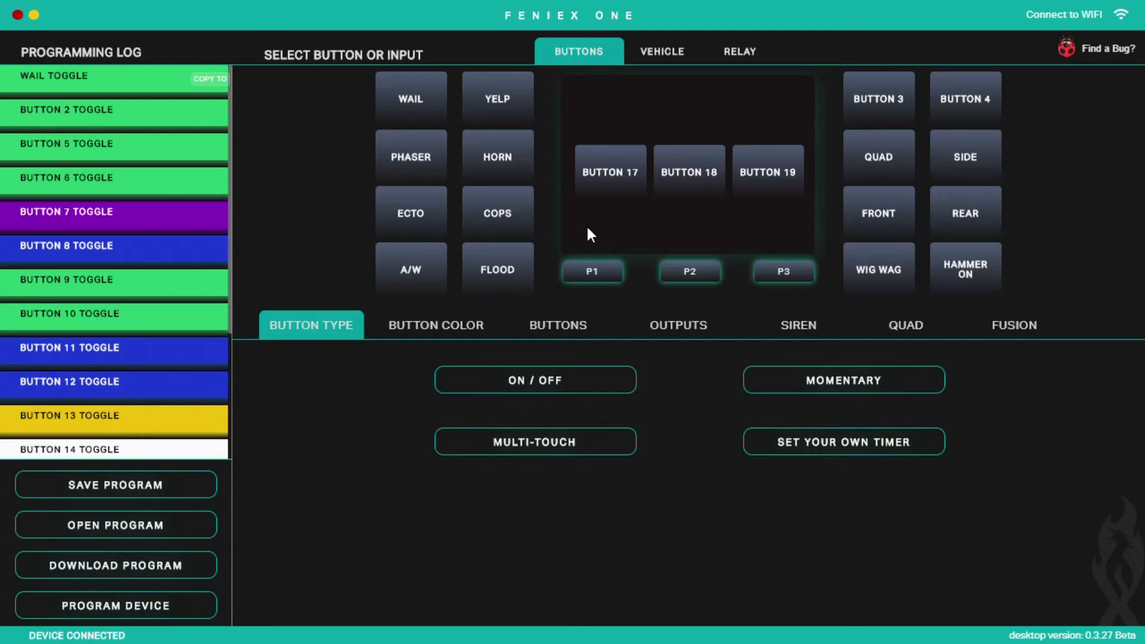
pyautogui.moveTo(570, 238)
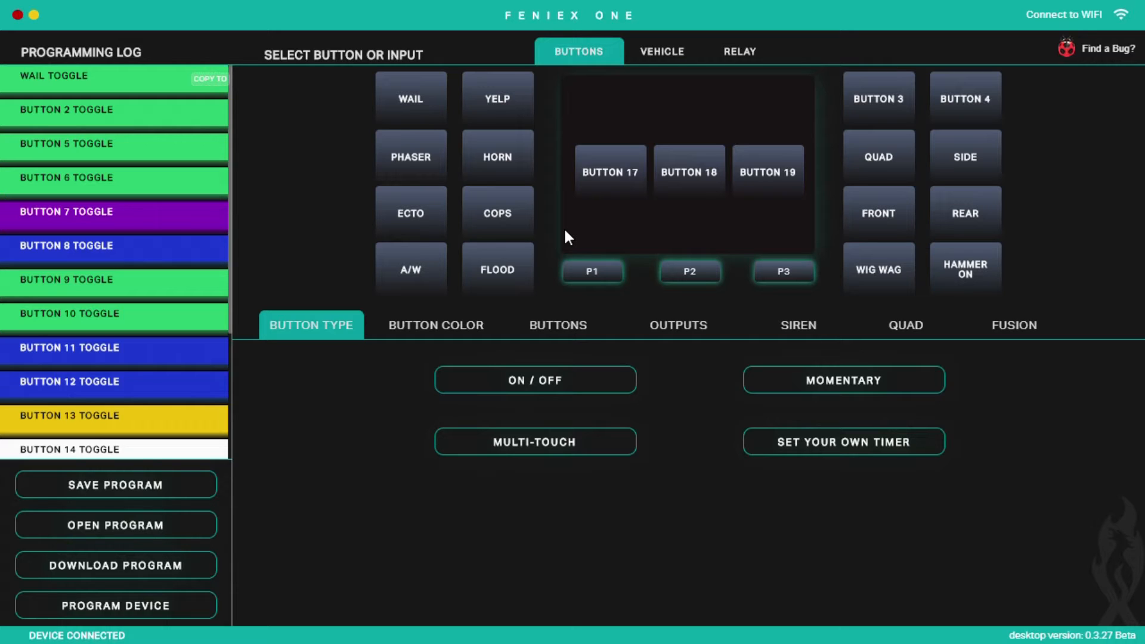
pyautogui.moveTo(372, 314)
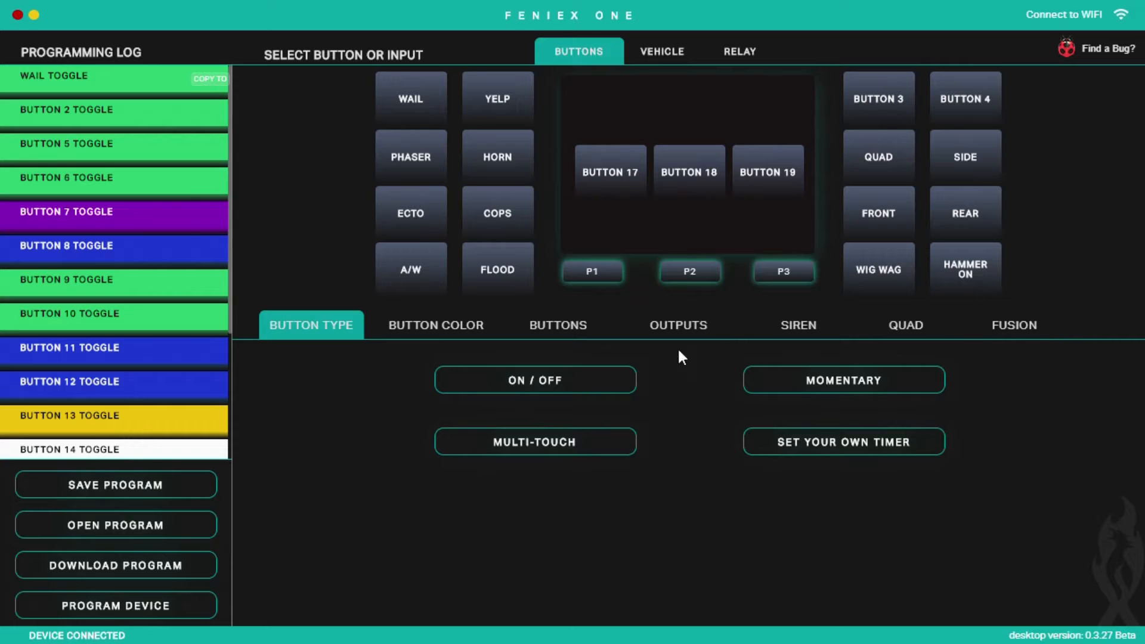
pyautogui.moveTo(570, 113)
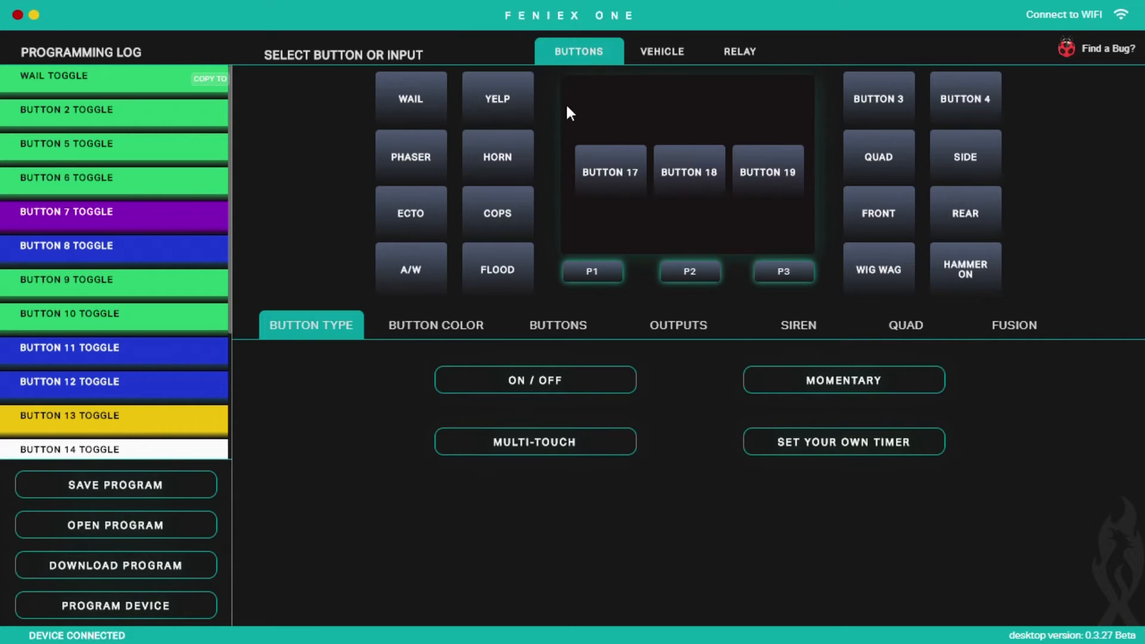
pyautogui.moveTo(393, 21)
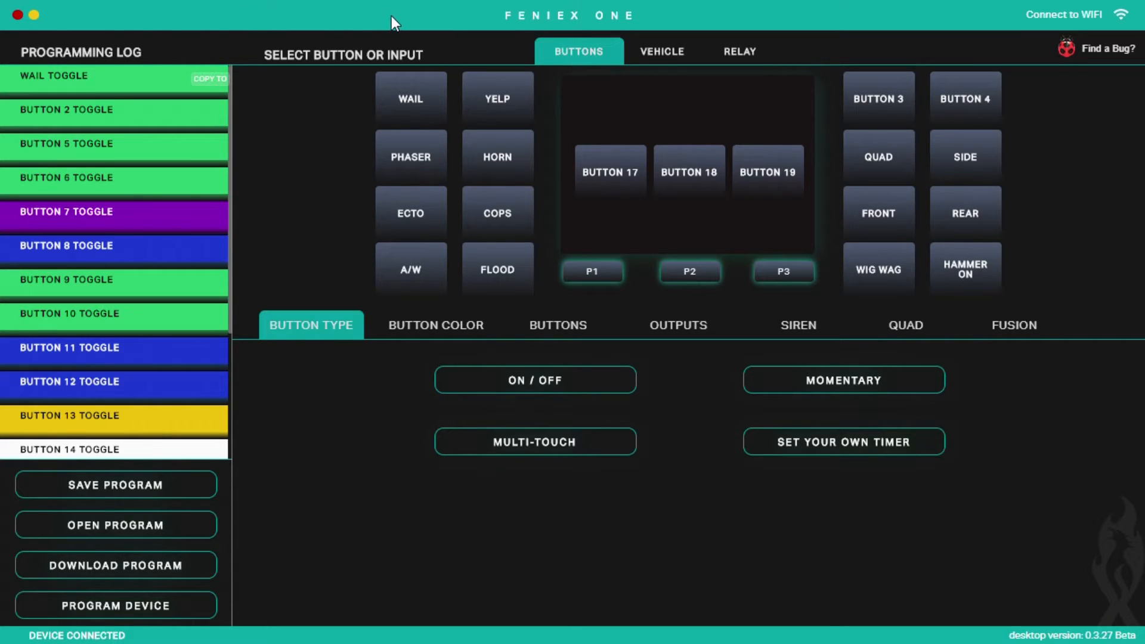
pyautogui.moveTo(327, 22)
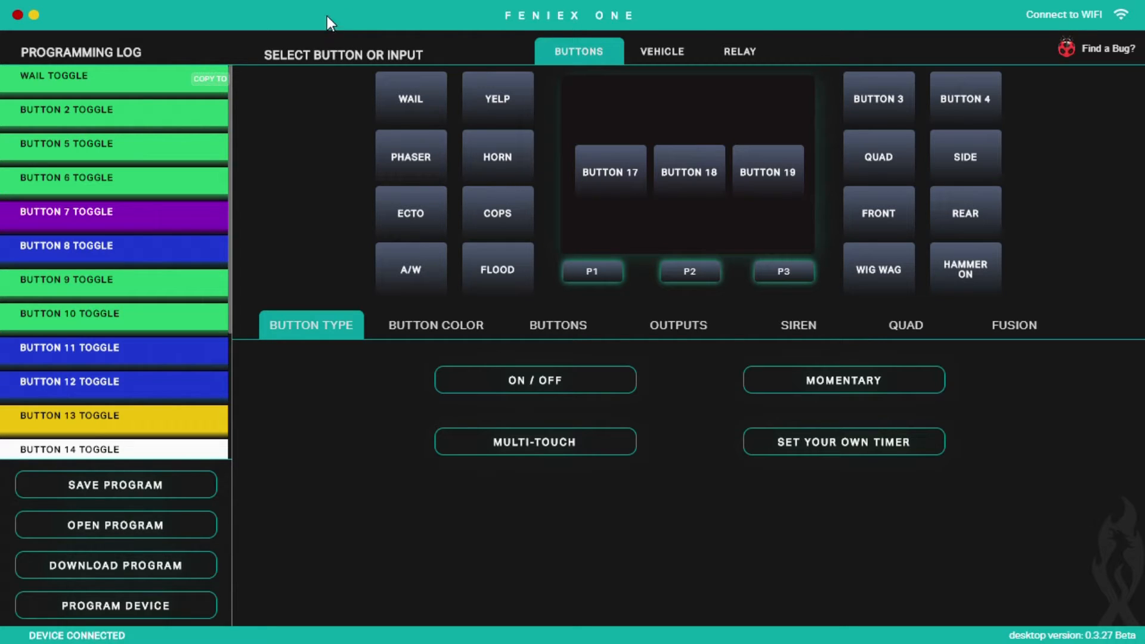
pyautogui.moveTo(323, 148)
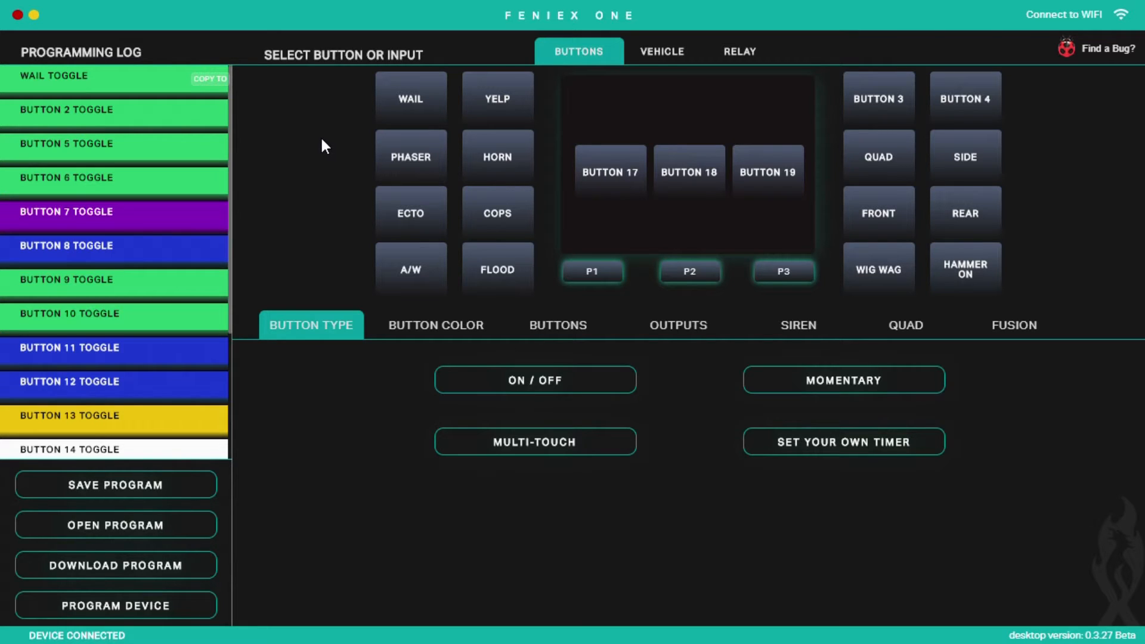
pyautogui.moveTo(709, 497)
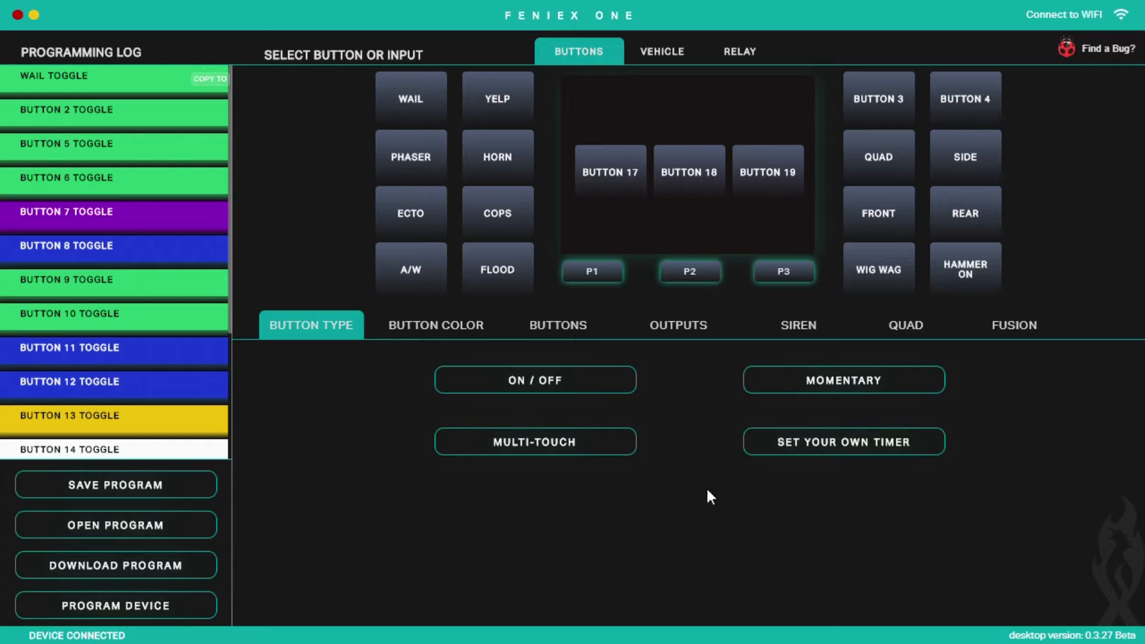
pyautogui.moveTo(898, 314)
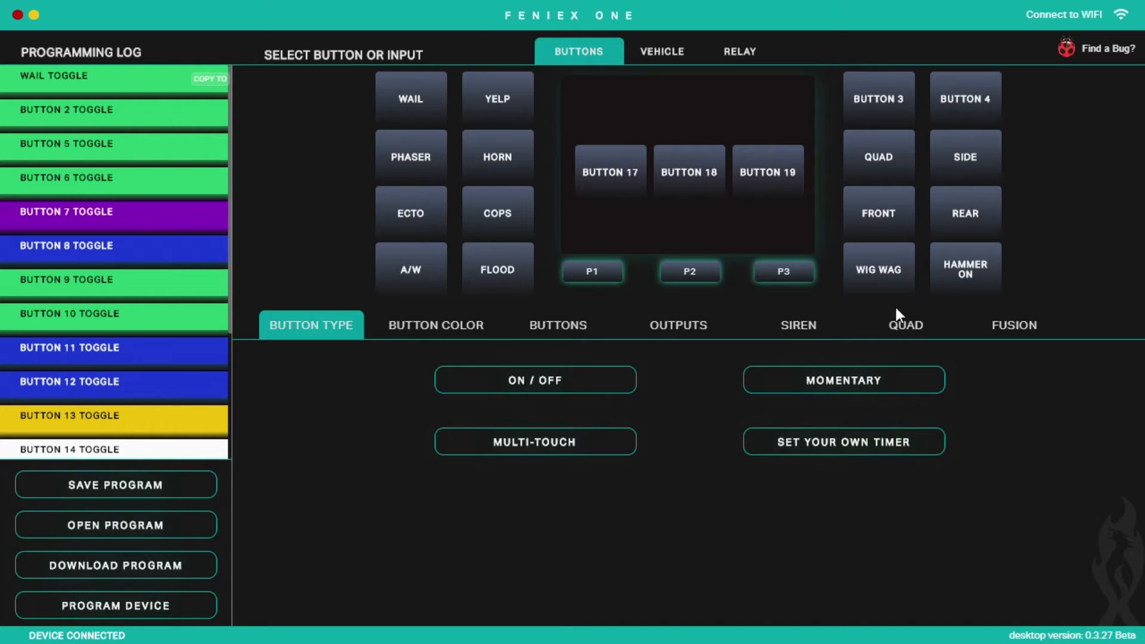
pyautogui.moveTo(409, 51)
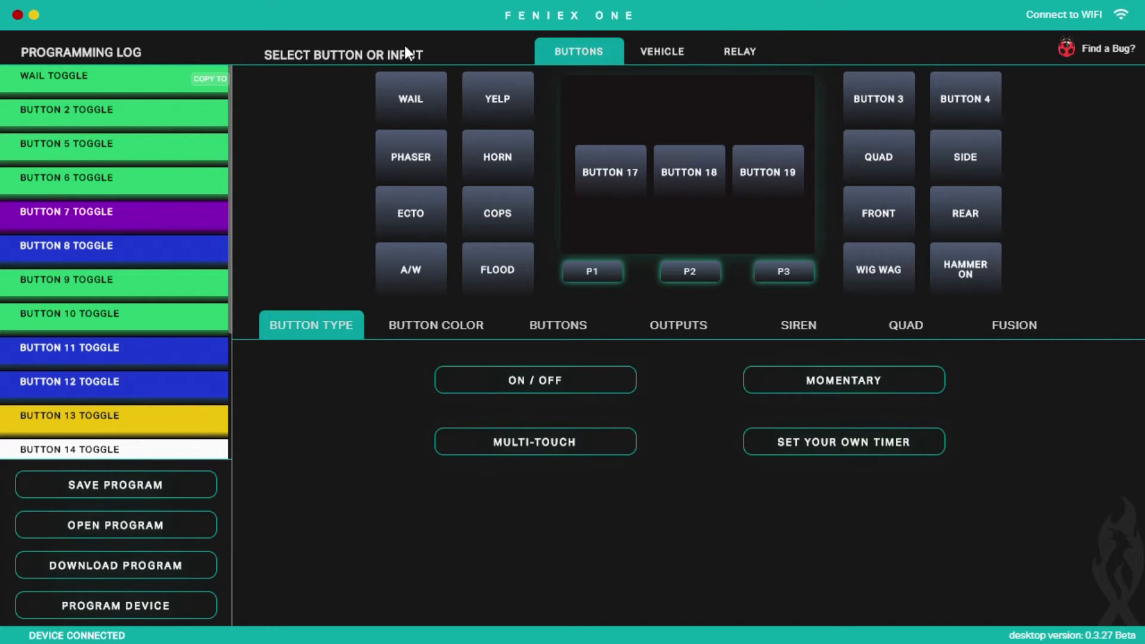
pyautogui.moveTo(345, 118)
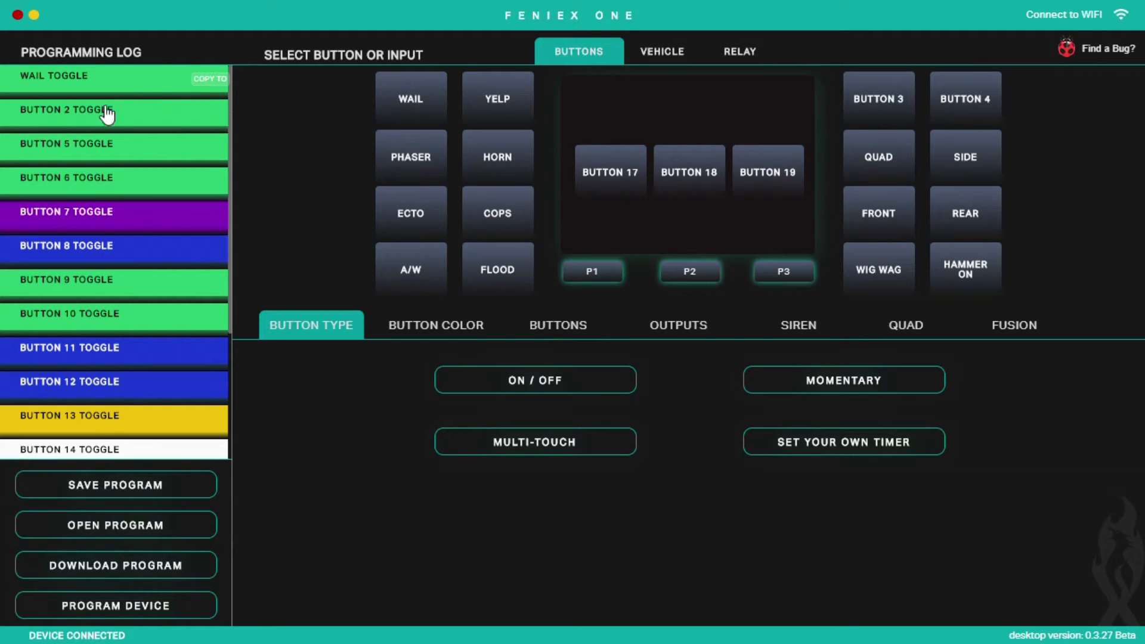
pyautogui.moveTo(103, 301)
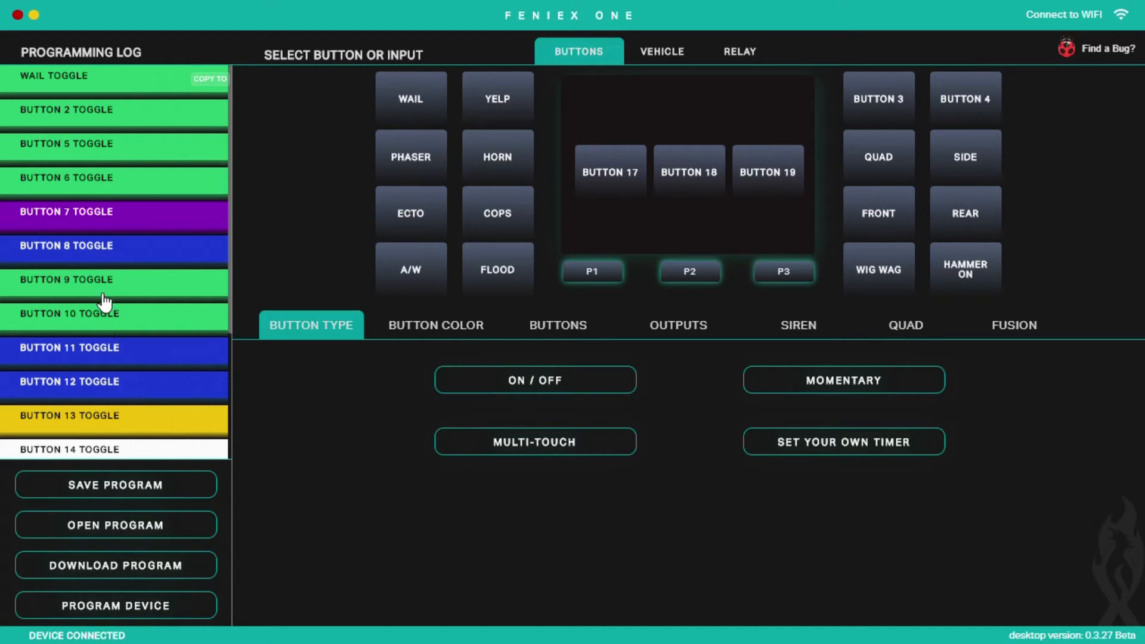
# Step: Review the button type and output activation settings, then show the button colour choices
pyautogui.scroll(-3)
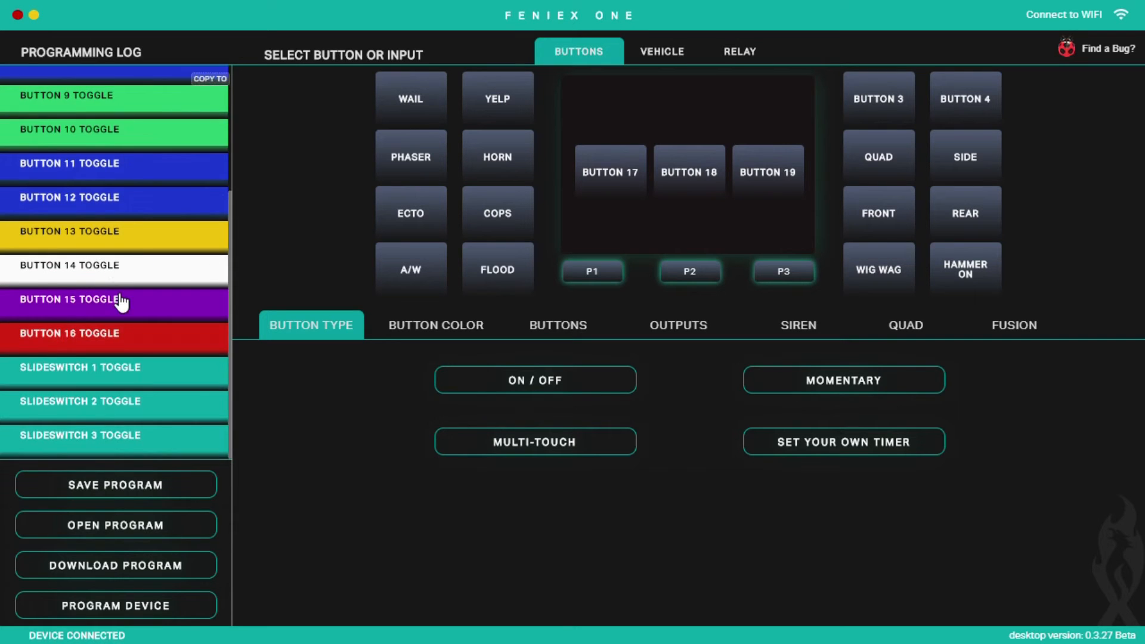
pyautogui.scroll(3)
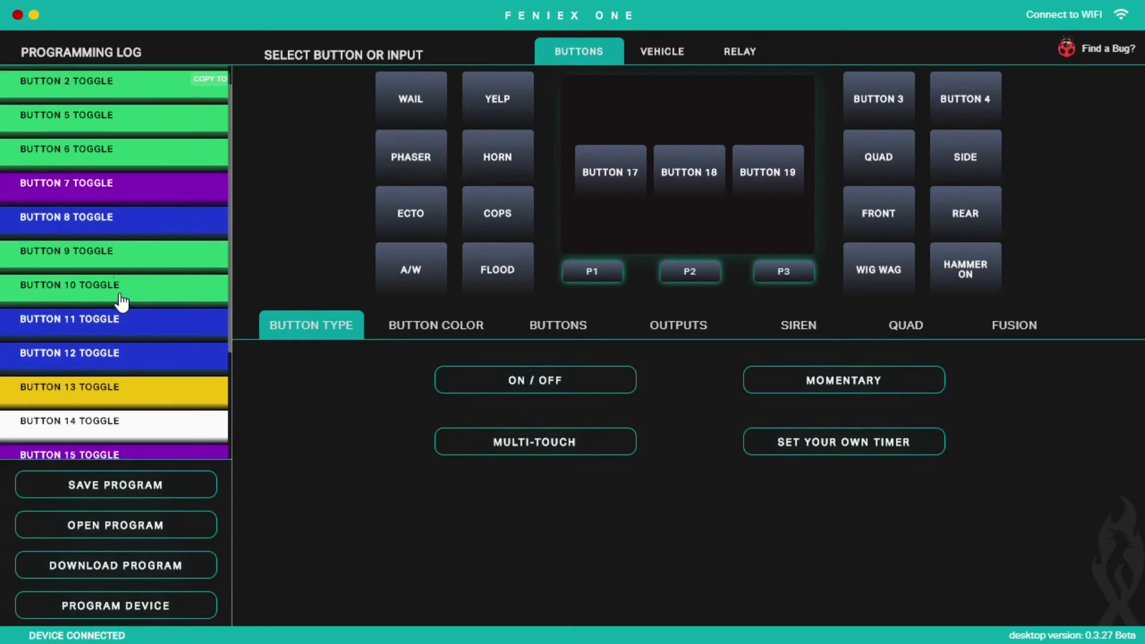
pyautogui.scroll(3)
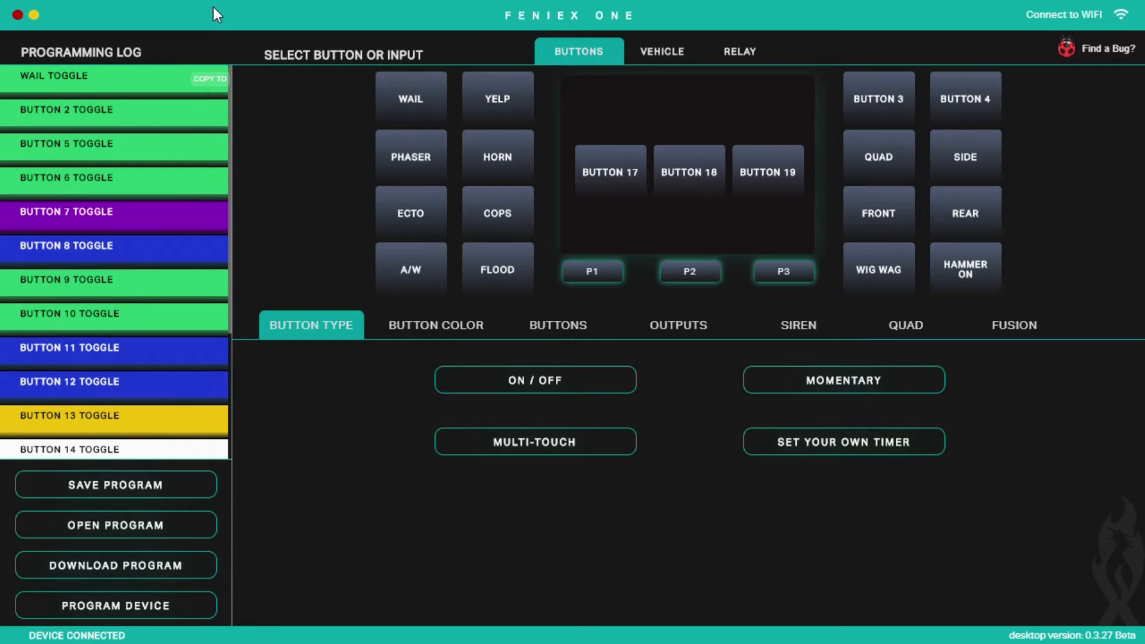
pyautogui.moveTo(454, 329)
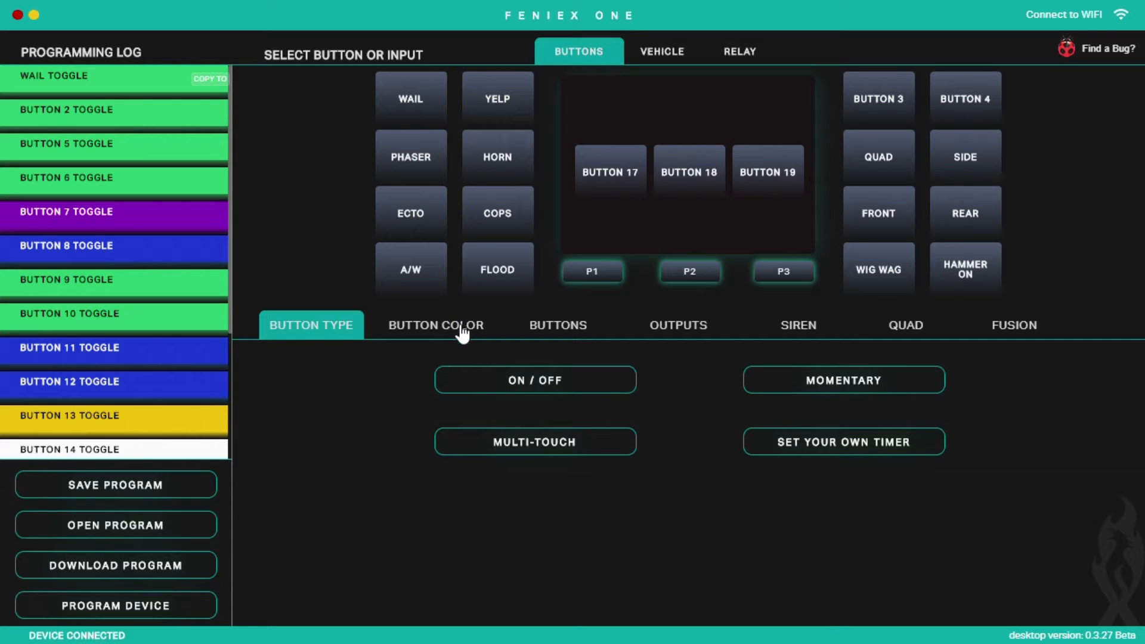
pyautogui.moveTo(338, 298)
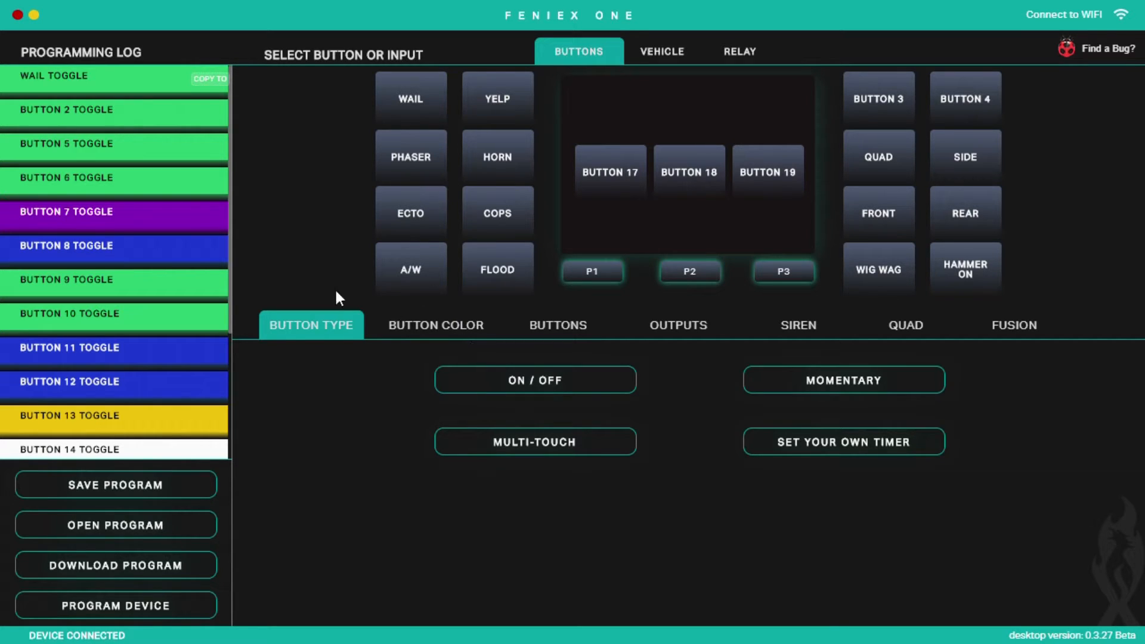
pyautogui.moveTo(265, 354)
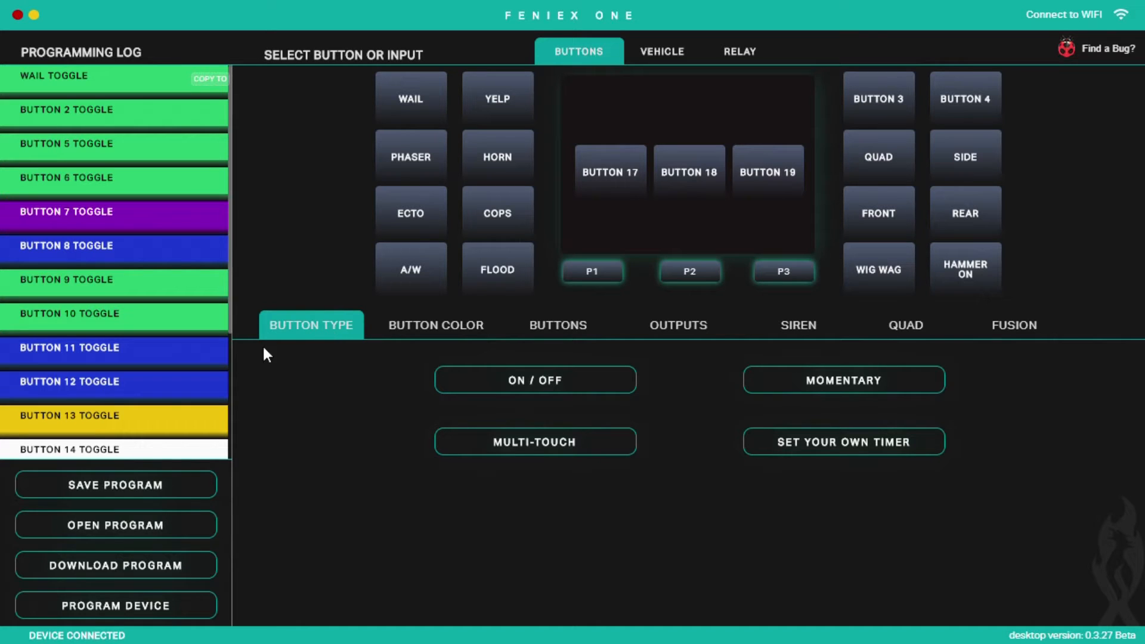
pyautogui.moveTo(427, 458)
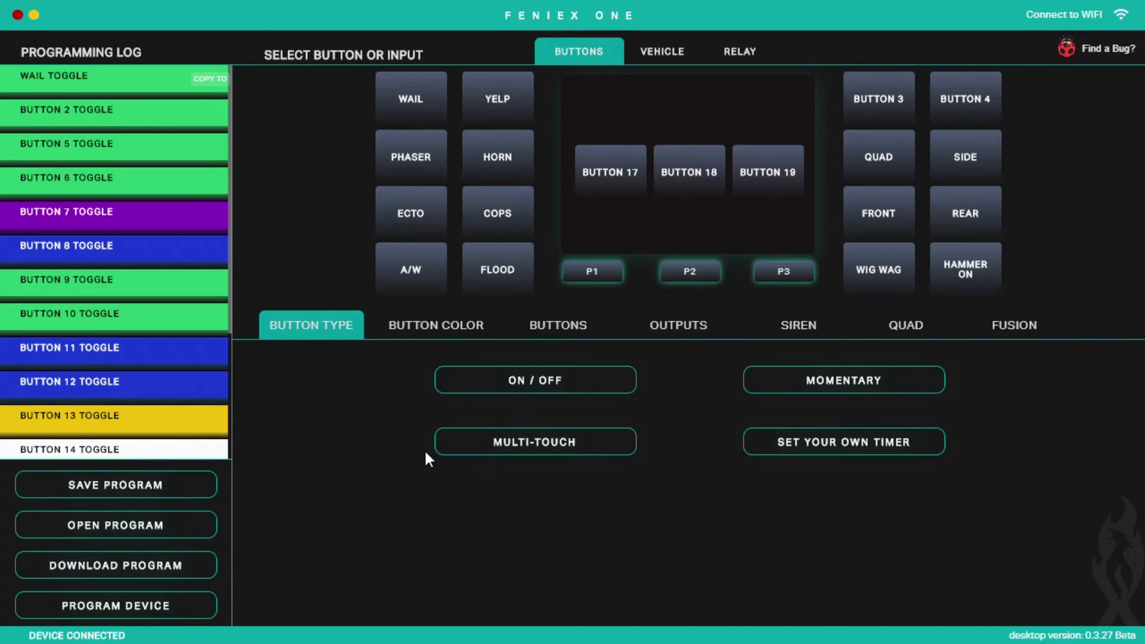
pyautogui.moveTo(522, 386)
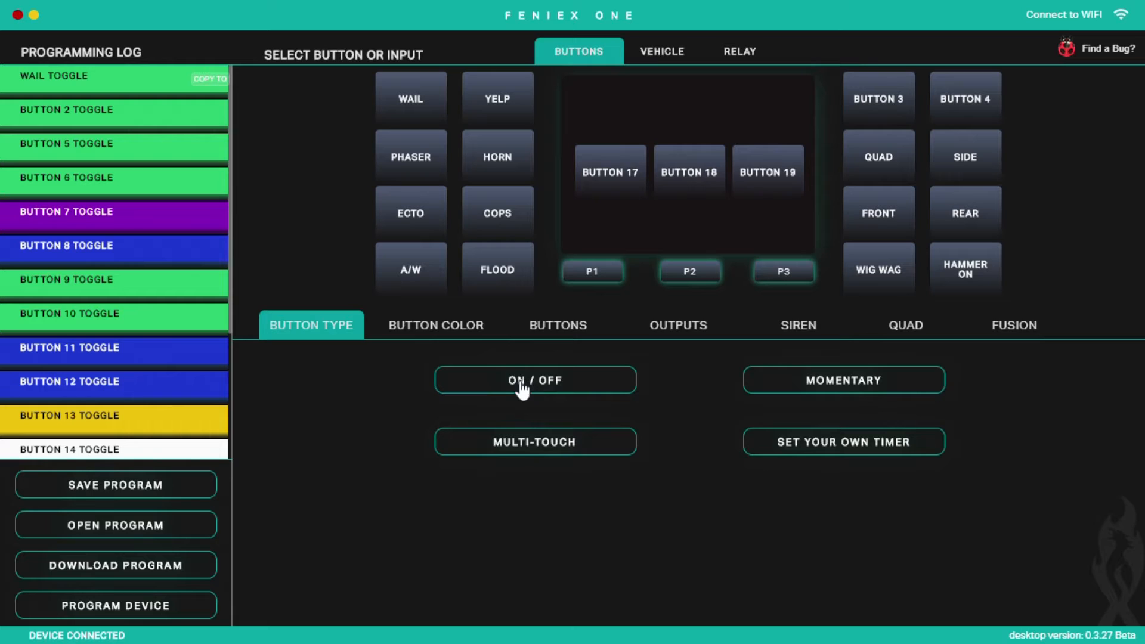
pyautogui.moveTo(537, 107)
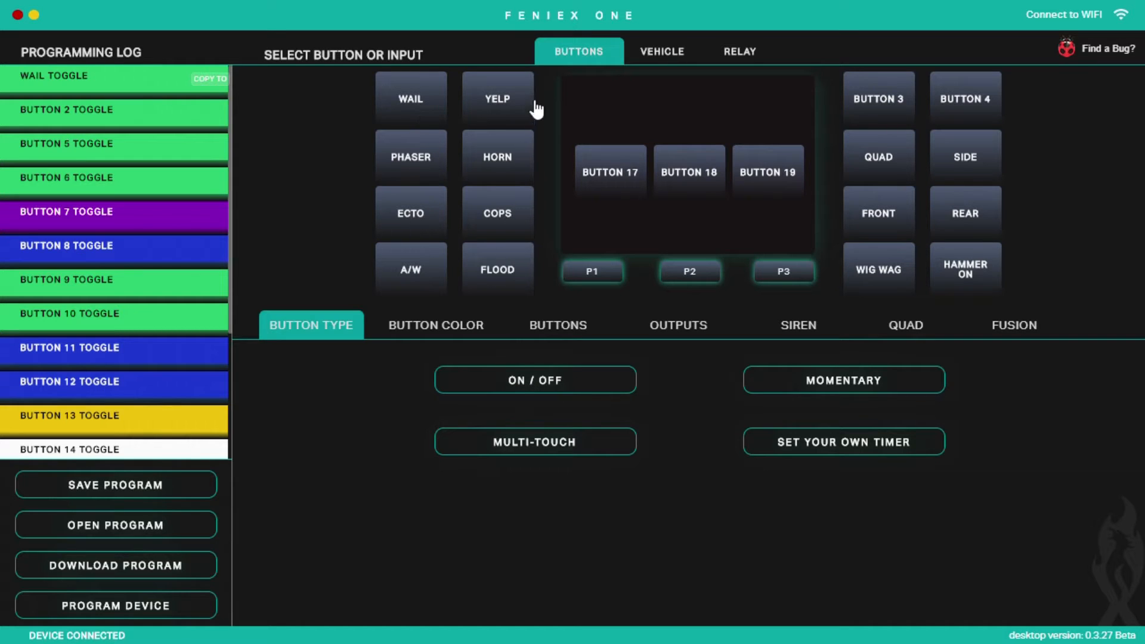
pyautogui.moveTo(734, 131)
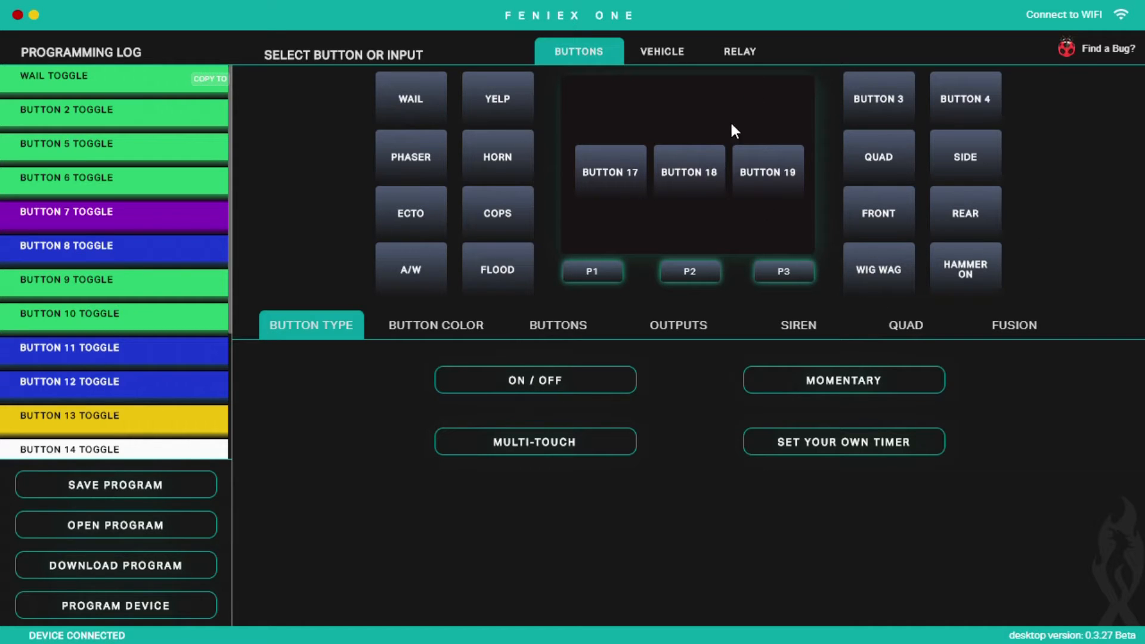
pyautogui.moveTo(767, 203)
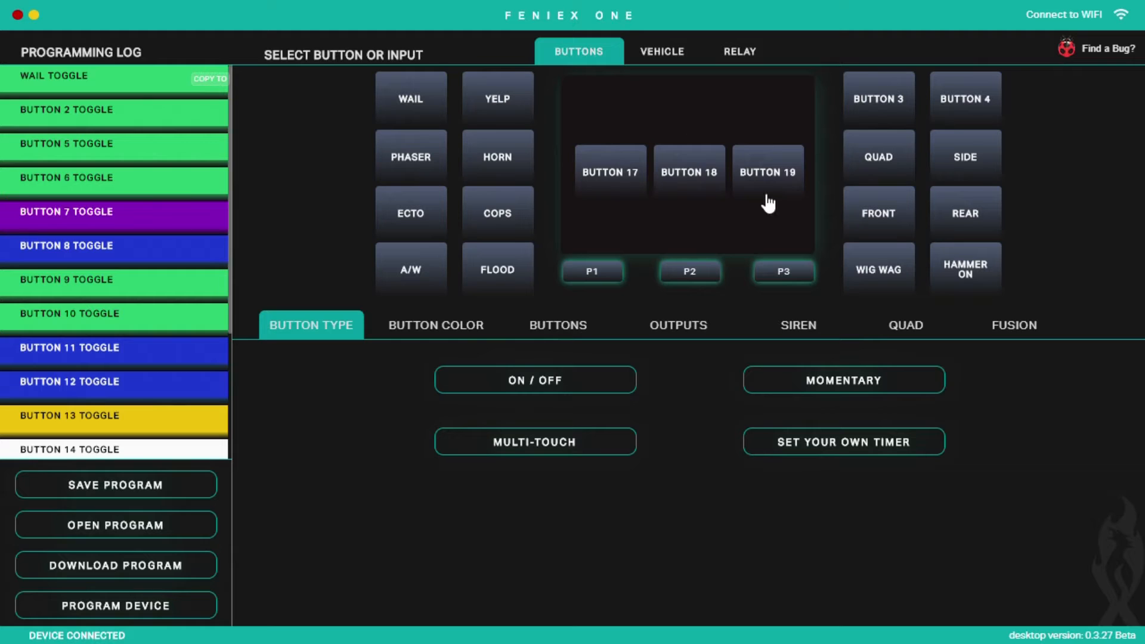
pyautogui.moveTo(603, 315)
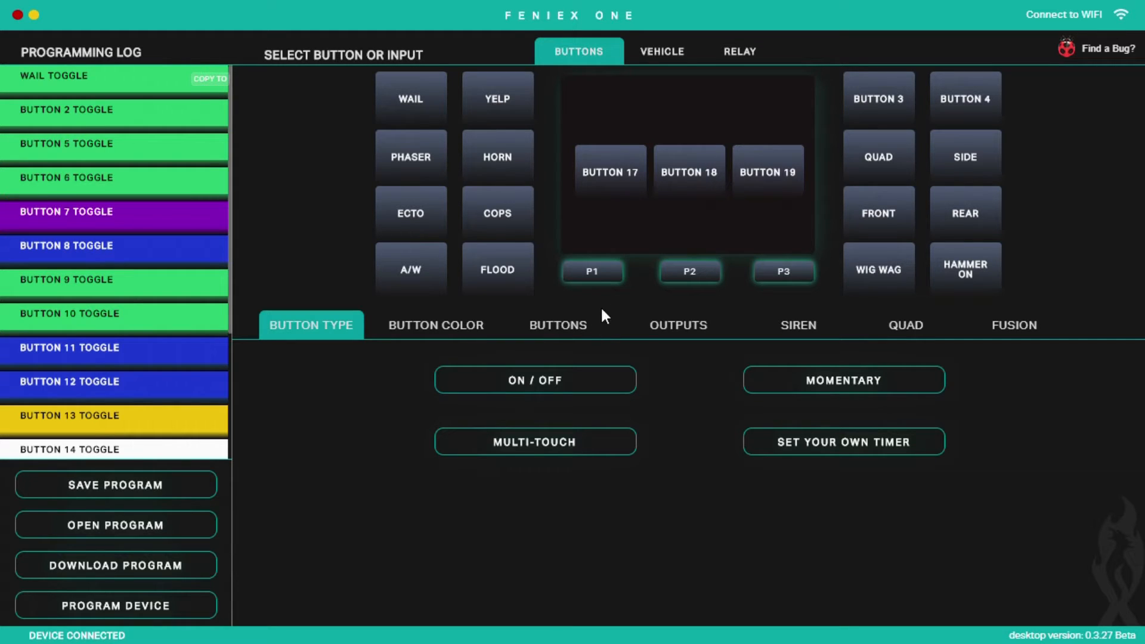
pyautogui.moveTo(695, 284)
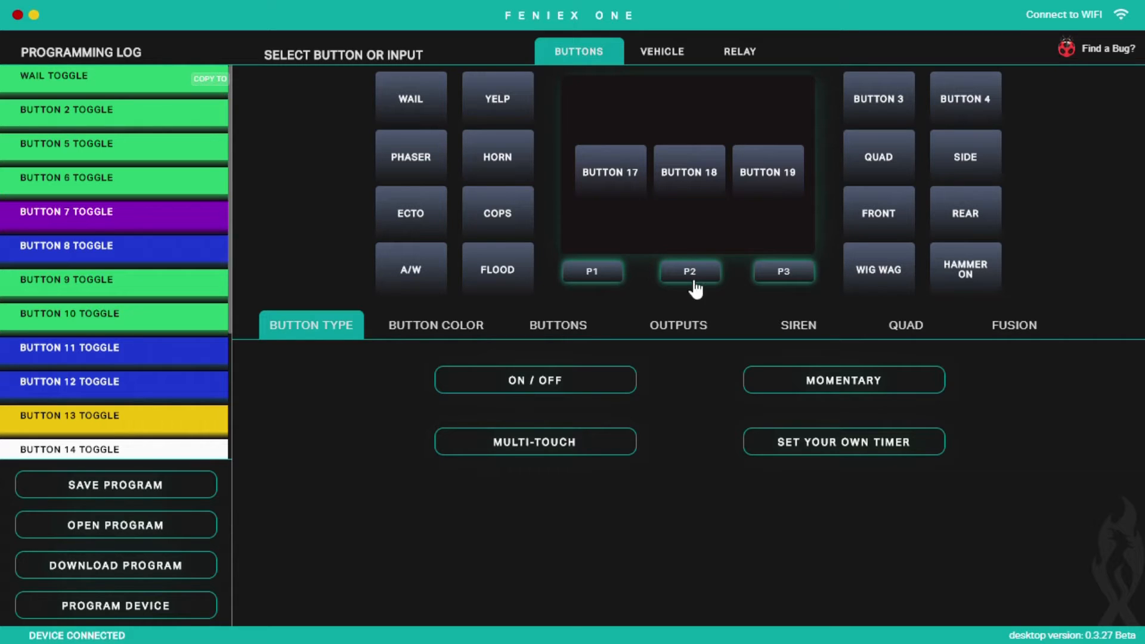
pyautogui.moveTo(592, 276)
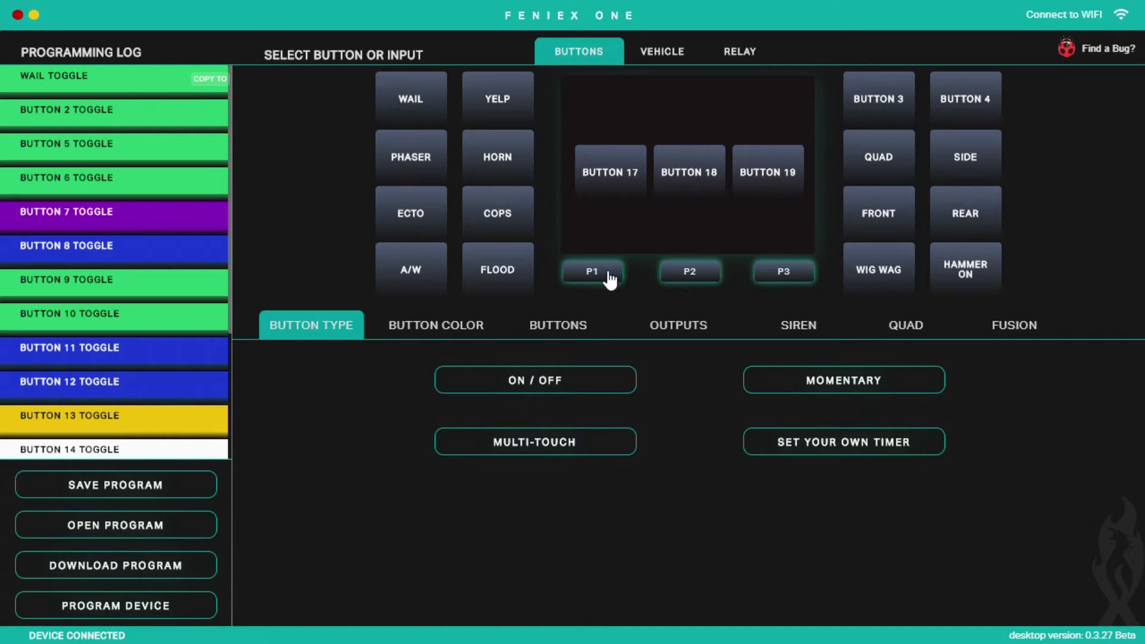
pyautogui.moveTo(395, 391)
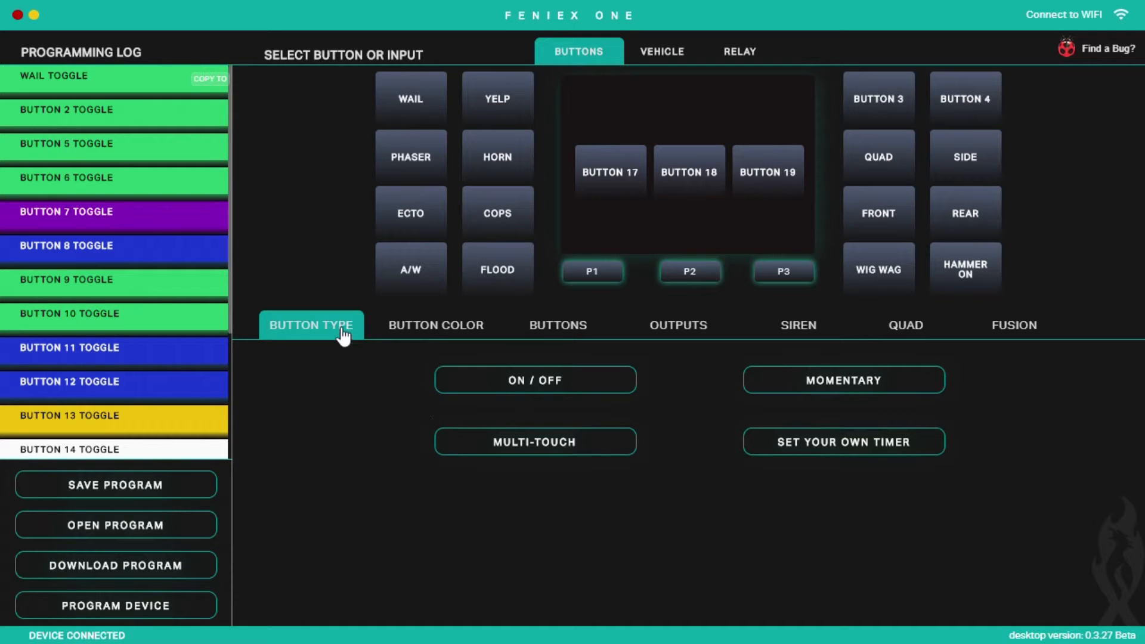
pyautogui.moveTo(534, 387)
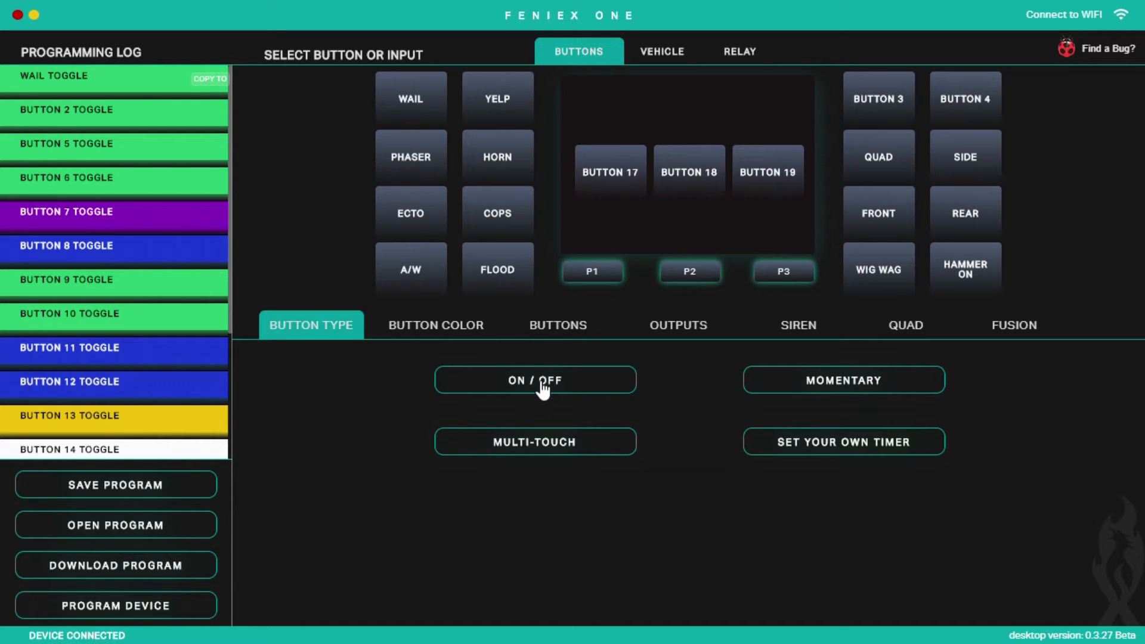
pyautogui.moveTo(577, 386)
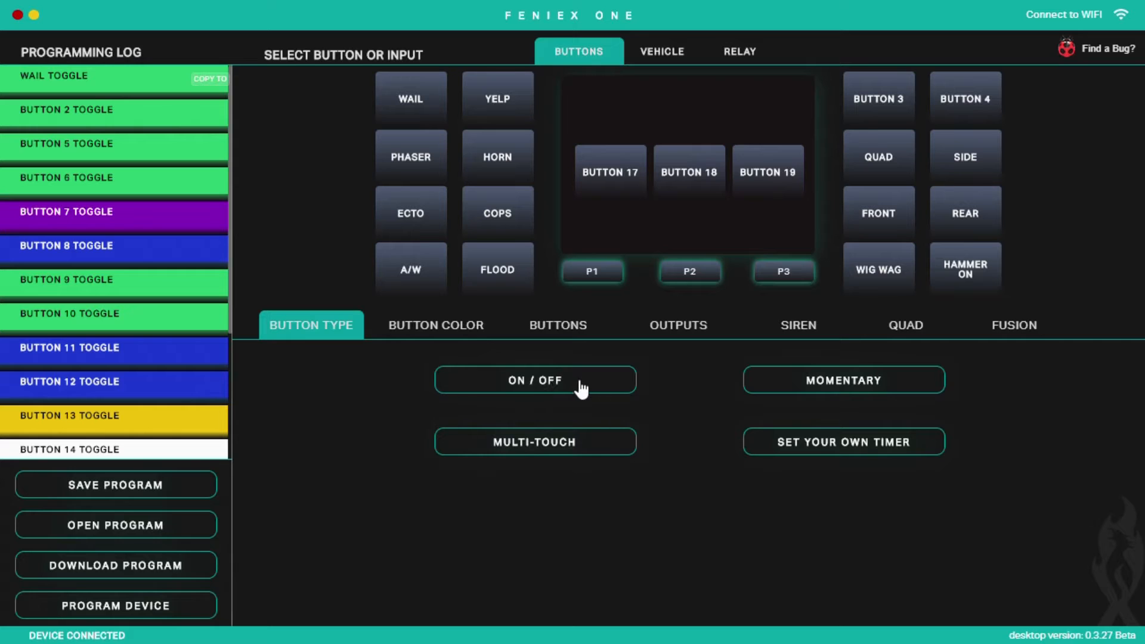
pyautogui.moveTo(626, 445)
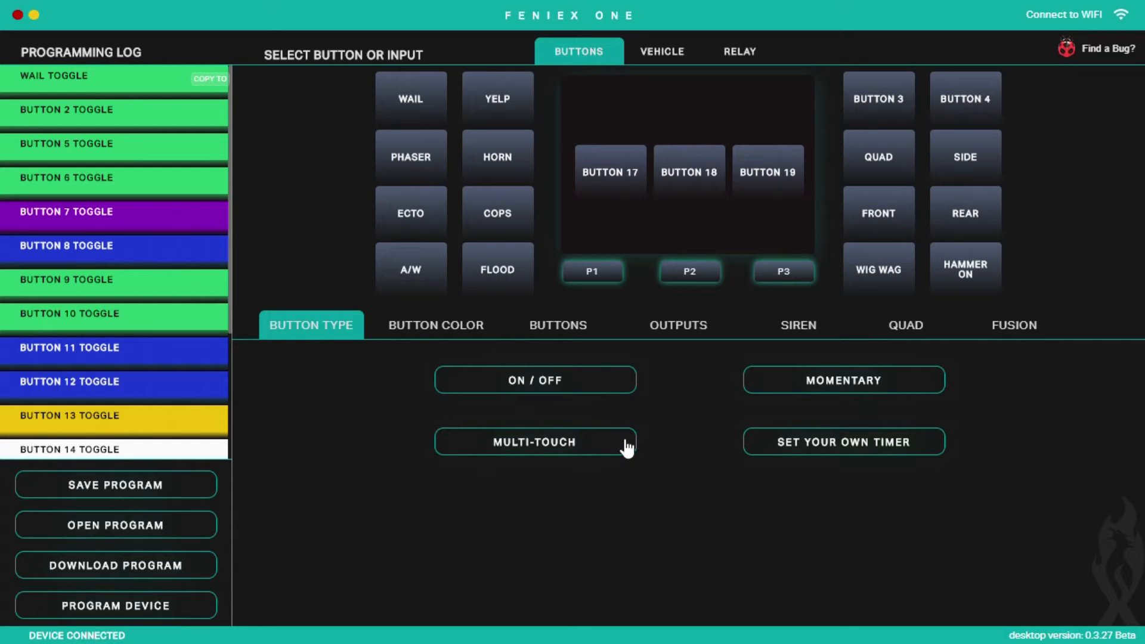
pyautogui.moveTo(763, 450)
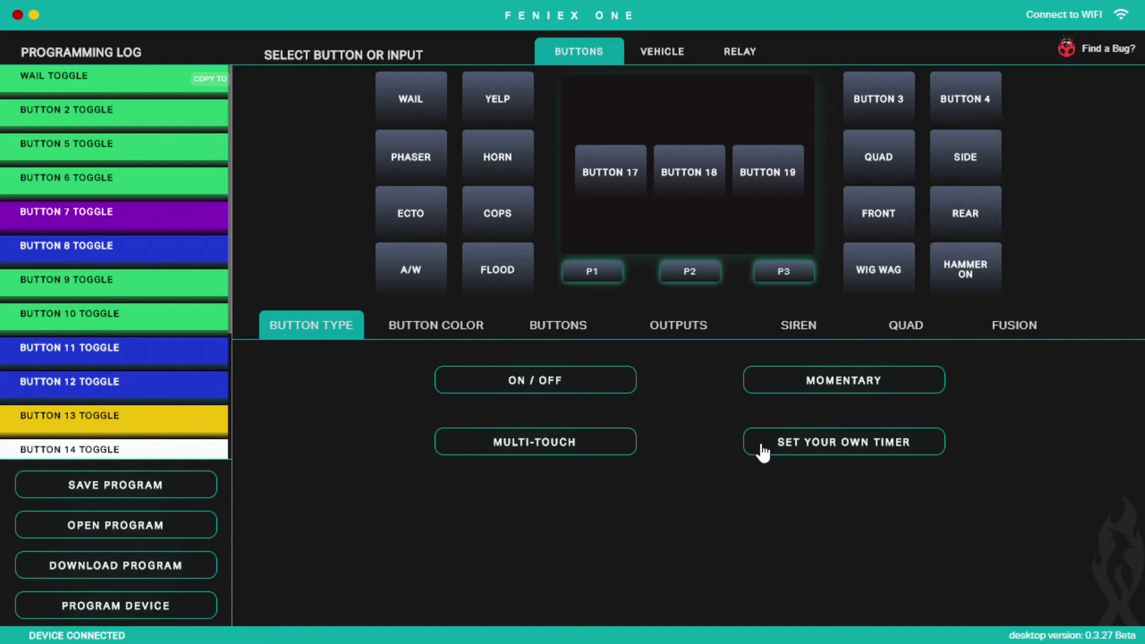
pyautogui.click(677, 324)
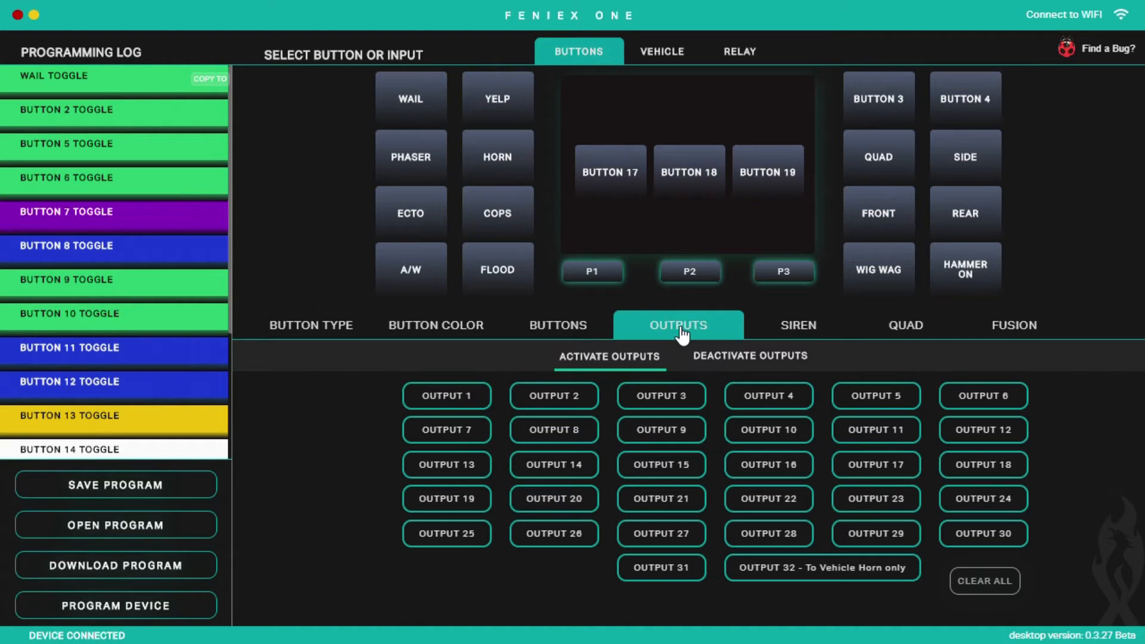
pyautogui.click(310, 325)
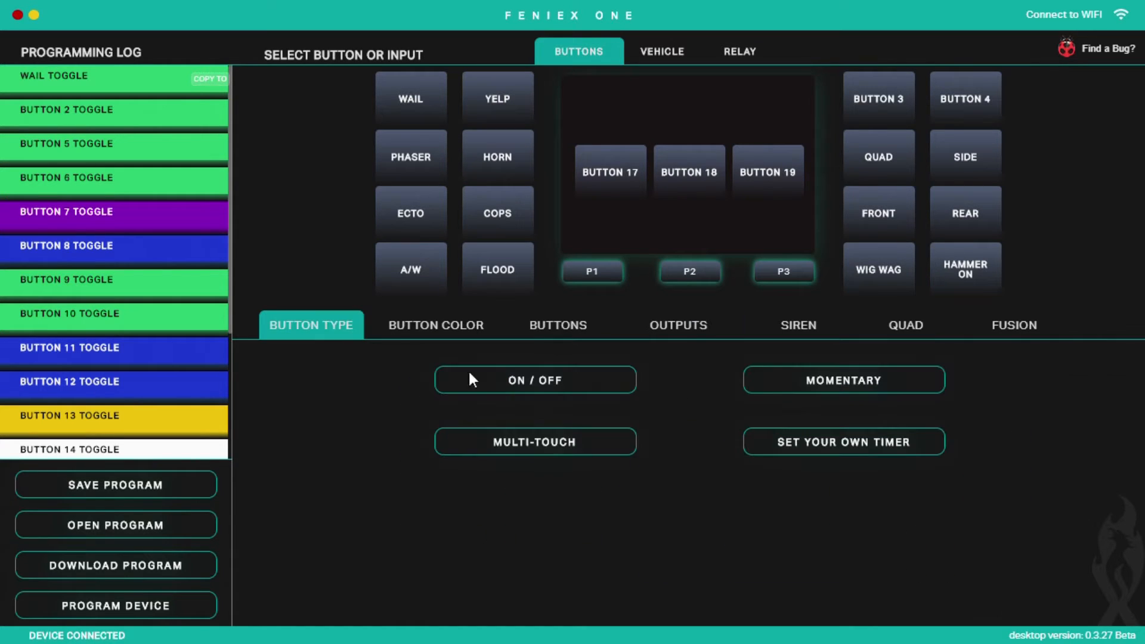
pyautogui.moveTo(807, 447)
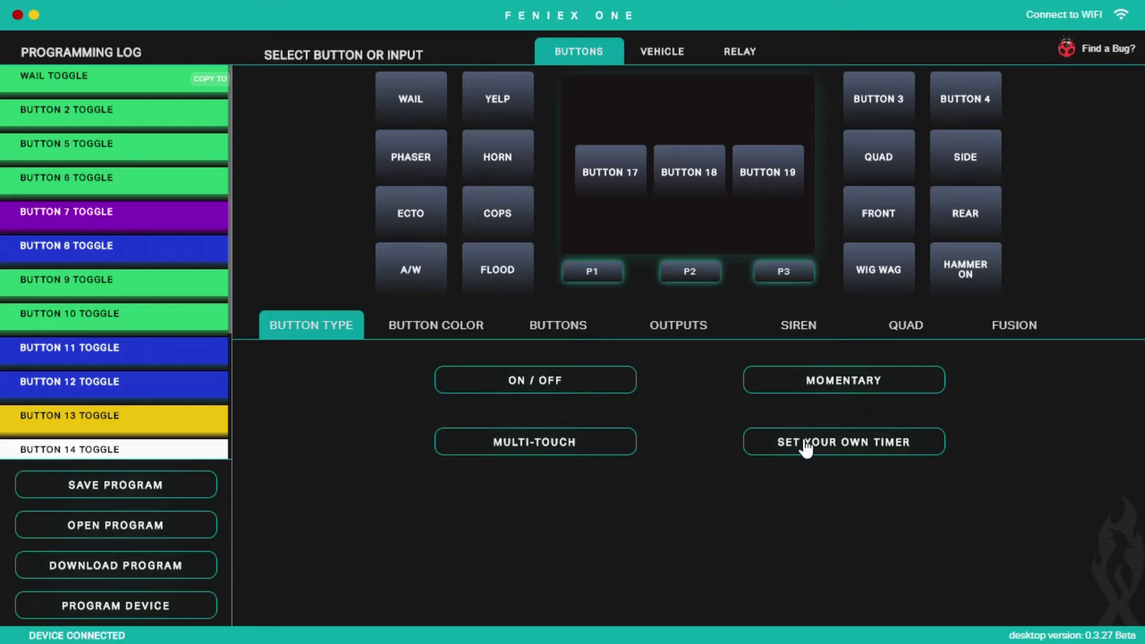
pyautogui.moveTo(765, 462)
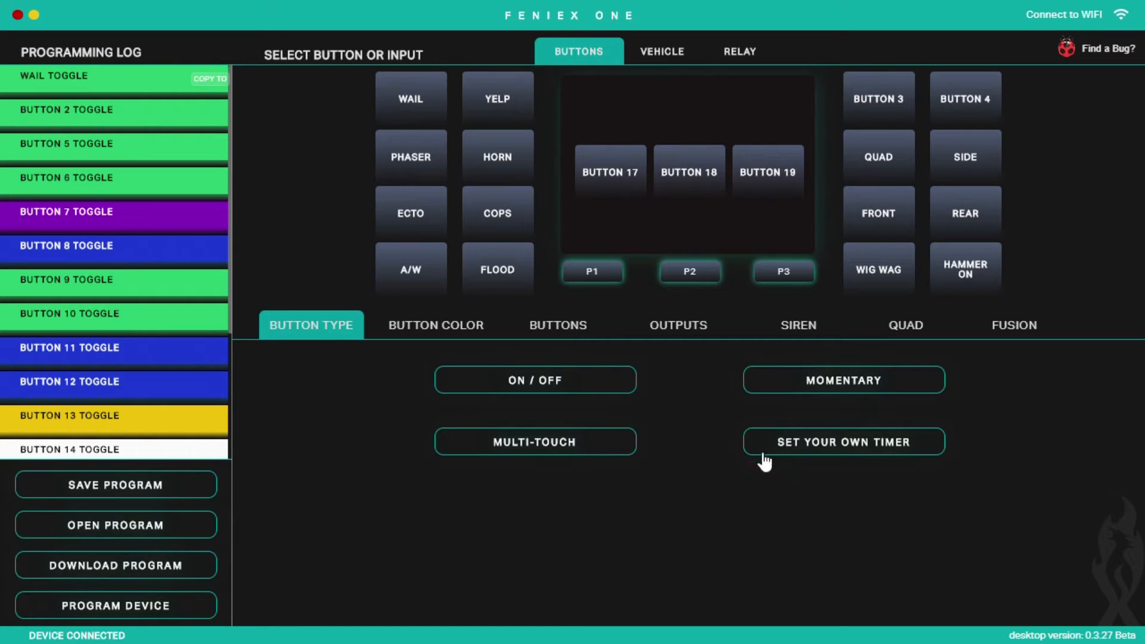
pyautogui.moveTo(465, 336)
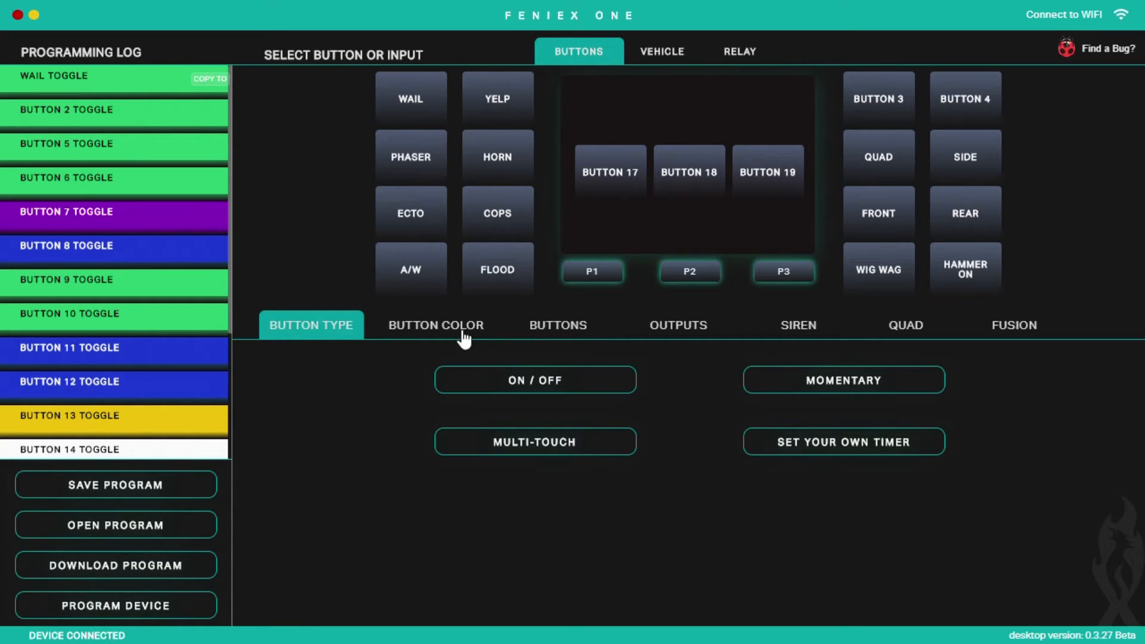
pyautogui.moveTo(874, 486)
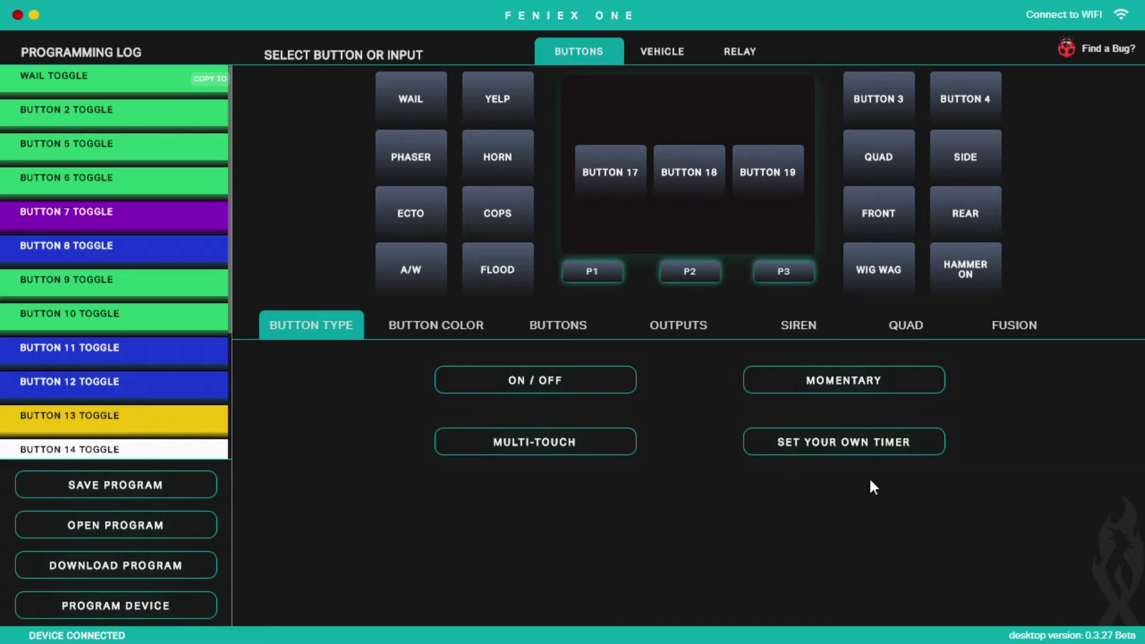
pyautogui.moveTo(693, 436)
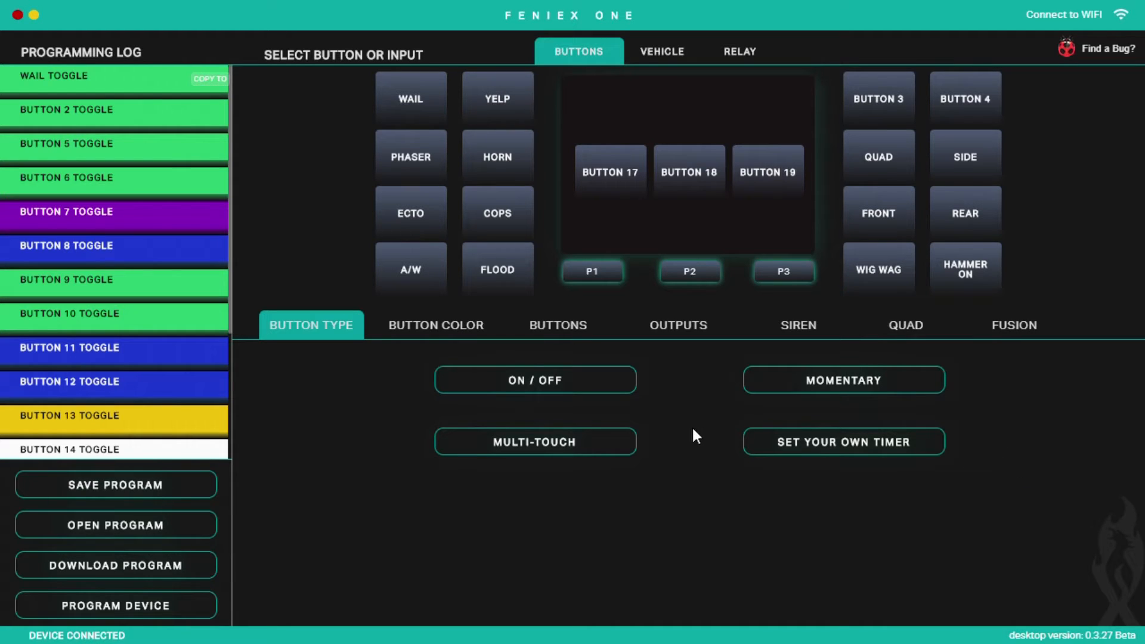
pyautogui.moveTo(478, 338)
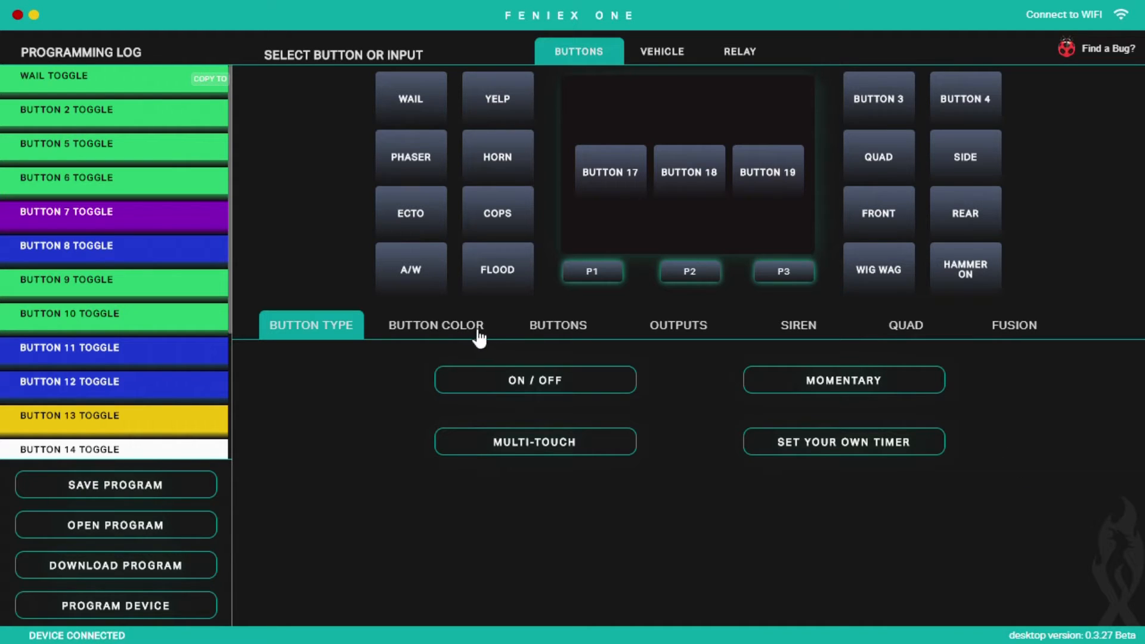
pyautogui.click(436, 324)
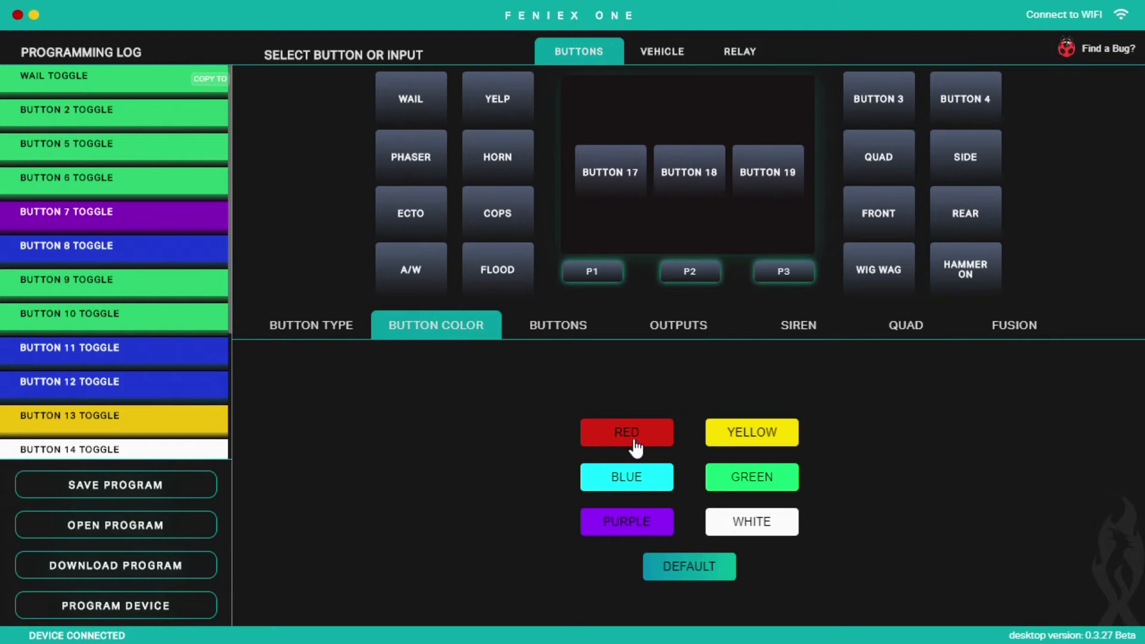
pyautogui.moveTo(716, 566)
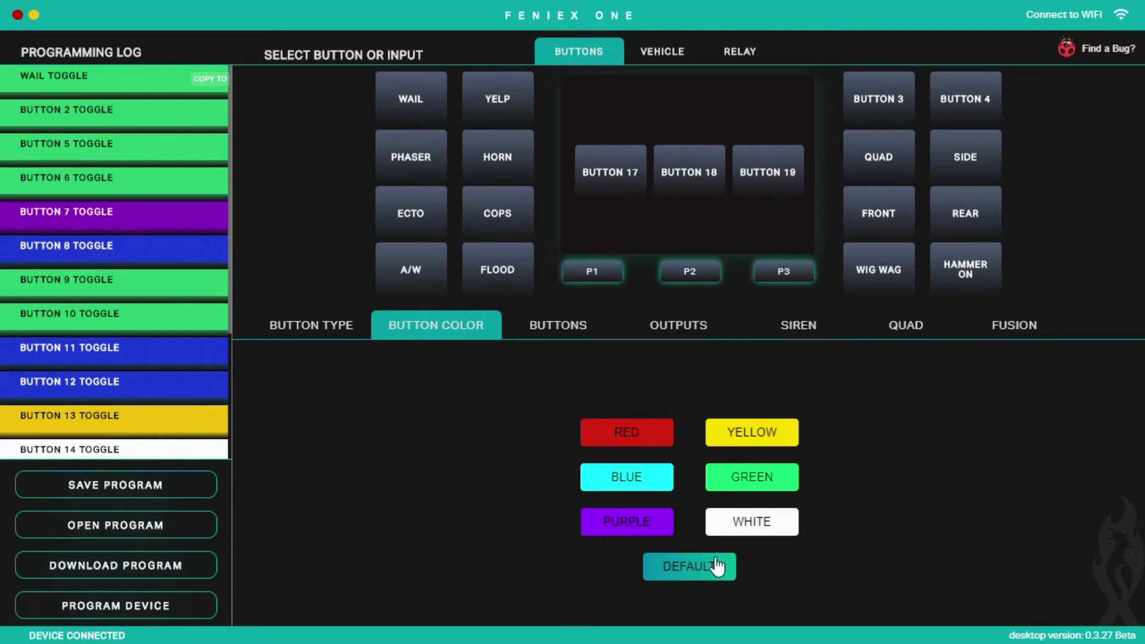
pyautogui.moveTo(753, 544)
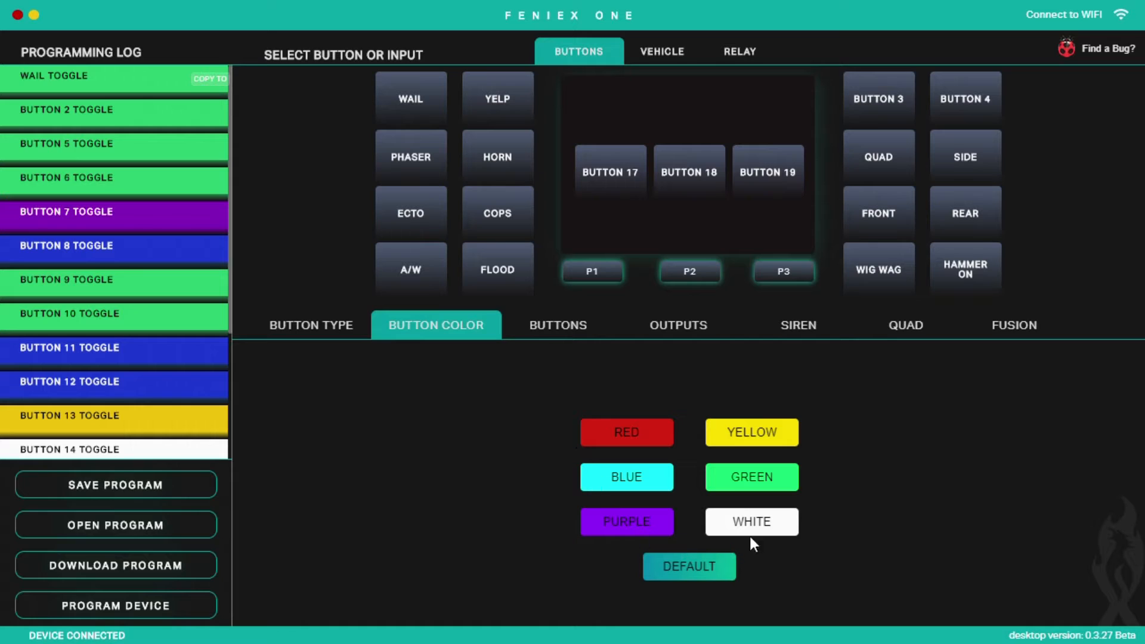
pyautogui.moveTo(571, 265)
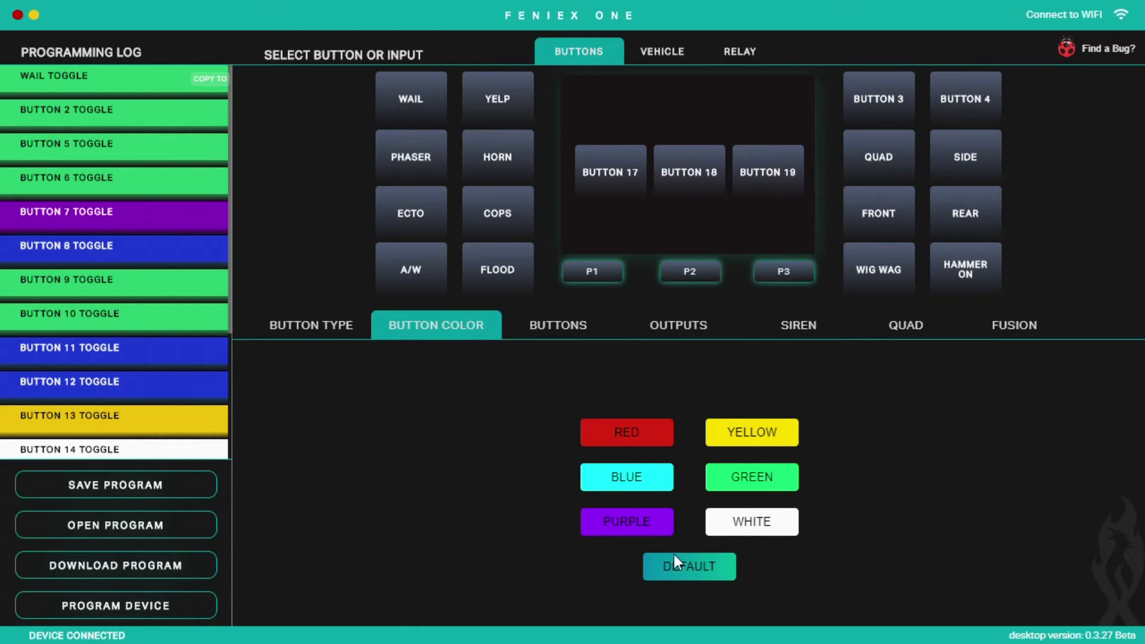
pyautogui.moveTo(437, 92)
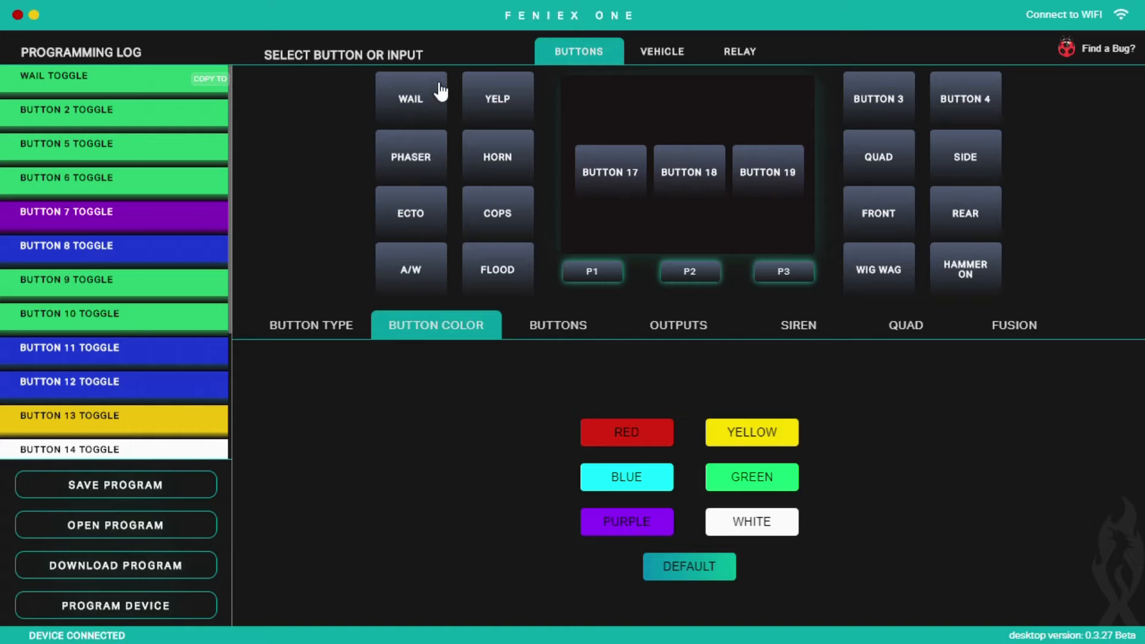
pyautogui.moveTo(552, 523)
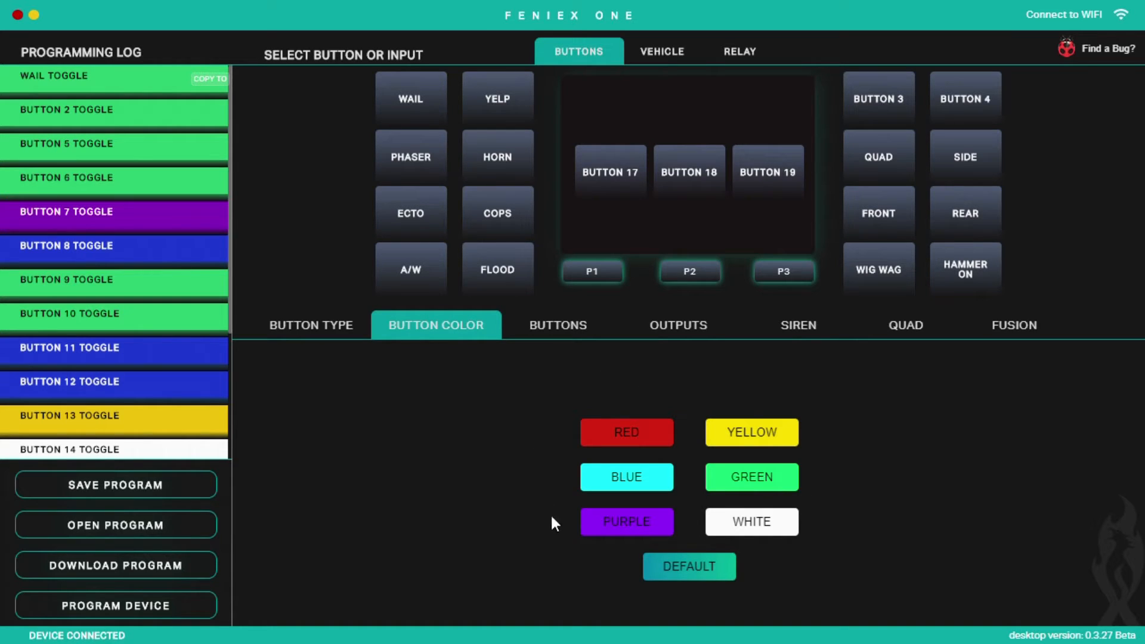
pyautogui.moveTo(692, 533)
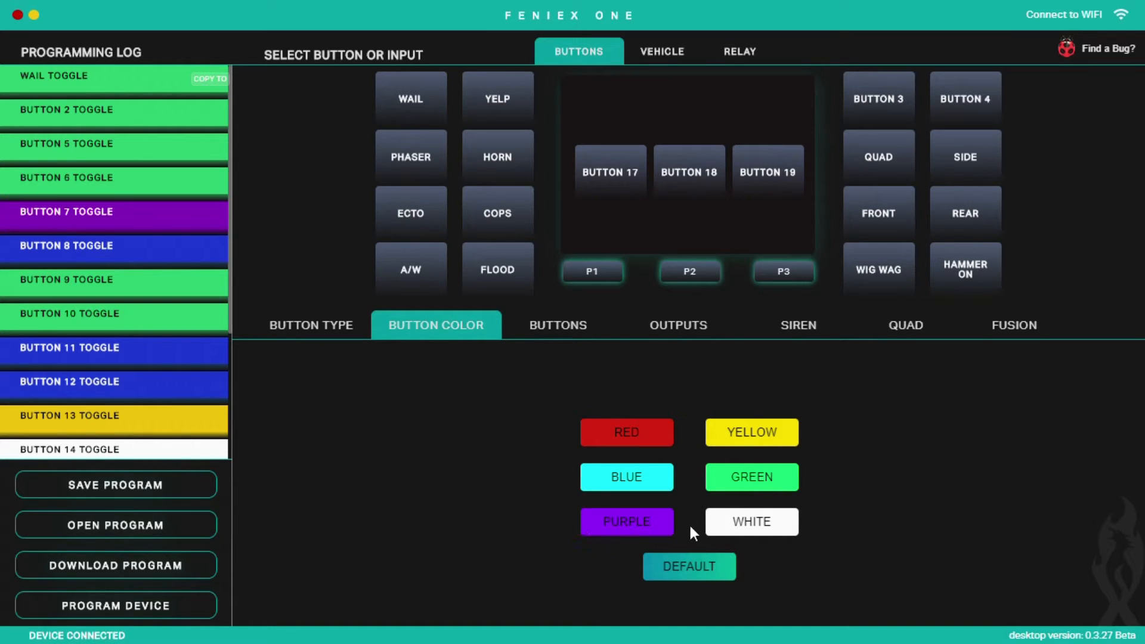
pyautogui.moveTo(436, 99)
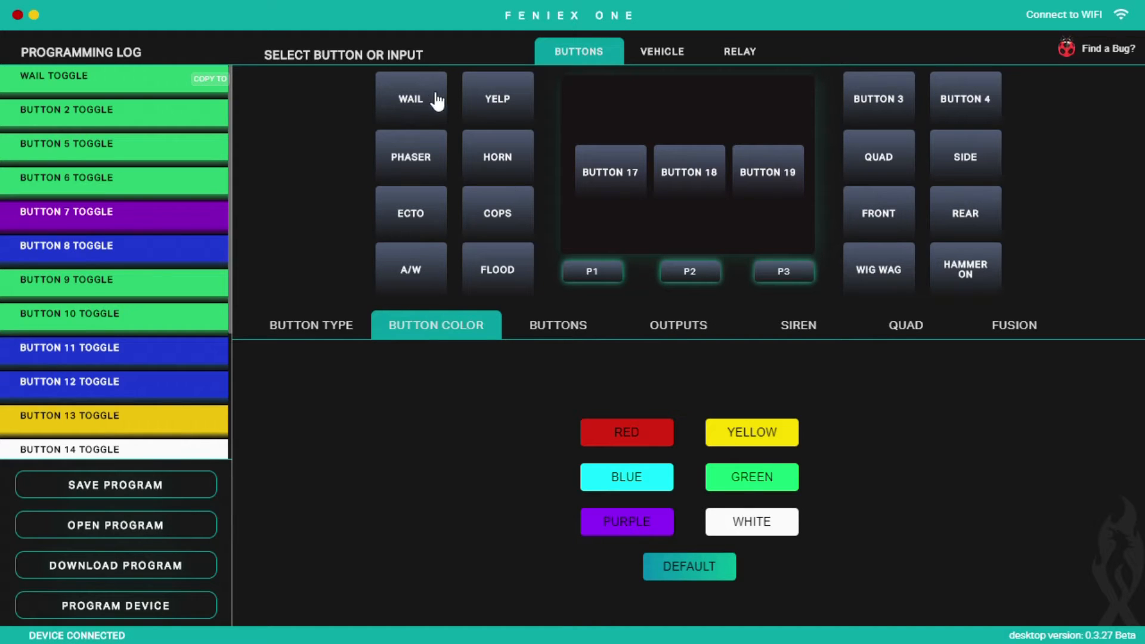
# Step: Try the Cops, Yelp and Wail siren inputs, settling on the Cops tone
pyautogui.click(496, 212)
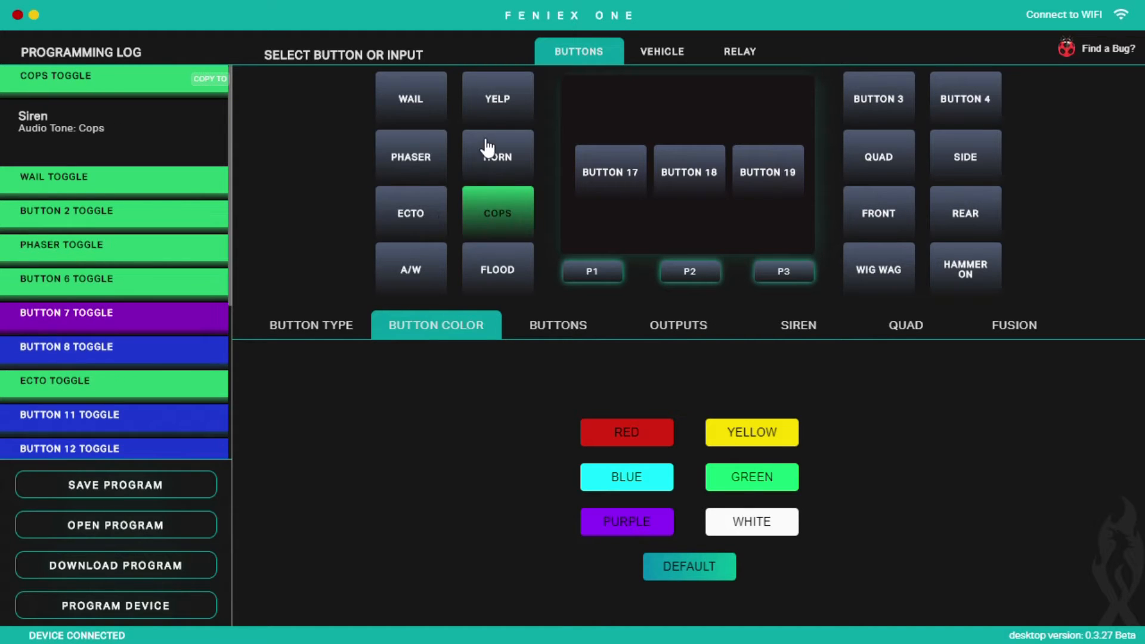
pyautogui.click(496, 97)
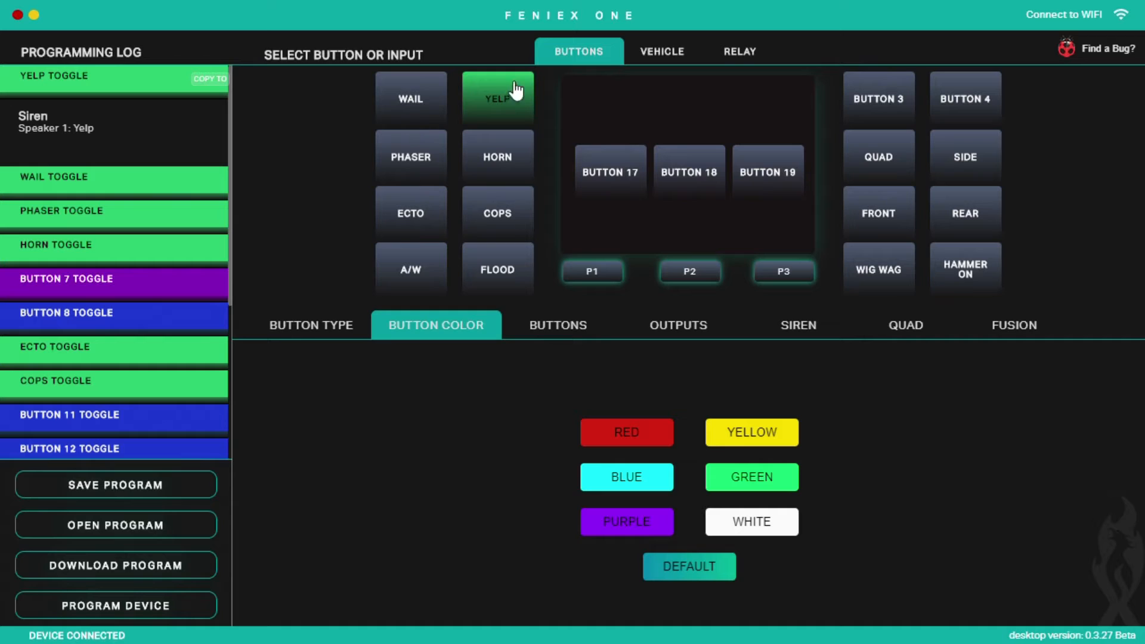
pyautogui.moveTo(427, 82)
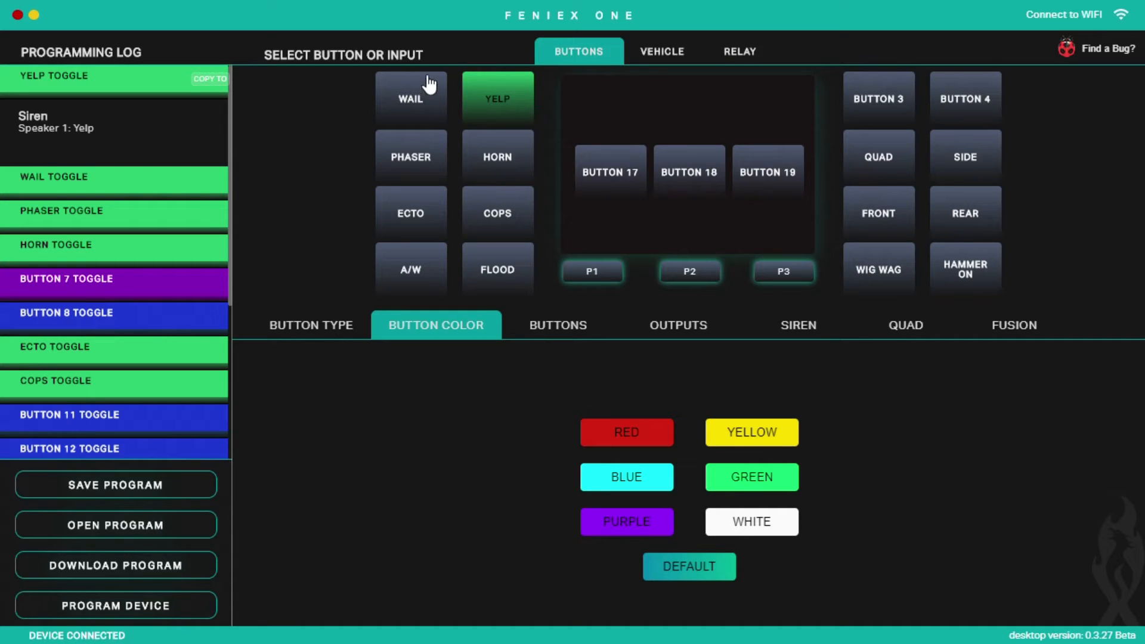
pyautogui.click(409, 98)
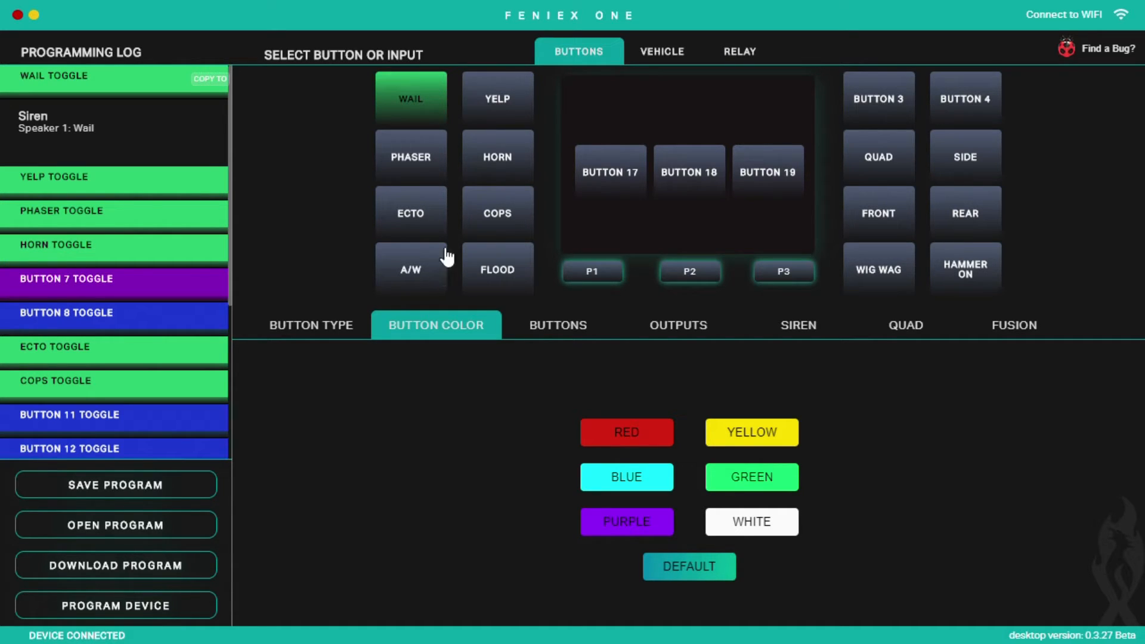
pyautogui.click(496, 212)
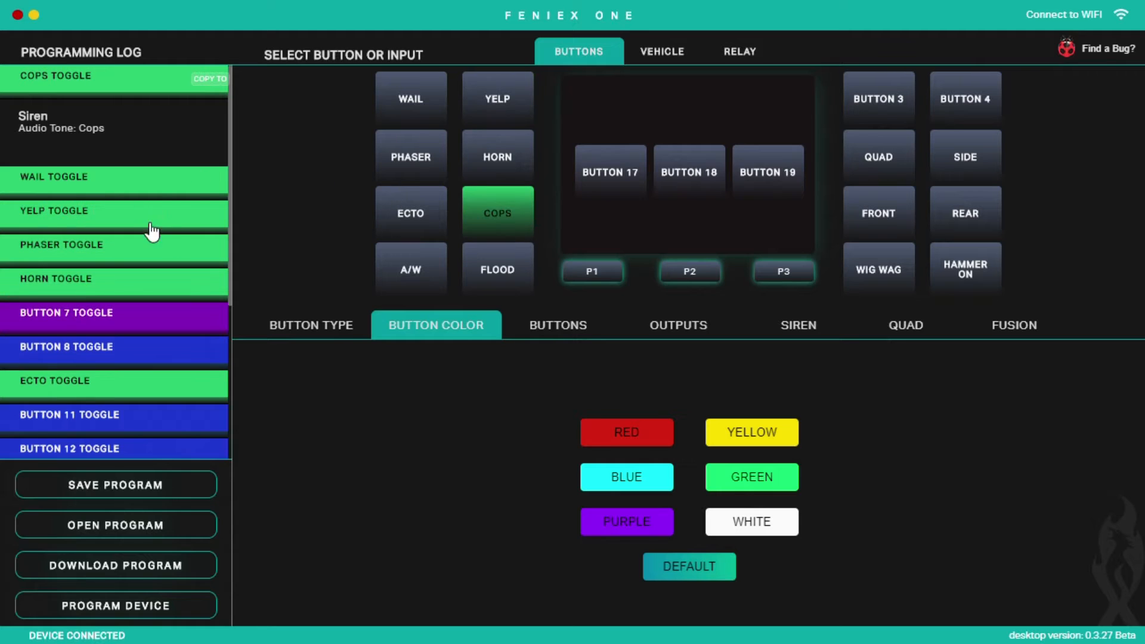
pyautogui.moveTo(122, 395)
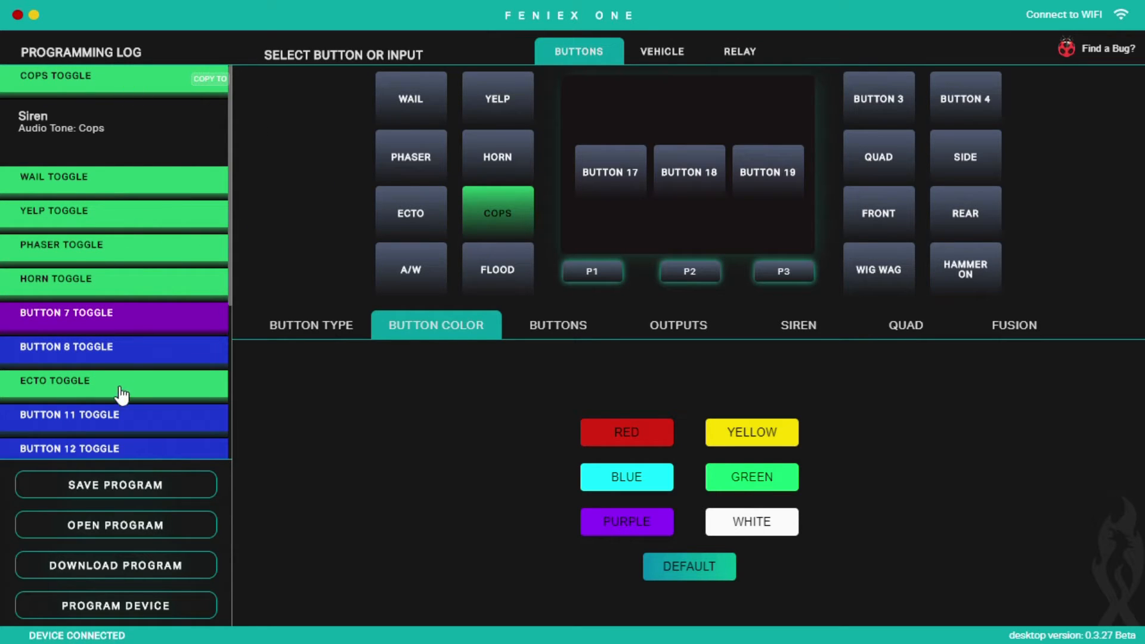
pyautogui.moveTo(490, 523)
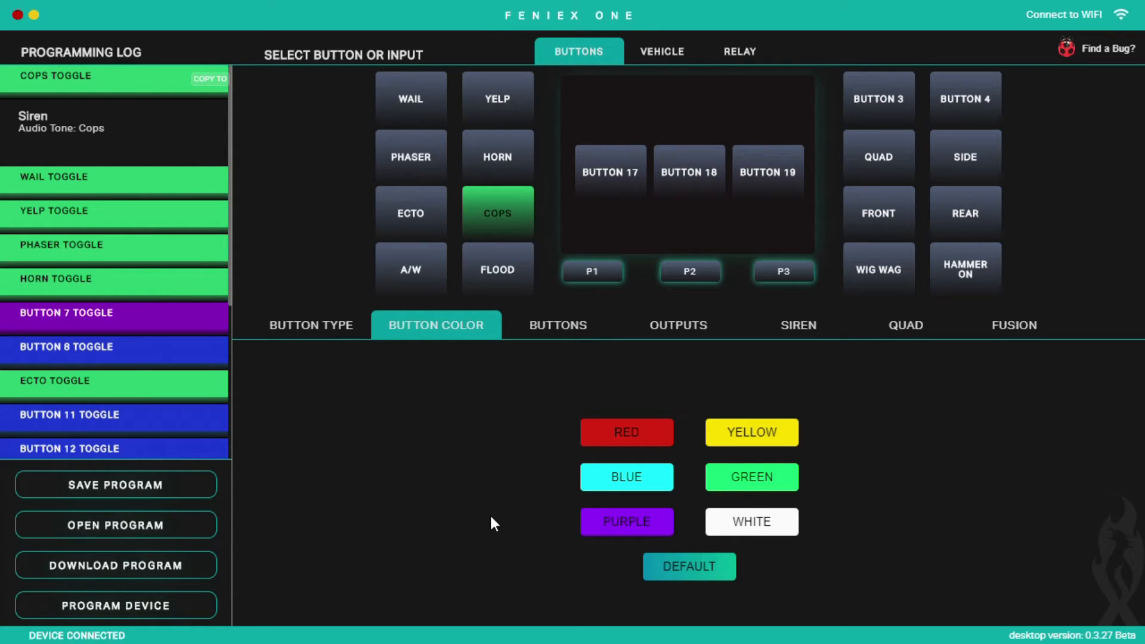
pyautogui.moveTo(97, 347)
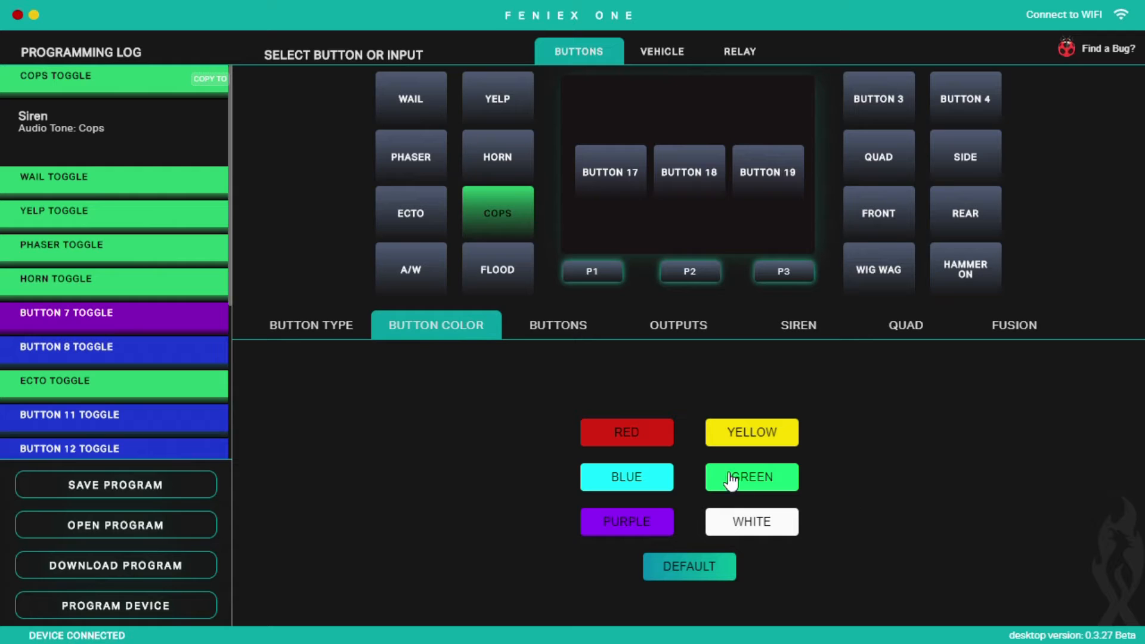
pyautogui.moveTo(449, 255)
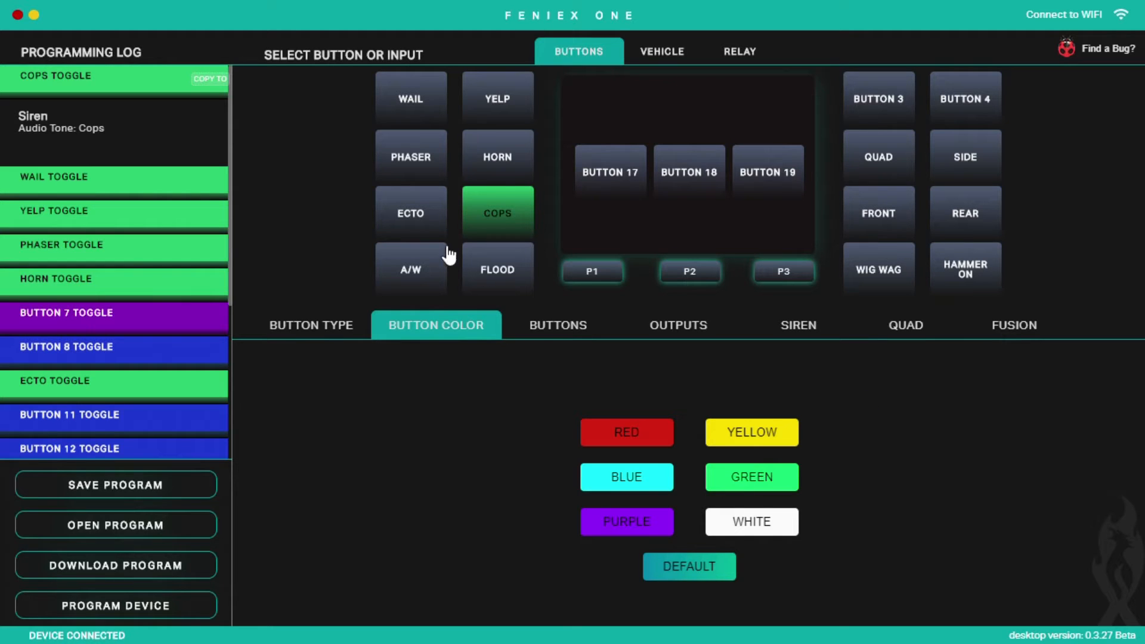
# Step: Load the A/W button's log entry: quad 49 front and rear flashing with its activated outputs
pyautogui.click(409, 268)
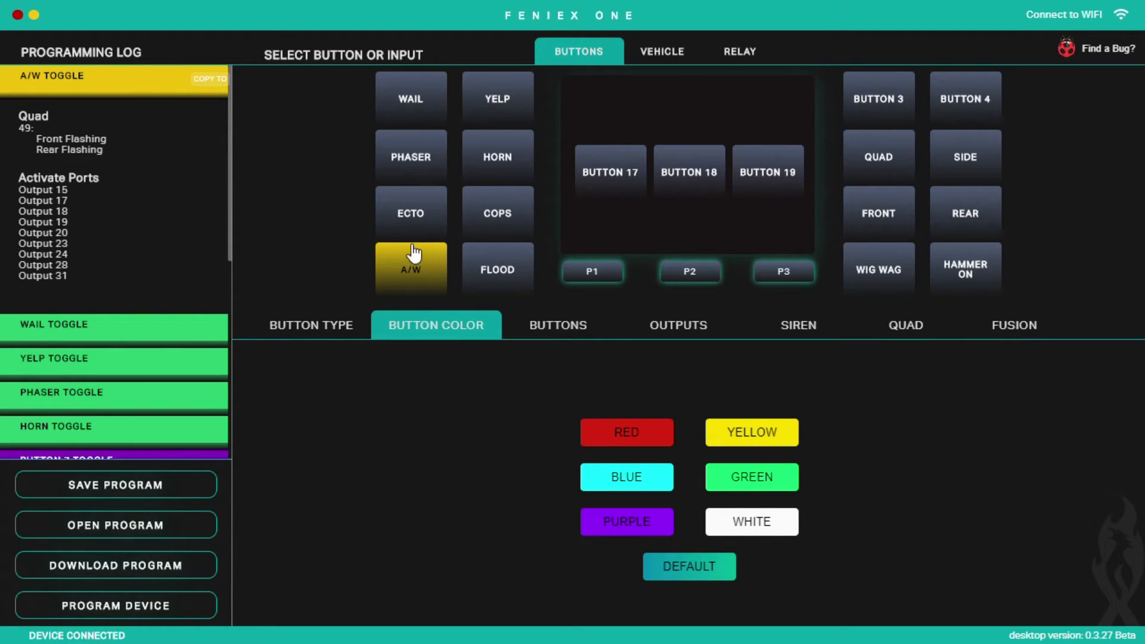
pyautogui.moveTo(412, 282)
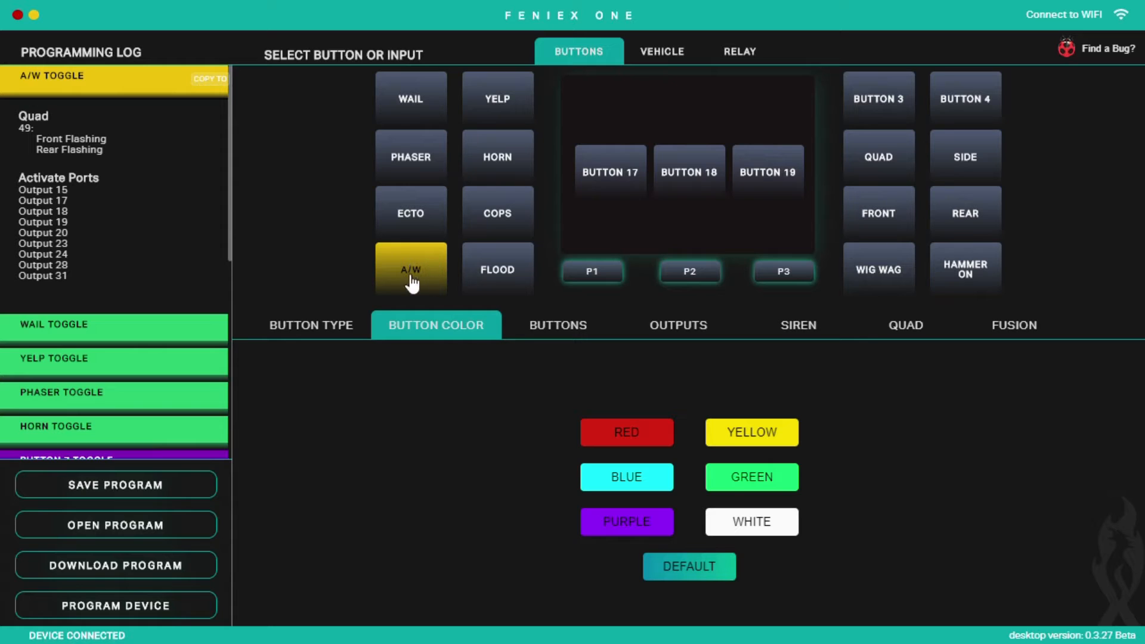
pyautogui.moveTo(254, 142)
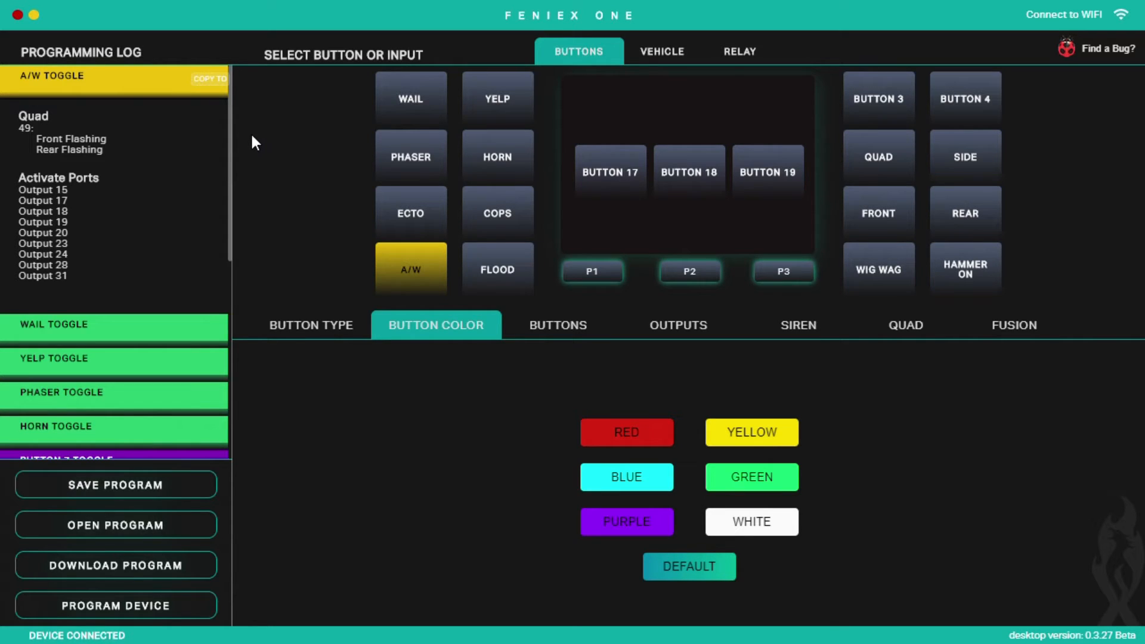
pyautogui.moveTo(151, 136)
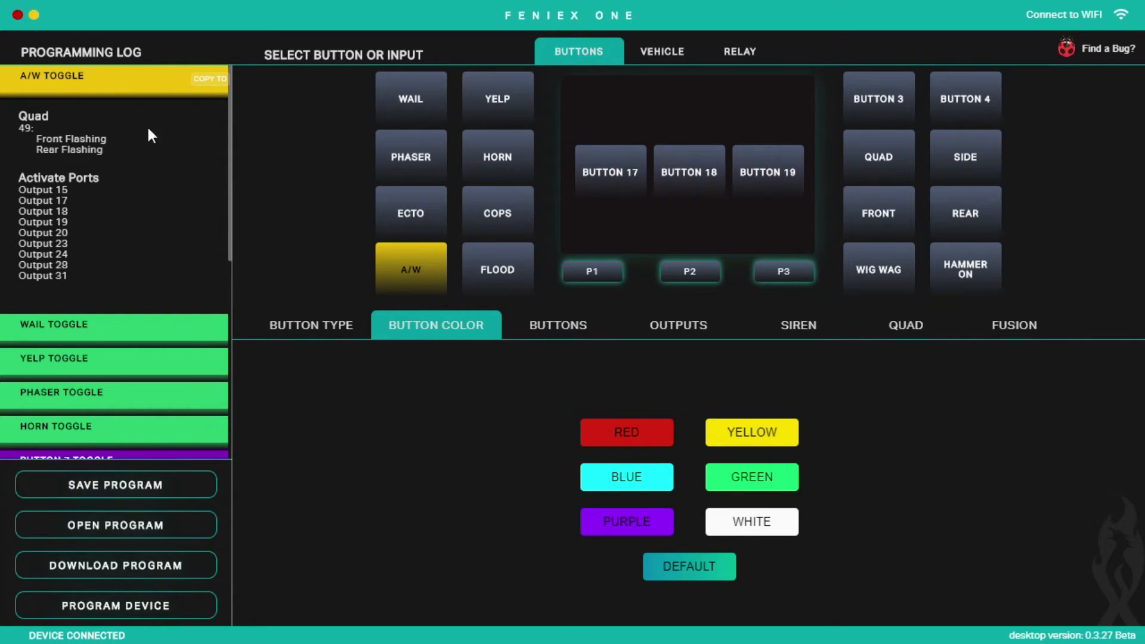
pyautogui.moveTo(212, 272)
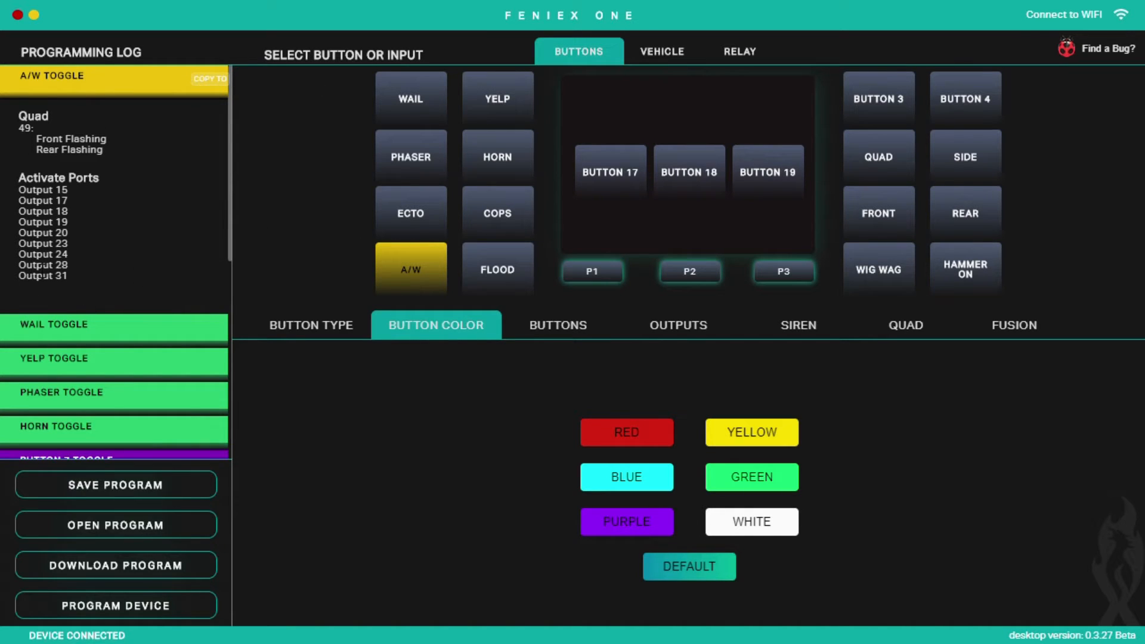
pyautogui.moveTo(420, 255)
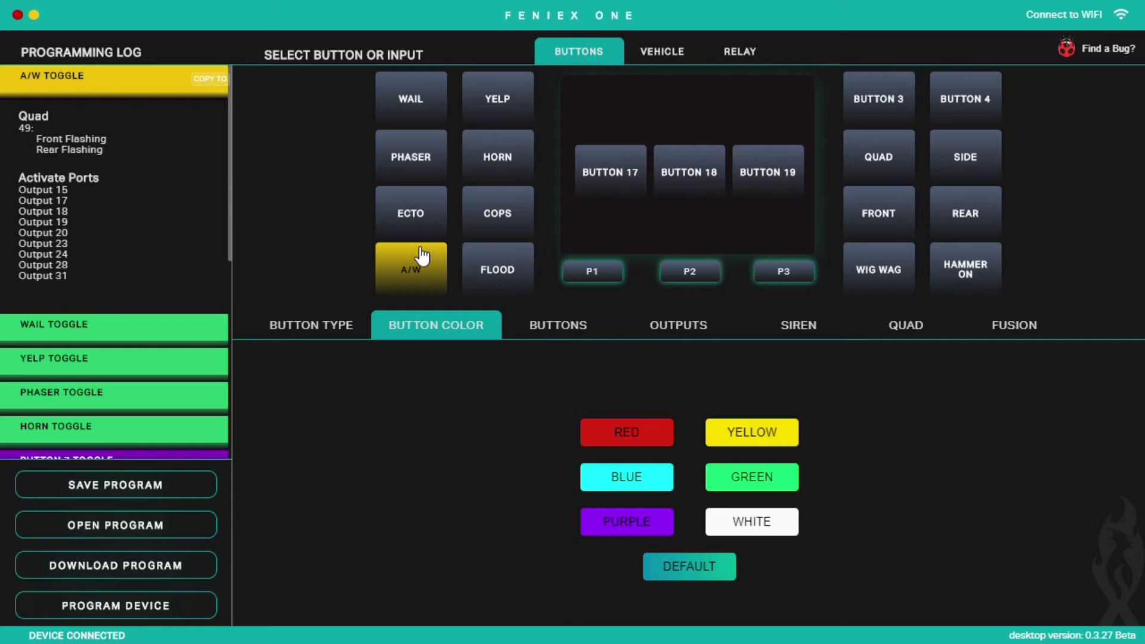
pyautogui.moveTo(561, 359)
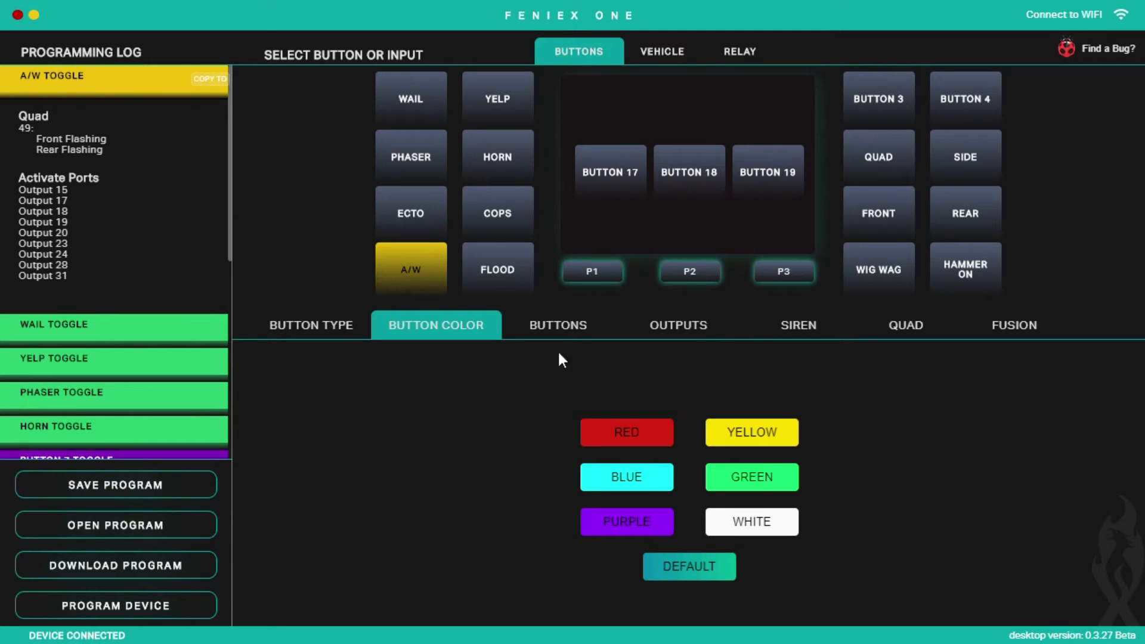
pyautogui.moveTo(447, 265)
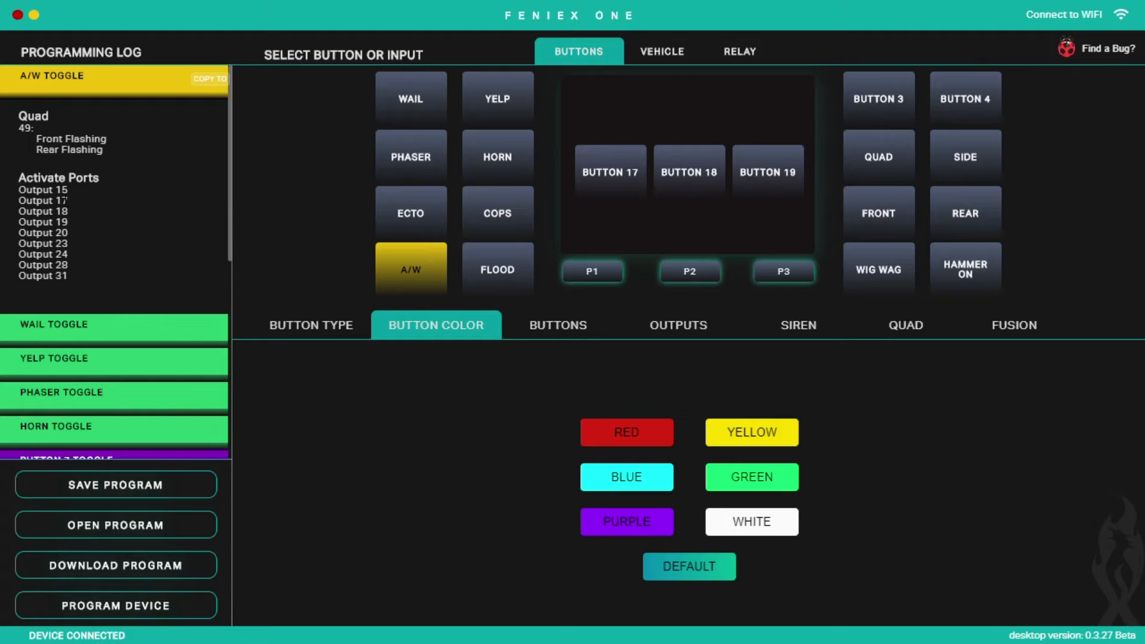
# Step: Load the Flood button's log entry: quad 60 Flood & Alleys activating outputs 18 and 23
pyautogui.click(496, 268)
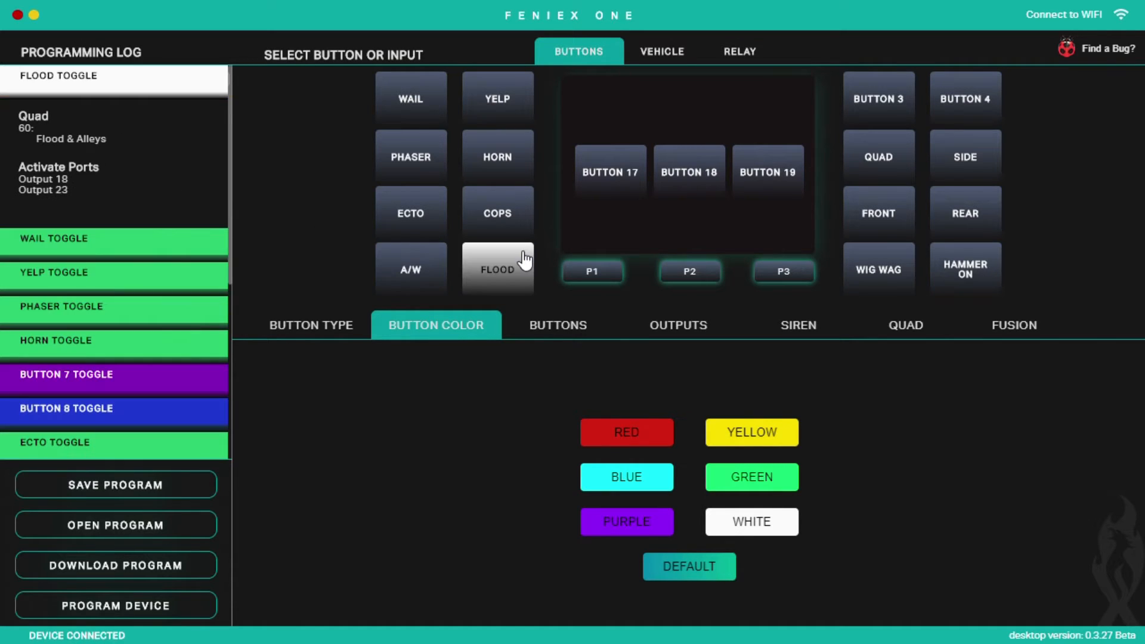
pyautogui.moveTo(27, 185)
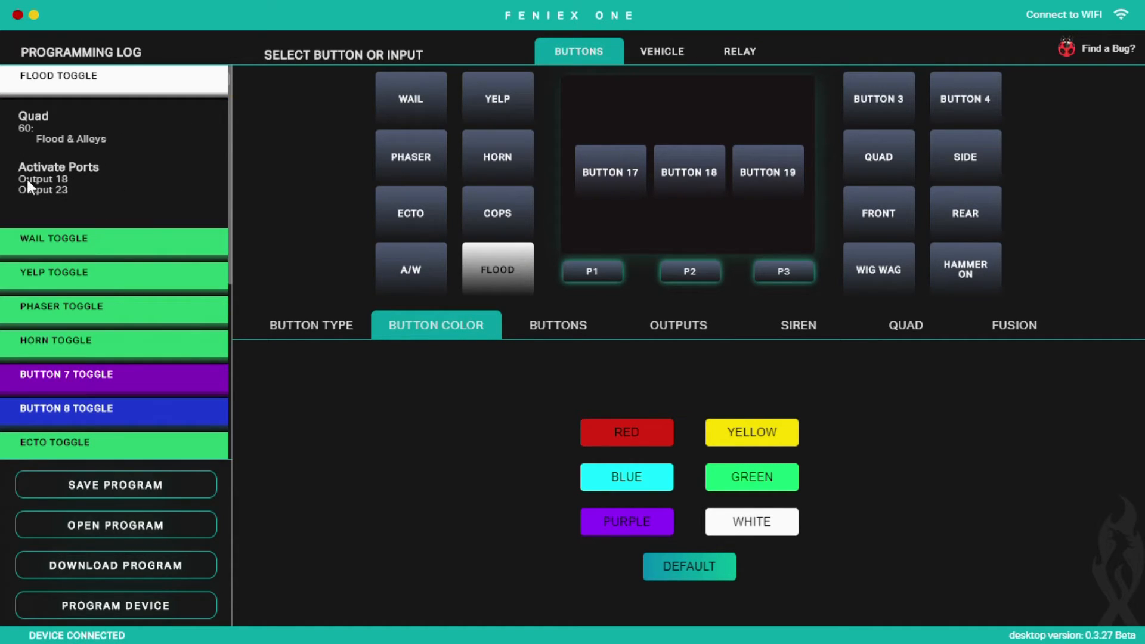
pyautogui.moveTo(542, 300)
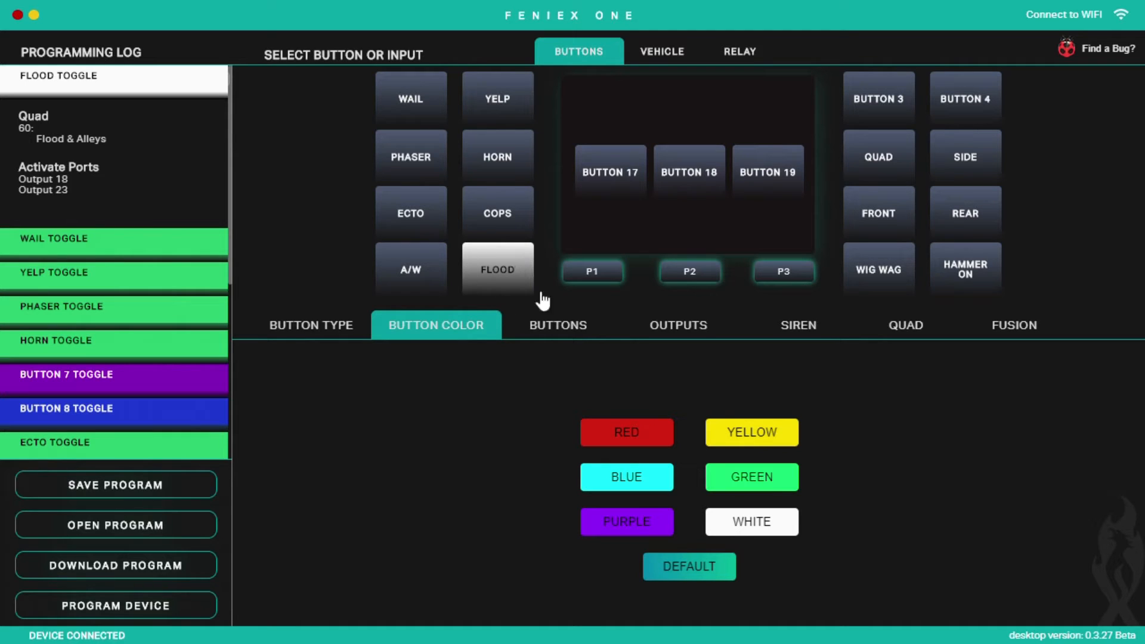
pyautogui.moveTo(701, 369)
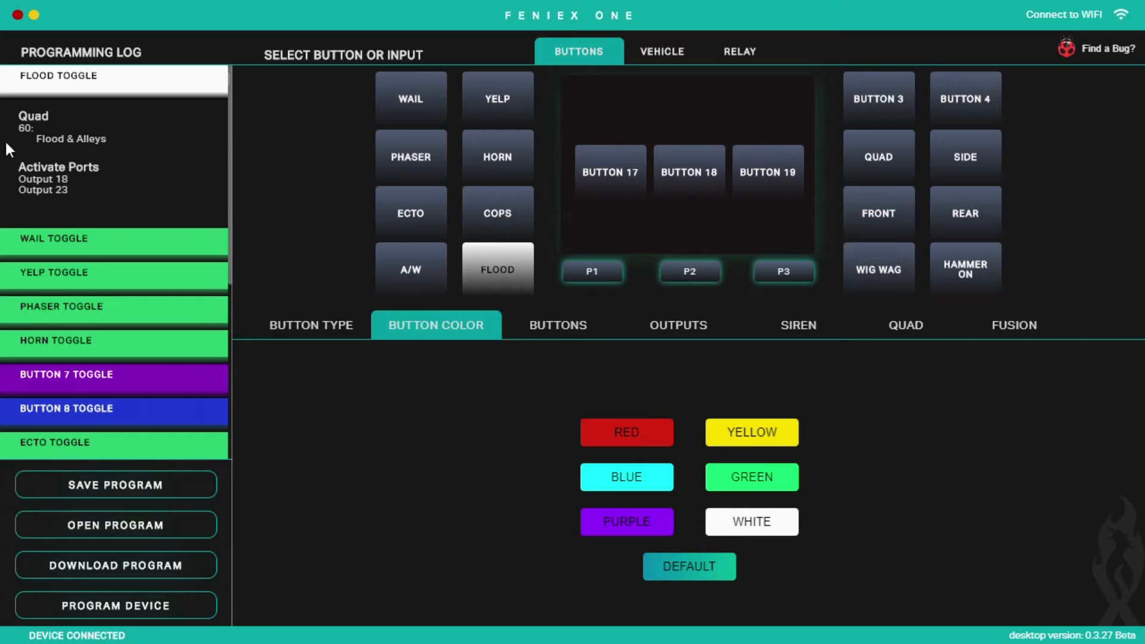
pyautogui.moveTo(347, 385)
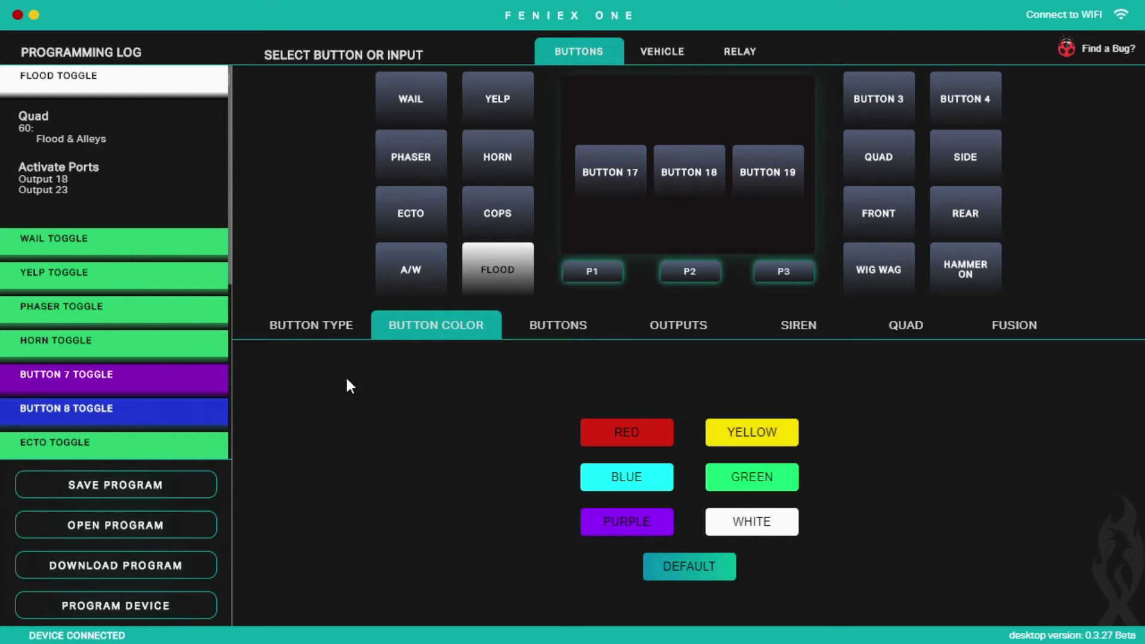
pyautogui.moveTo(389, 450)
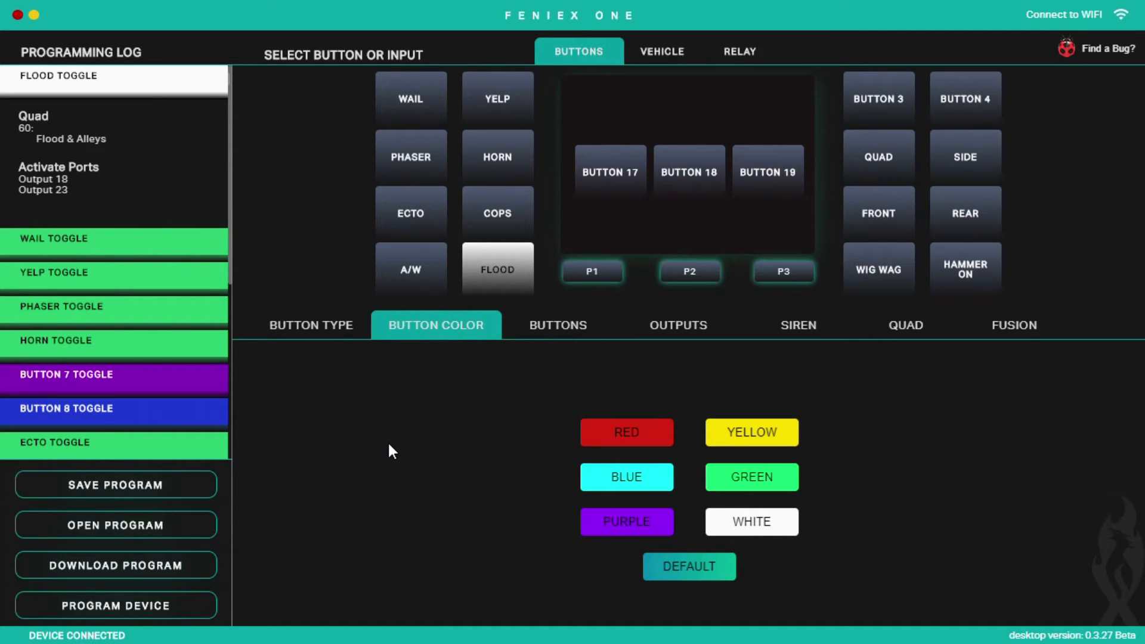
# Step: View the Flood button's activated buttons and outputs, showing outputs 18 and 23 active
pyautogui.click(557, 325)
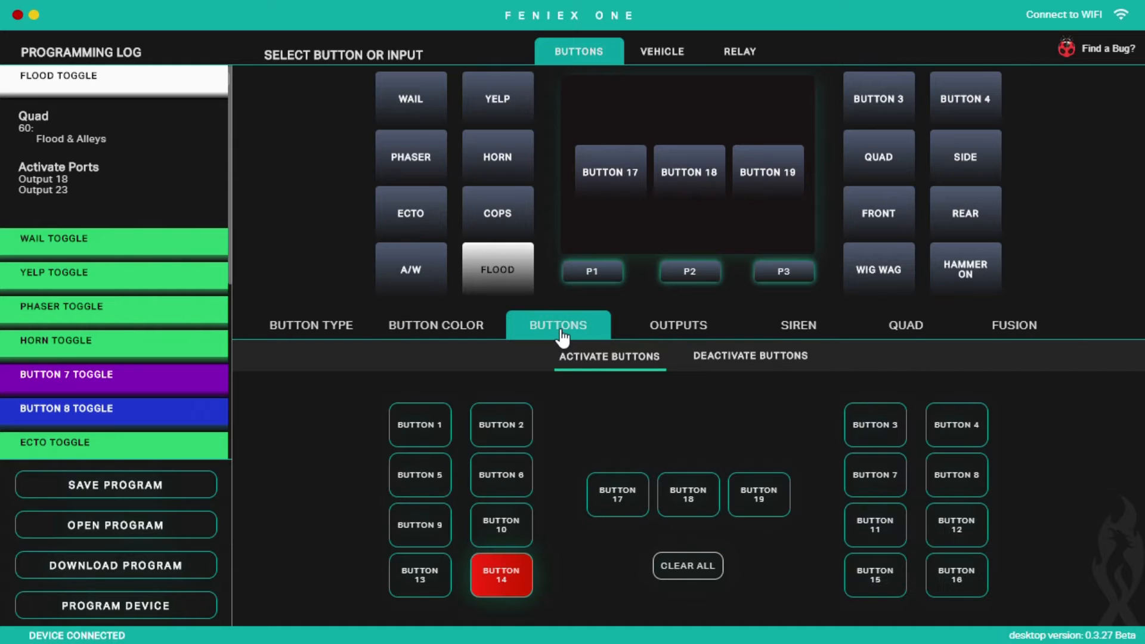
pyautogui.click(676, 324)
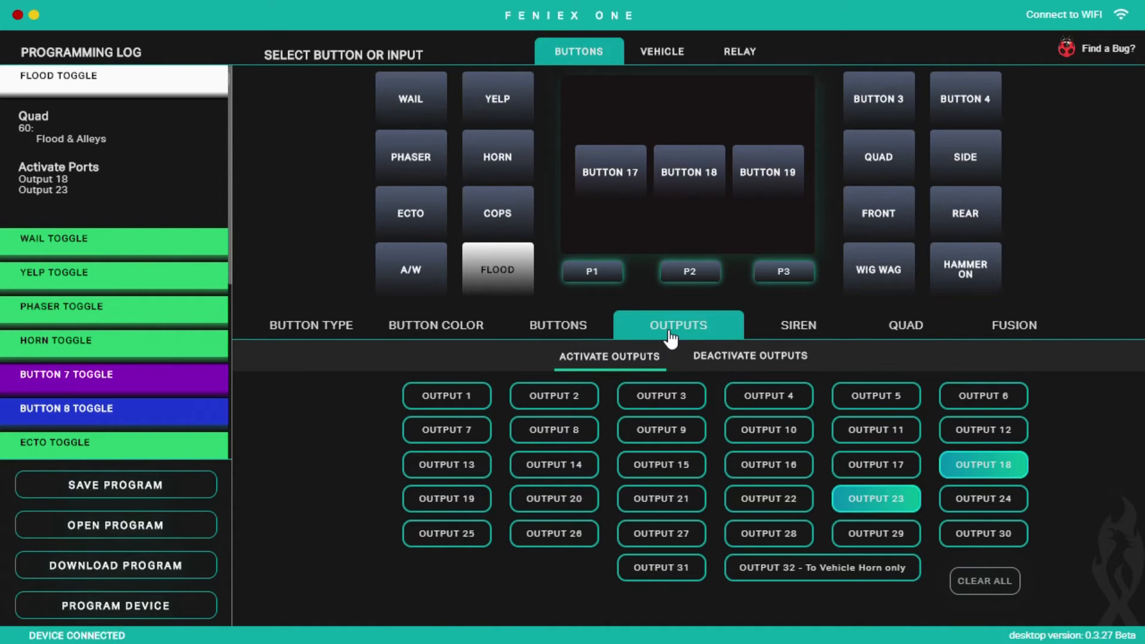
pyautogui.moveTo(1118, 543)
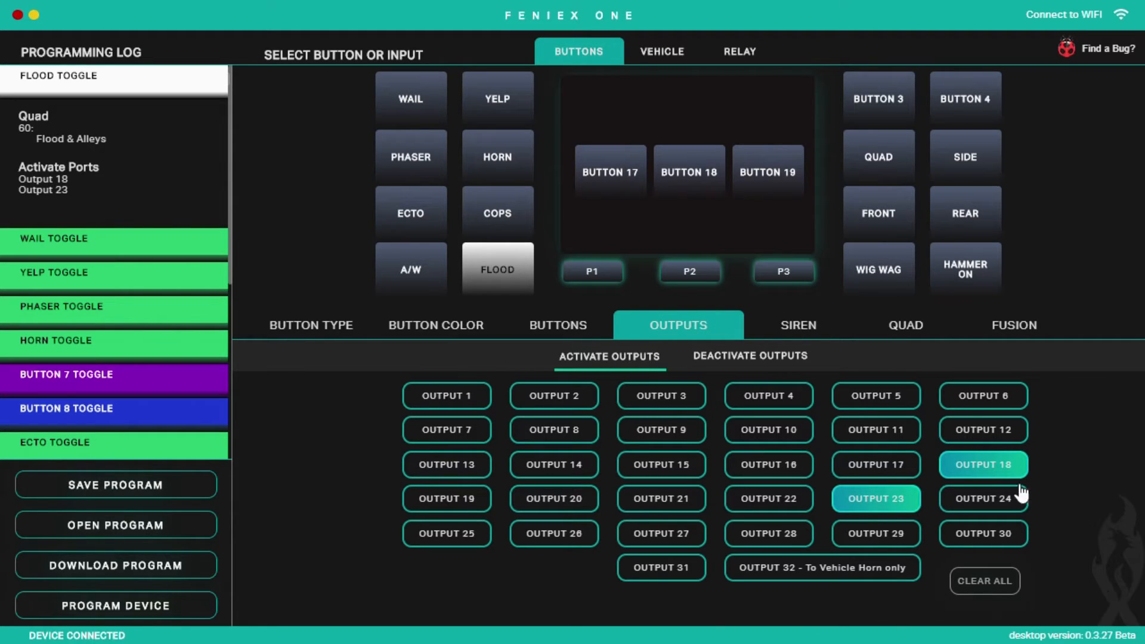
pyautogui.moveTo(705, 577)
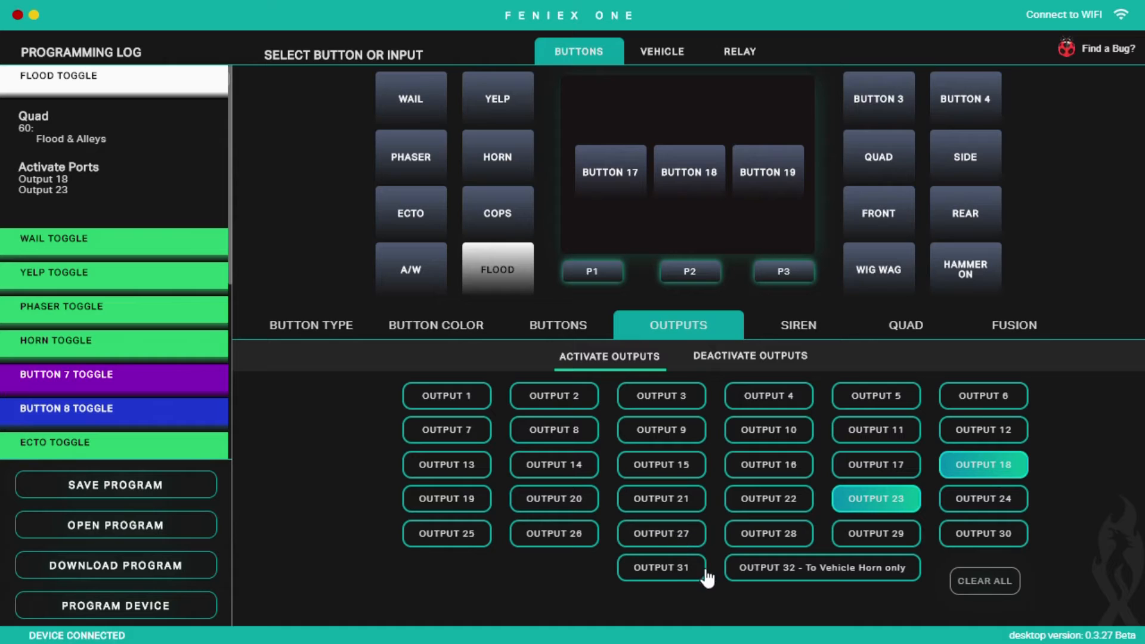
pyautogui.moveTo(713, 532)
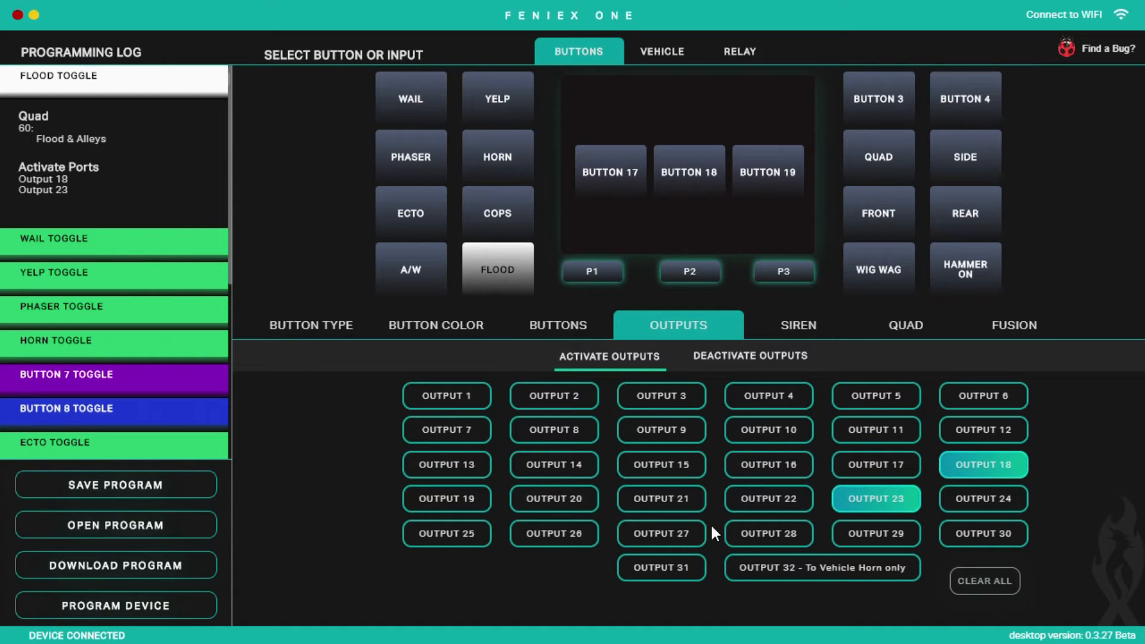
pyautogui.moveTo(736, 503)
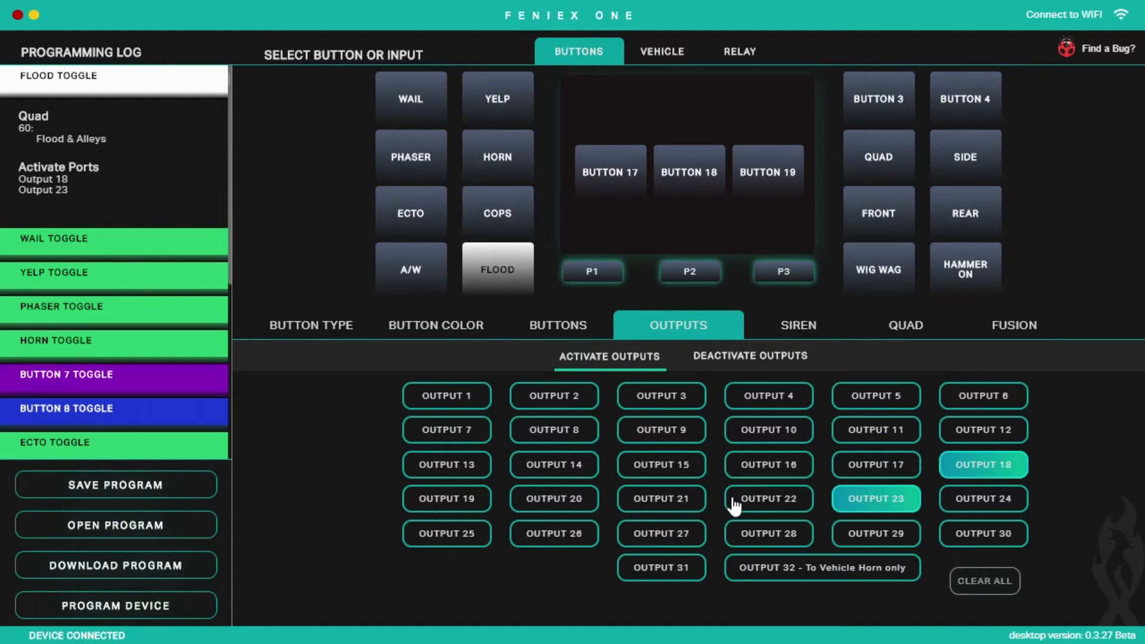
pyautogui.moveTo(481, 584)
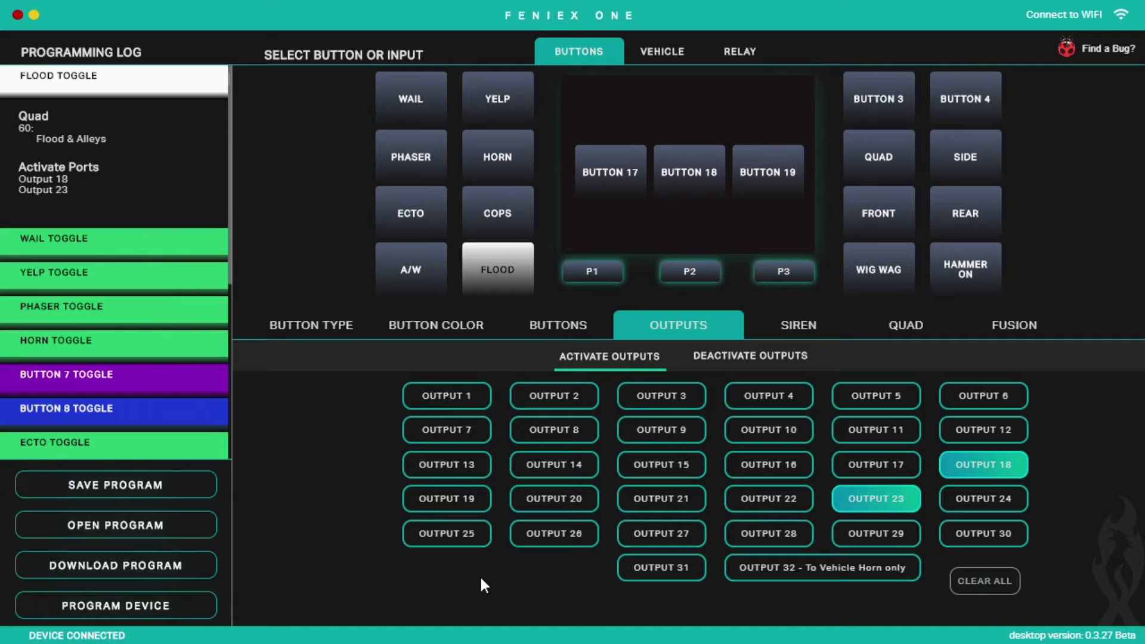
pyautogui.moveTo(999, 623)
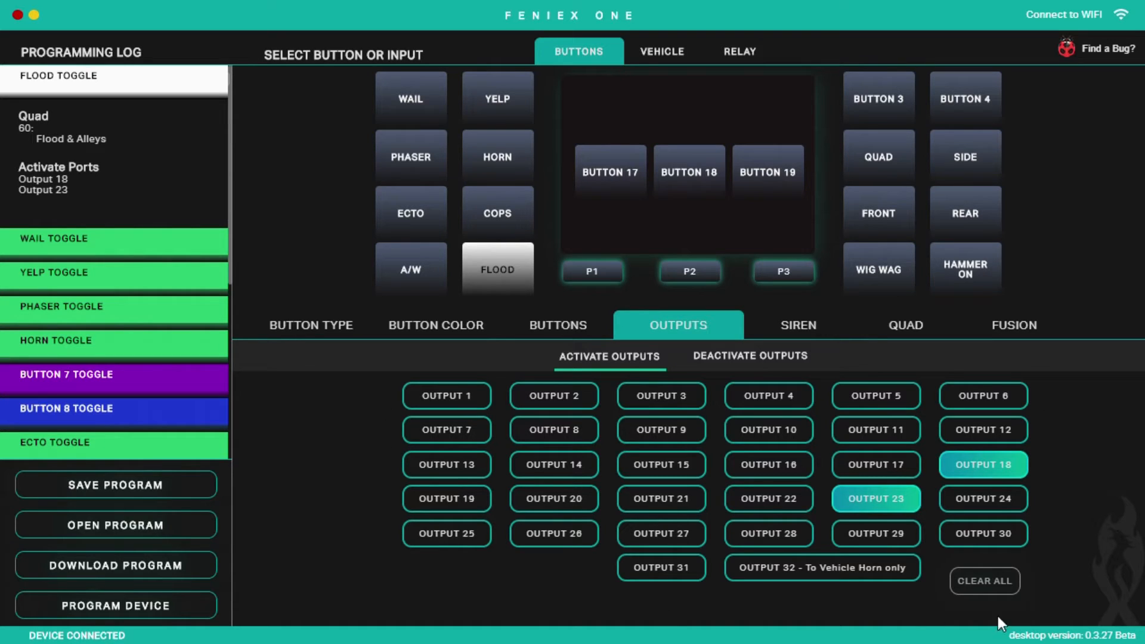
pyautogui.moveTo(1059, 619)
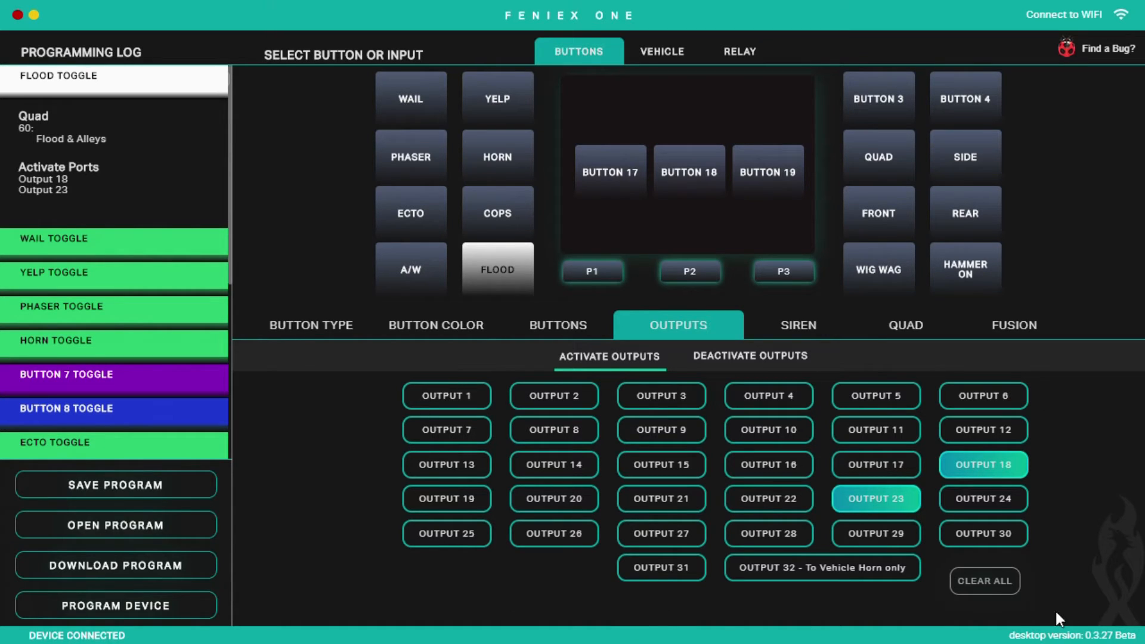
pyautogui.moveTo(670, 632)
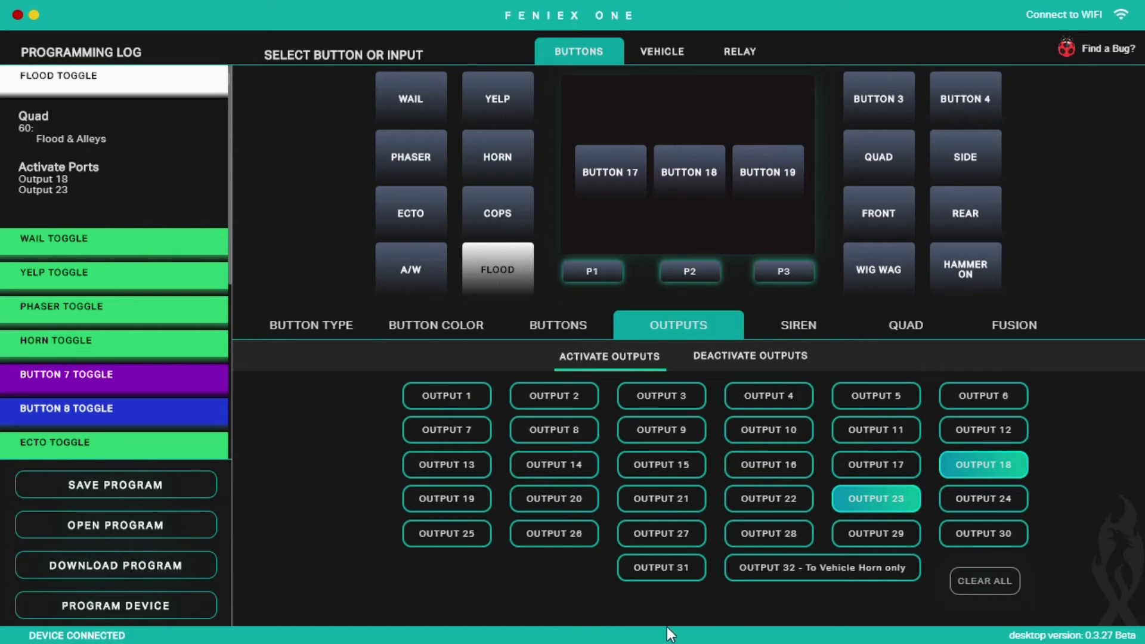
pyautogui.moveTo(395, 560)
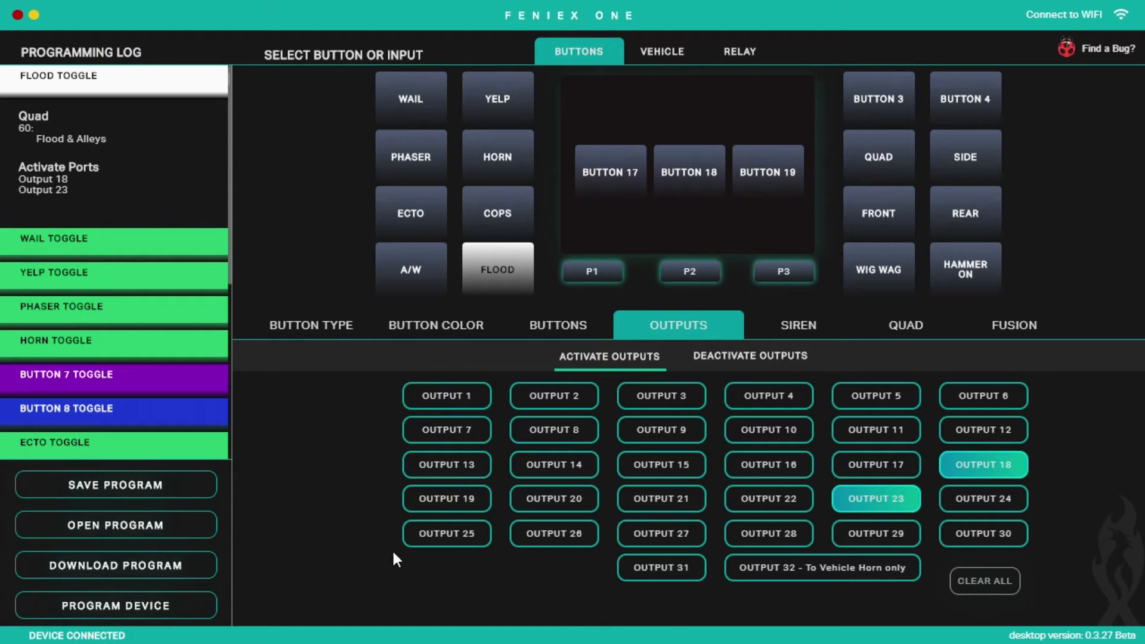
pyautogui.moveTo(910, 620)
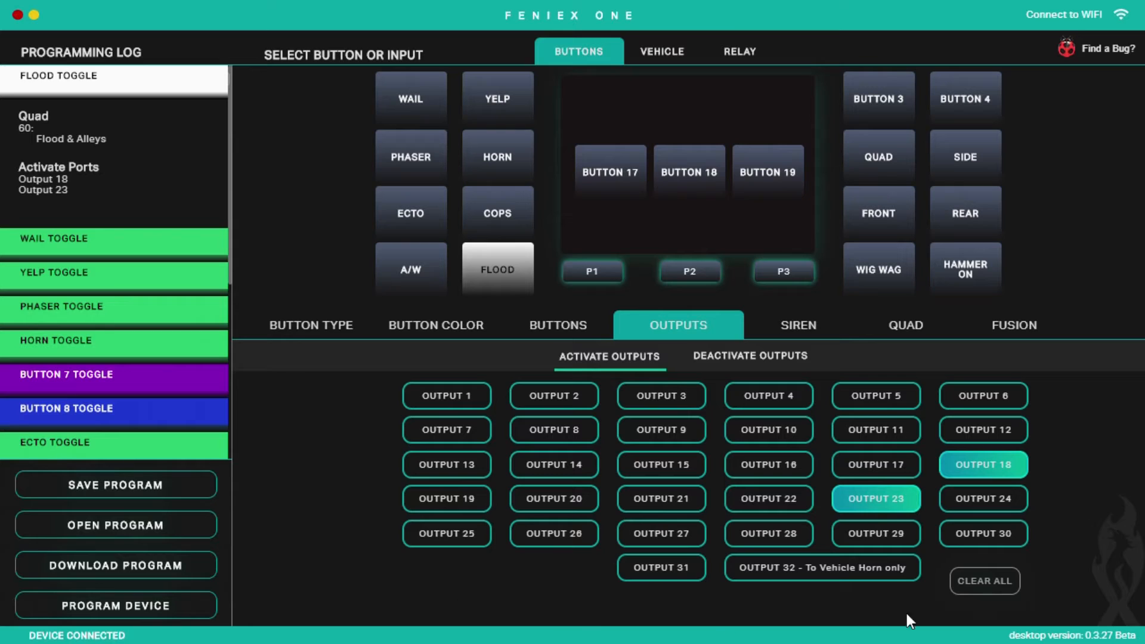
pyautogui.moveTo(879, 608)
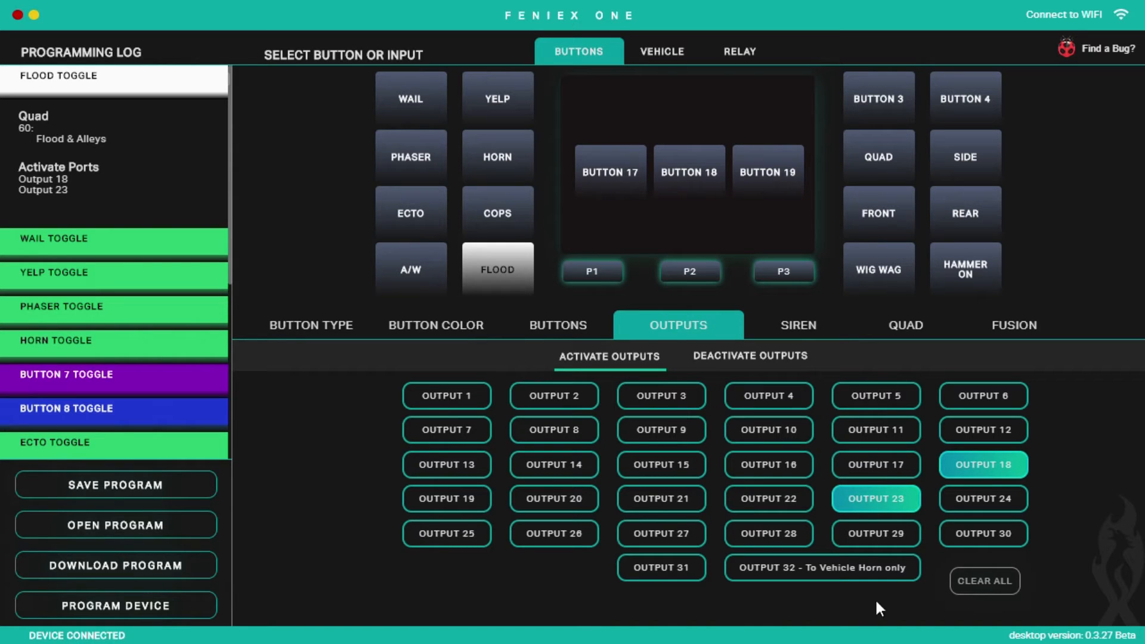
pyautogui.moveTo(451, 417)
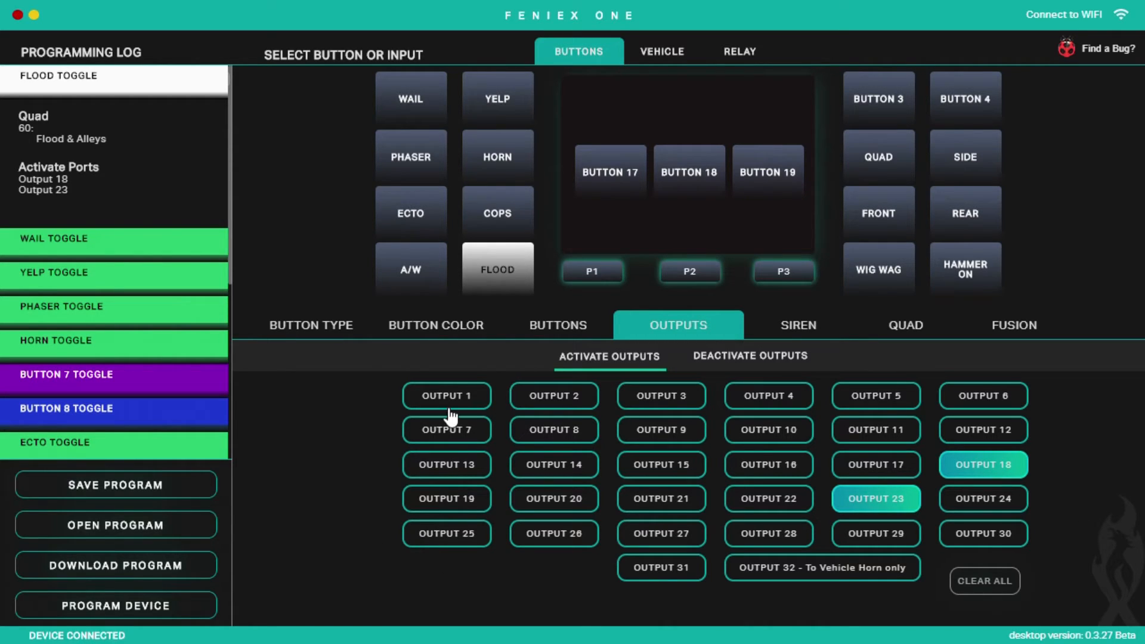
pyautogui.moveTo(592, 241)
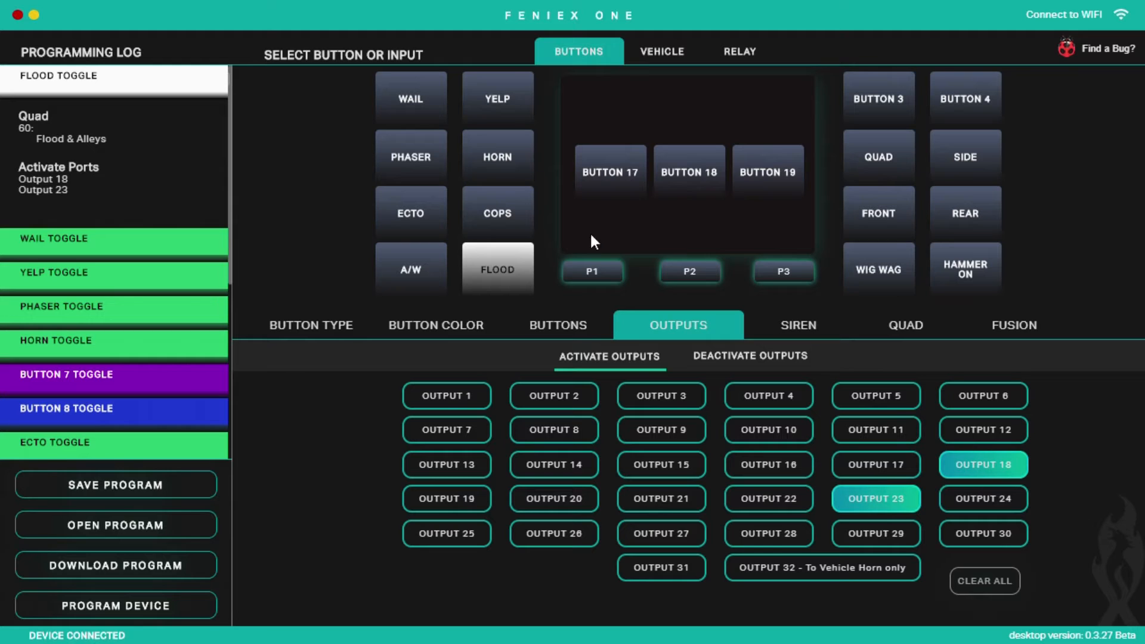
# Step: View the slideswitch toggle's active outputs 1, 4, 6, 9, 12, 13, 15, 16, 21, 22, 27, 29
pyautogui.click(557, 324)
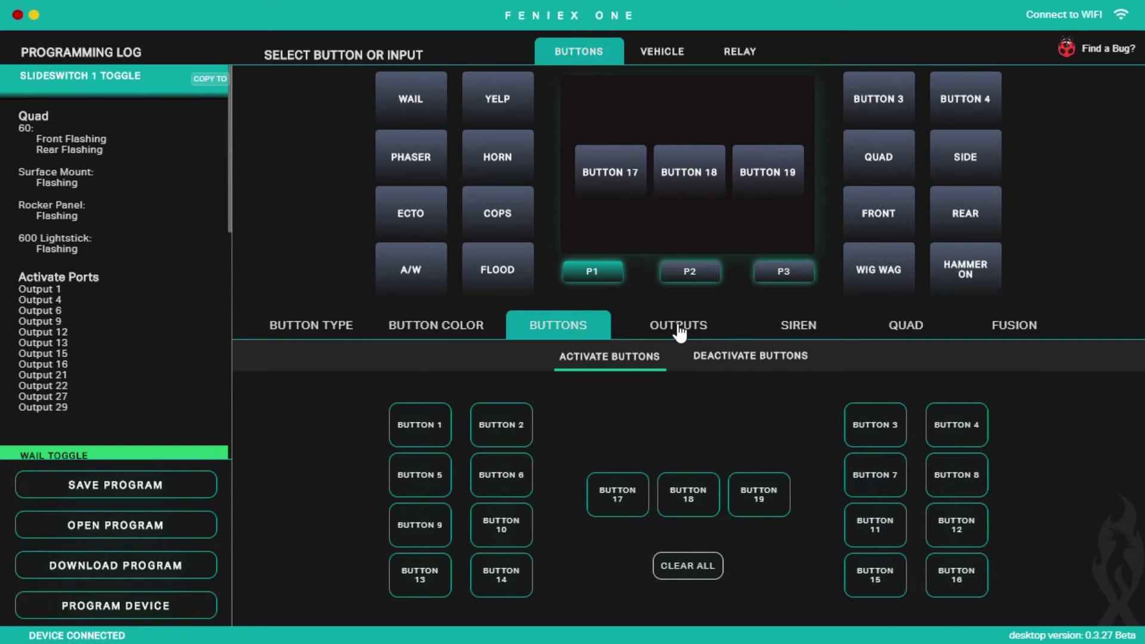
pyautogui.click(676, 324)
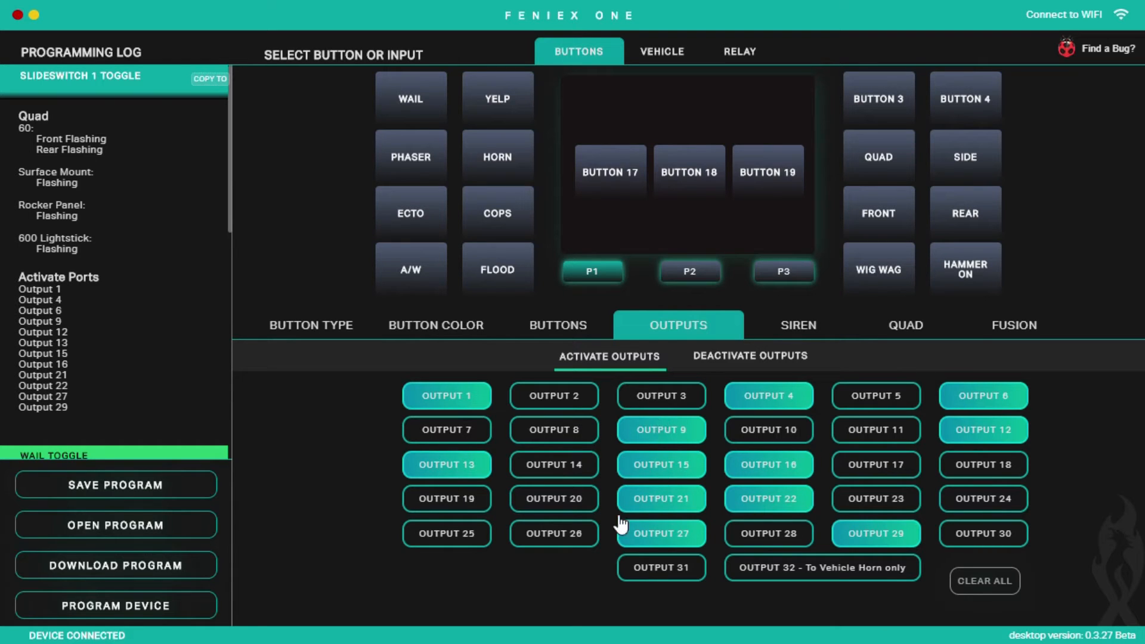
pyautogui.moveTo(802, 340)
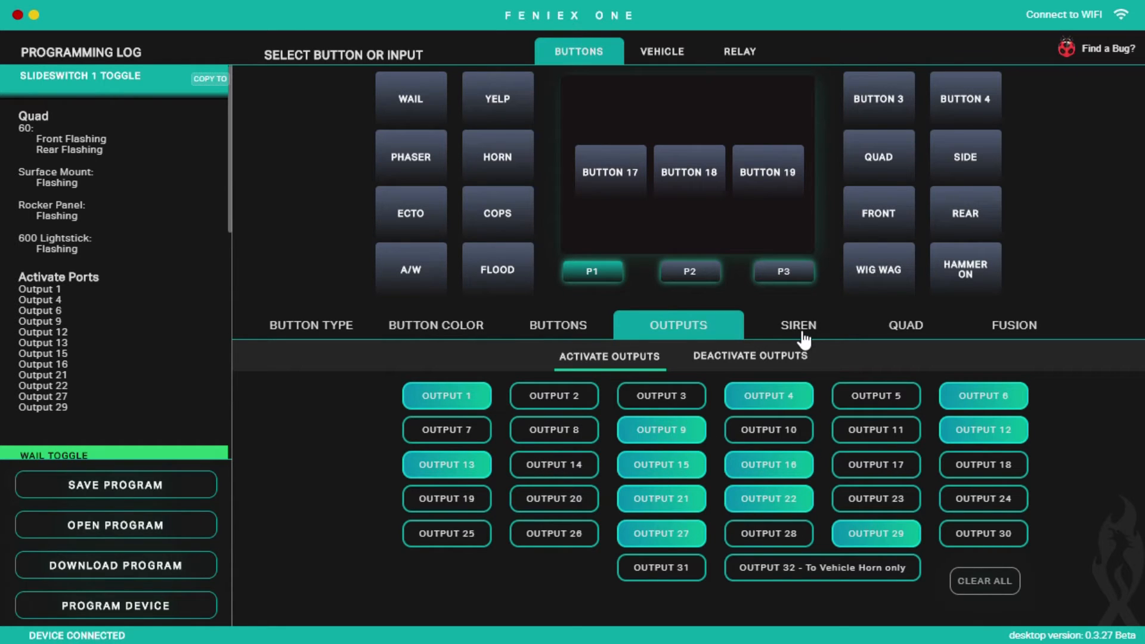
# Step: View the slide switch's siren settings with Speaker 1, Speaker 2 and Audio tone options
pyautogui.click(796, 325)
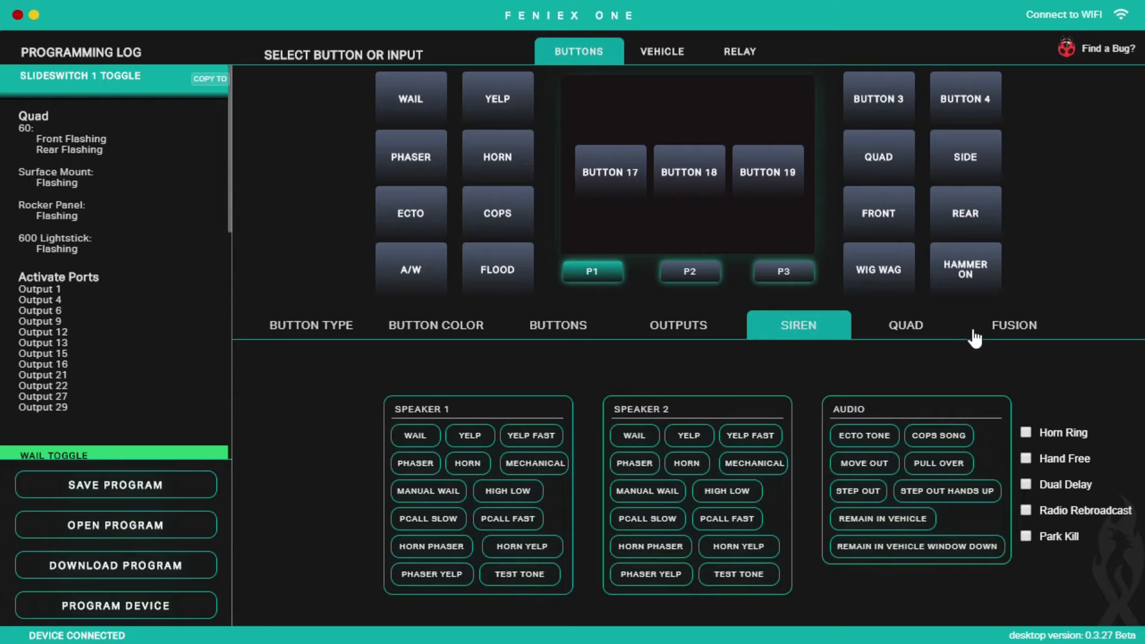
pyautogui.moveTo(637, 413)
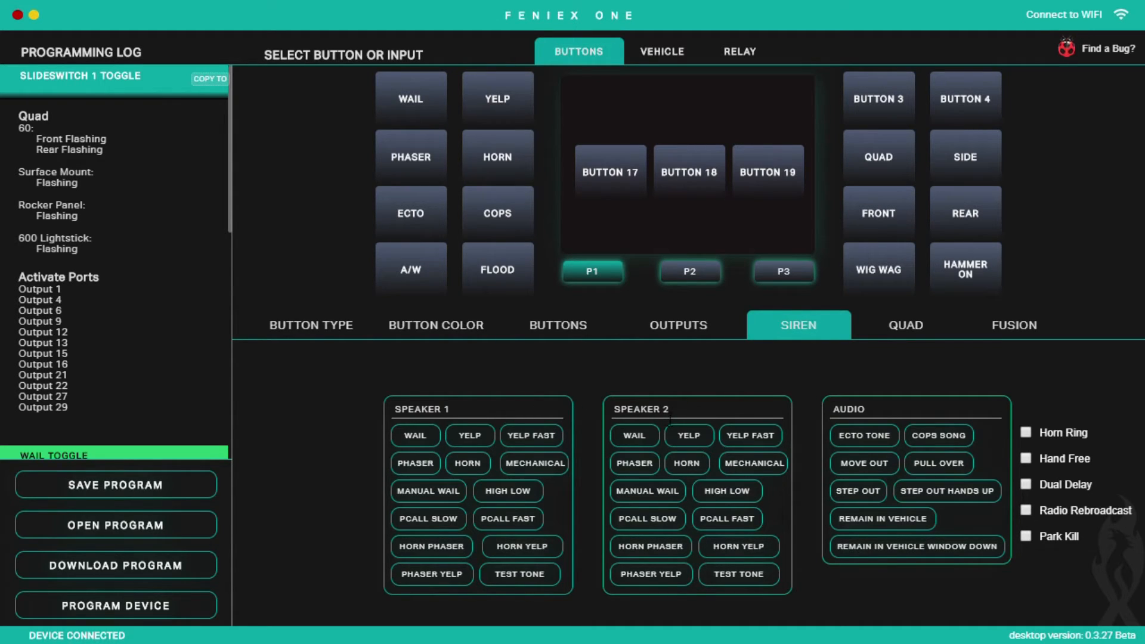
pyautogui.moveTo(635, 626)
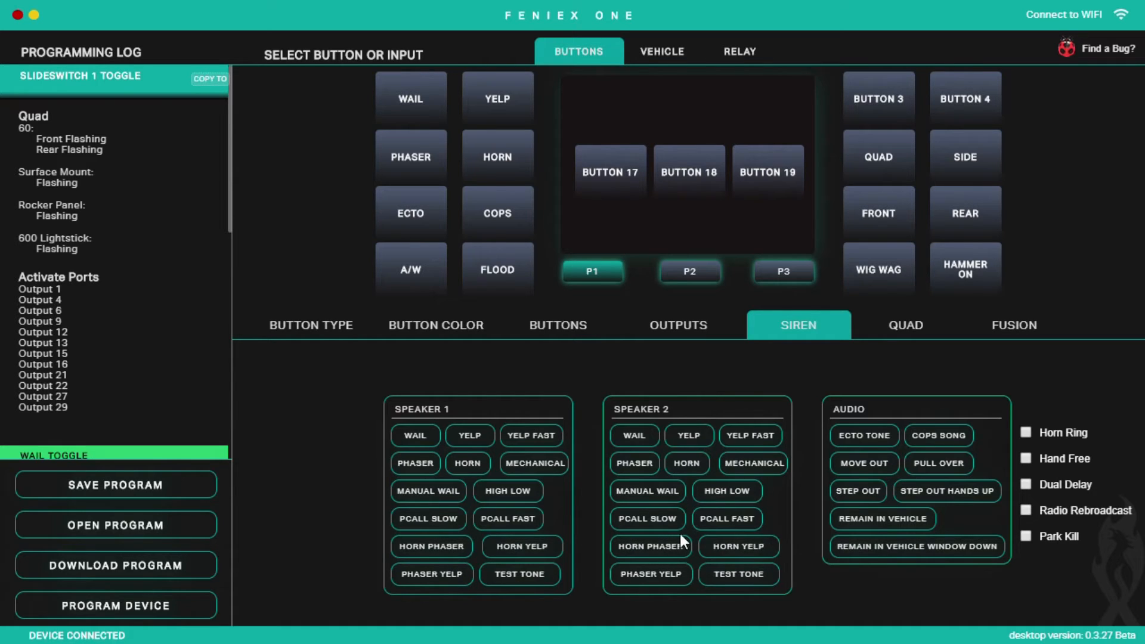
pyautogui.moveTo(414, 435)
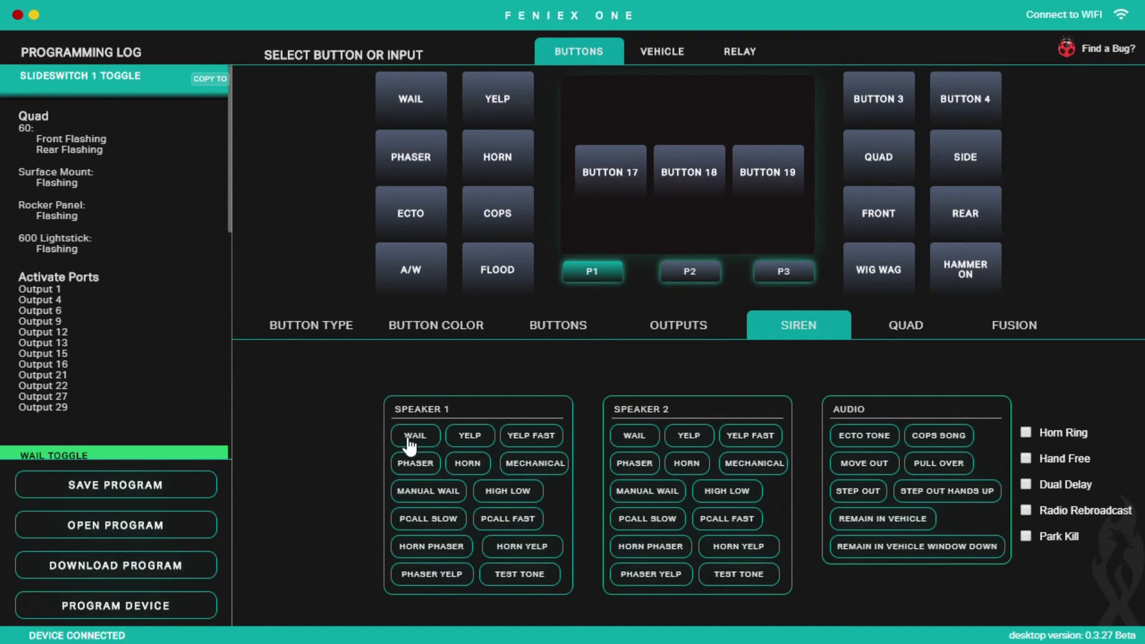
pyautogui.moveTo(454, 429)
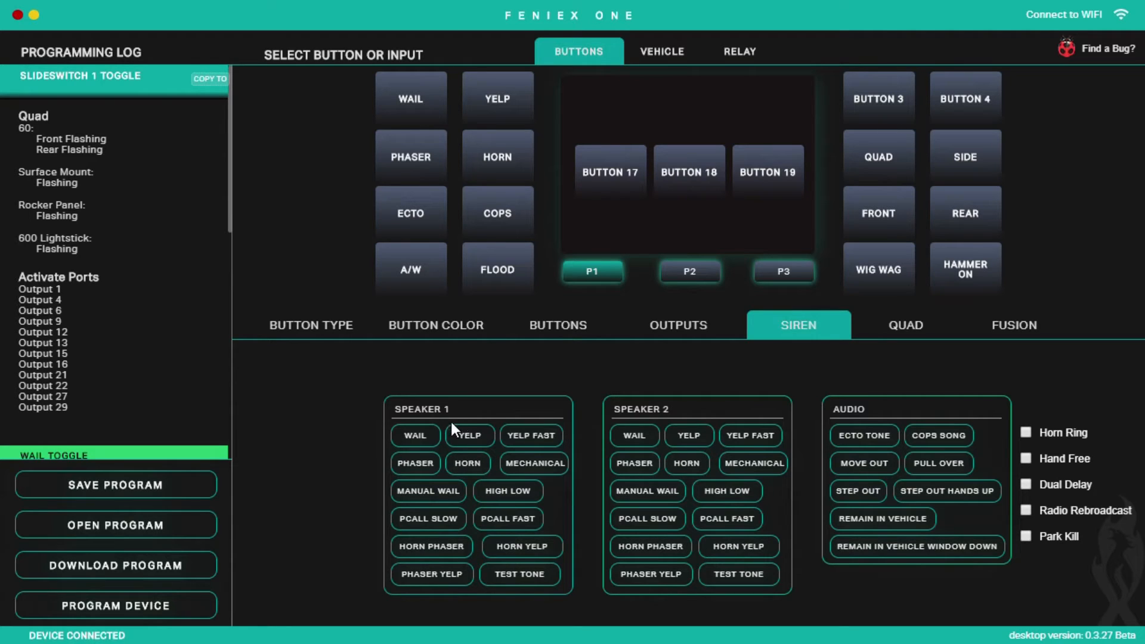
pyautogui.moveTo(485, 425)
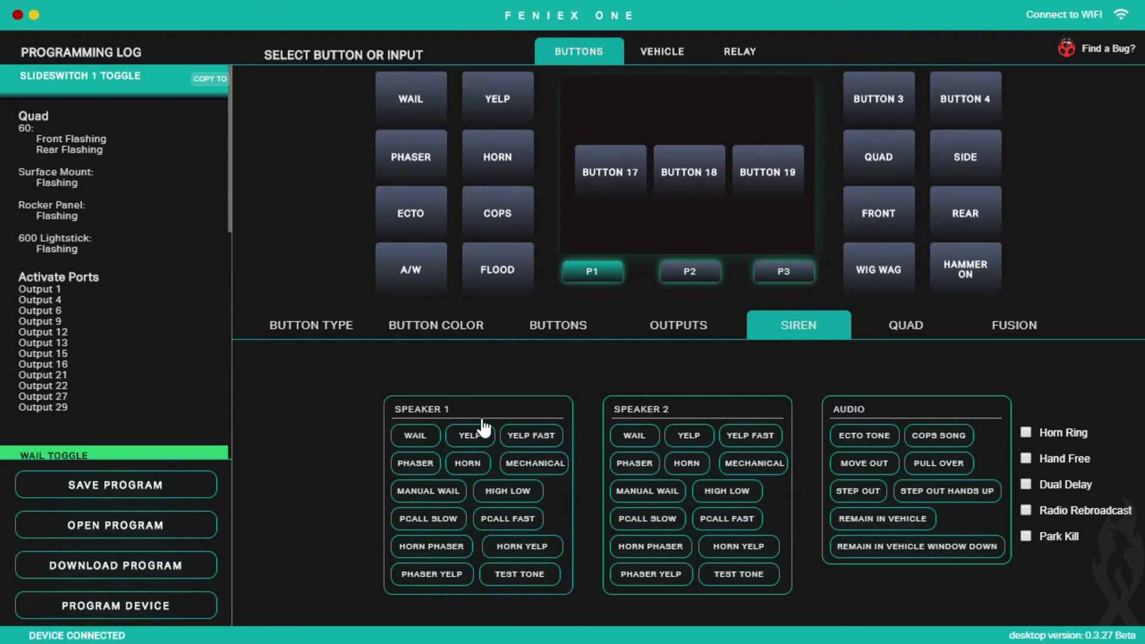
pyautogui.moveTo(937, 435)
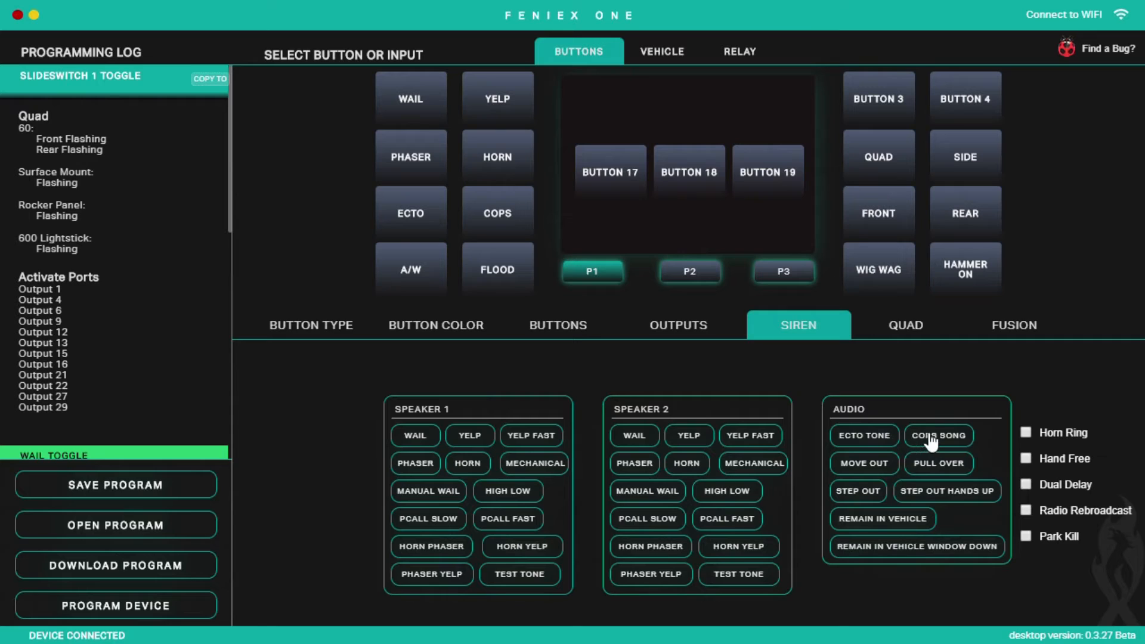
pyautogui.moveTo(1000, 499)
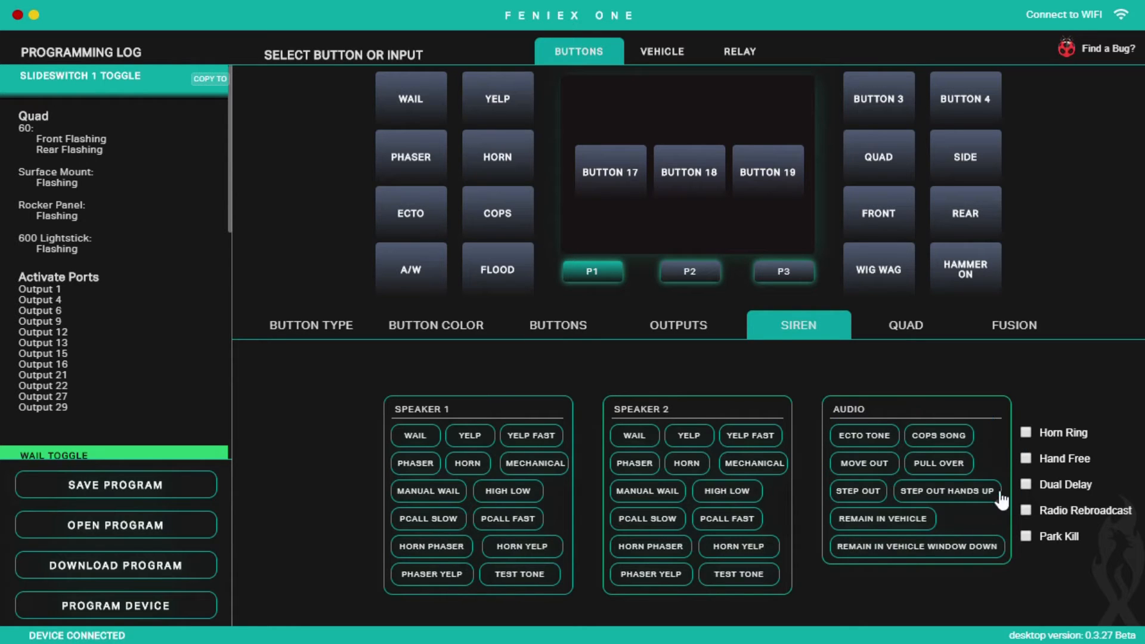
pyautogui.moveTo(679, 491)
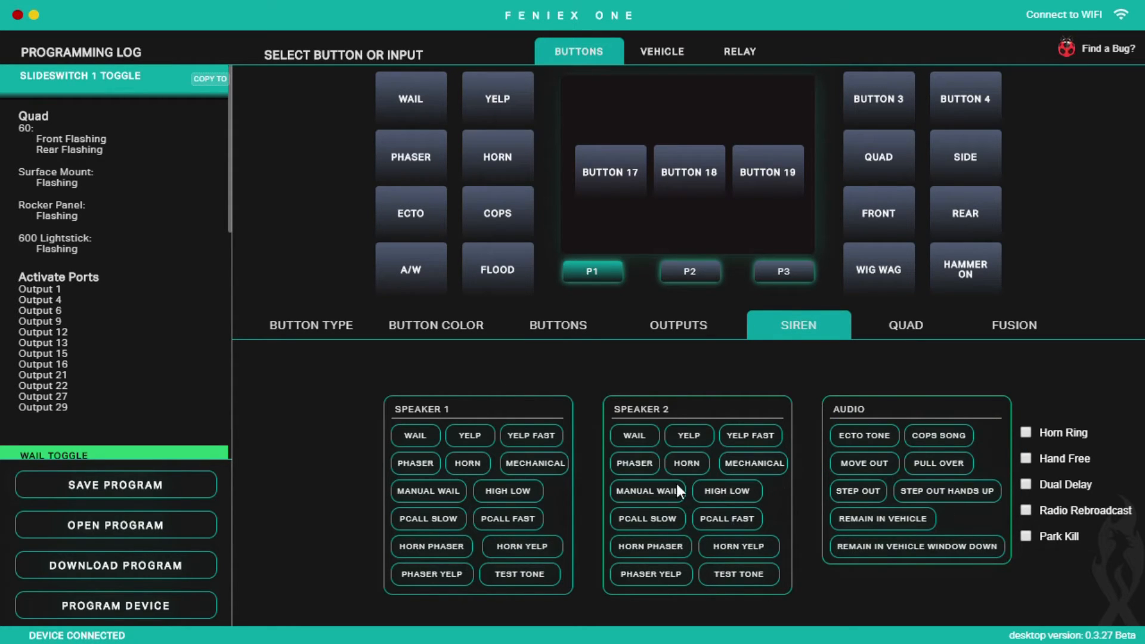
pyautogui.moveTo(905, 333)
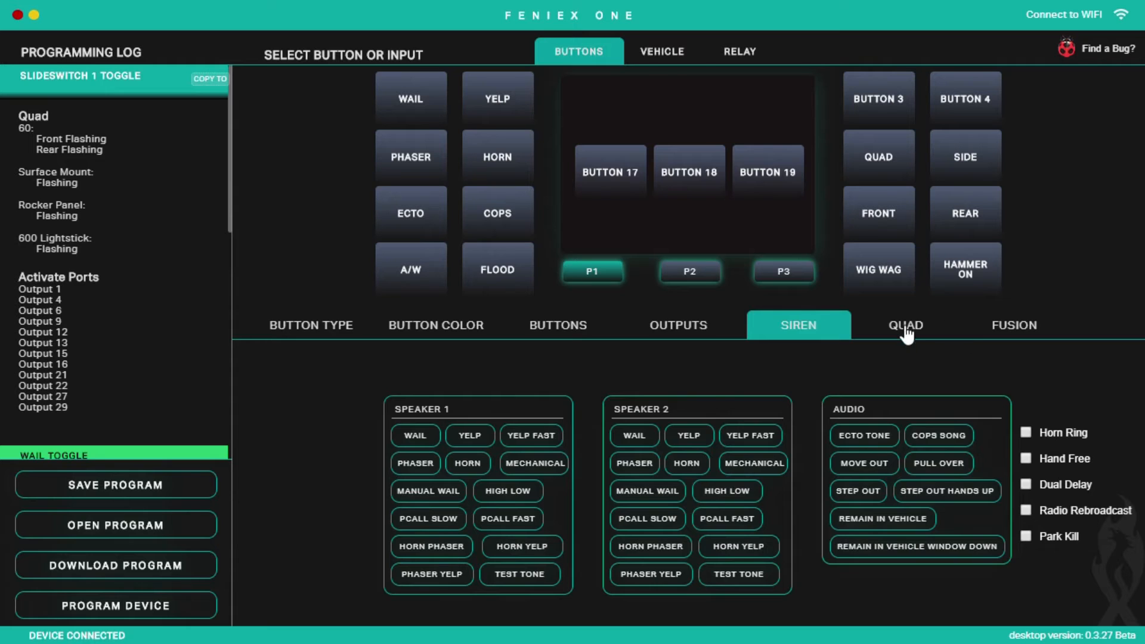
# Step: Glance at the Fusion modes, then show the quad product choices such as GPL 49" and lightsticks
pyautogui.click(1013, 324)
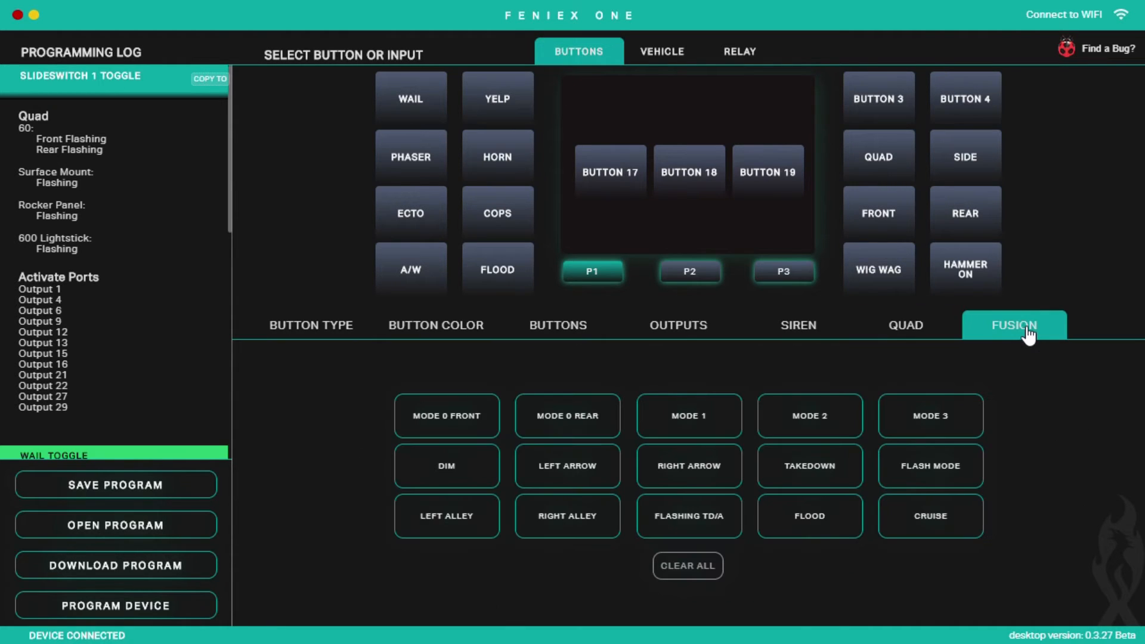
pyautogui.moveTo(914, 327)
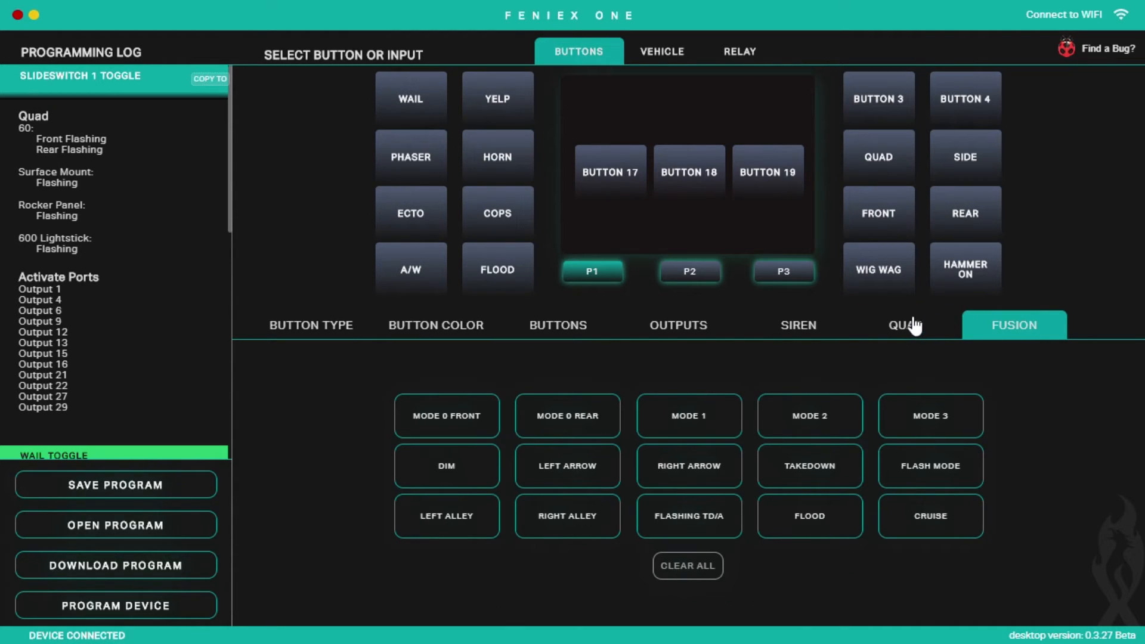
pyautogui.click(903, 324)
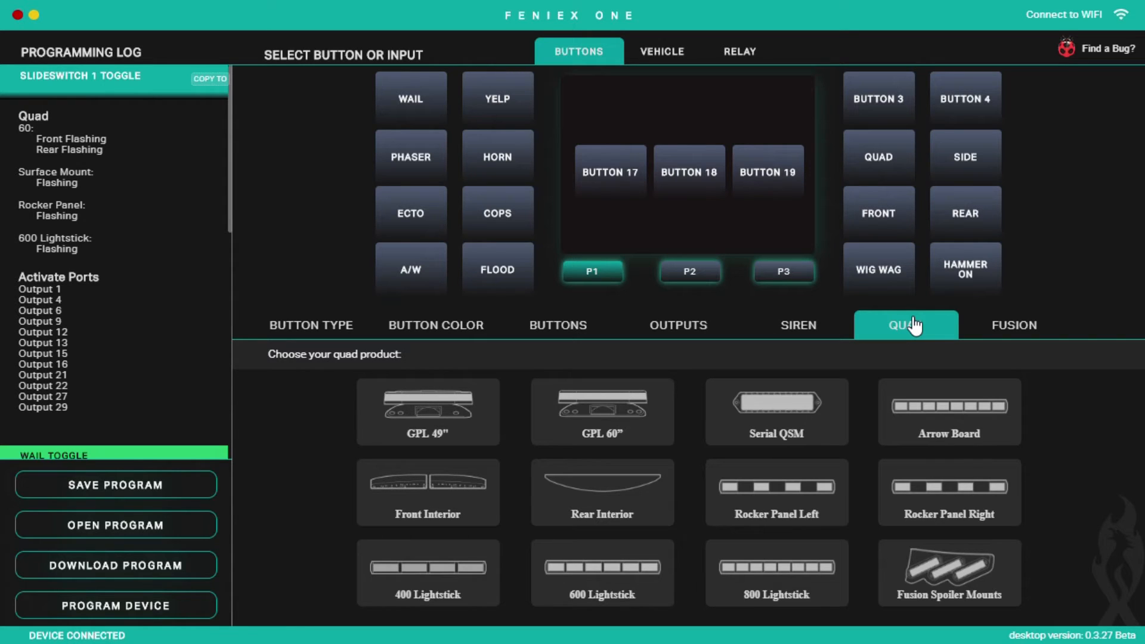
pyautogui.moveTo(574, 419)
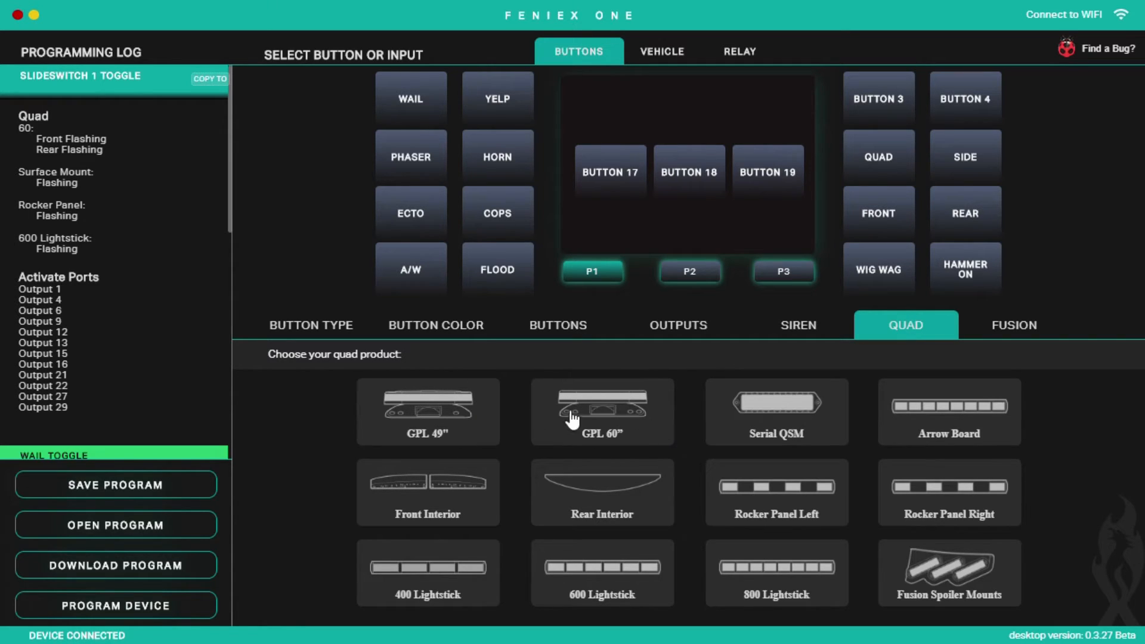
pyautogui.moveTo(928, 531)
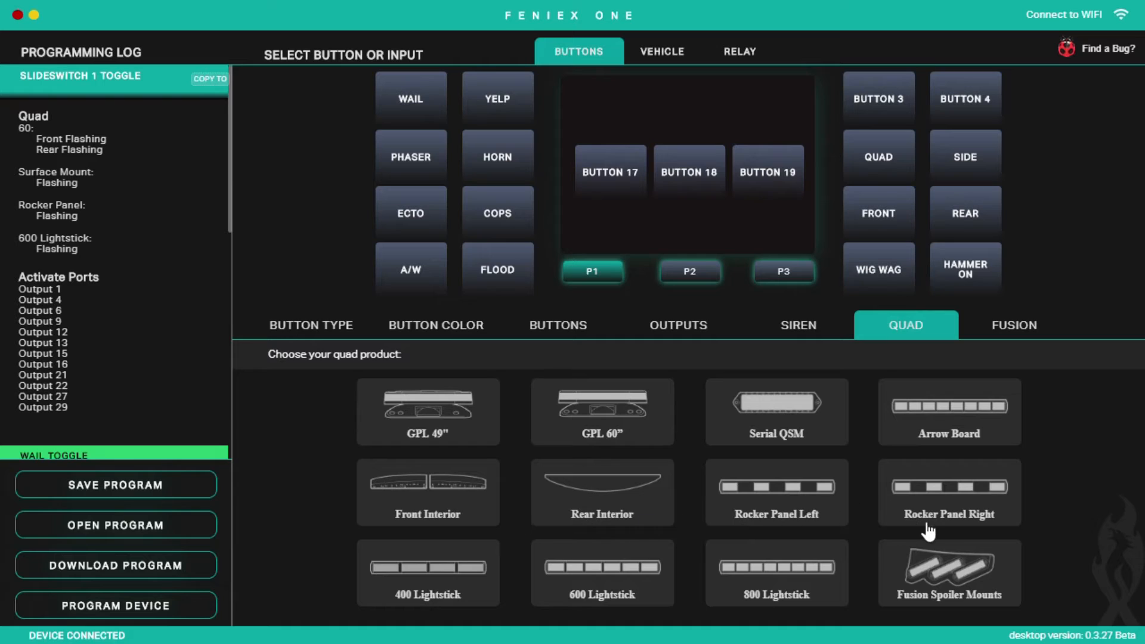
pyautogui.moveTo(327, 517)
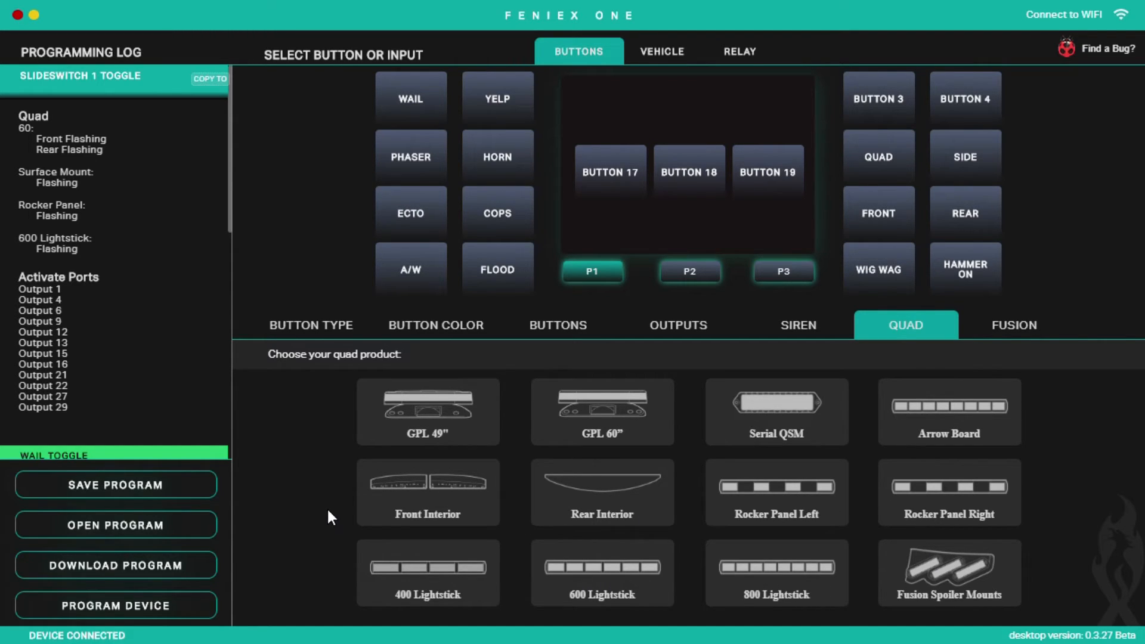
pyautogui.moveTo(398, 453)
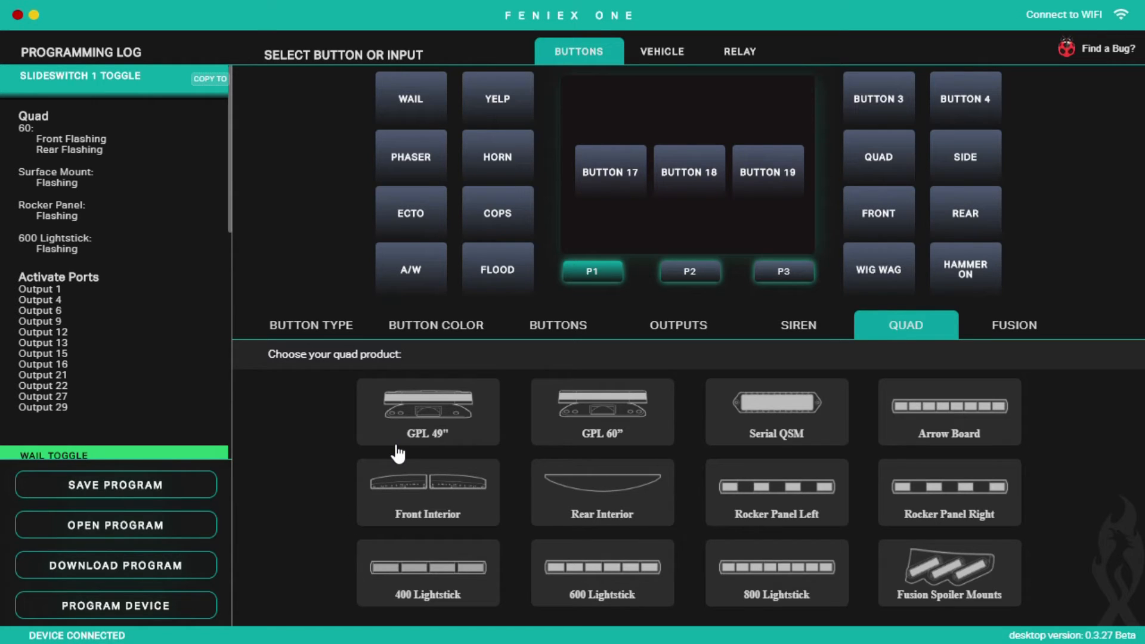
pyautogui.moveTo(547, 526)
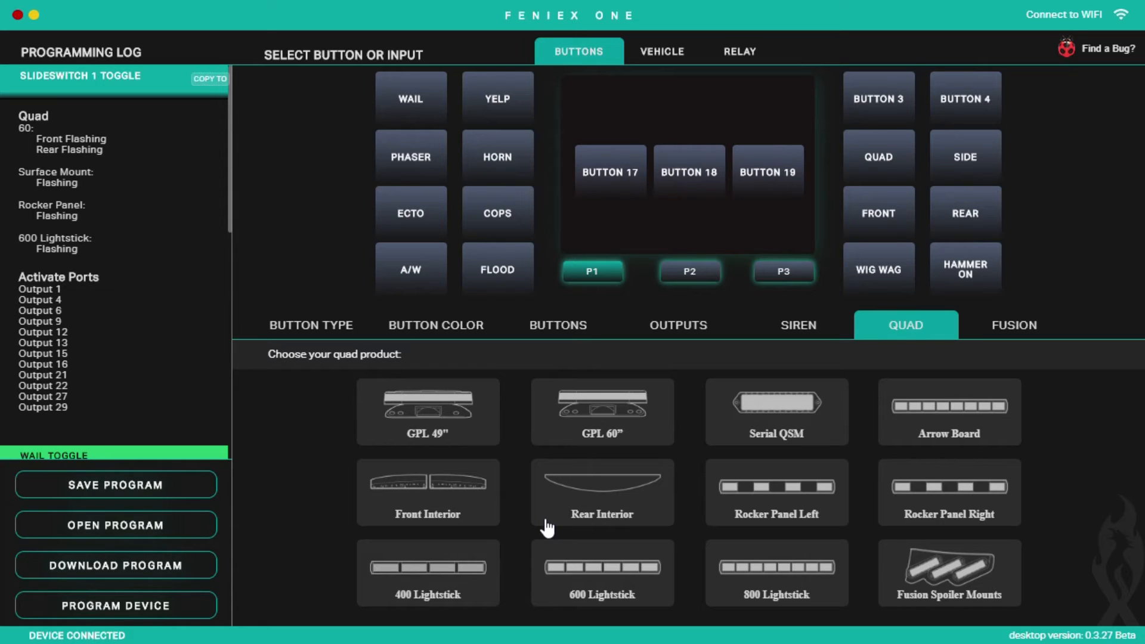
pyautogui.moveTo(703, 333)
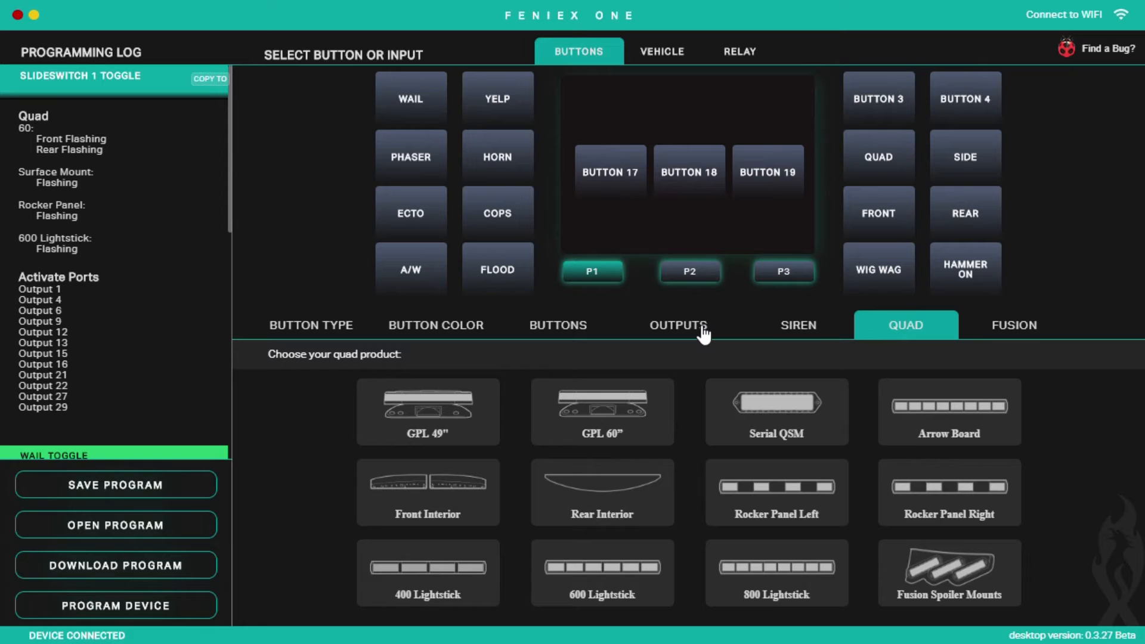
# Step: Return to the slideswitch toggle's output assignments showing outputs 1 through 29 active
pyautogui.click(675, 324)
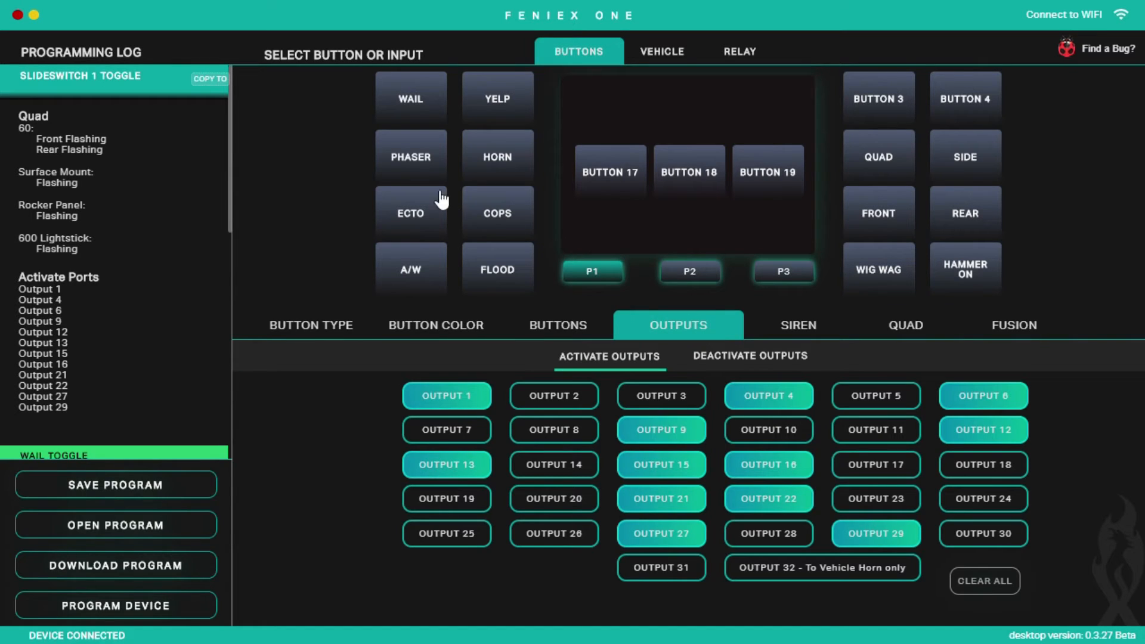
pyautogui.moveTo(939, 241)
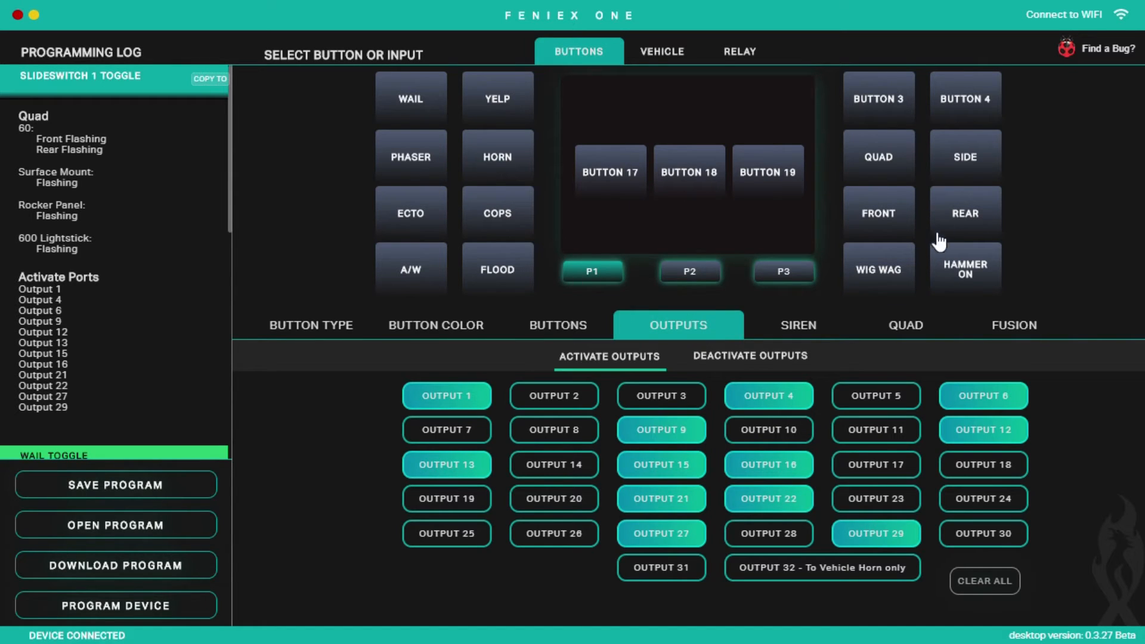
pyautogui.moveTo(476, 262)
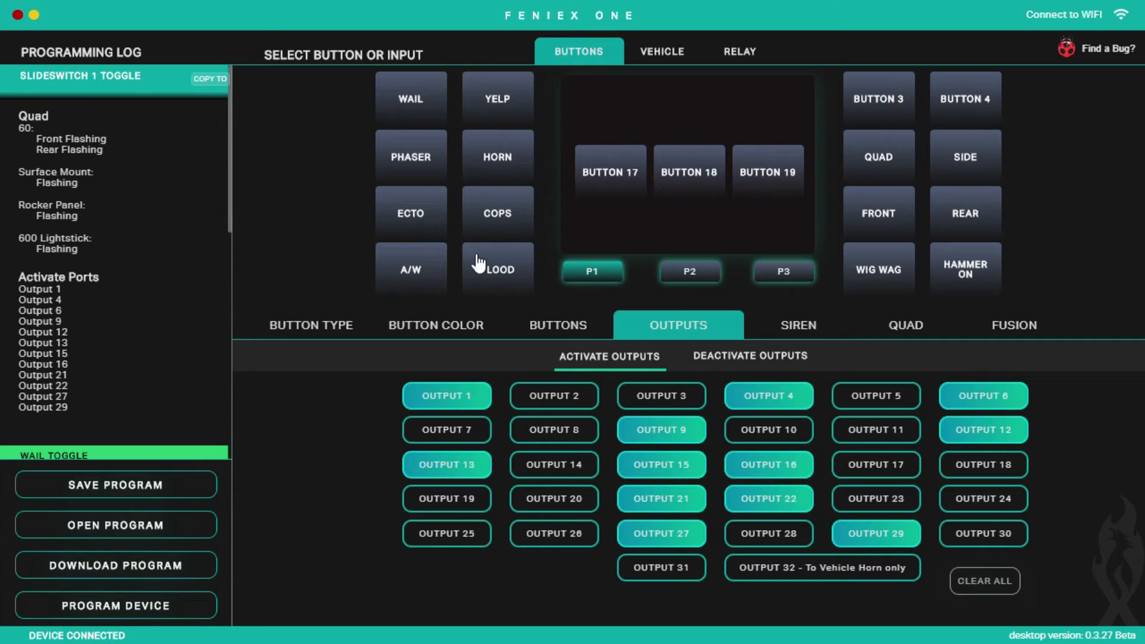
pyautogui.moveTo(1070, 344)
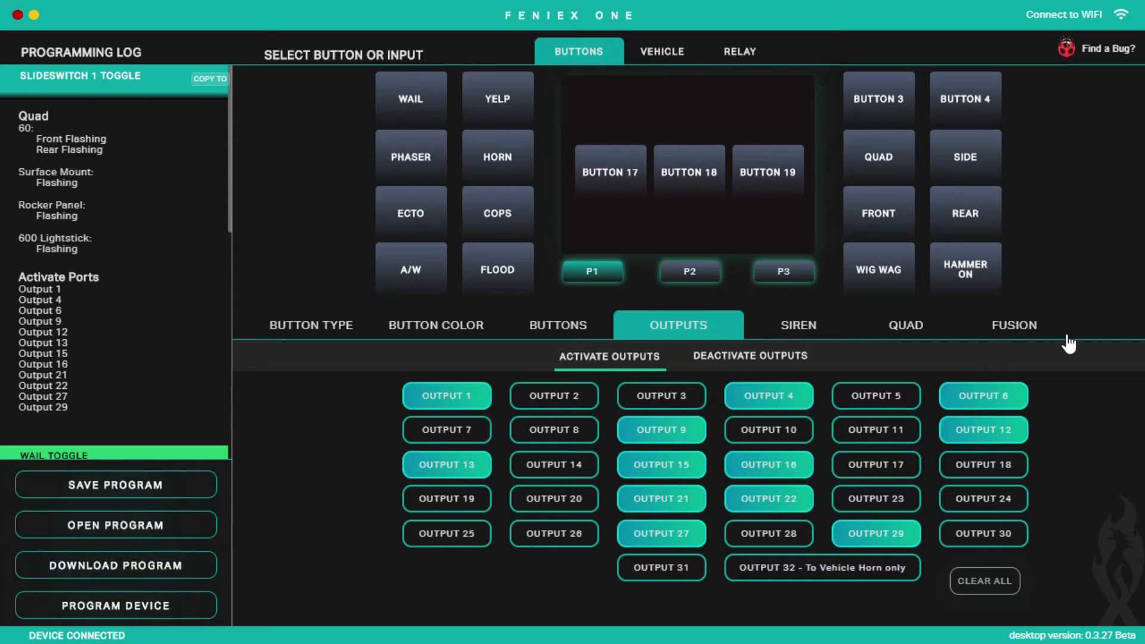
pyautogui.moveTo(778, 124)
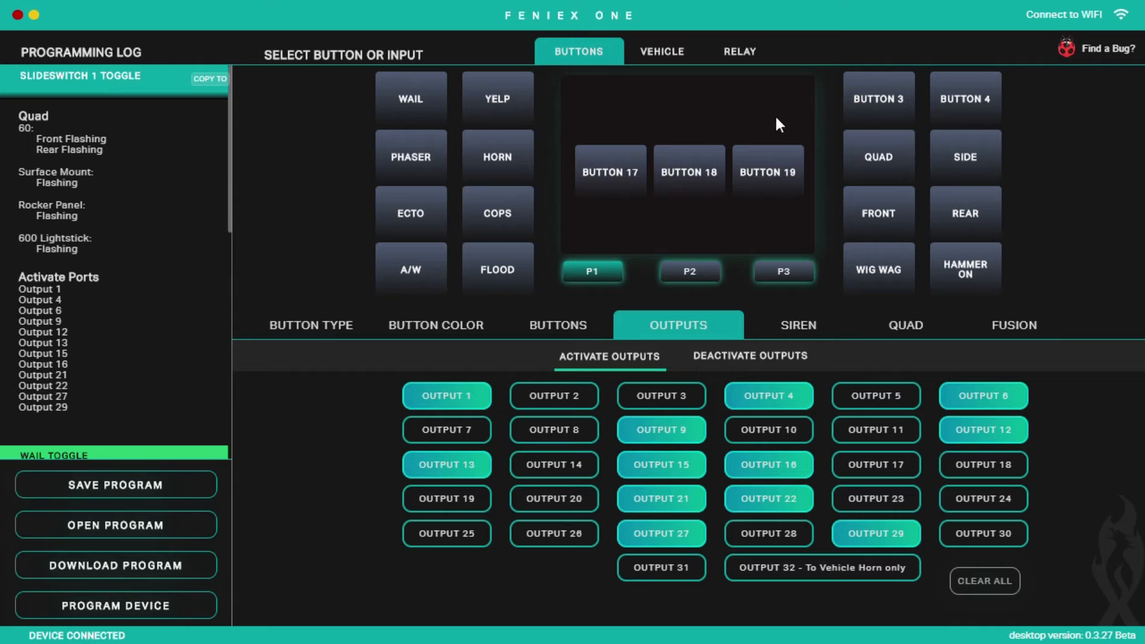
pyautogui.moveTo(620, 175)
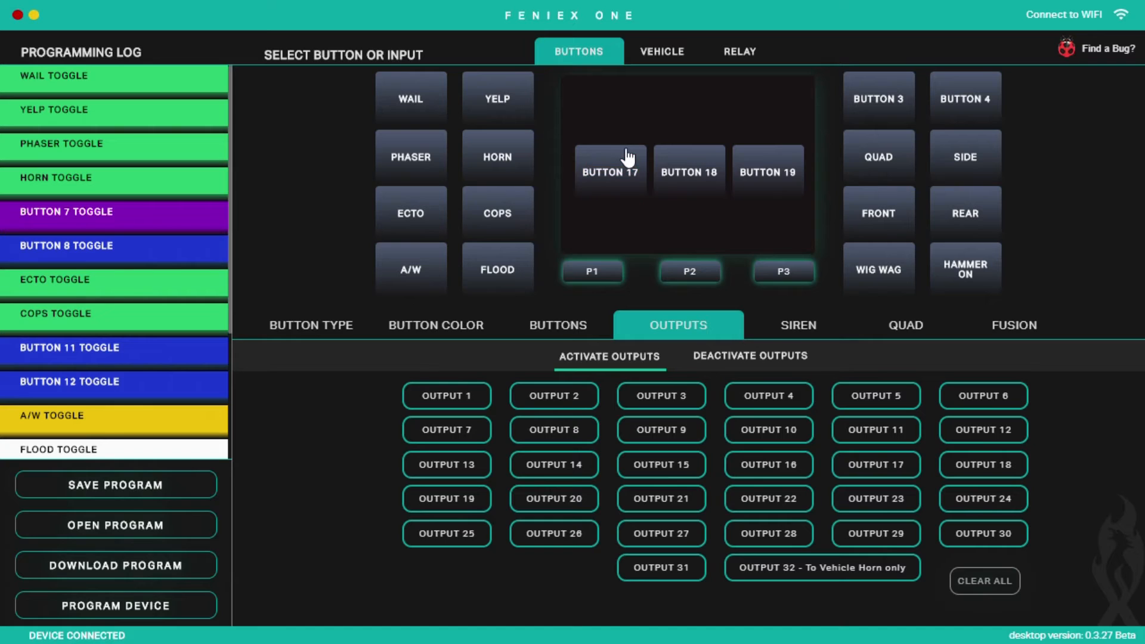
pyautogui.click(610, 169)
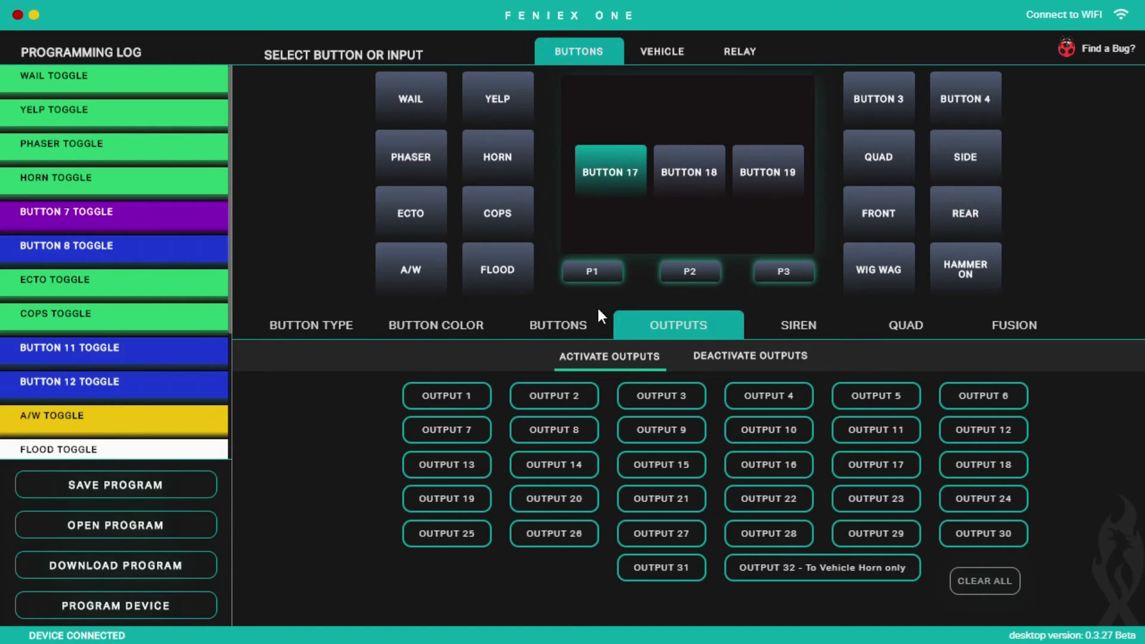
pyautogui.moveTo(606, 420)
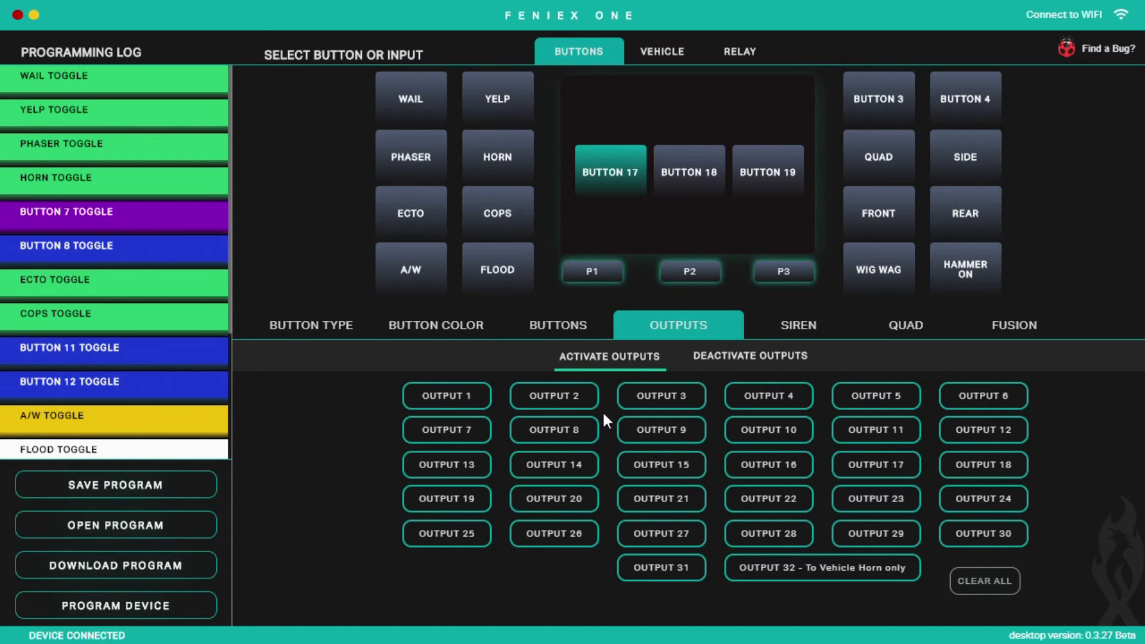
pyautogui.moveTo(609, 362)
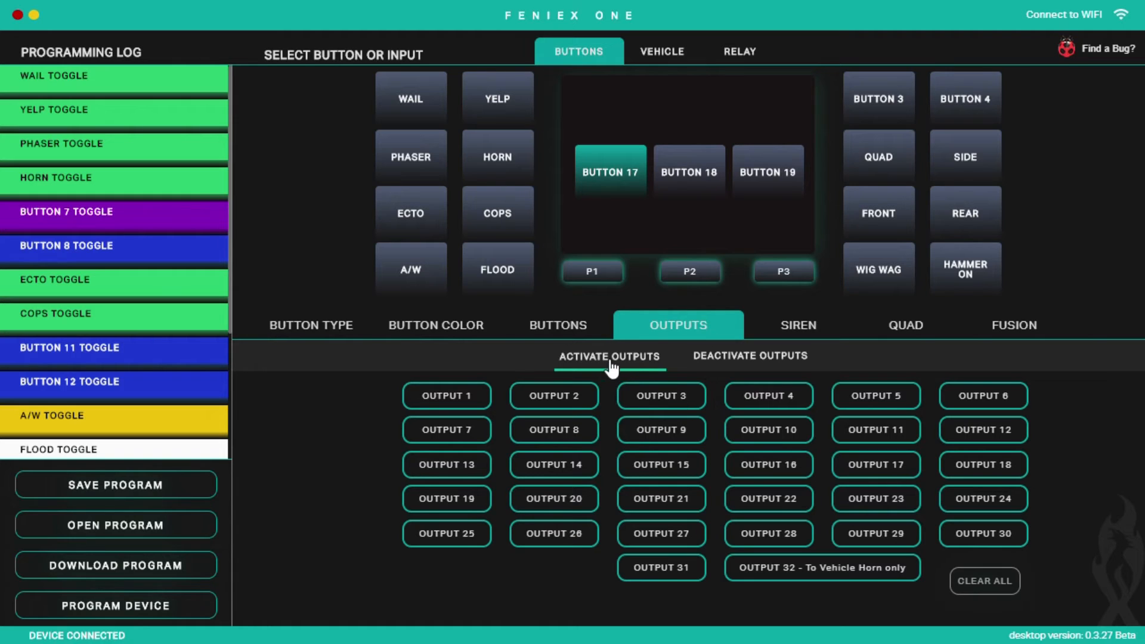
pyautogui.moveTo(570, 372)
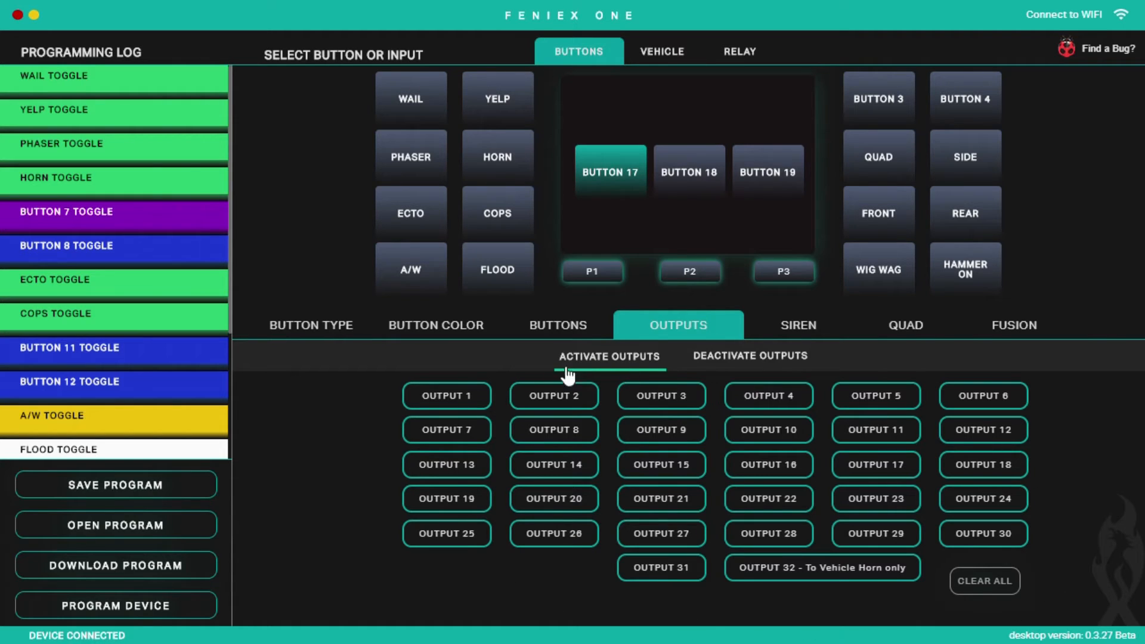
pyautogui.moveTo(1036, 581)
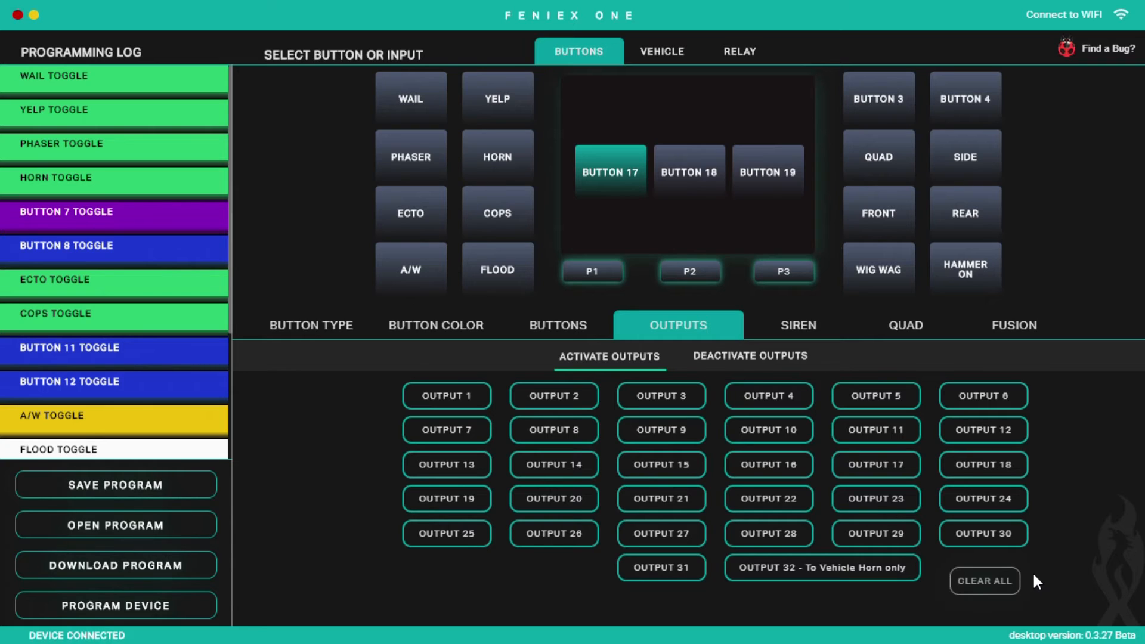
pyautogui.moveTo(753, 462)
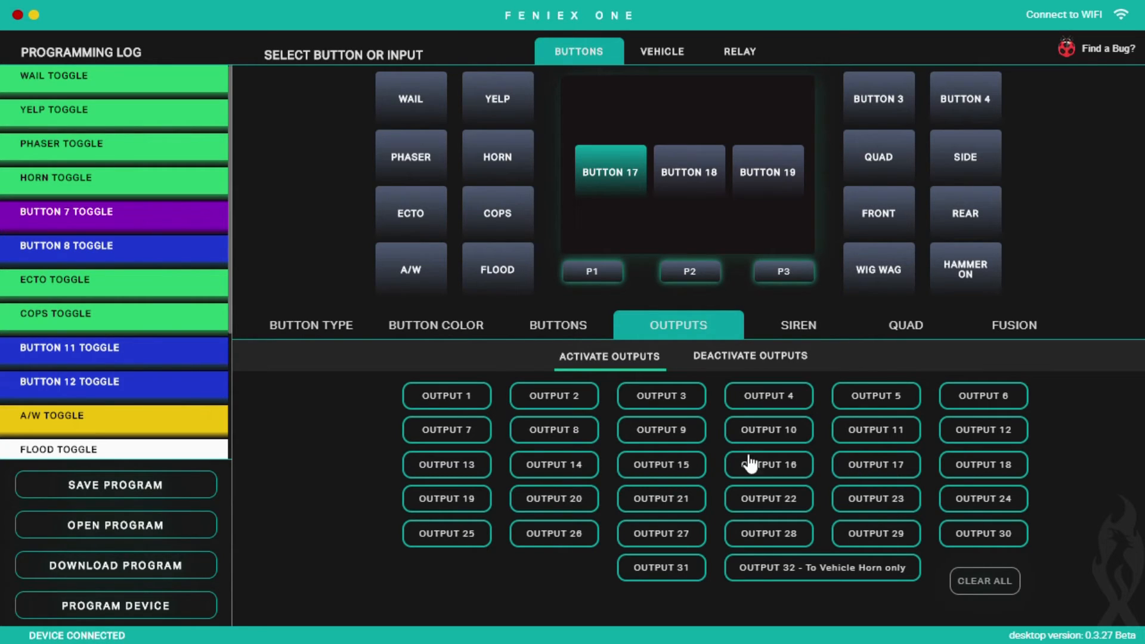
pyautogui.moveTo(660, 453)
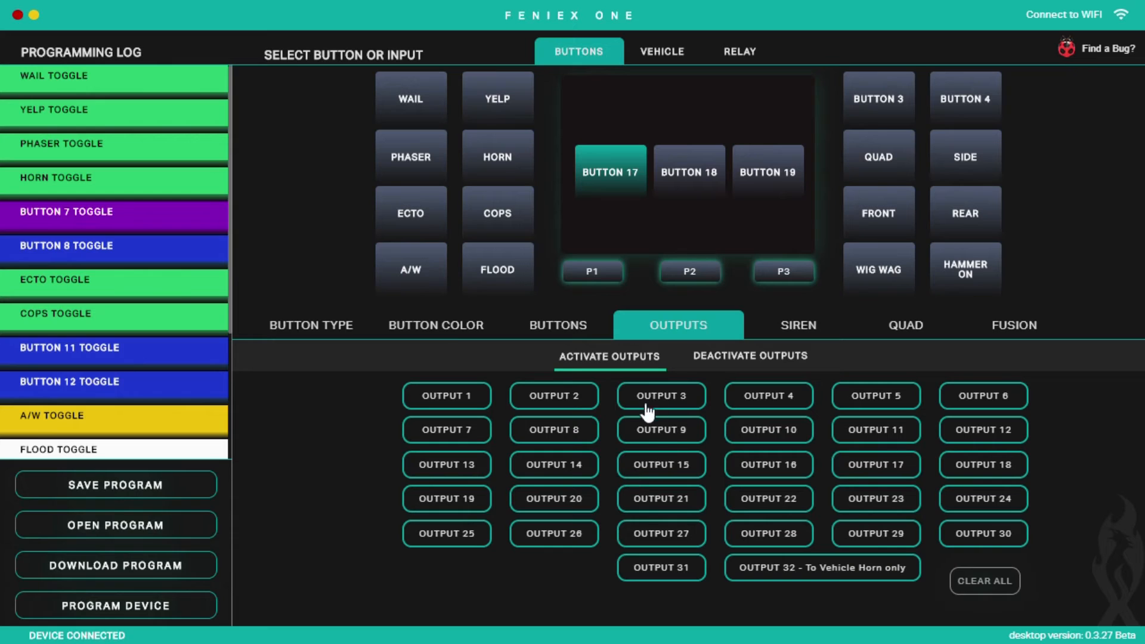
pyautogui.moveTo(593, 501)
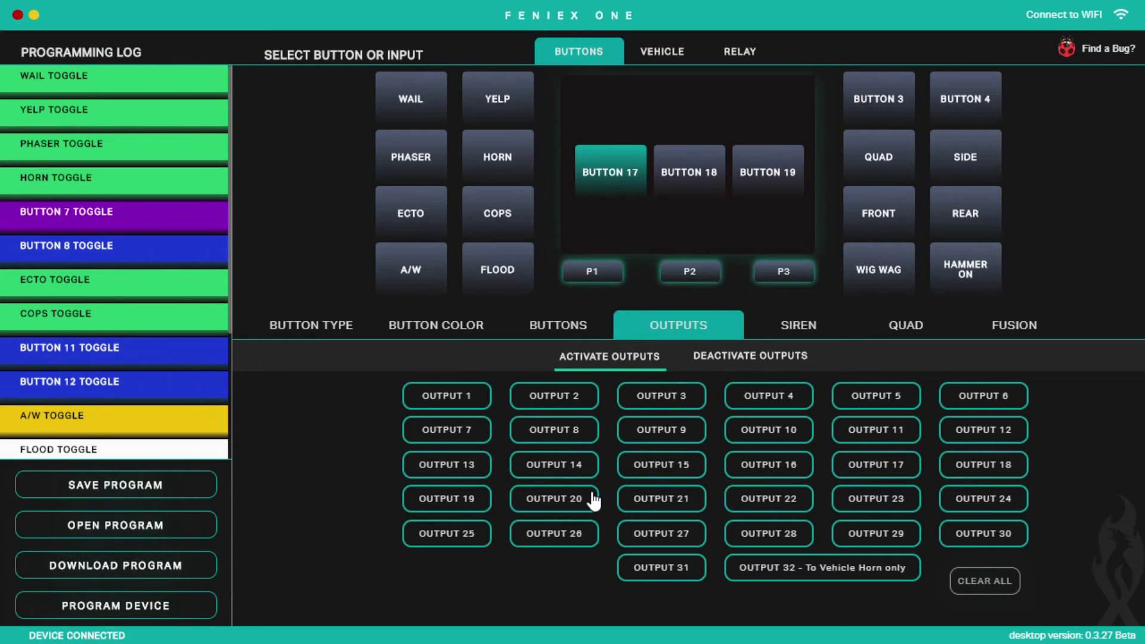
pyautogui.moveTo(646, 474)
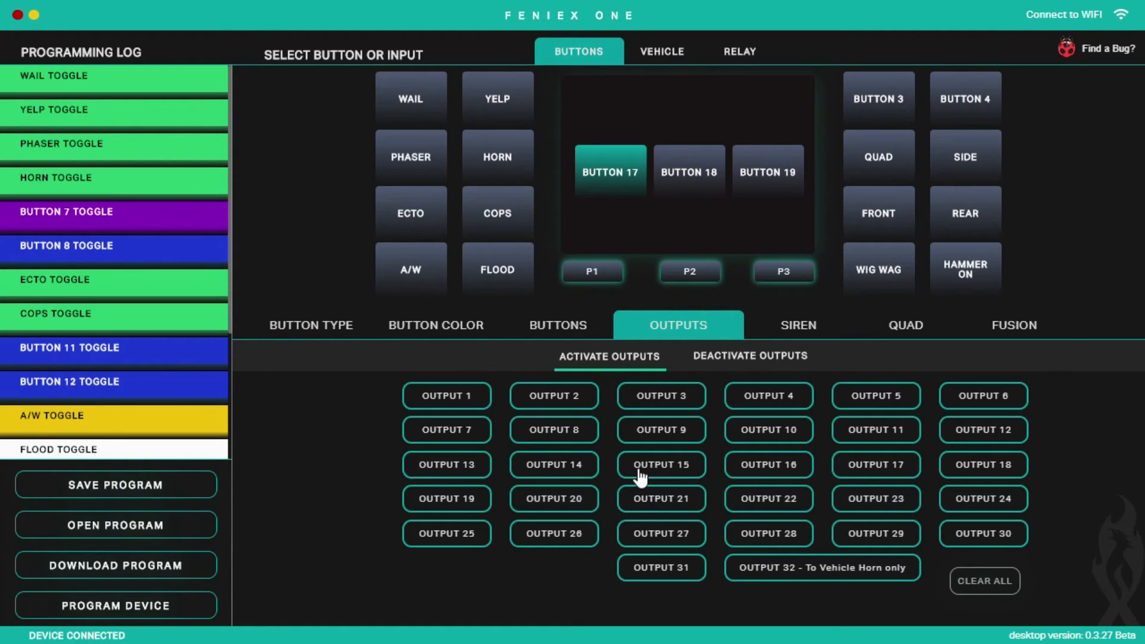
pyautogui.moveTo(660, 406)
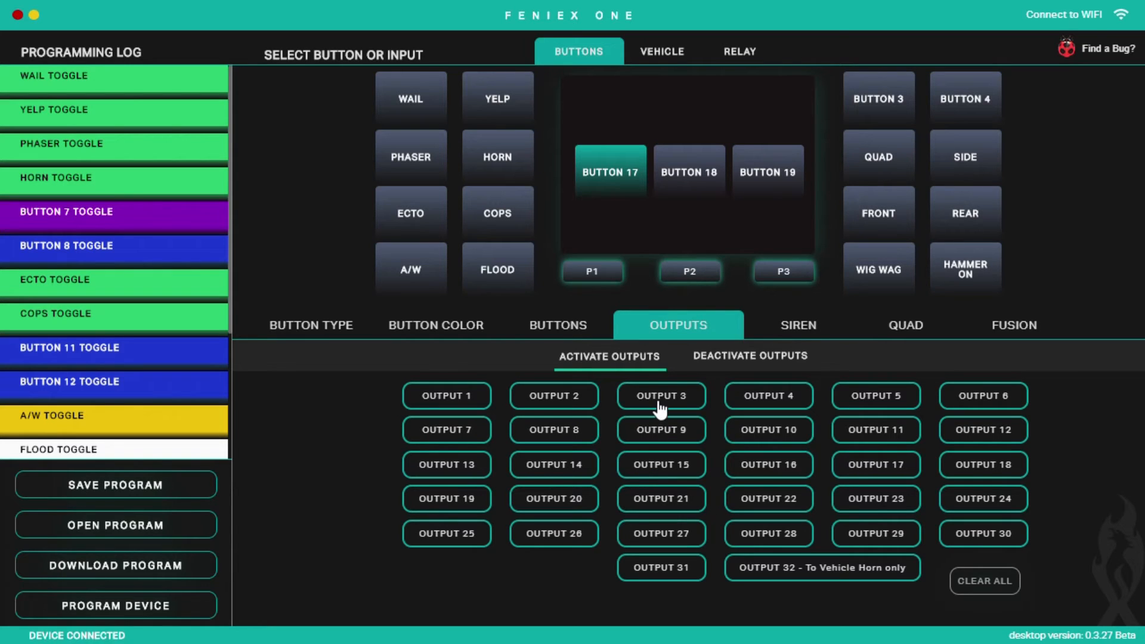
pyautogui.moveTo(501, 385)
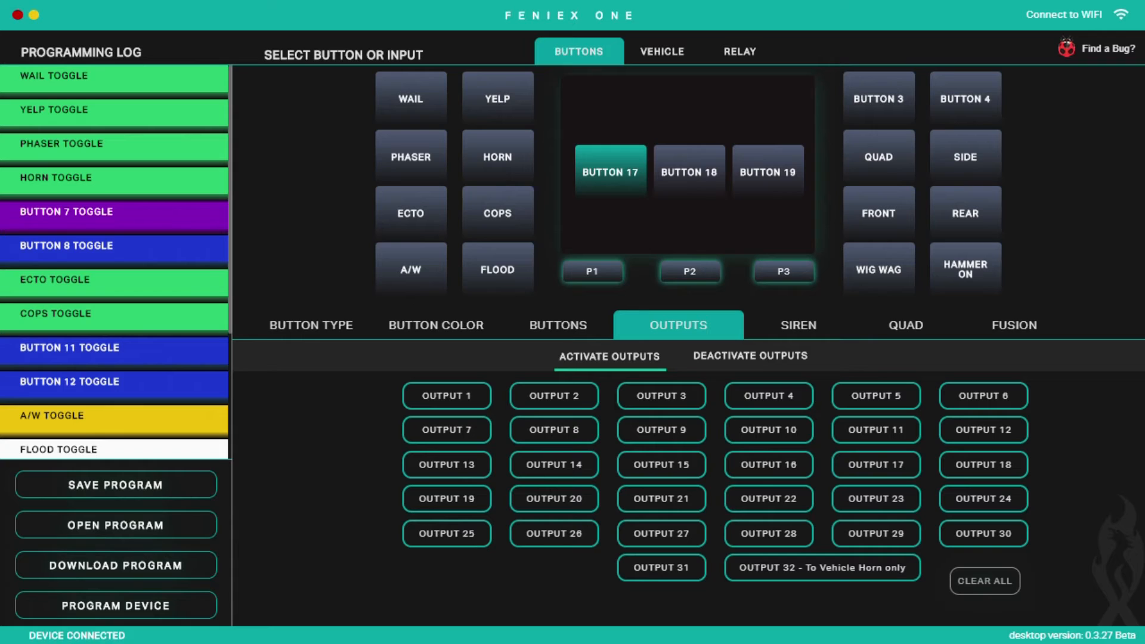
pyautogui.moveTo(1127, 283)
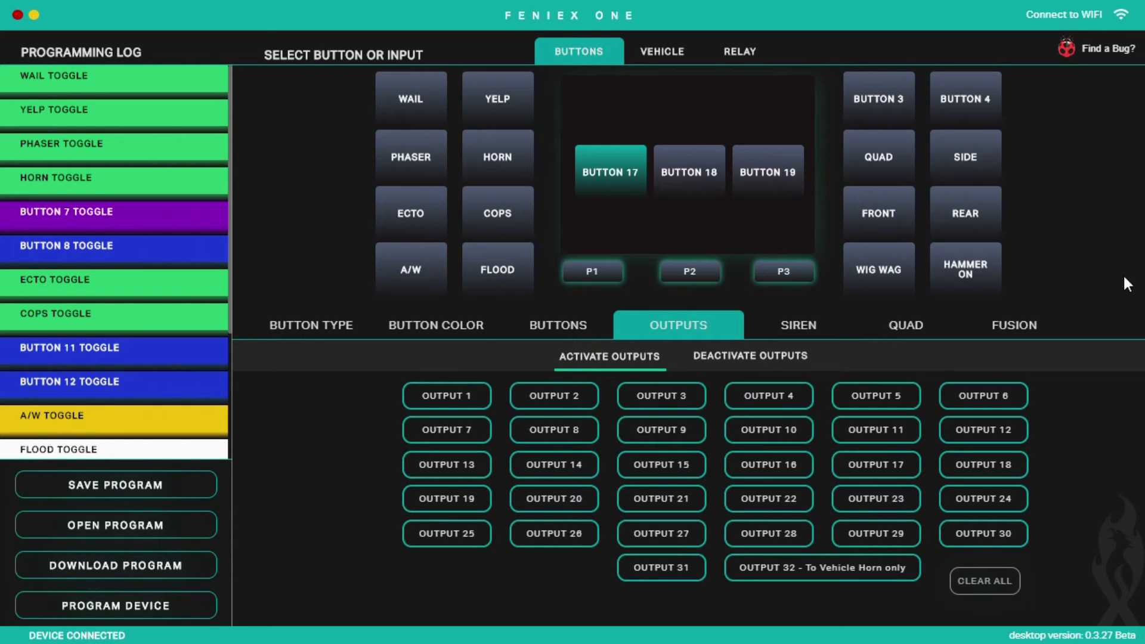
pyautogui.moveTo(580, 419)
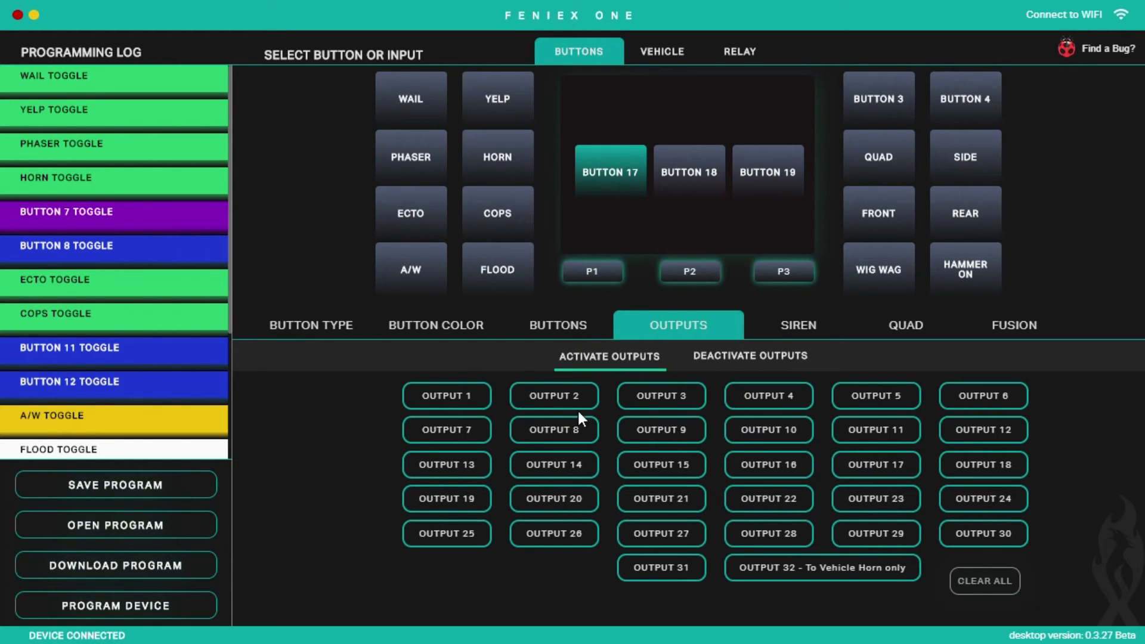
# Step: Make Button 17 activate outputs 3, 4, 6 and 7
pyautogui.click(659, 395)
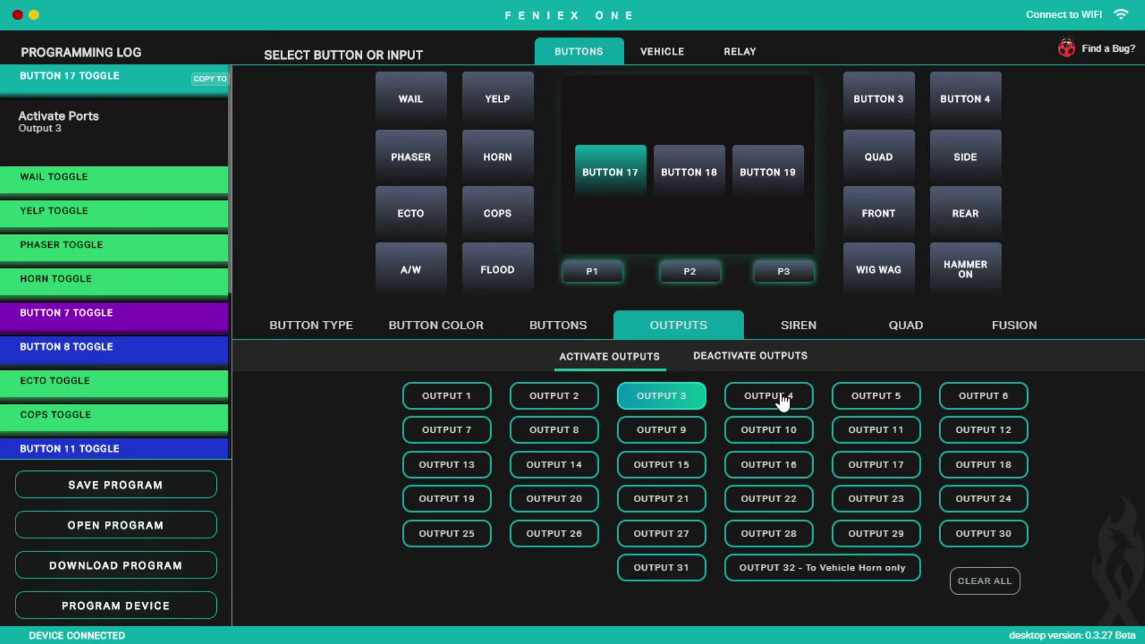
pyautogui.click(767, 396)
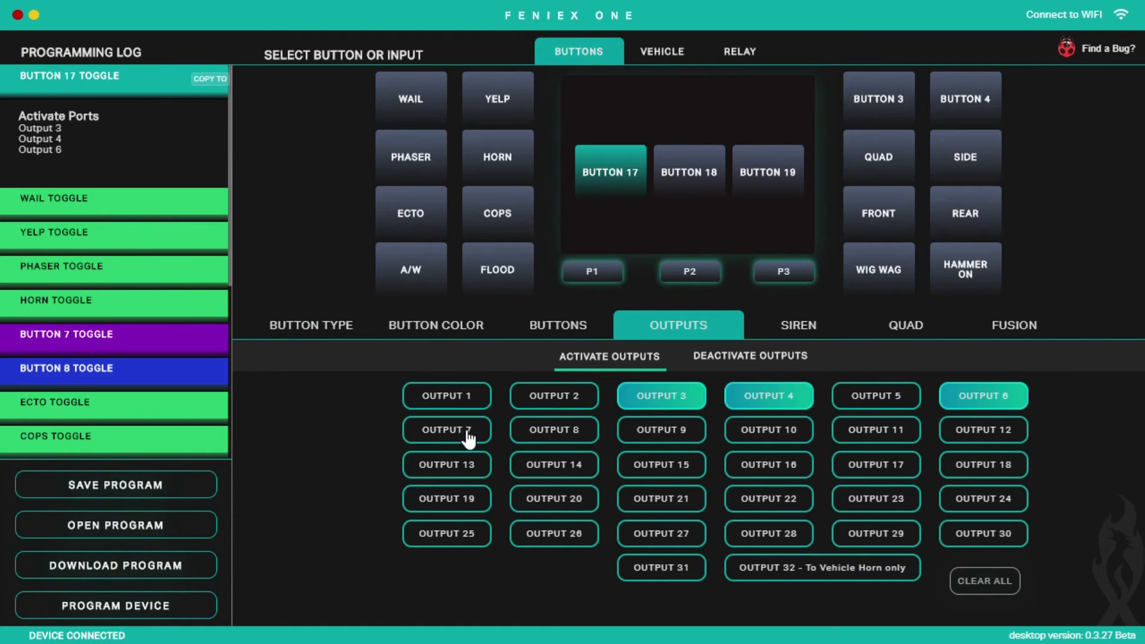
pyautogui.click(446, 429)
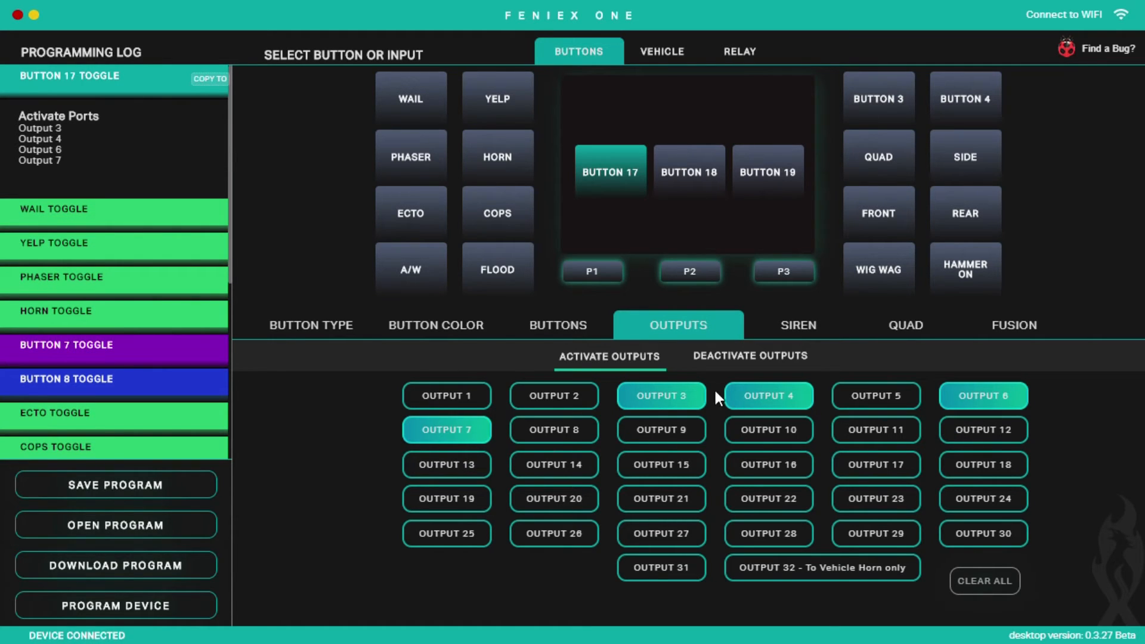
pyautogui.moveTo(889, 347)
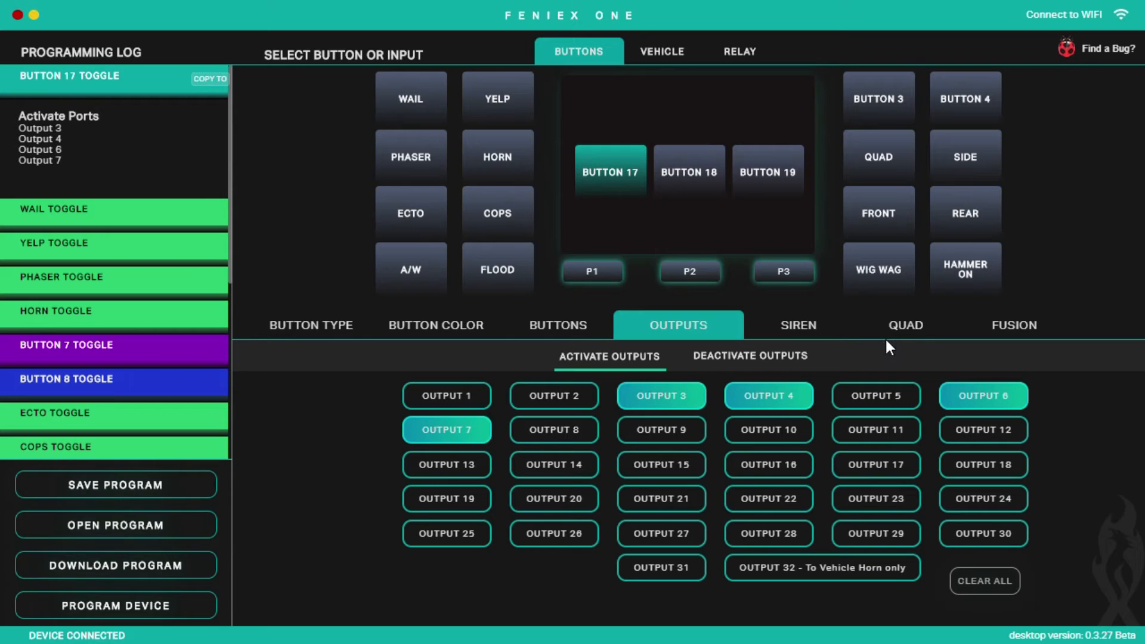
# Step: Give Button 17 the 49-inch GPL lightbar in Front Flashing mode with the All-On-Single pattern
pyautogui.click(905, 324)
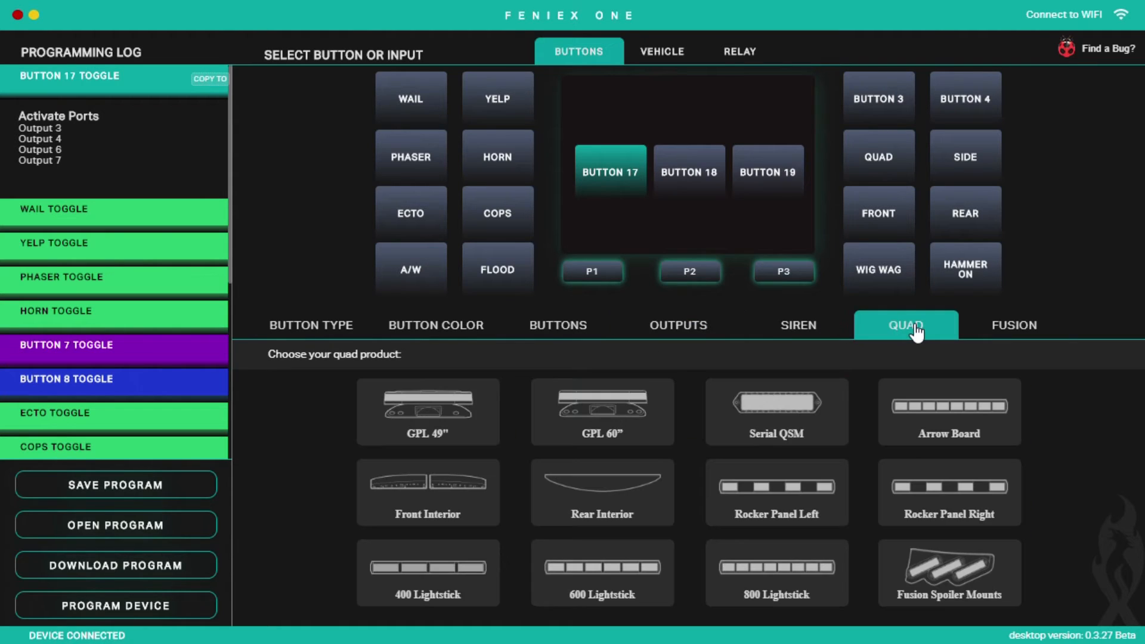
pyautogui.moveTo(861, 336)
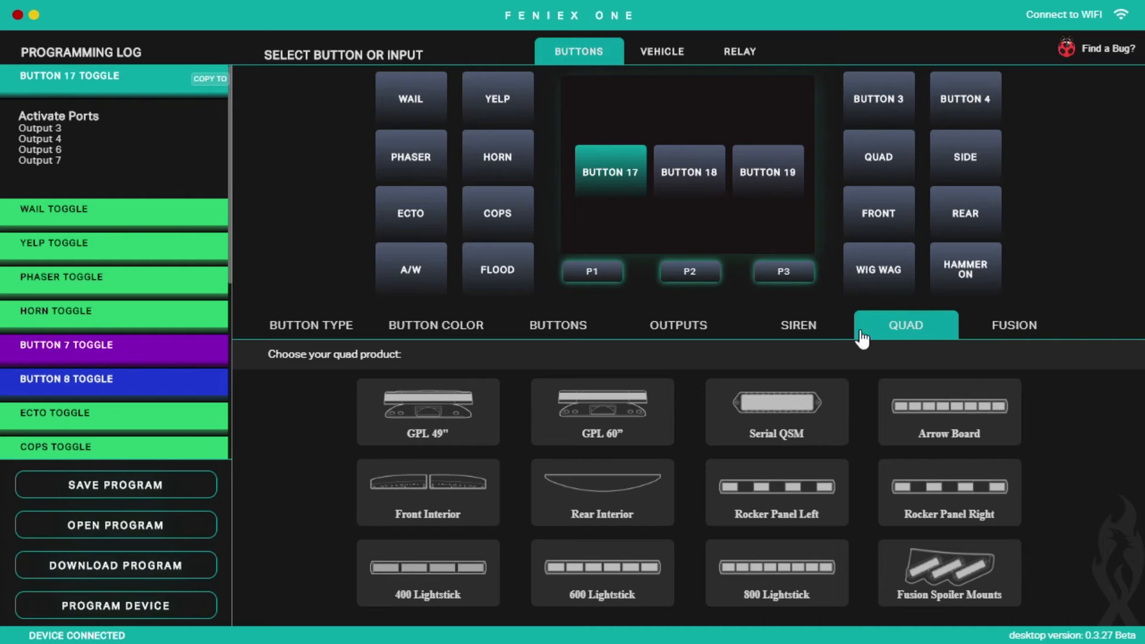
pyautogui.moveTo(570, 426)
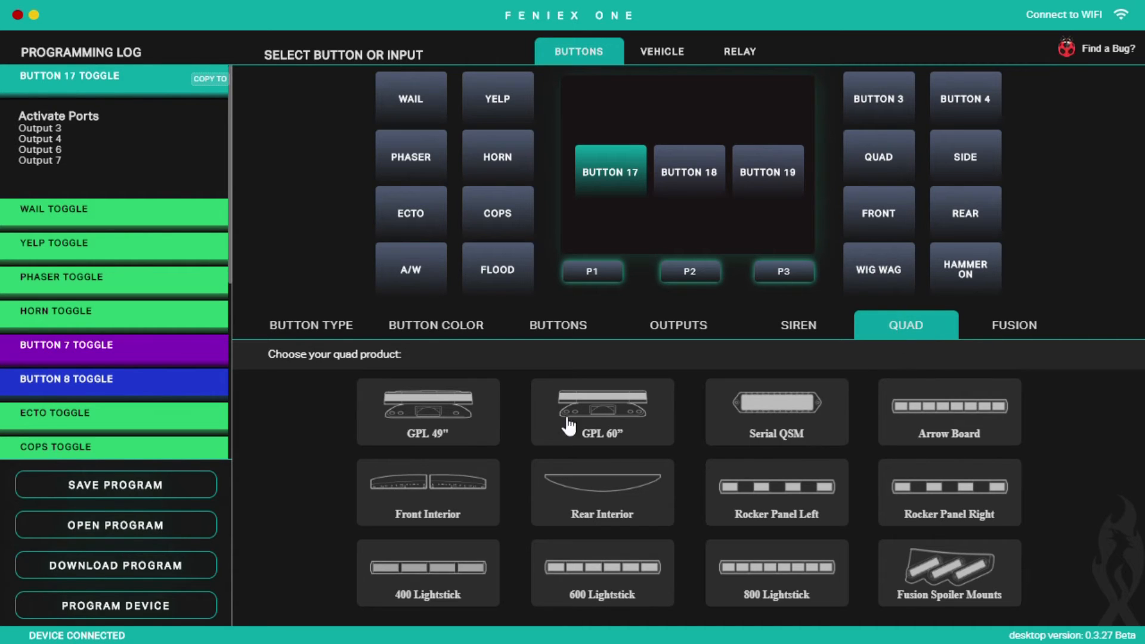
pyautogui.moveTo(458, 437)
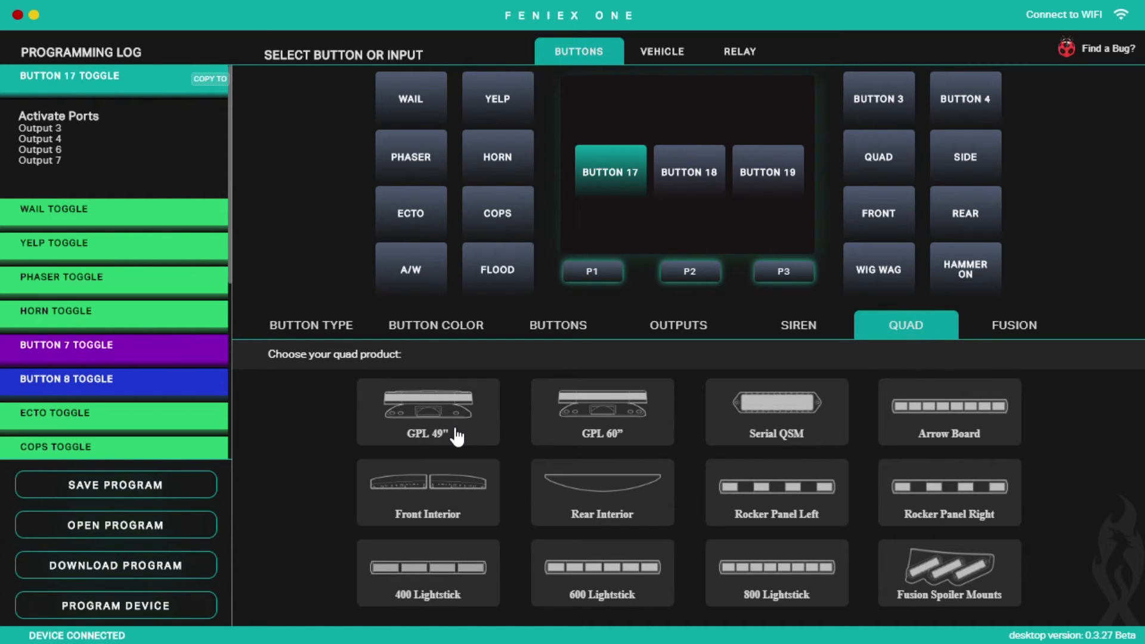
pyautogui.click(428, 411)
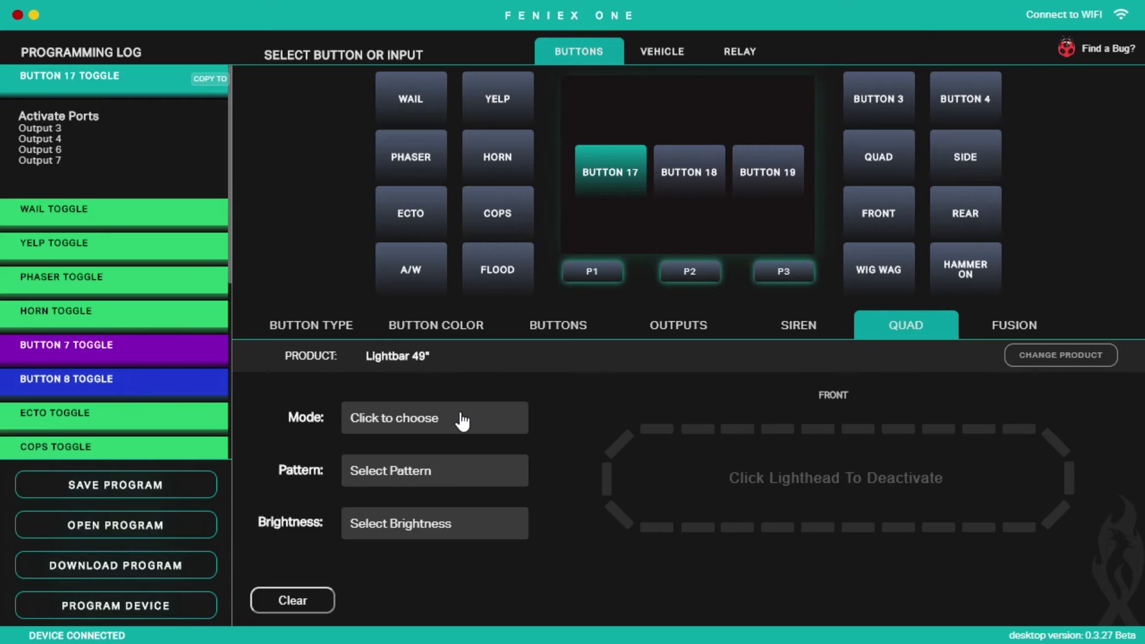
pyautogui.moveTo(516, 447)
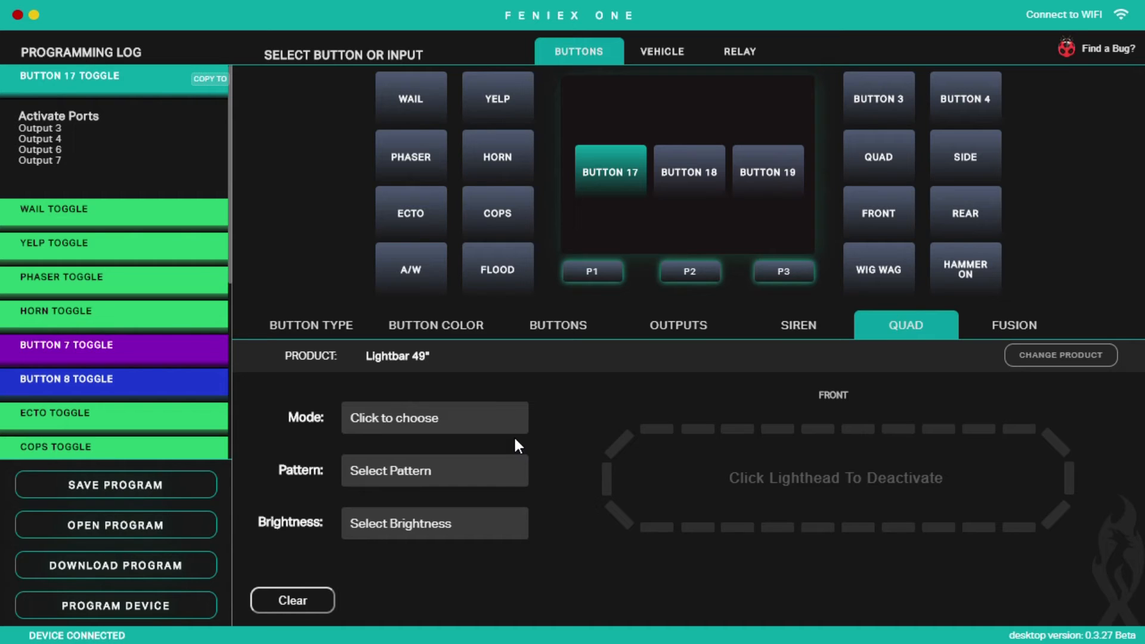
pyautogui.moveTo(451, 427)
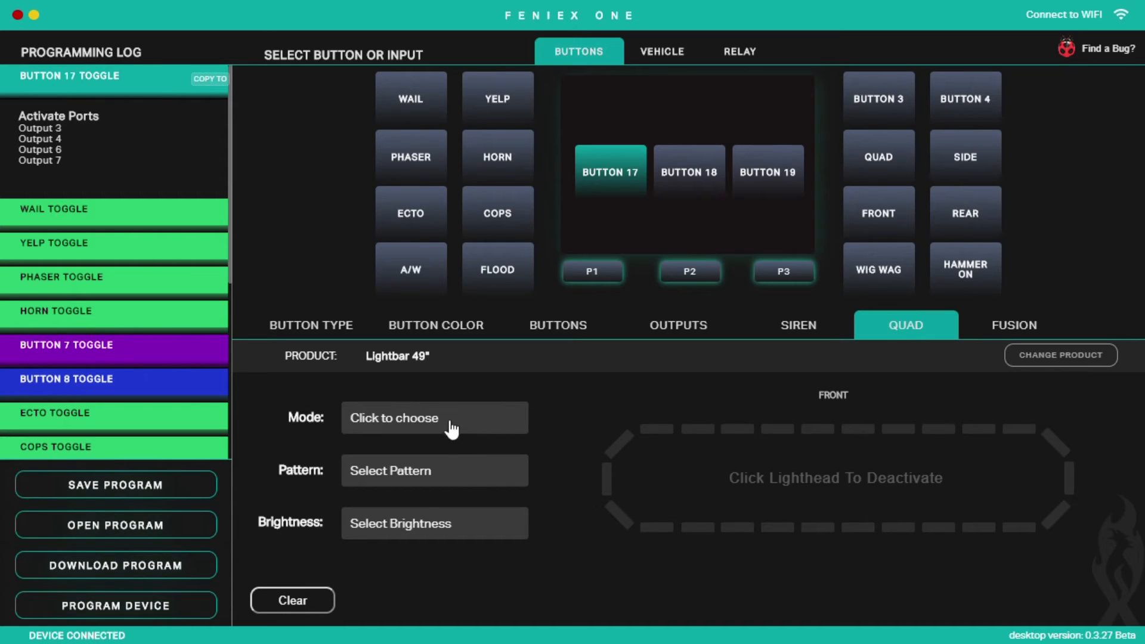
pyautogui.moveTo(429, 493)
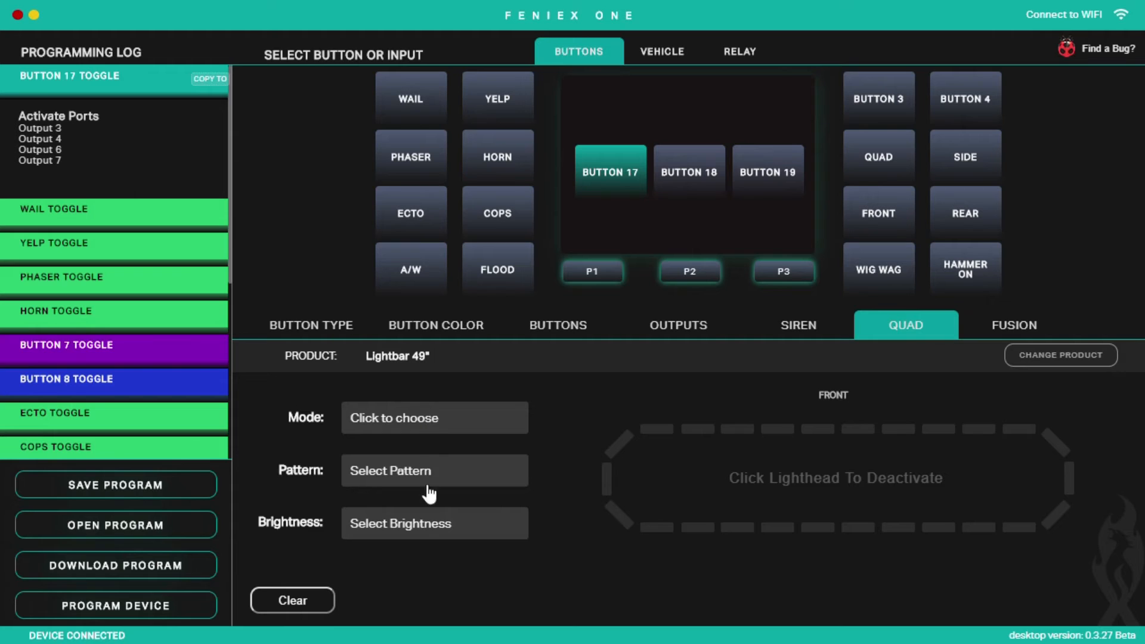
pyautogui.moveTo(416, 420)
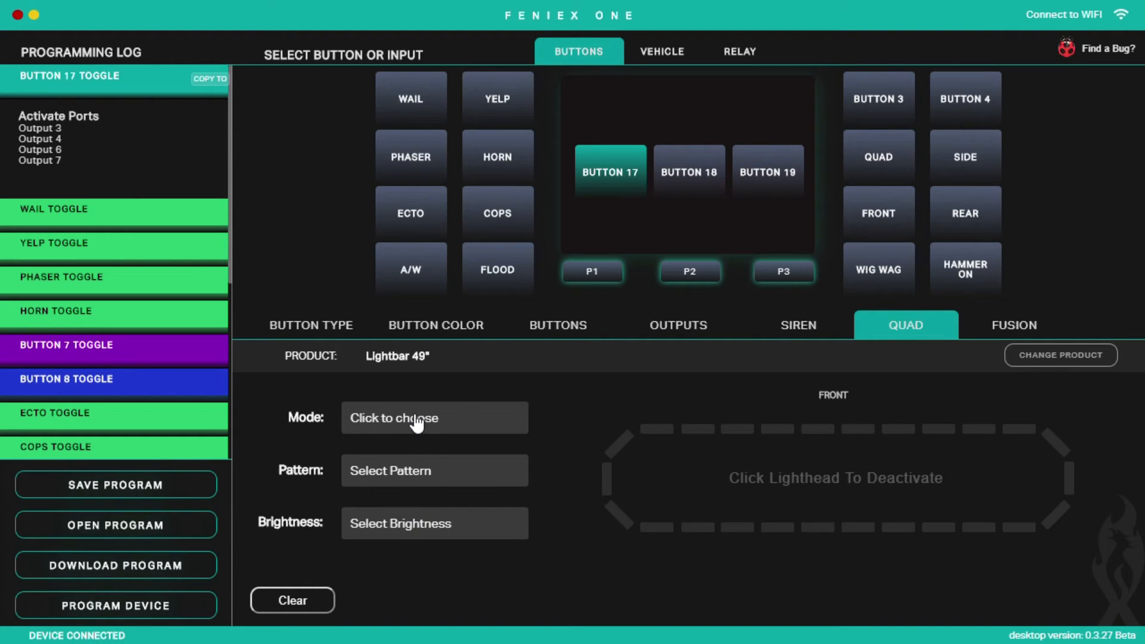
pyautogui.moveTo(423, 414)
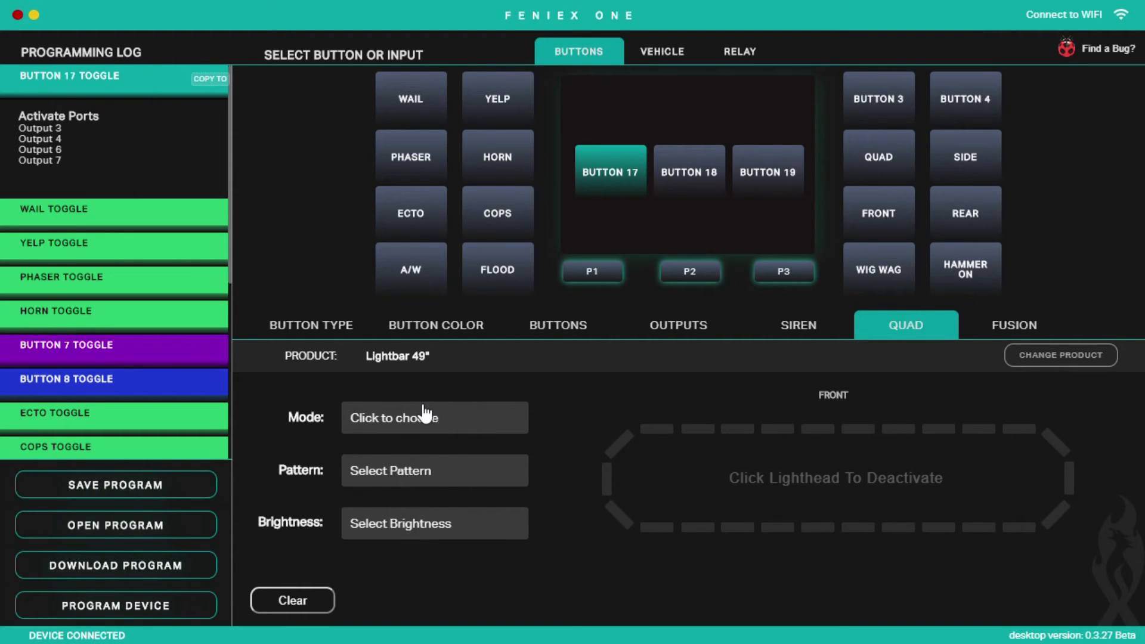
pyautogui.click(433, 417)
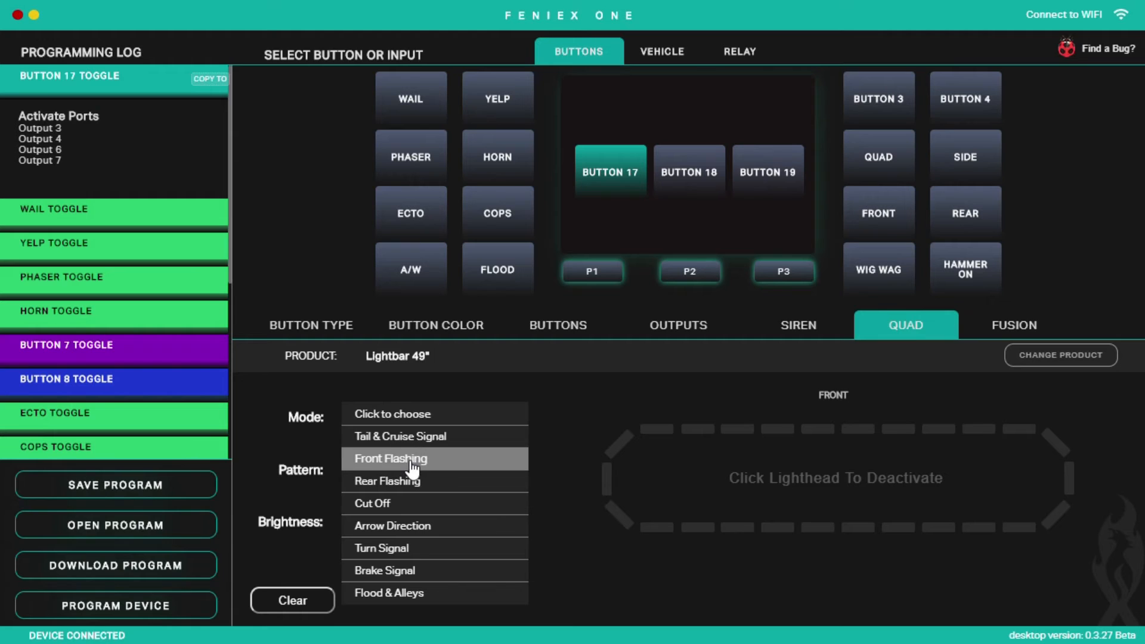
pyautogui.moveTo(317, 458)
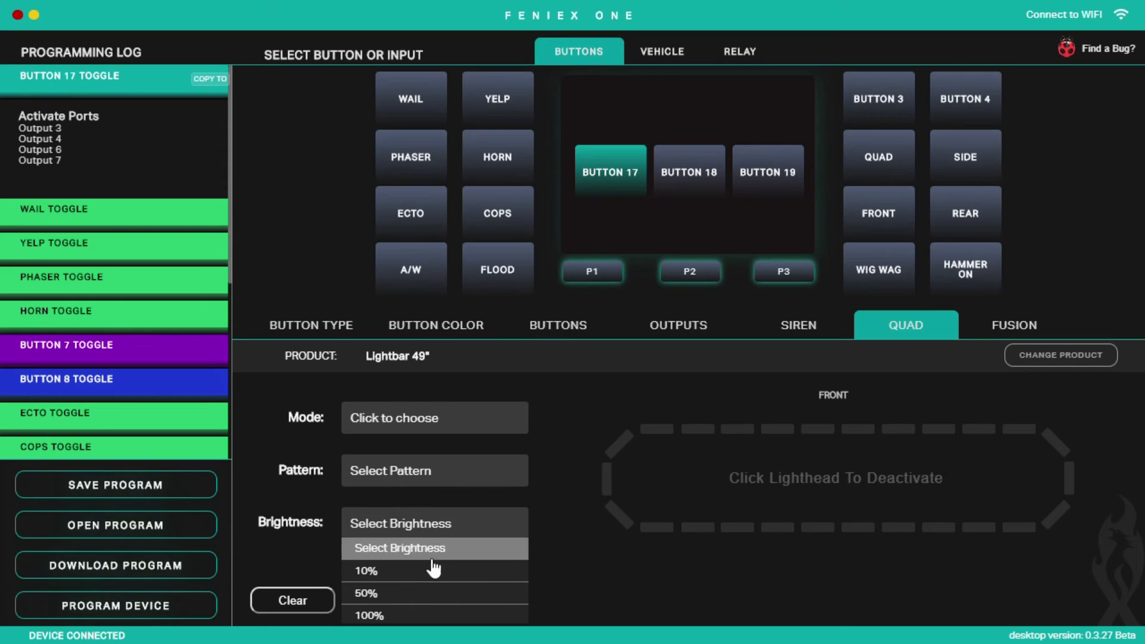
pyautogui.click(434, 547)
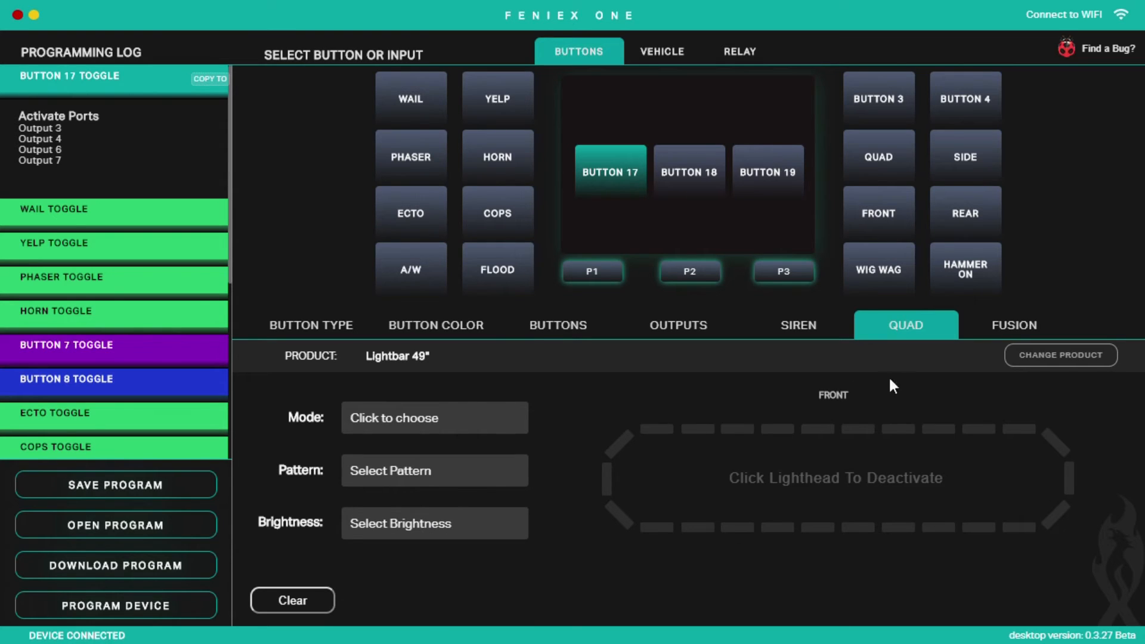
pyautogui.moveTo(874, 533)
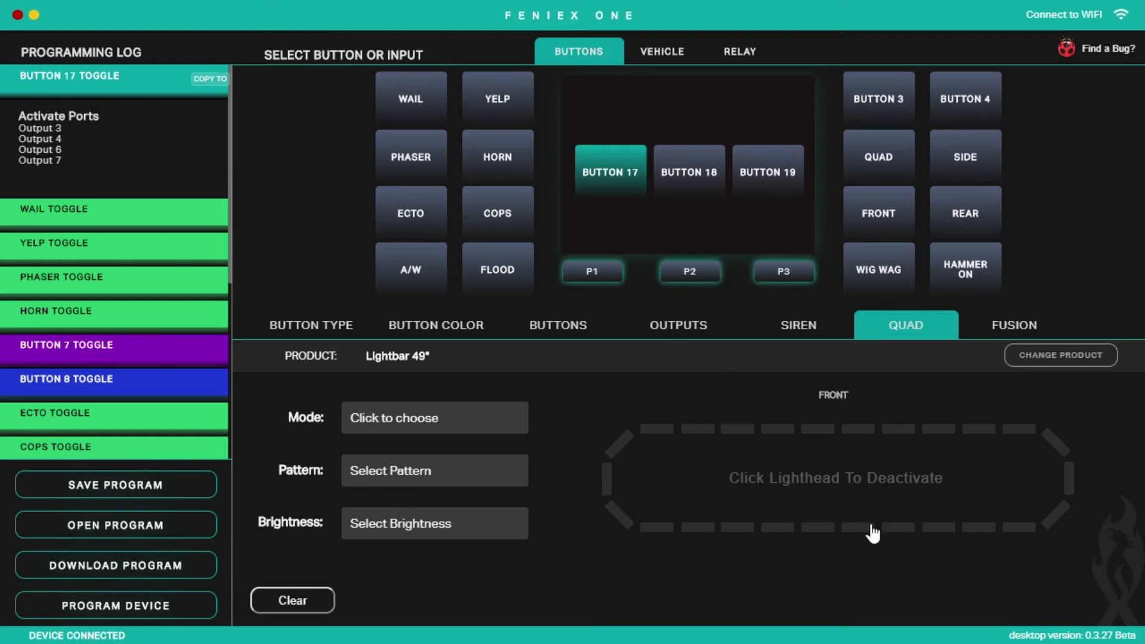
pyautogui.moveTo(909, 410)
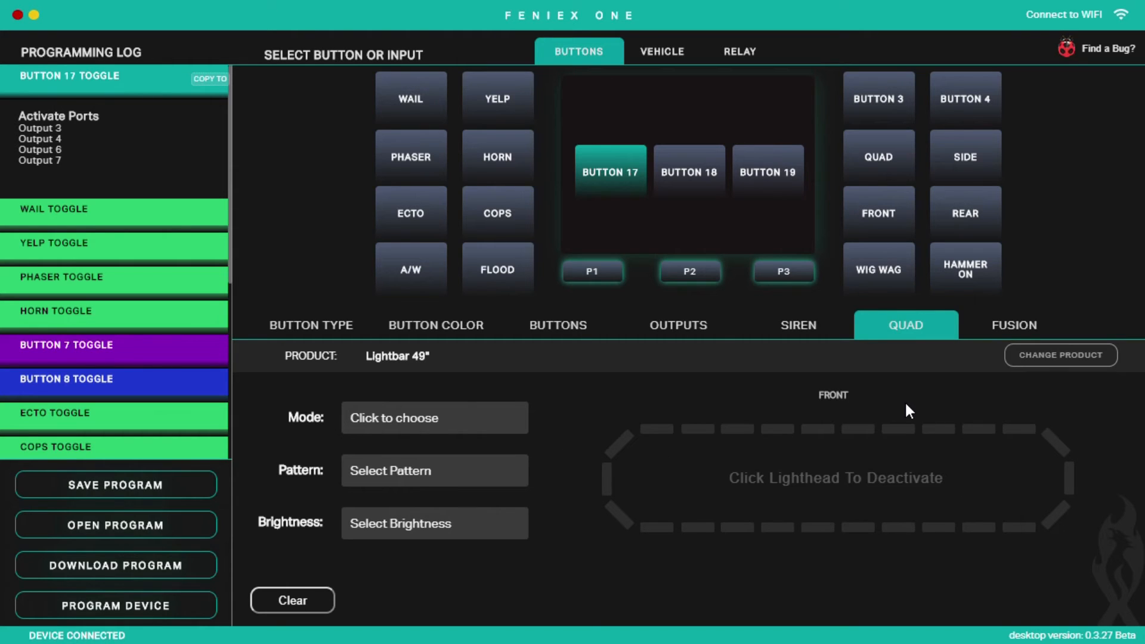
pyautogui.moveTo(711, 438)
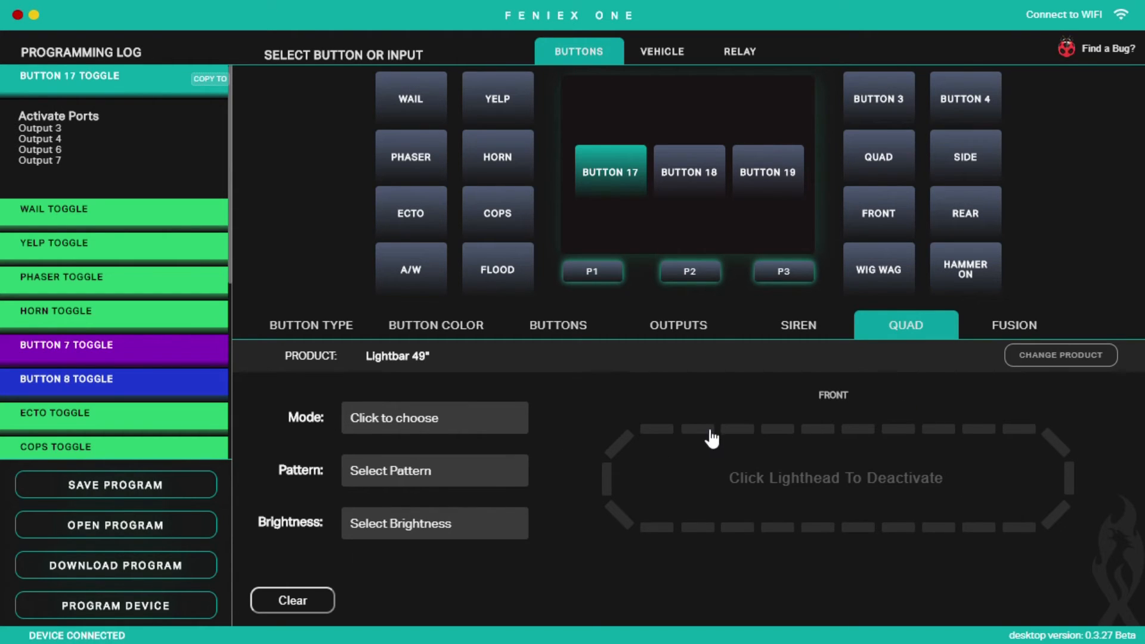
pyautogui.moveTo(440, 444)
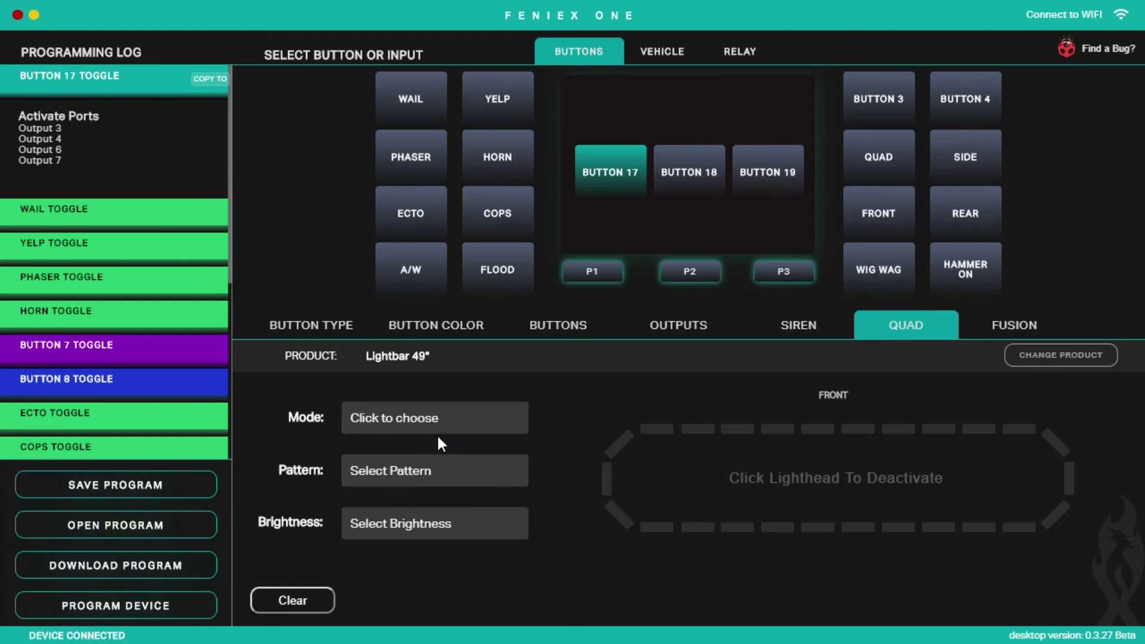
pyautogui.moveTo(426, 427)
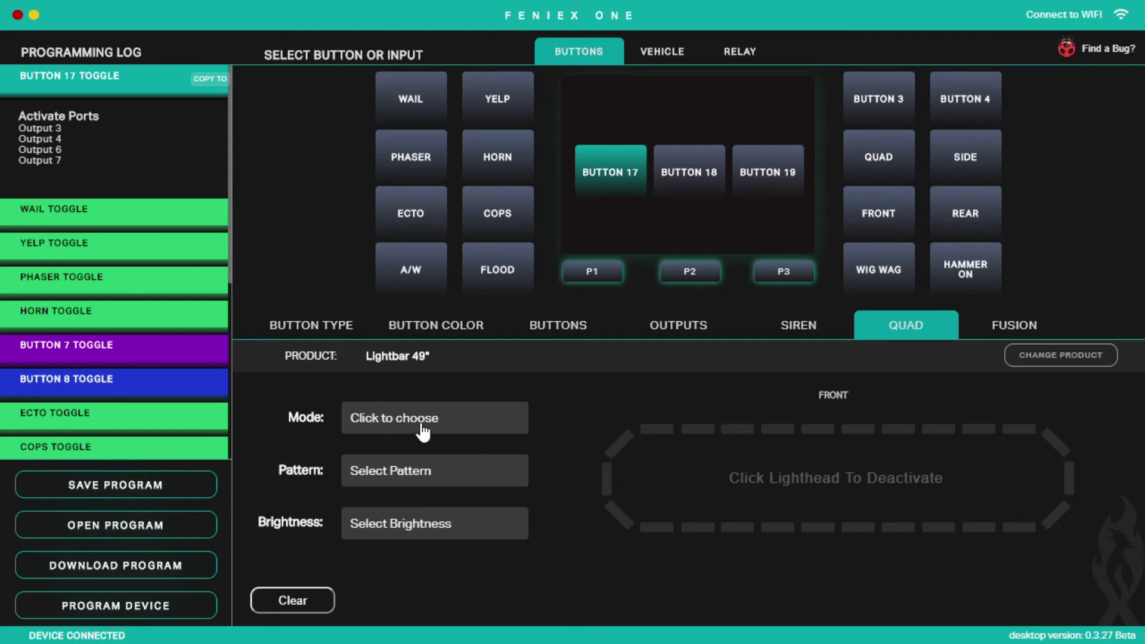
pyautogui.click(434, 469)
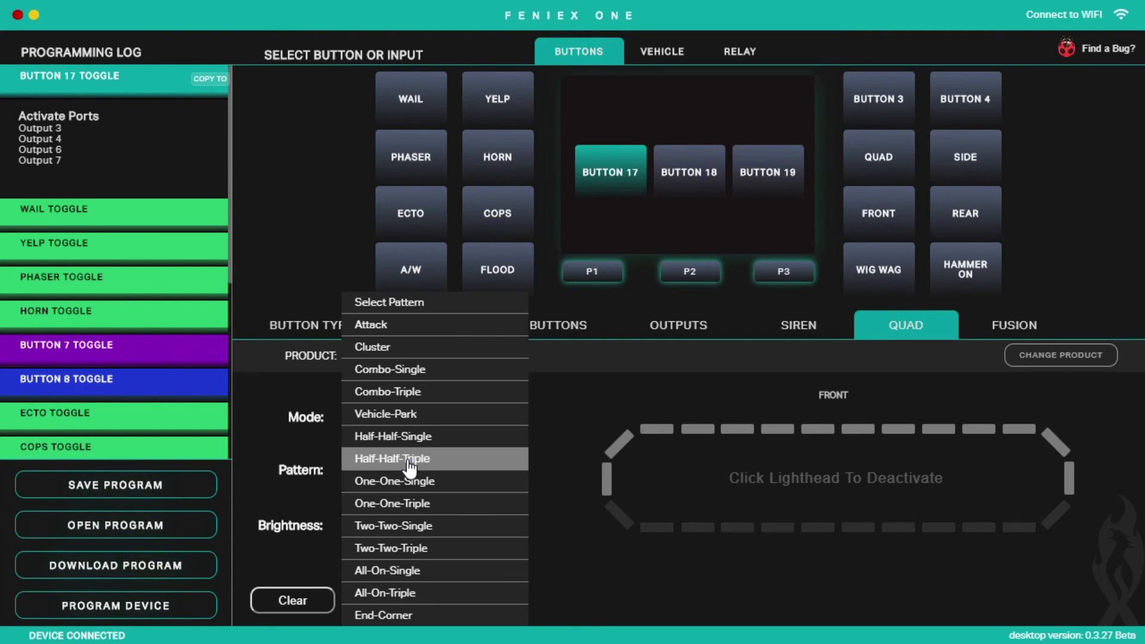
pyautogui.moveTo(429, 478)
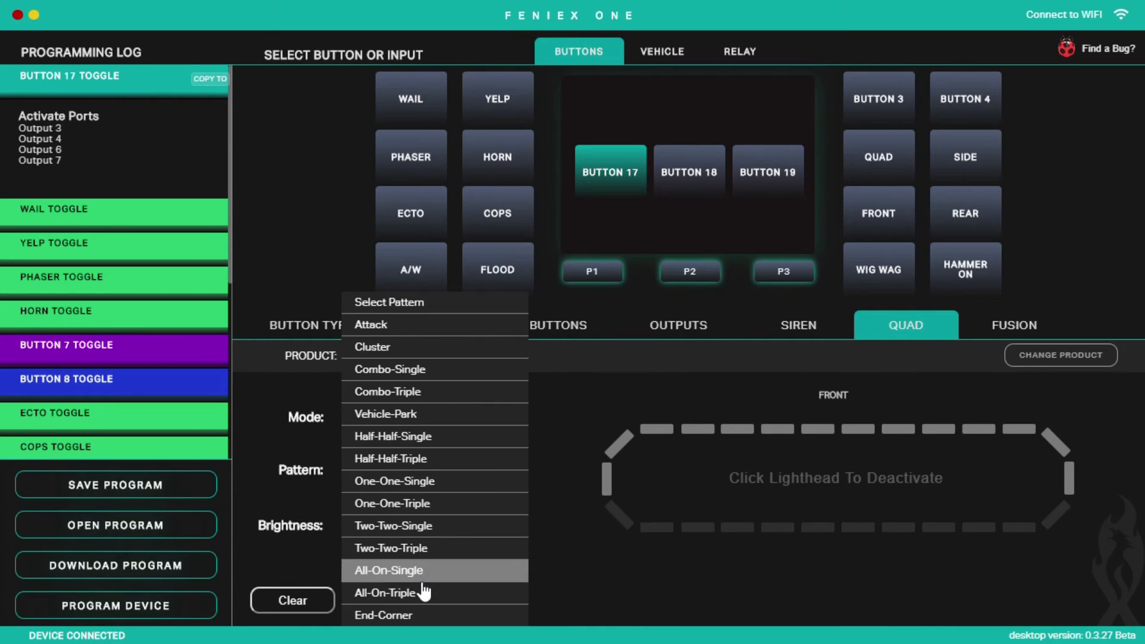
pyautogui.click(388, 570)
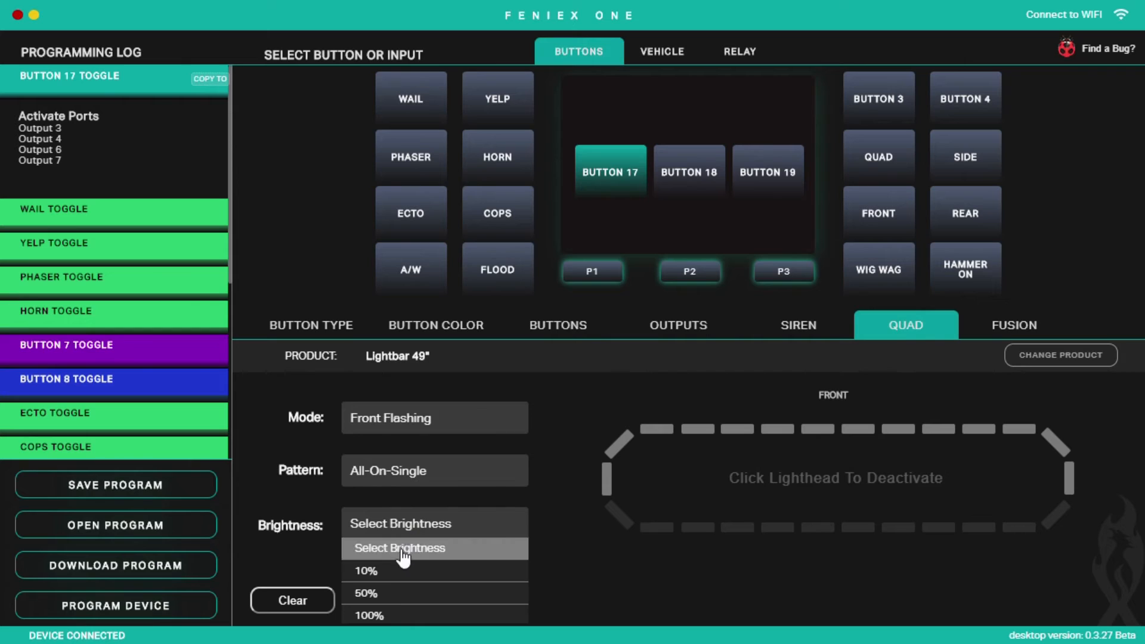
# Step: Set brightness to 50%, keep All modules, and leave only red enabled on the lightheads
pyautogui.click(365, 593)
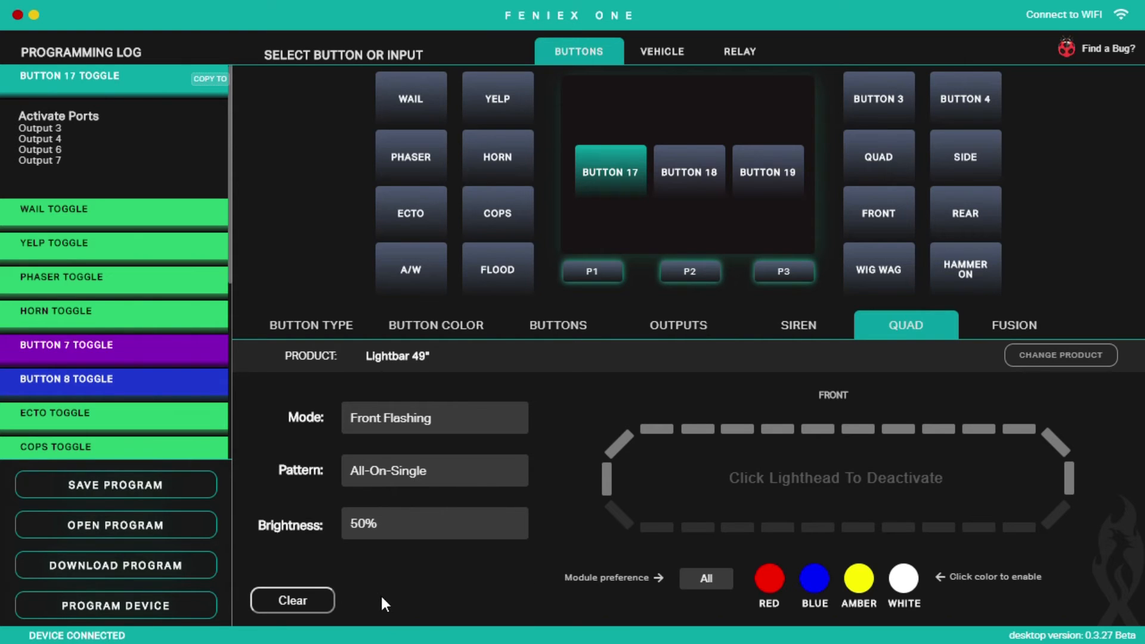
pyautogui.moveTo(670, 473)
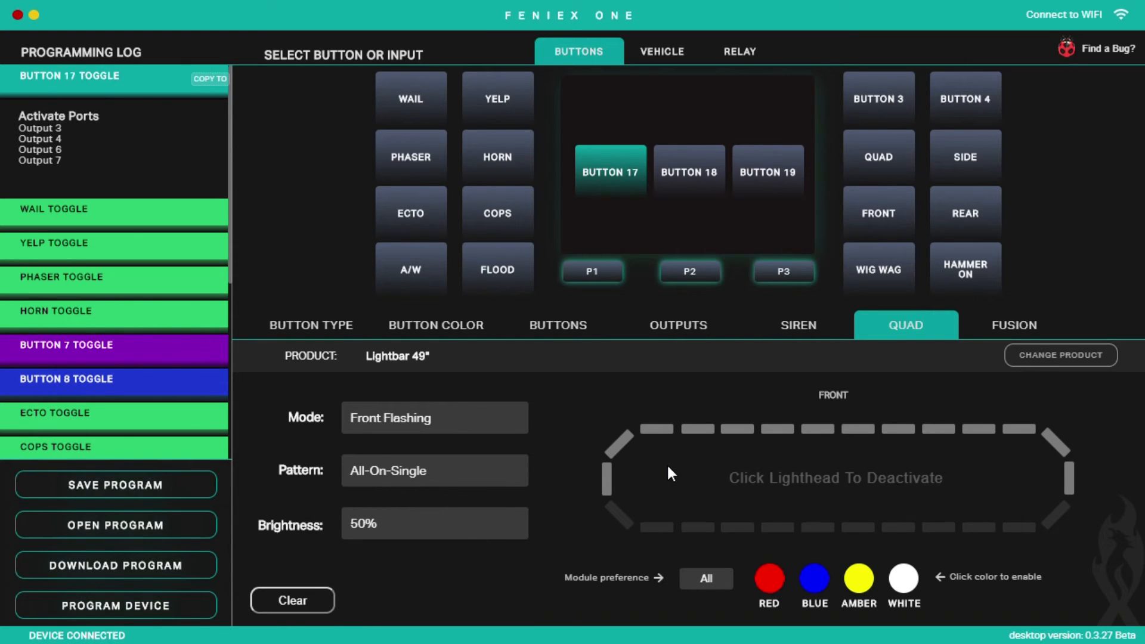
pyautogui.moveTo(843, 431)
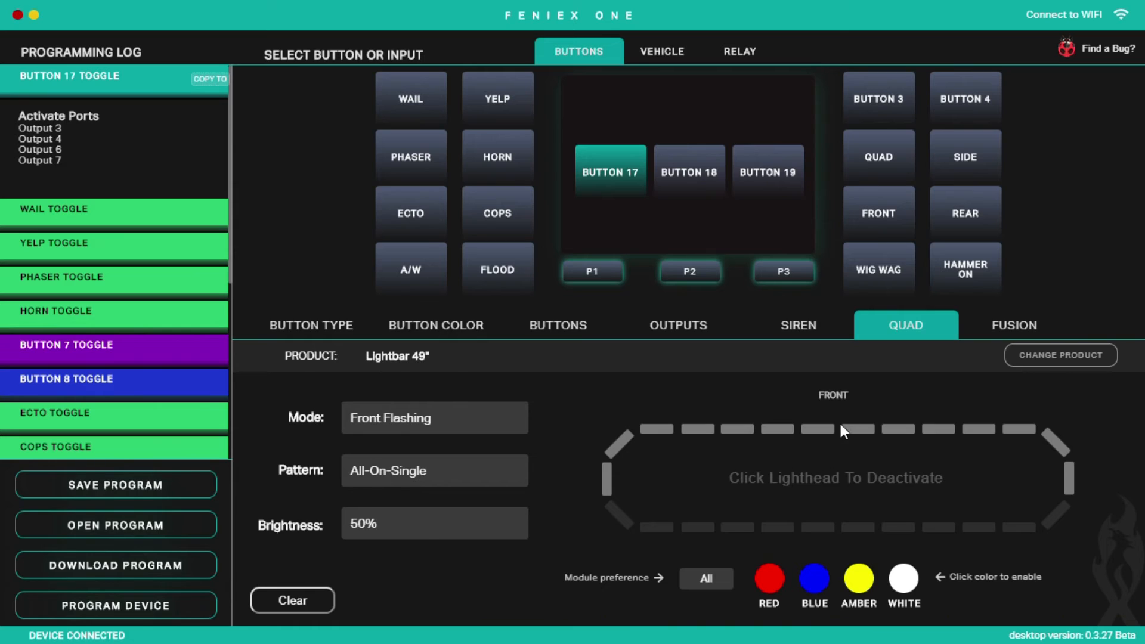
pyautogui.moveTo(814, 394)
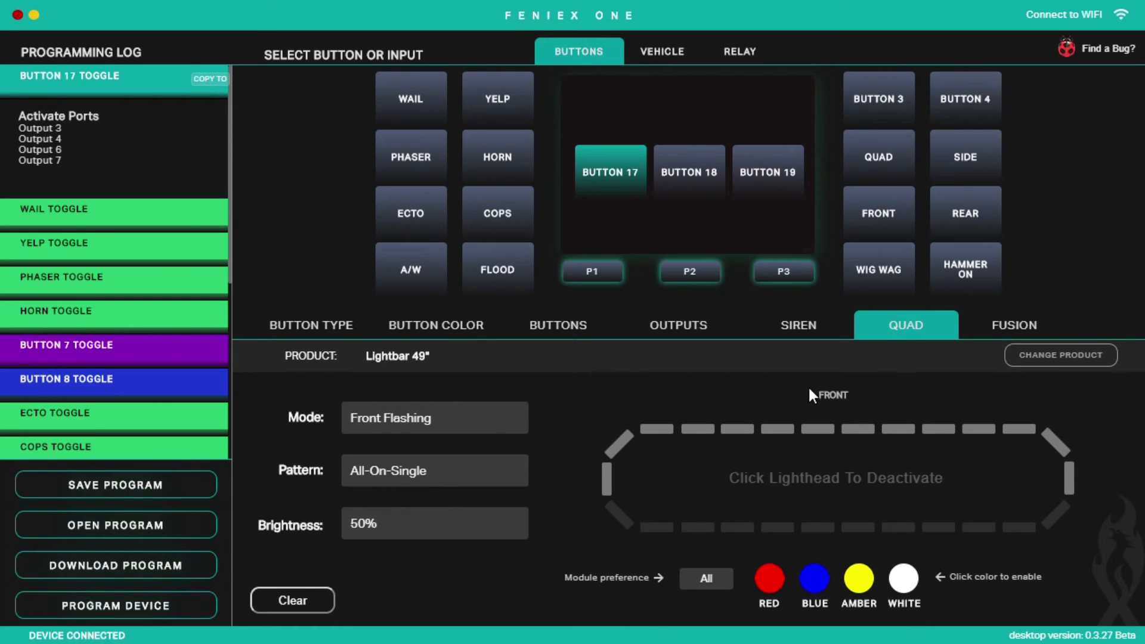
pyautogui.moveTo(700, 490)
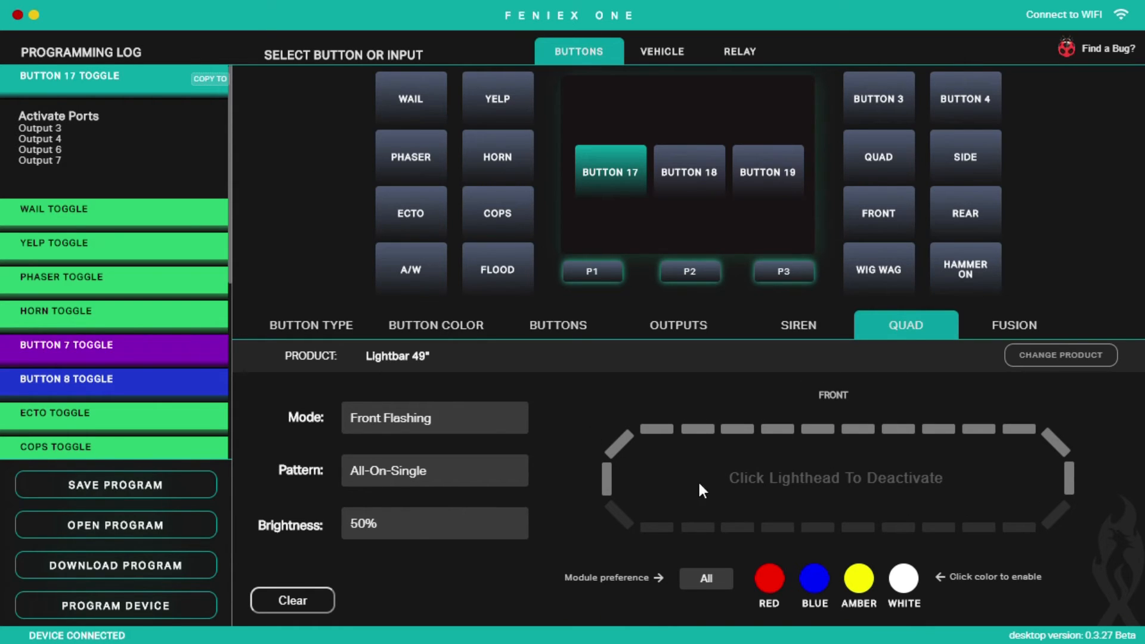
pyautogui.moveTo(574, 474)
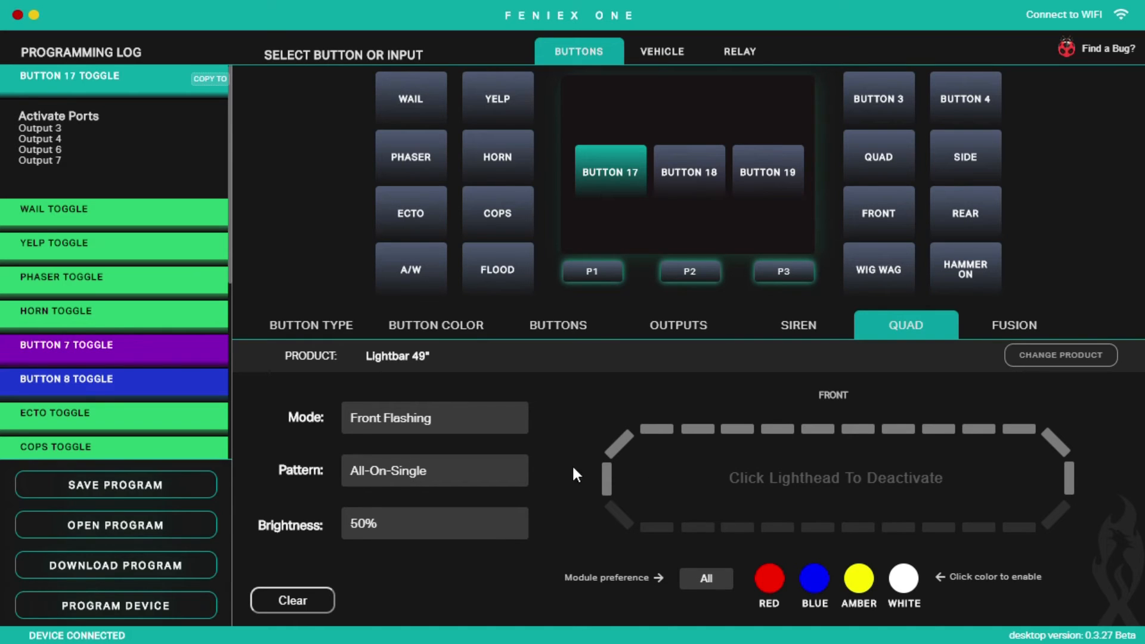
pyautogui.moveTo(1029, 437)
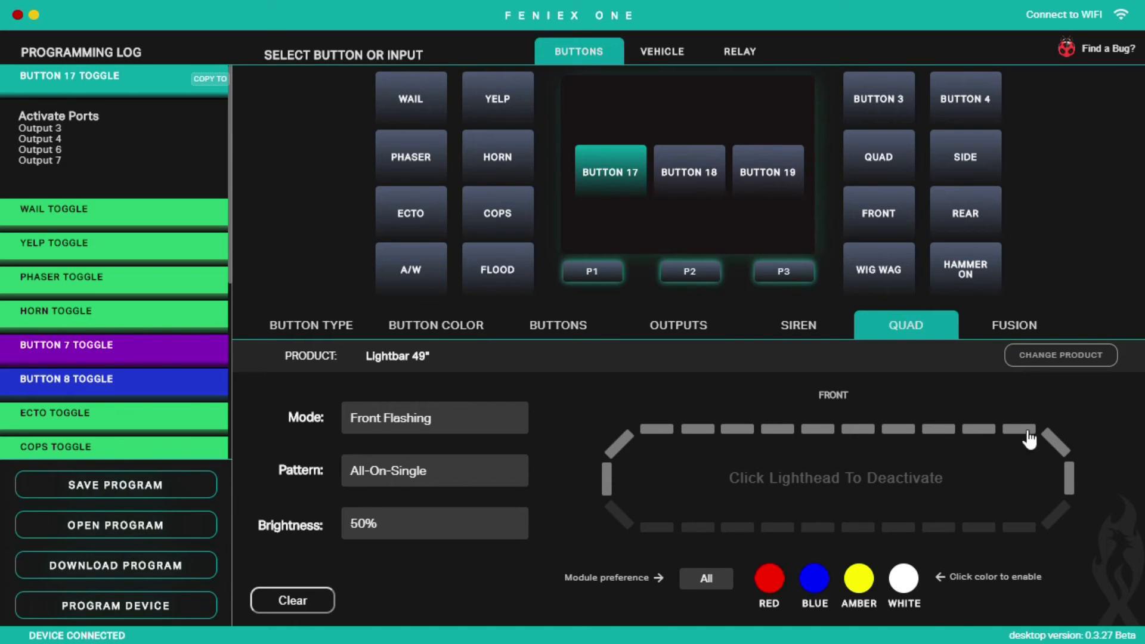
pyautogui.moveTo(1043, 451)
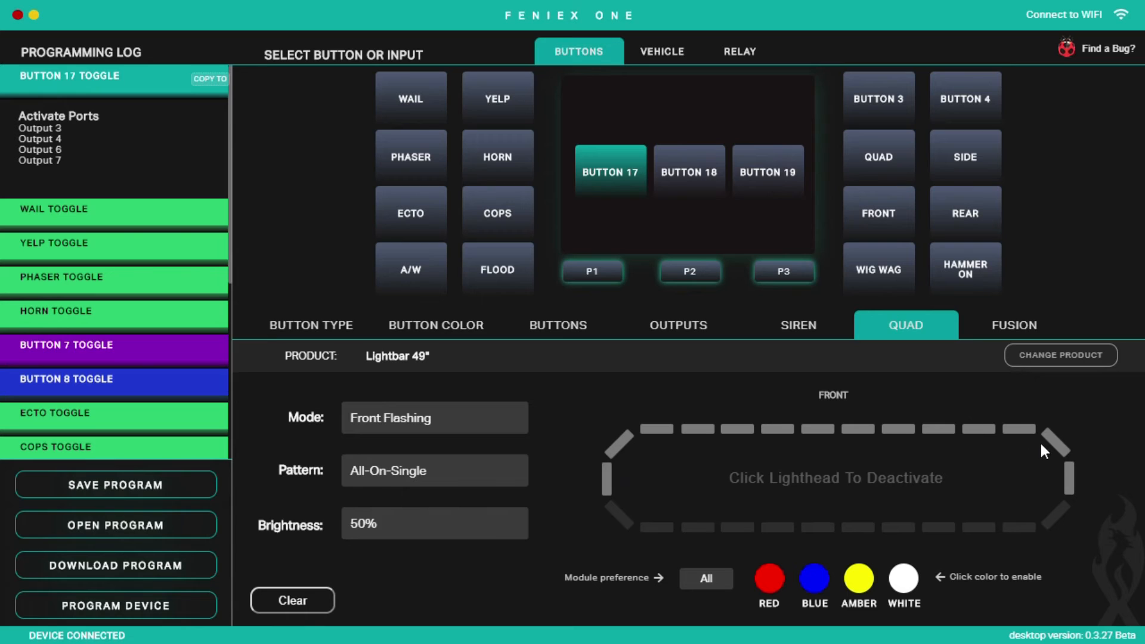
pyautogui.moveTo(1061, 465)
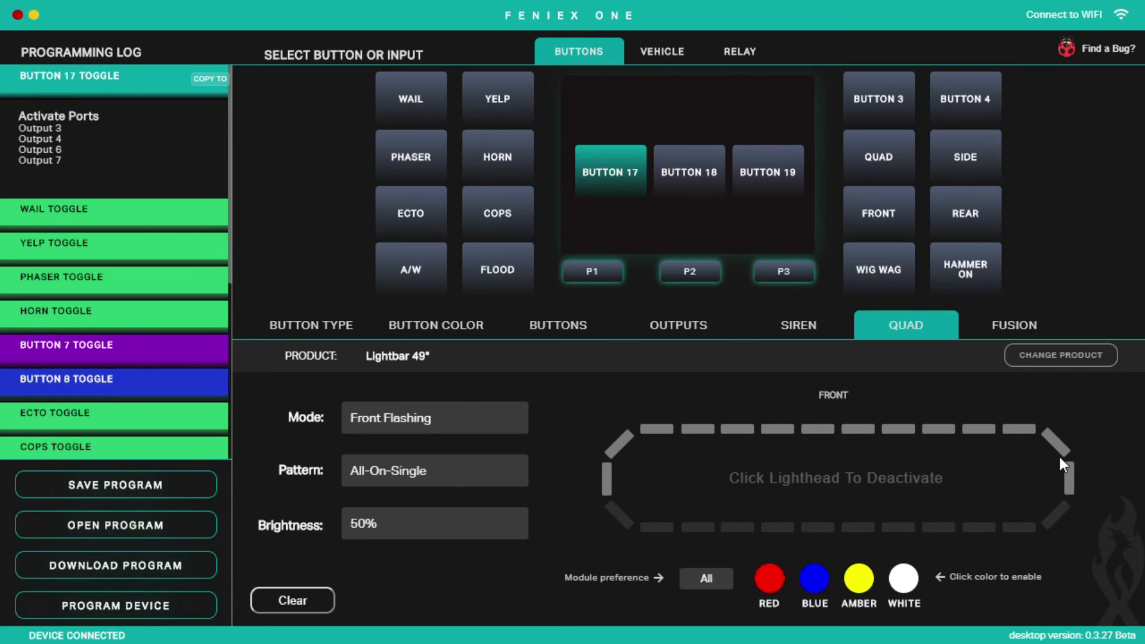
pyautogui.click(705, 567)
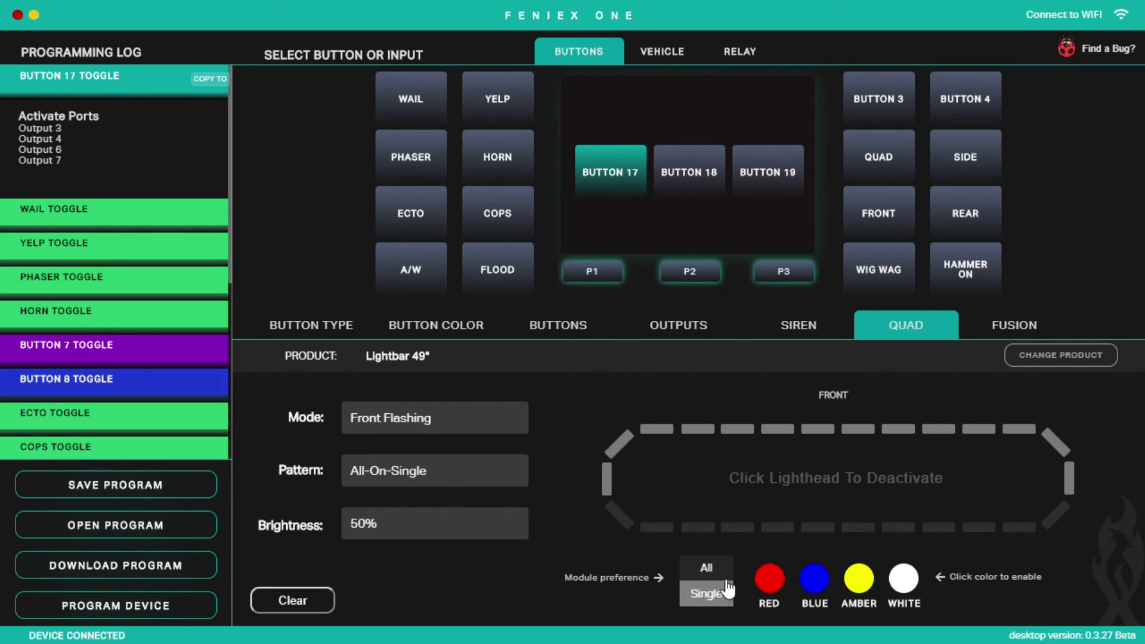
pyautogui.click(767, 583)
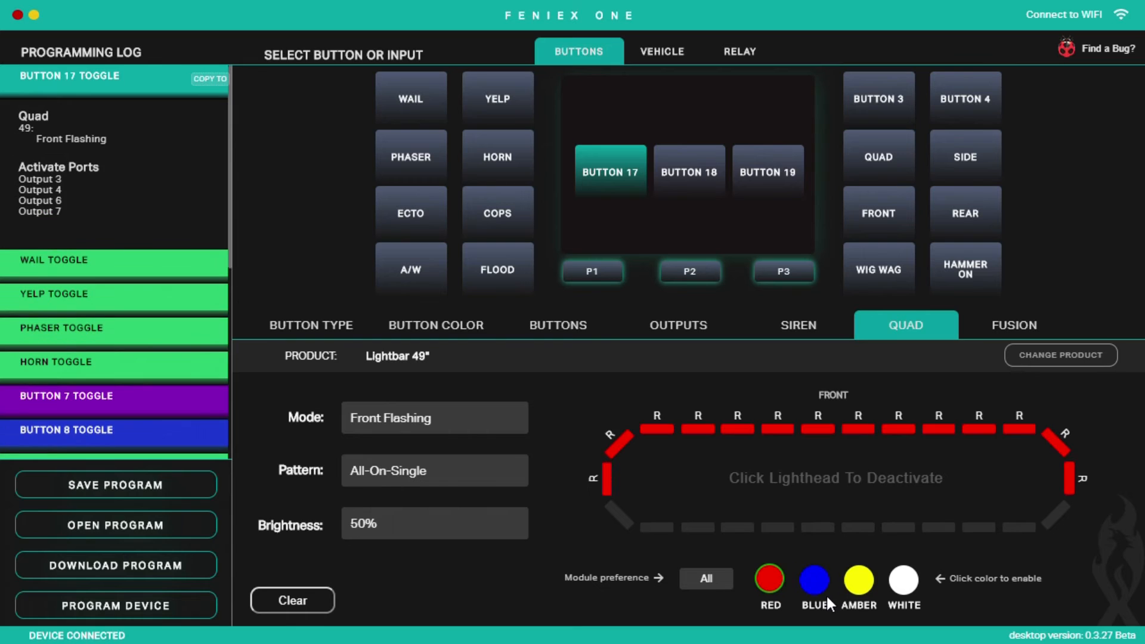
pyautogui.click(812, 584)
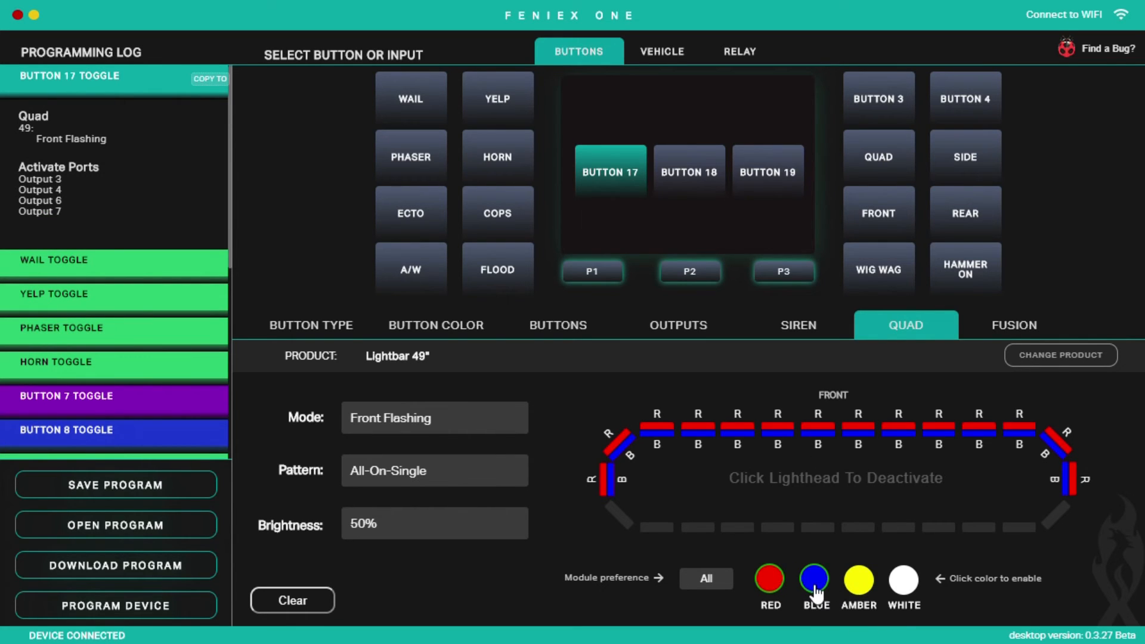
pyautogui.moveTo(875, 584)
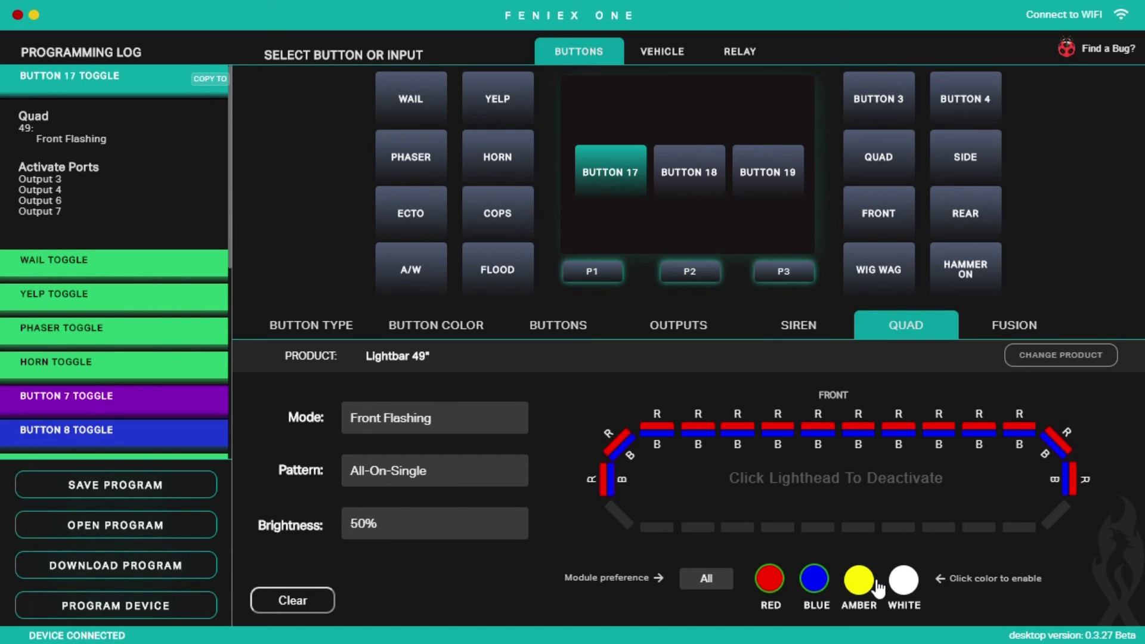
pyautogui.click(902, 581)
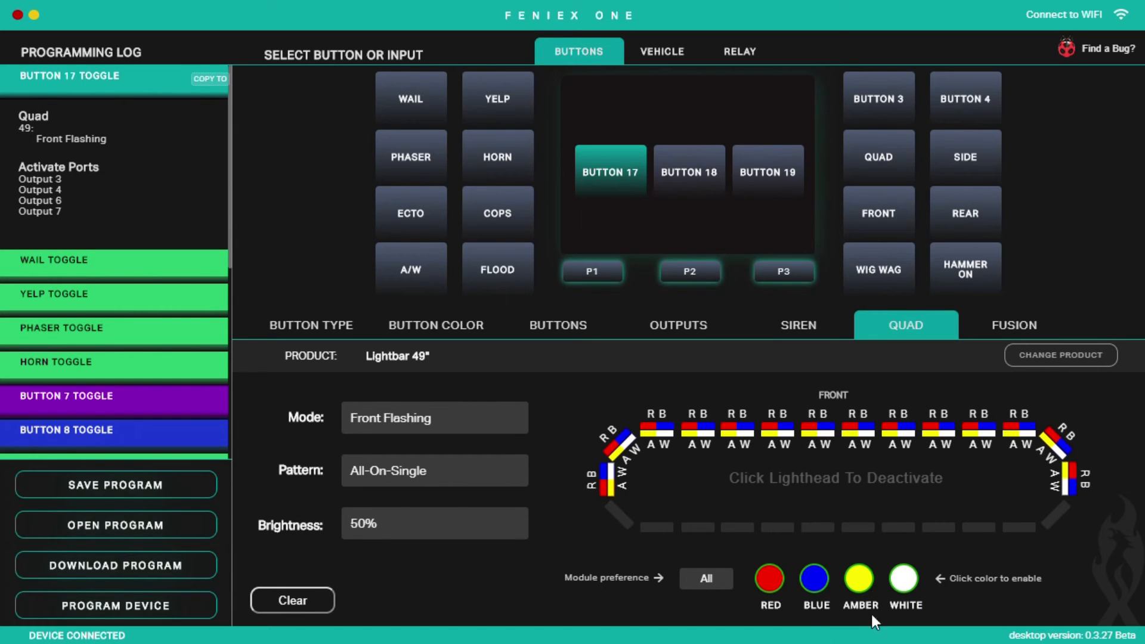
pyautogui.click(768, 581)
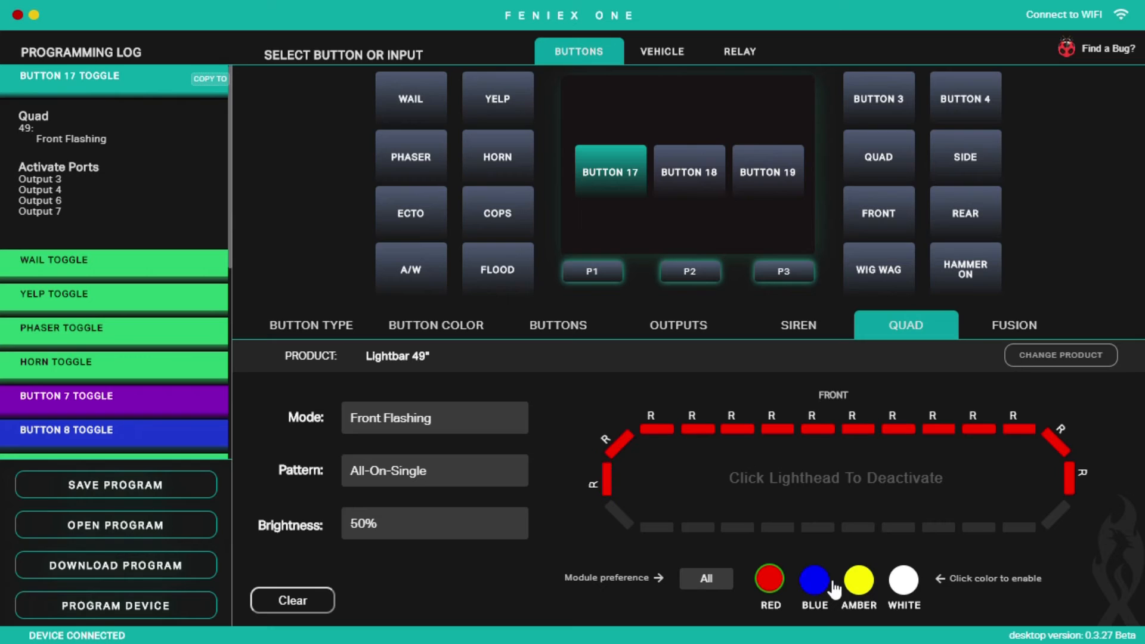
pyautogui.moveTo(613, 496)
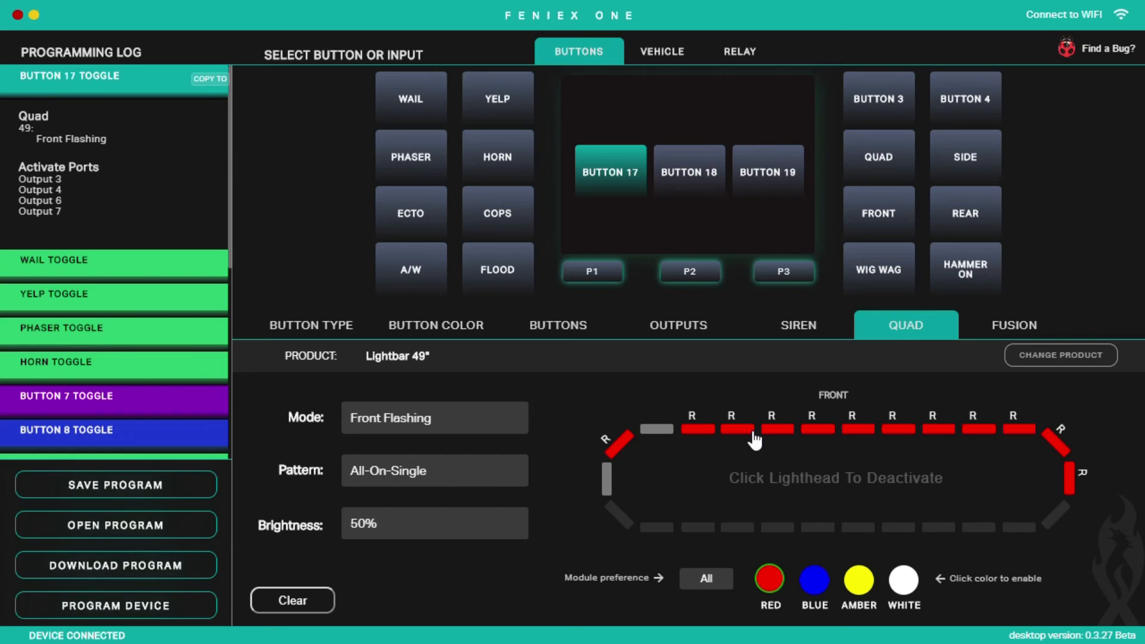
# Step: Deactivate a few left-end front lightheads so they stay off
pyautogui.click(730, 430)
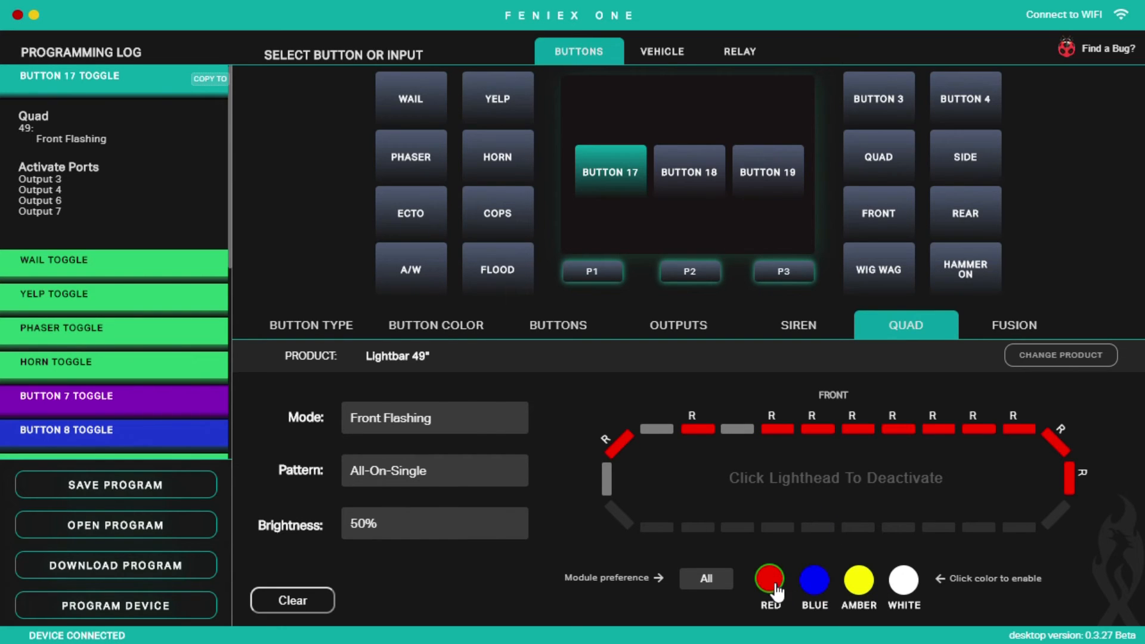
pyautogui.click(767, 579)
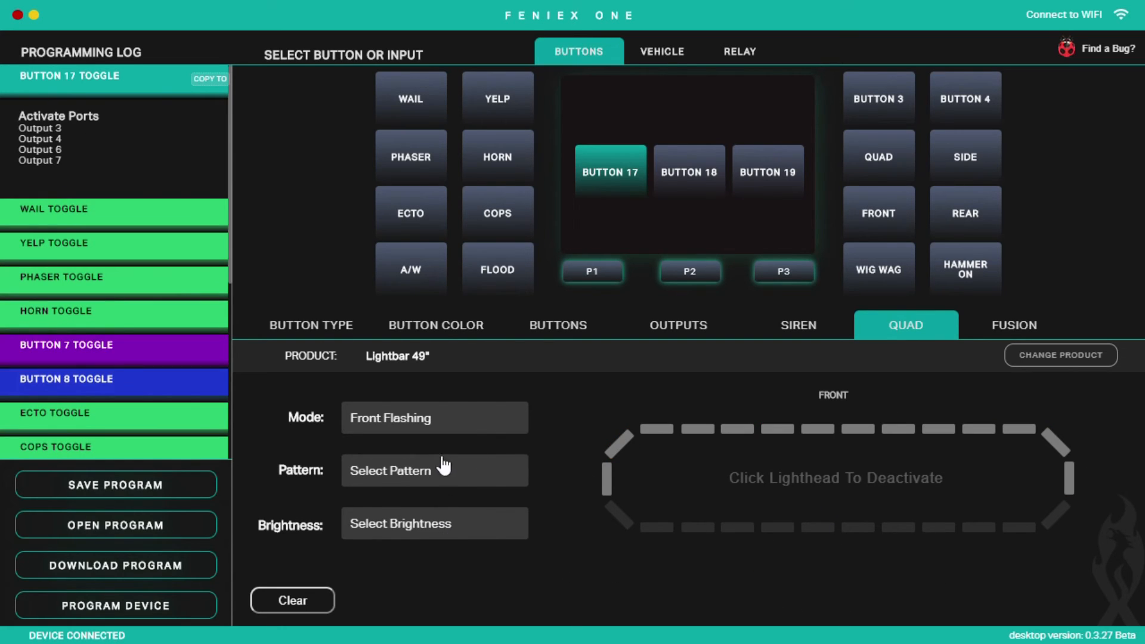
# Step: Restore the Front Flashing pattern at 50% brightness with the lightheads lit red
pyautogui.click(434, 470)
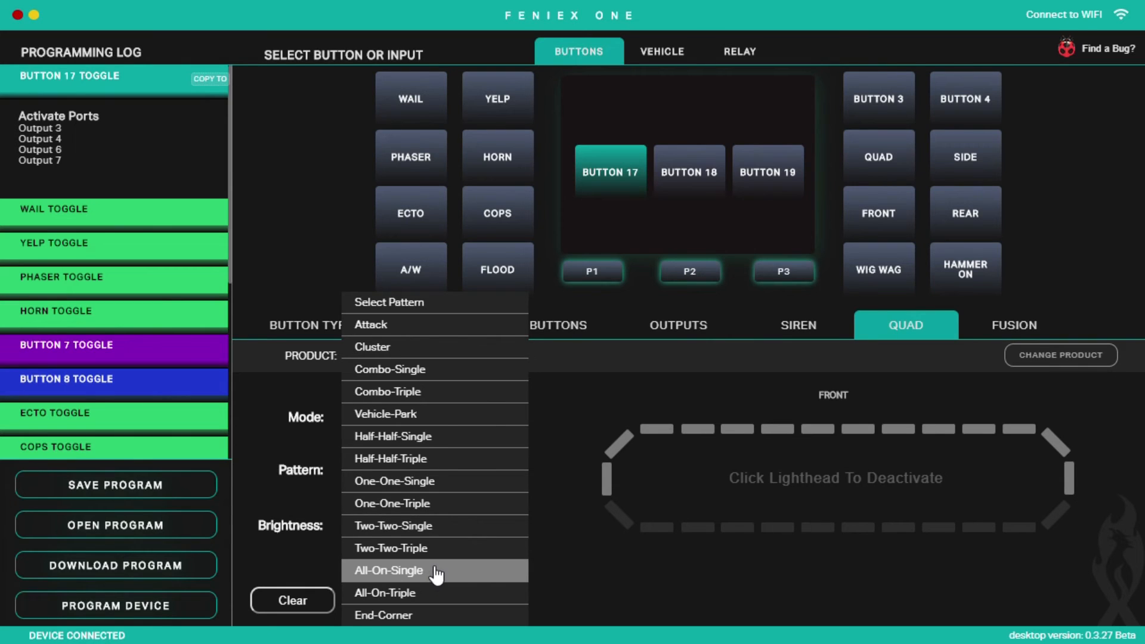
pyautogui.click(388, 570)
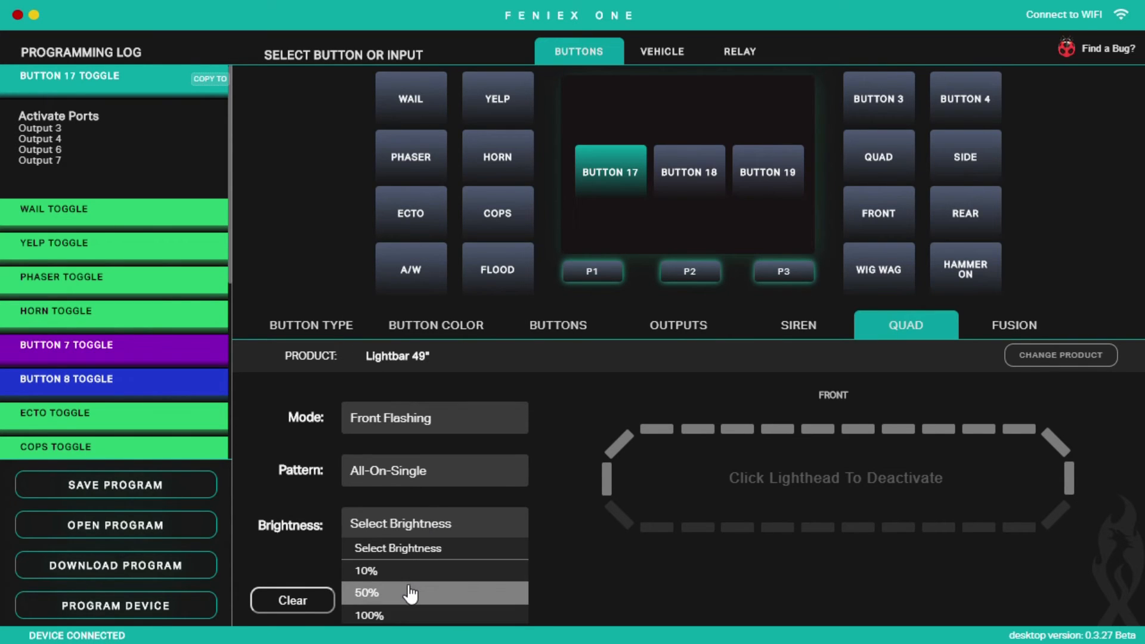
pyautogui.click(408, 593)
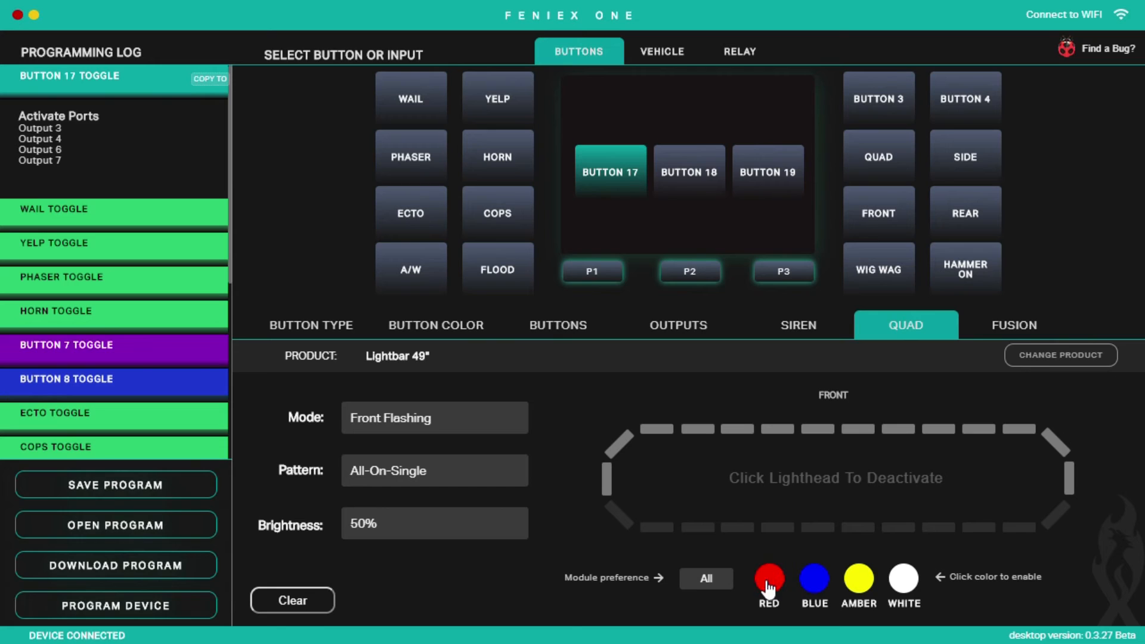
pyautogui.click(768, 584)
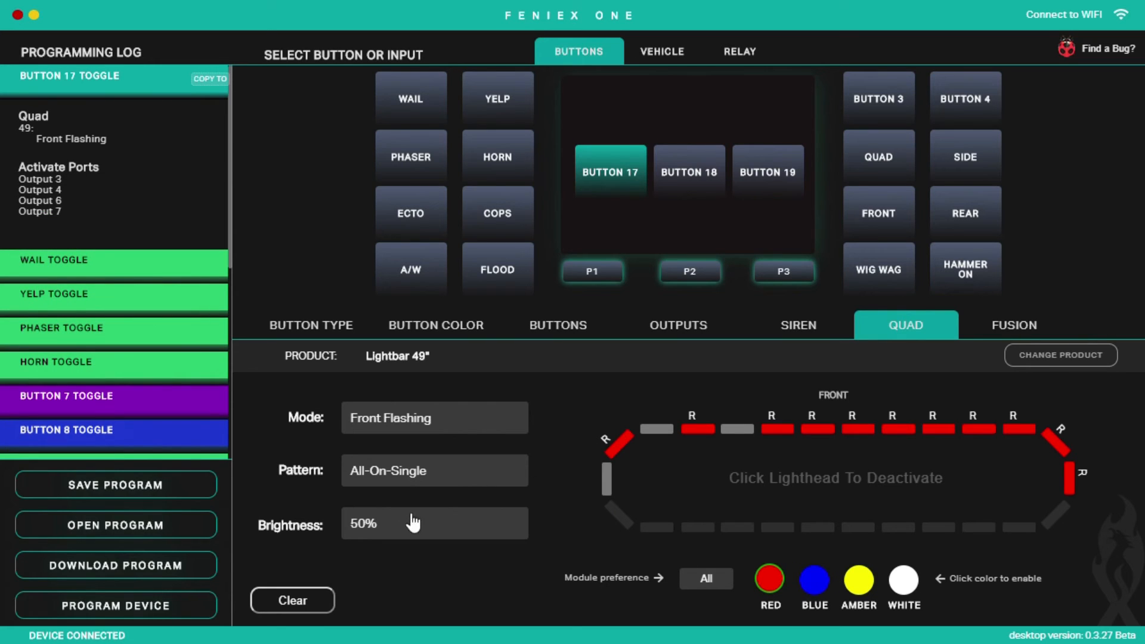
# Step: Configure Brake Signal mode with the Brake Pop pattern at 50% brightness
pyautogui.click(434, 417)
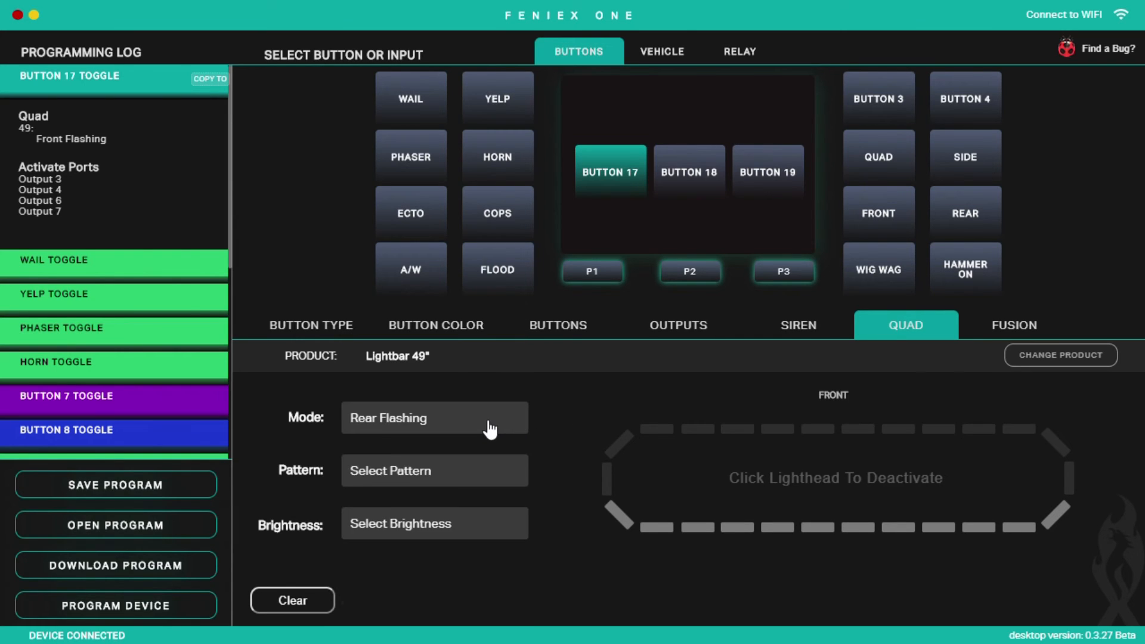
pyautogui.click(434, 417)
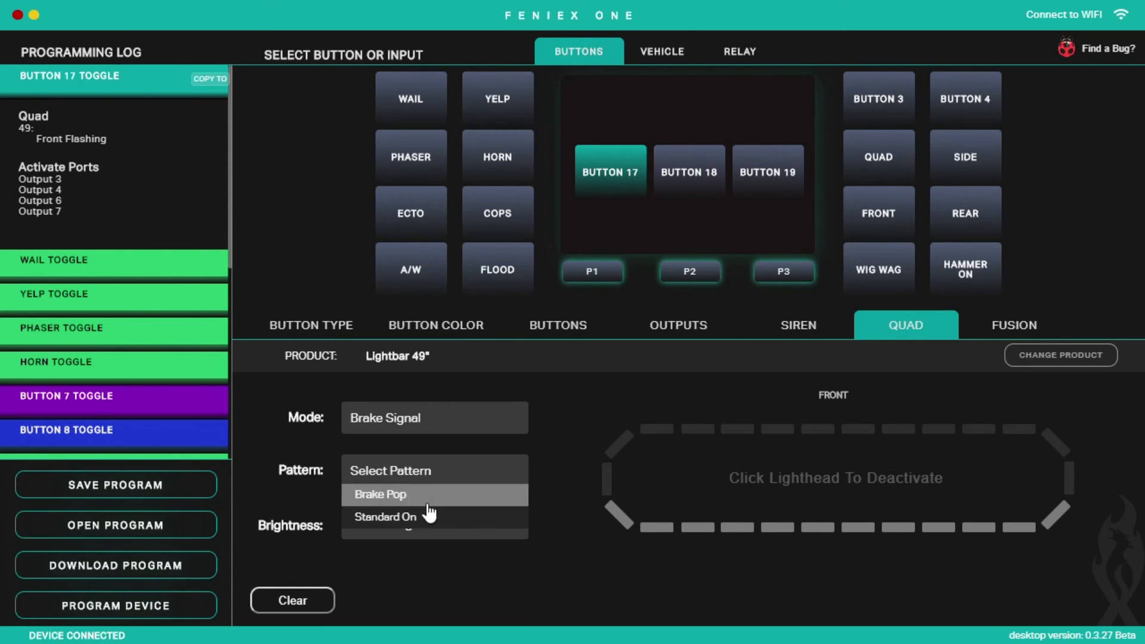
pyautogui.click(379, 494)
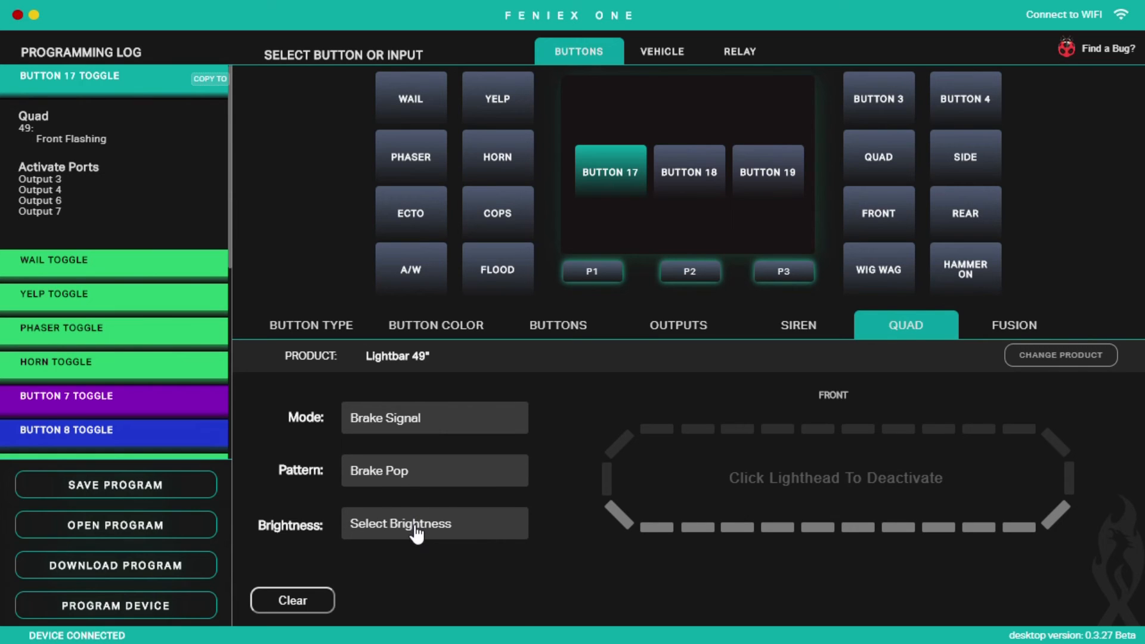
pyautogui.click(434, 524)
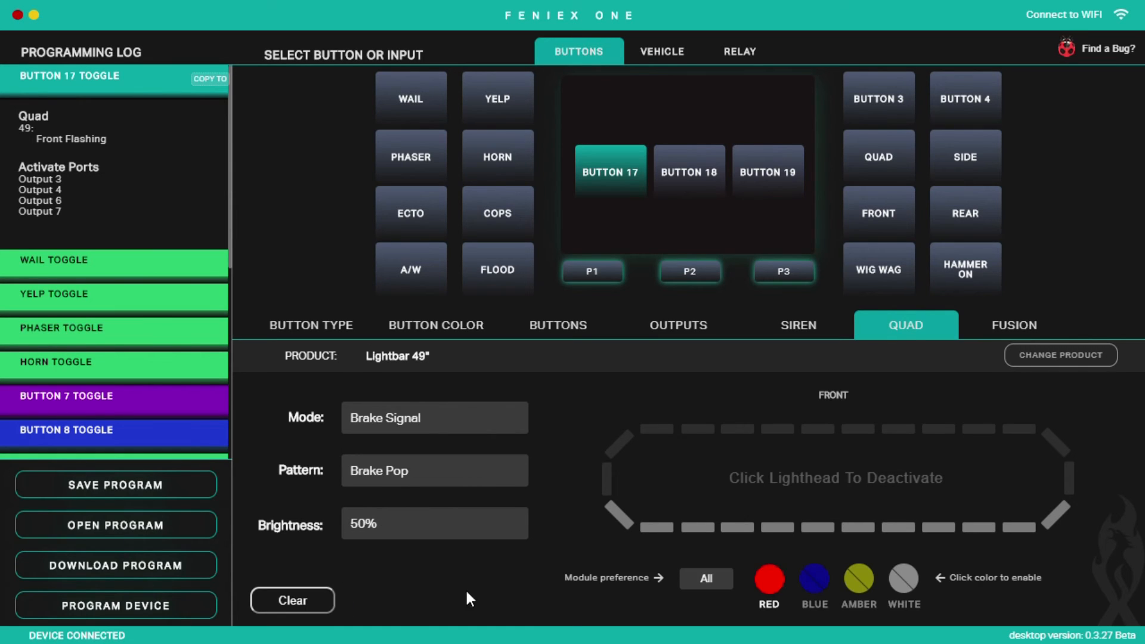
# Step: Light the lower row red, then deactivate the outer lightheads leaving the four middle ones
pyautogui.click(767, 576)
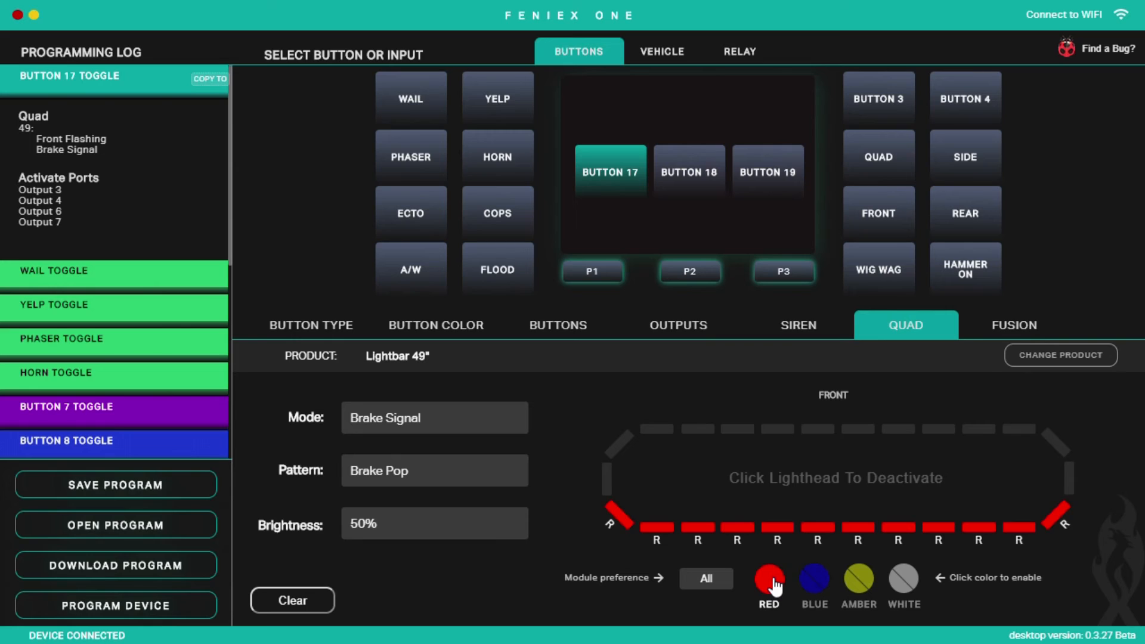
pyautogui.moveTo(736, 447)
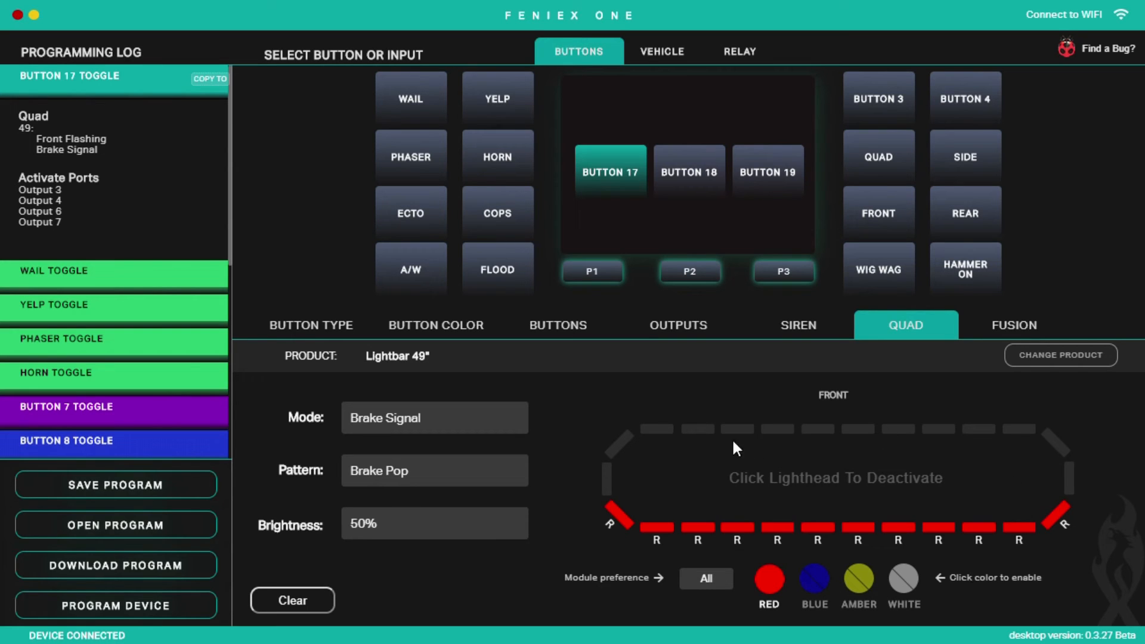
pyautogui.moveTo(821, 591)
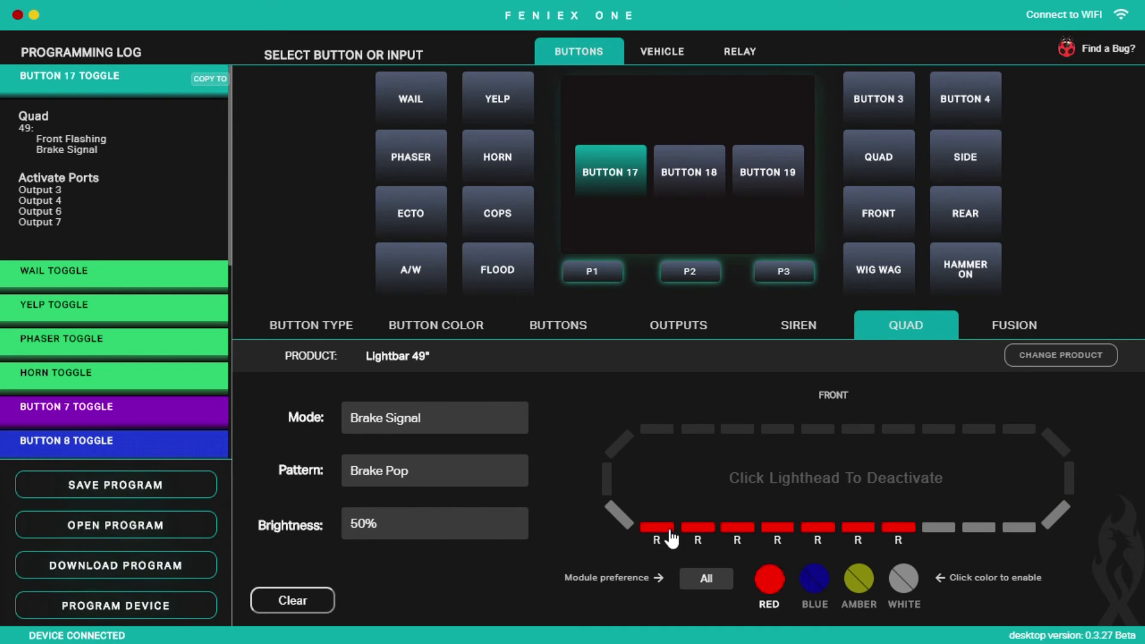
pyautogui.click(655, 527)
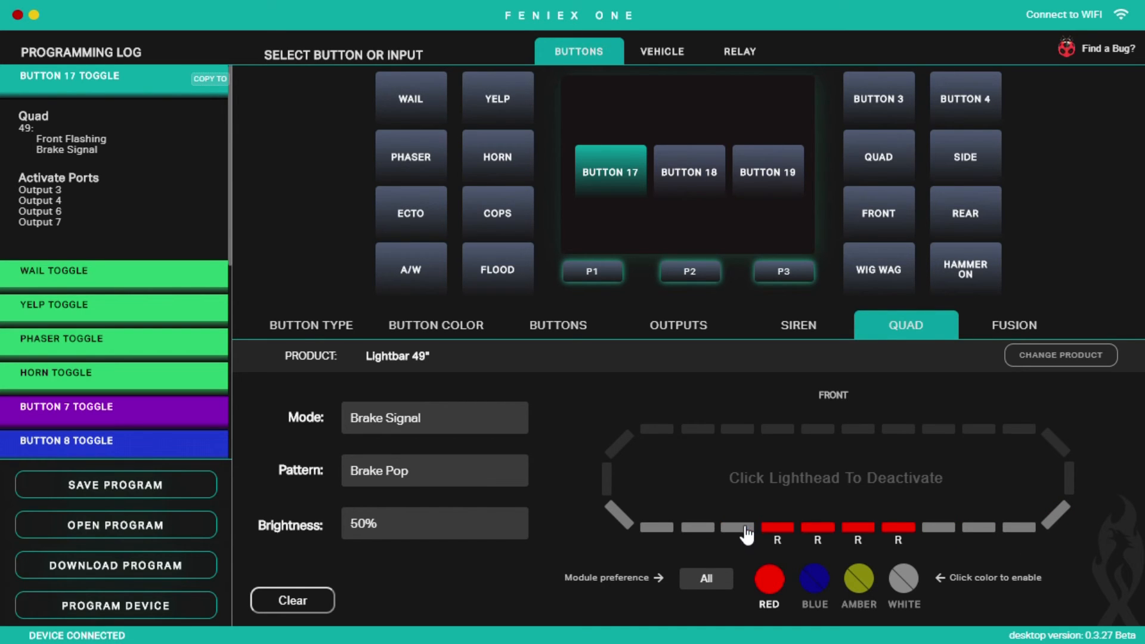
pyautogui.moveTo(1135, 592)
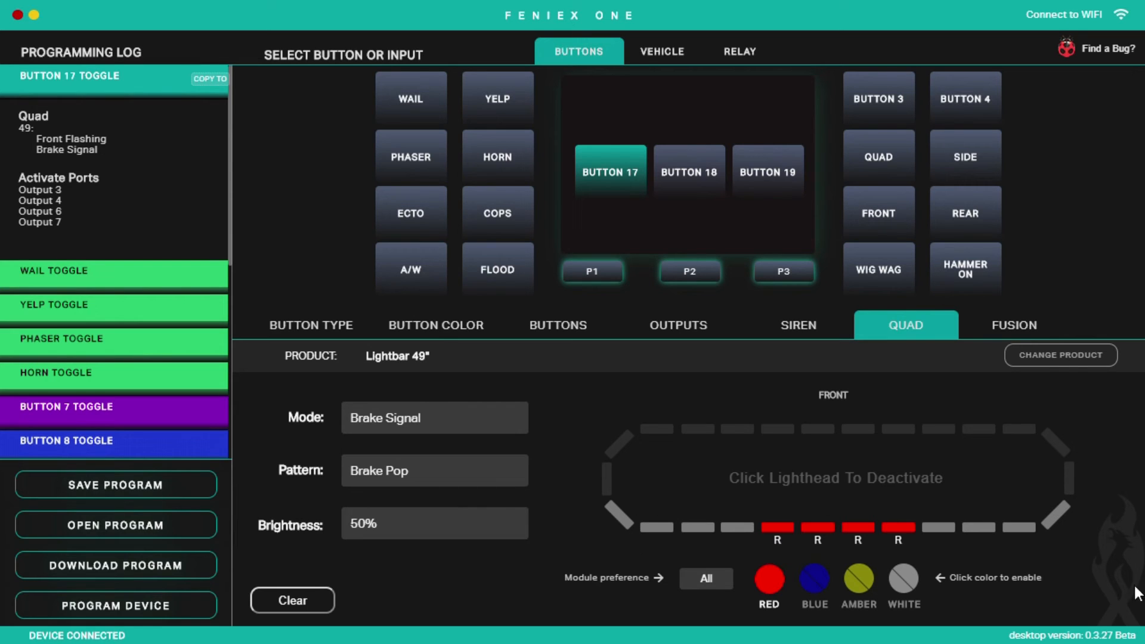
pyautogui.moveTo(748, 186)
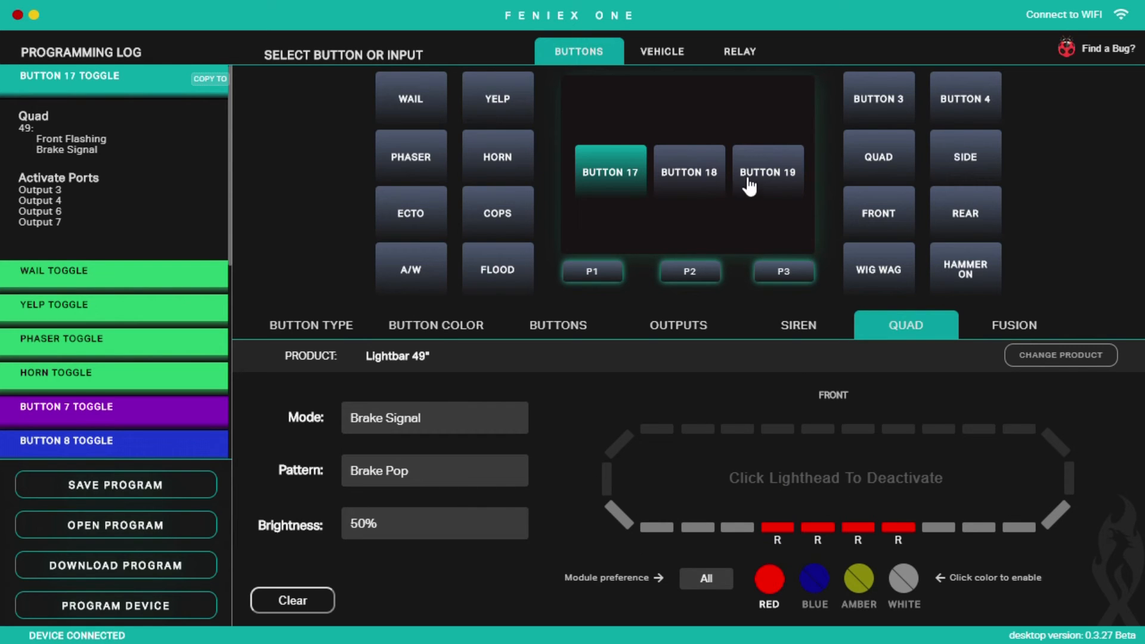
pyautogui.moveTo(915, 547)
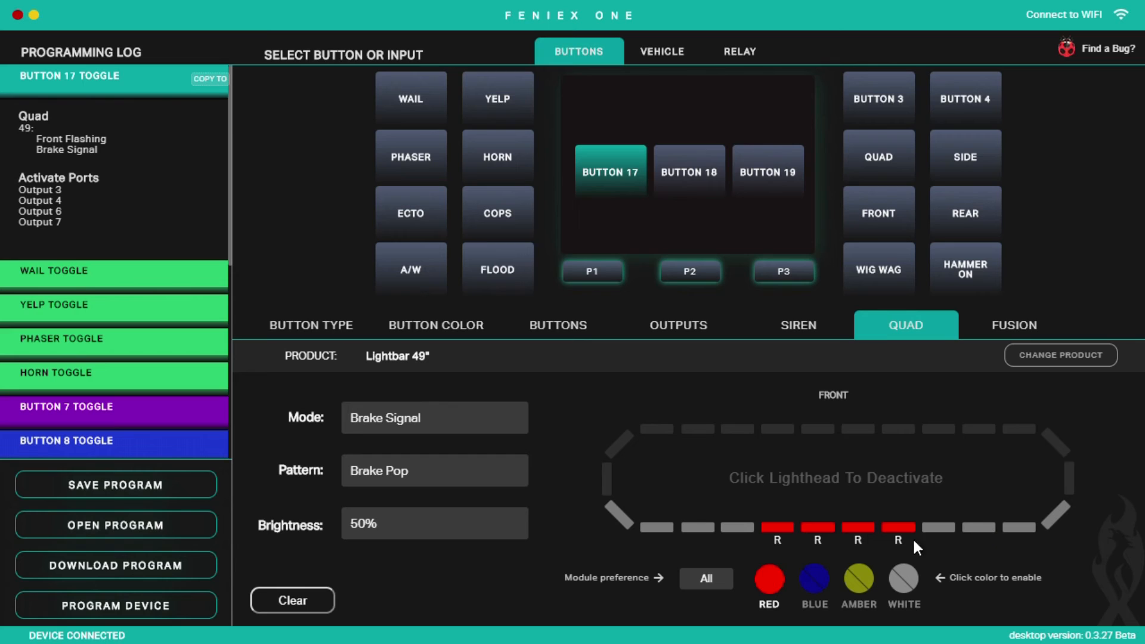
pyautogui.moveTo(73, 530)
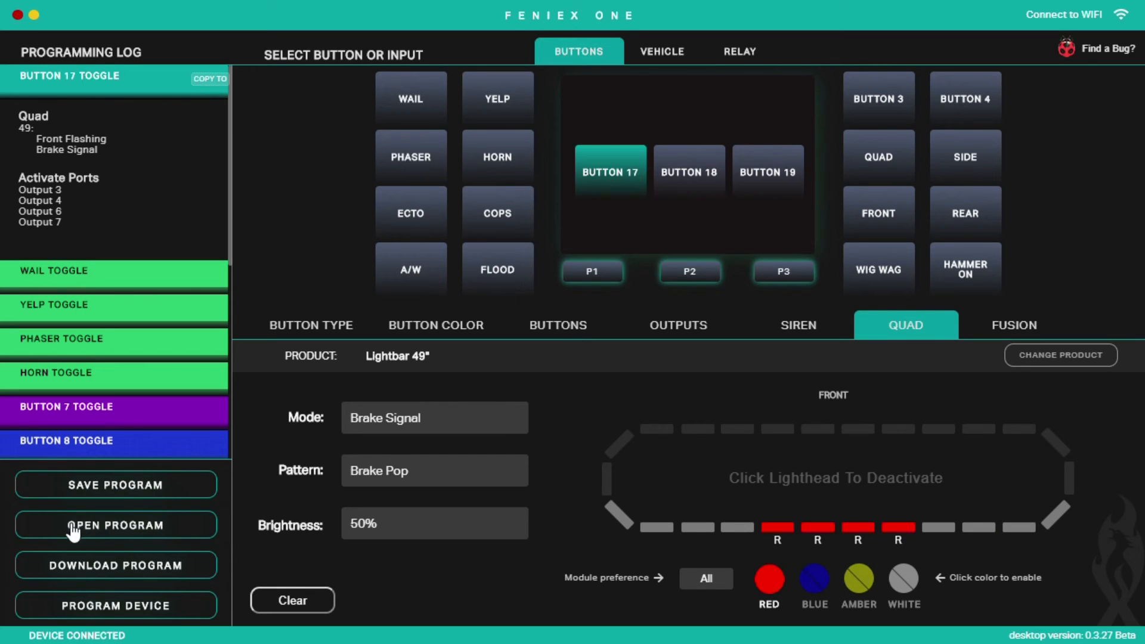
pyautogui.moveTo(67, 505)
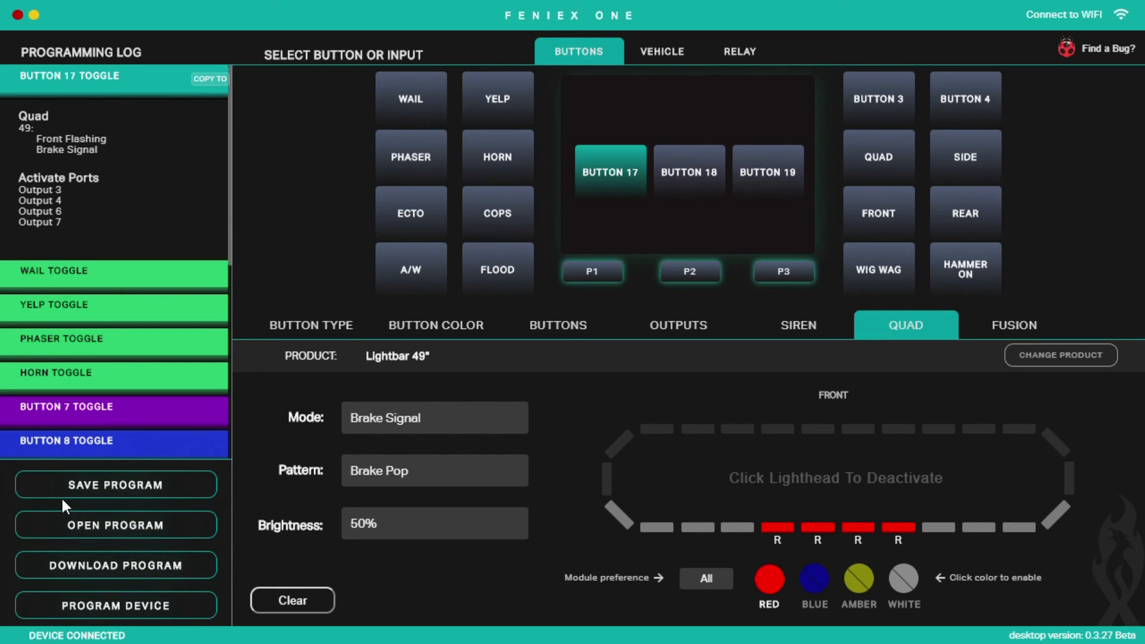
# Step: View Button 17's siren settings and try Phaser Yelp without keeping any tone assigned
pyautogui.click(797, 324)
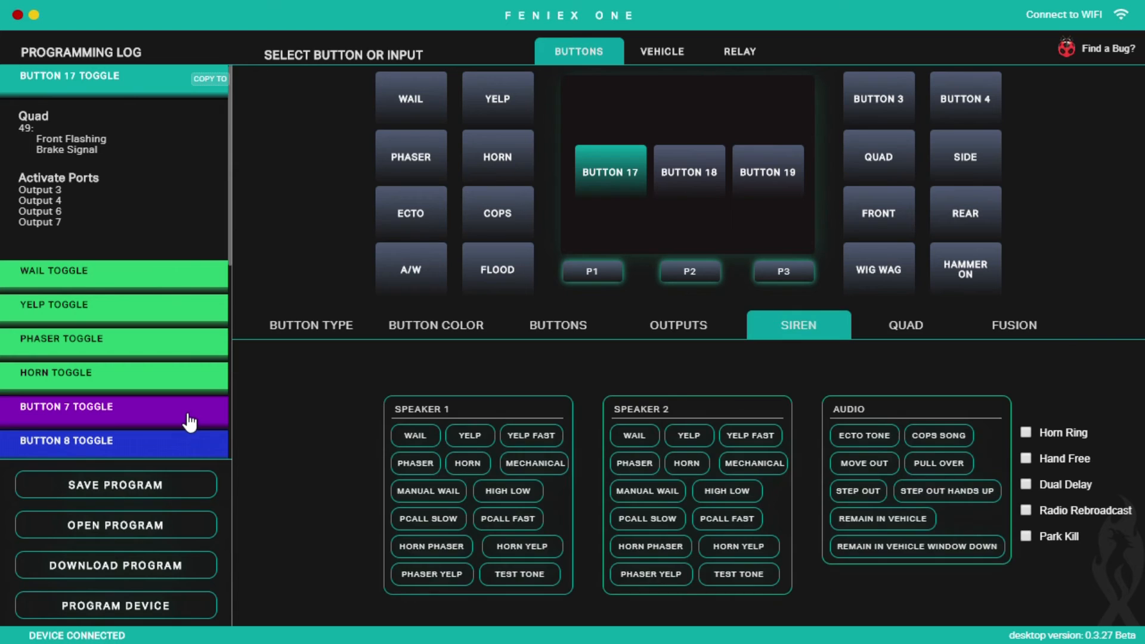
pyautogui.moveTo(440, 454)
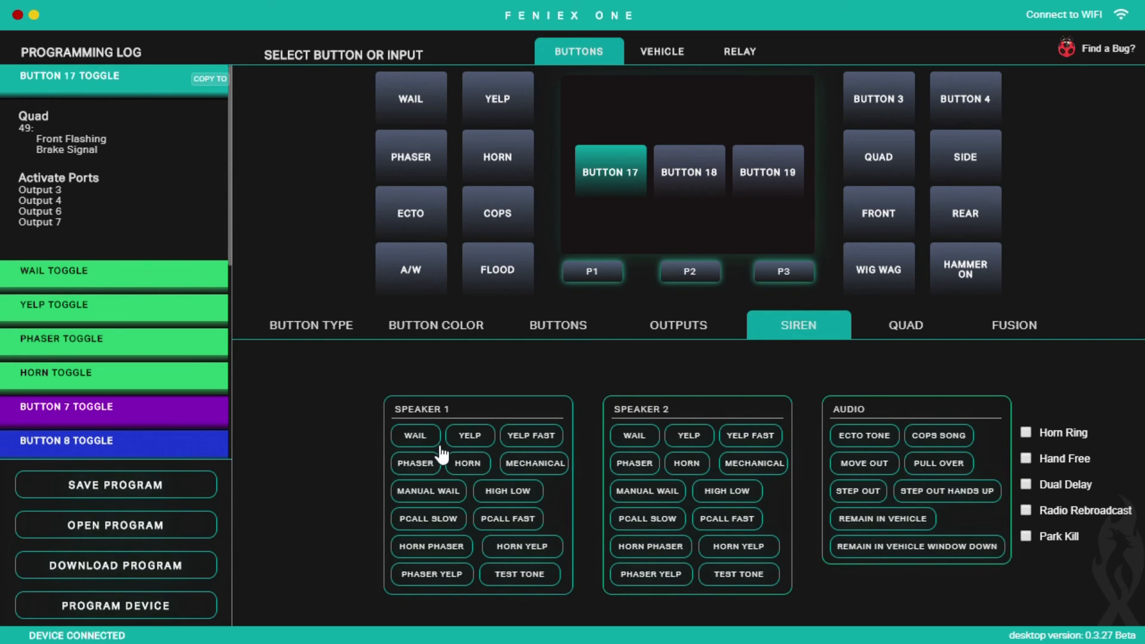
pyautogui.moveTo(476, 418)
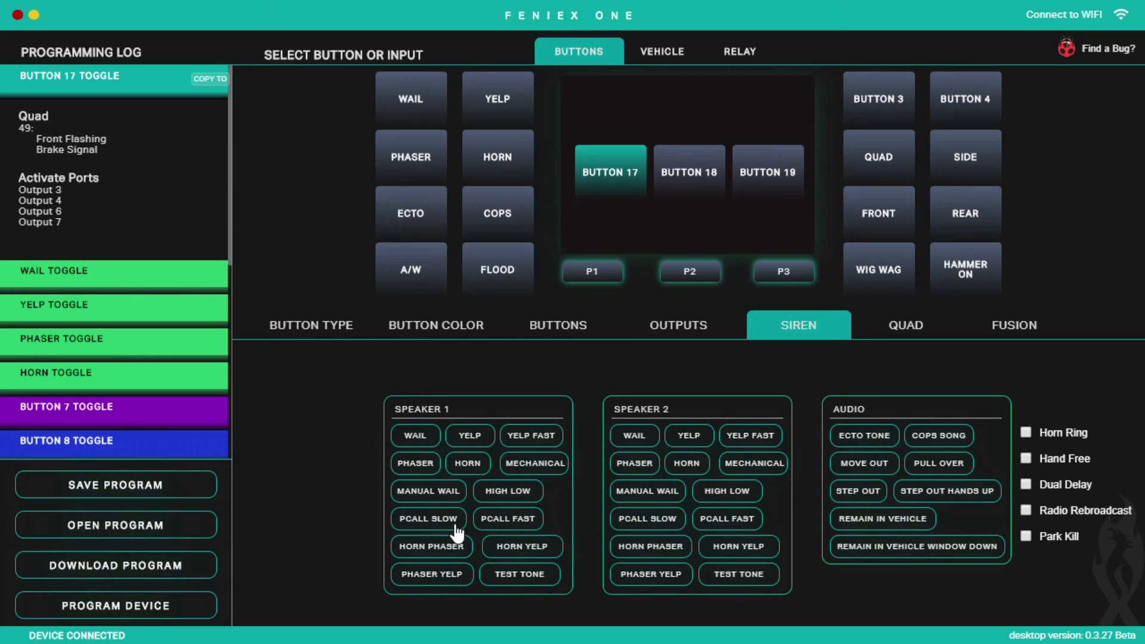
pyautogui.click(649, 574)
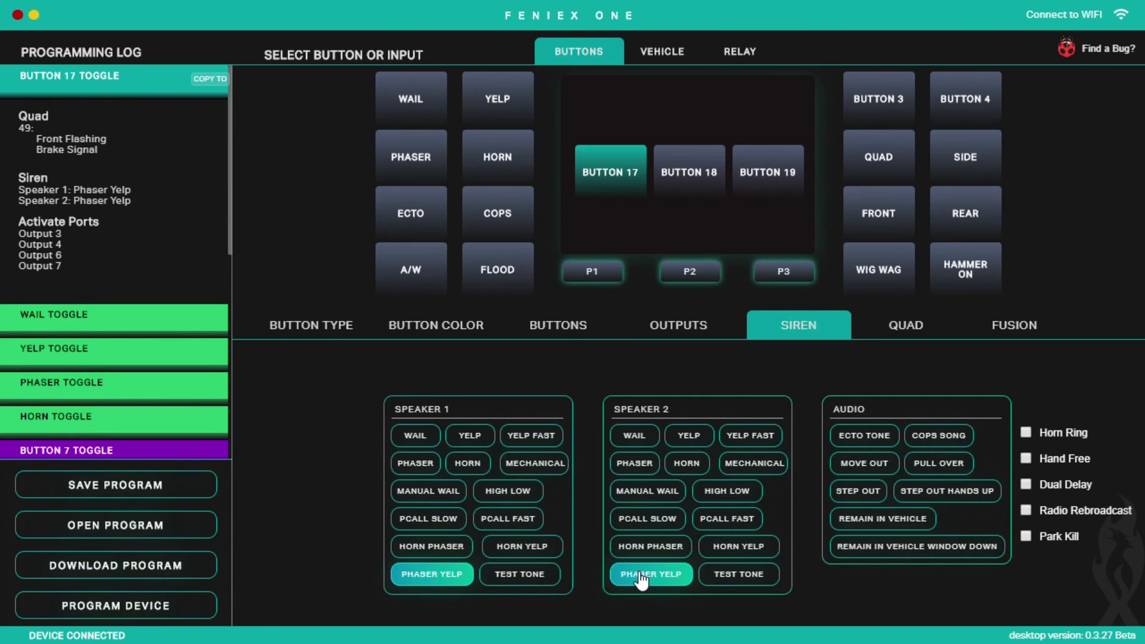
pyautogui.moveTo(777, 491)
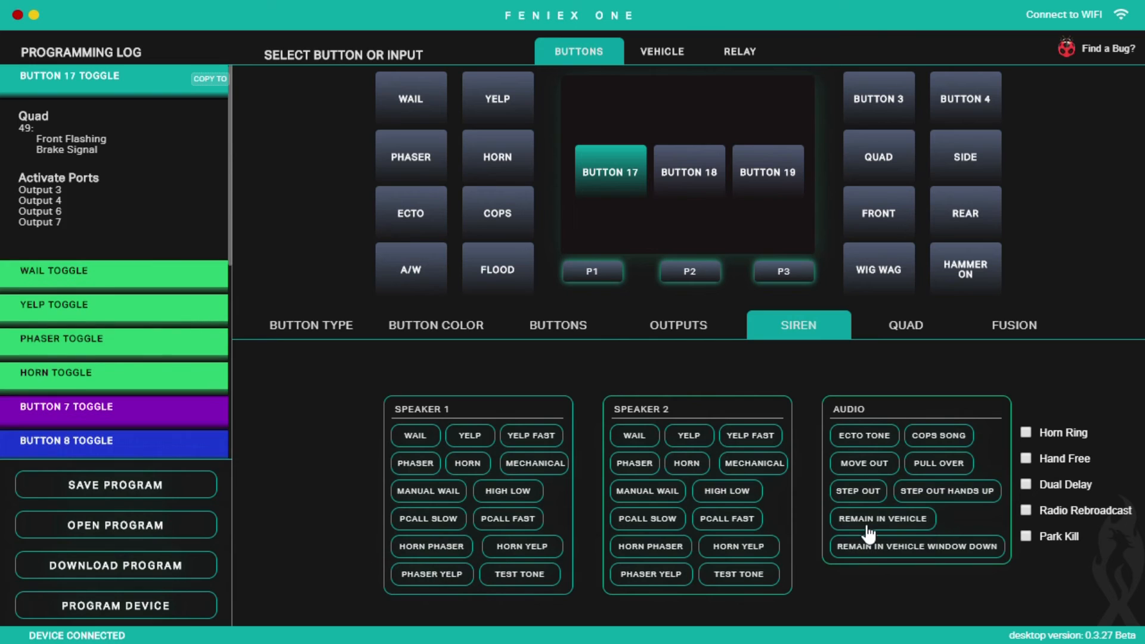
pyautogui.click(863, 435)
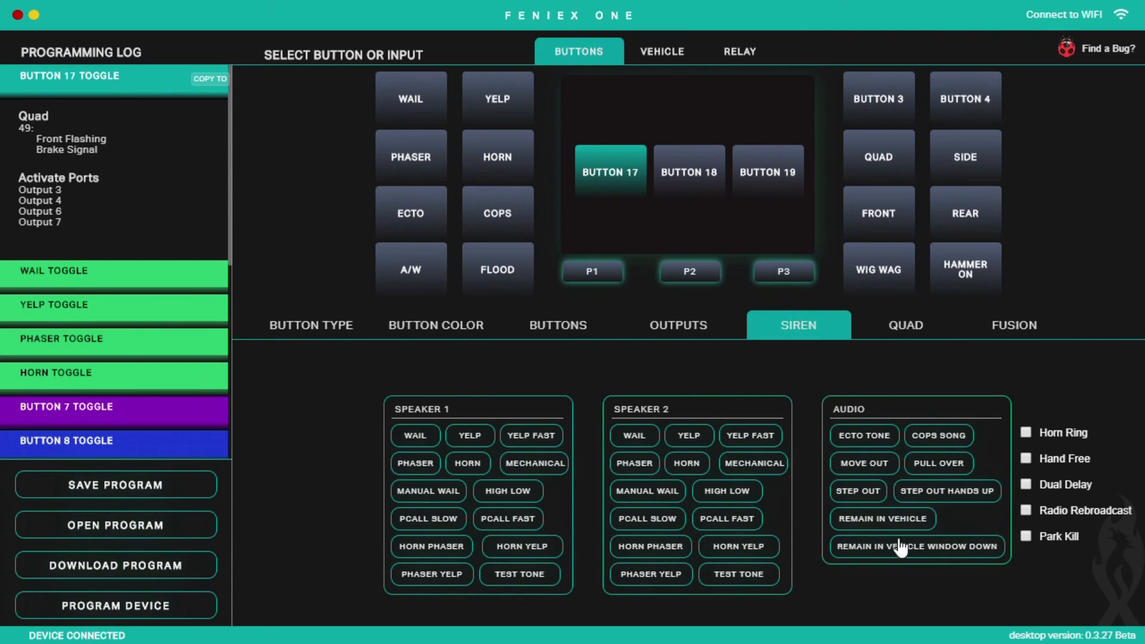
pyautogui.moveTo(986, 291)
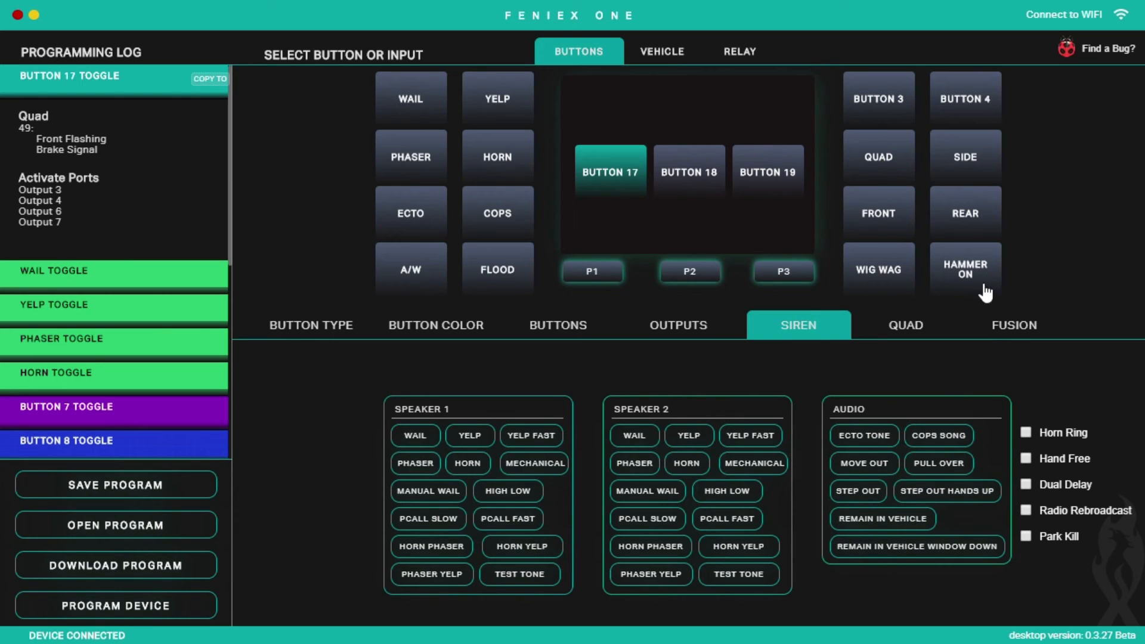
pyautogui.moveTo(973, 259)
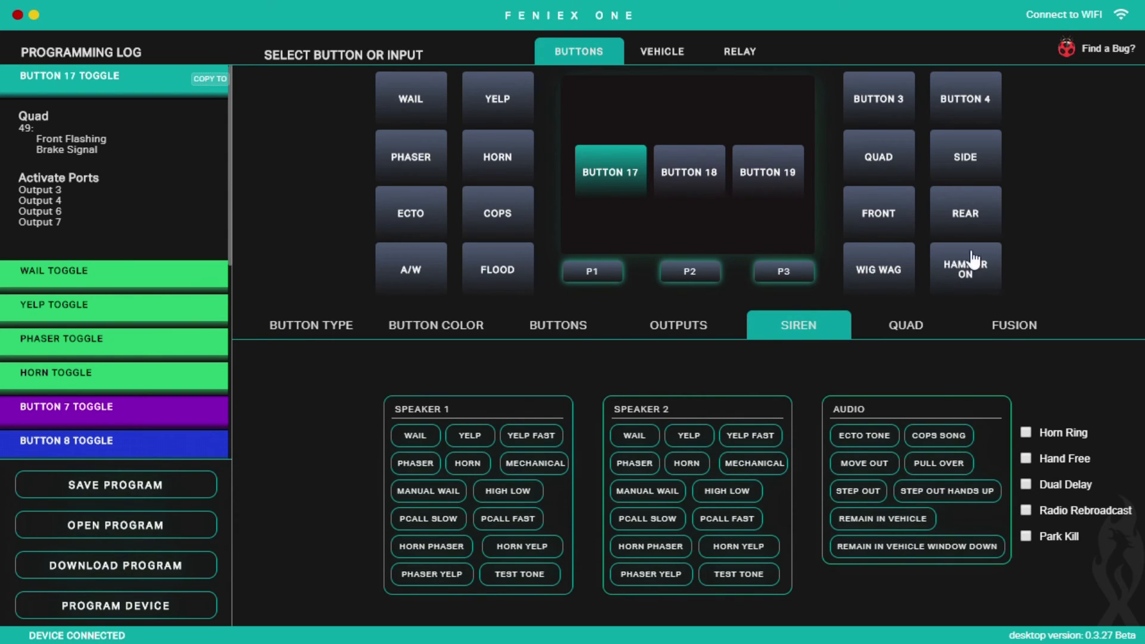
pyautogui.moveTo(975, 266)
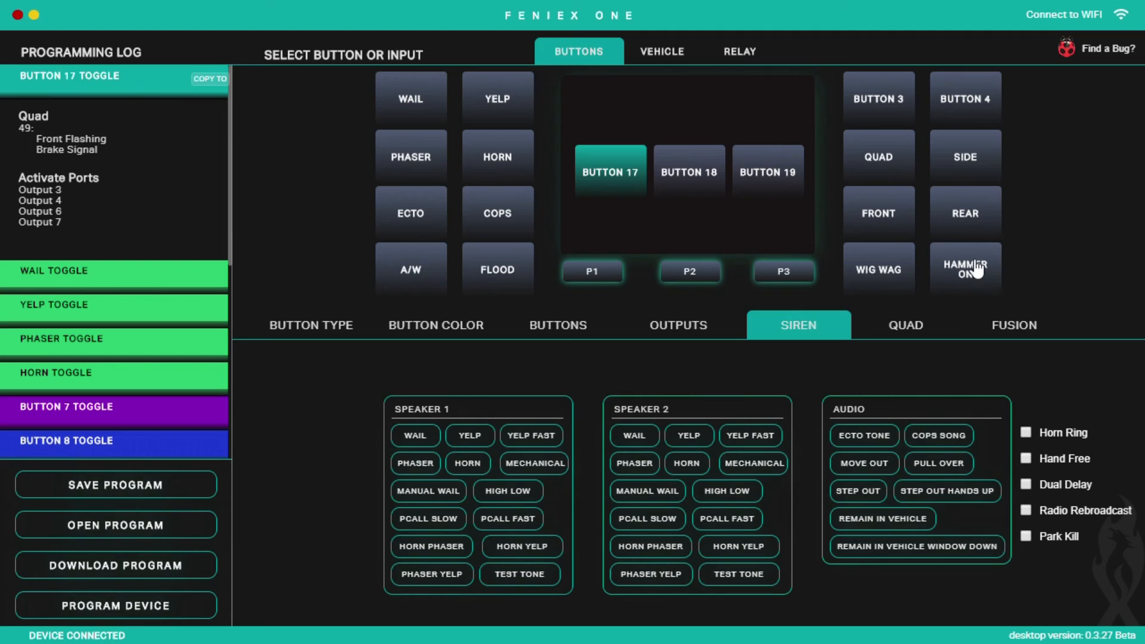
pyautogui.moveTo(973, 268)
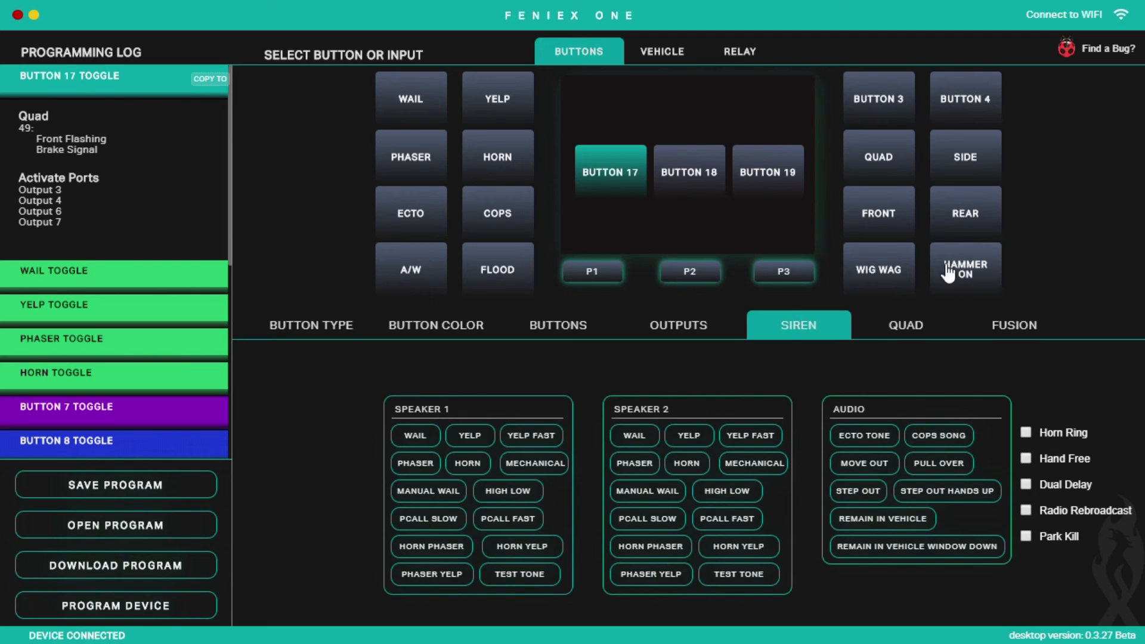
pyautogui.moveTo(707, 483)
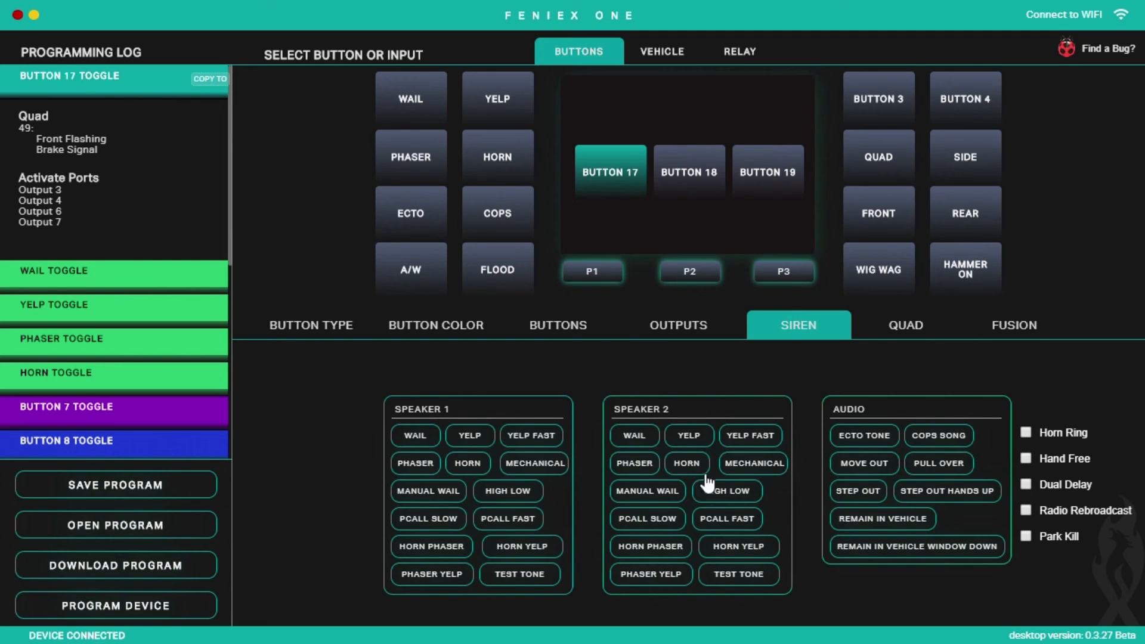
pyautogui.moveTo(555, 469)
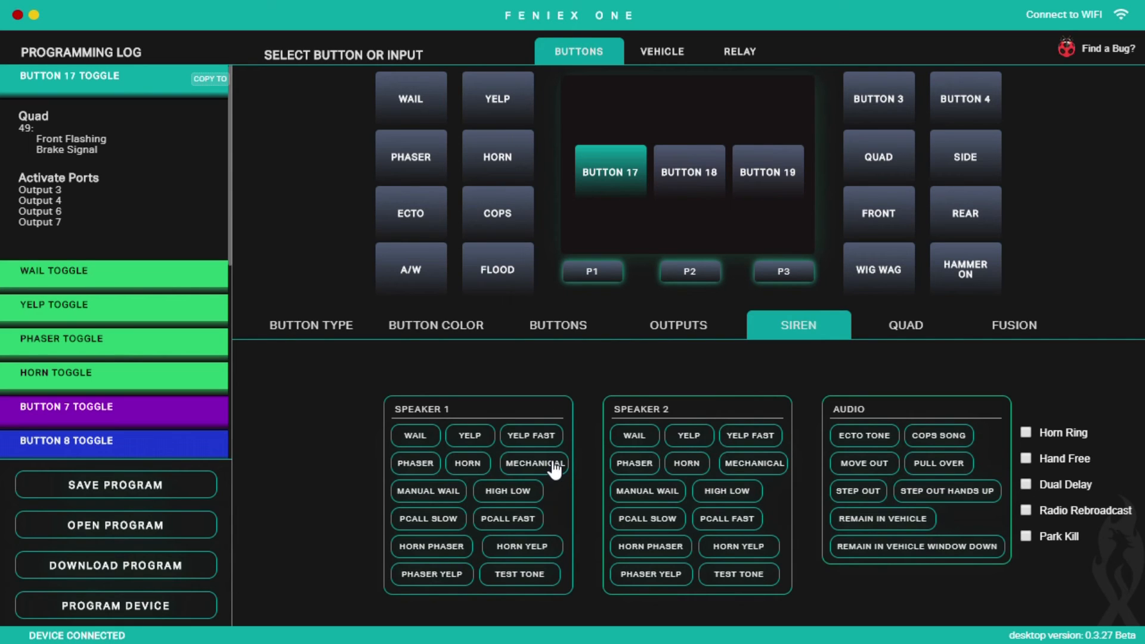
pyautogui.moveTo(746, 413)
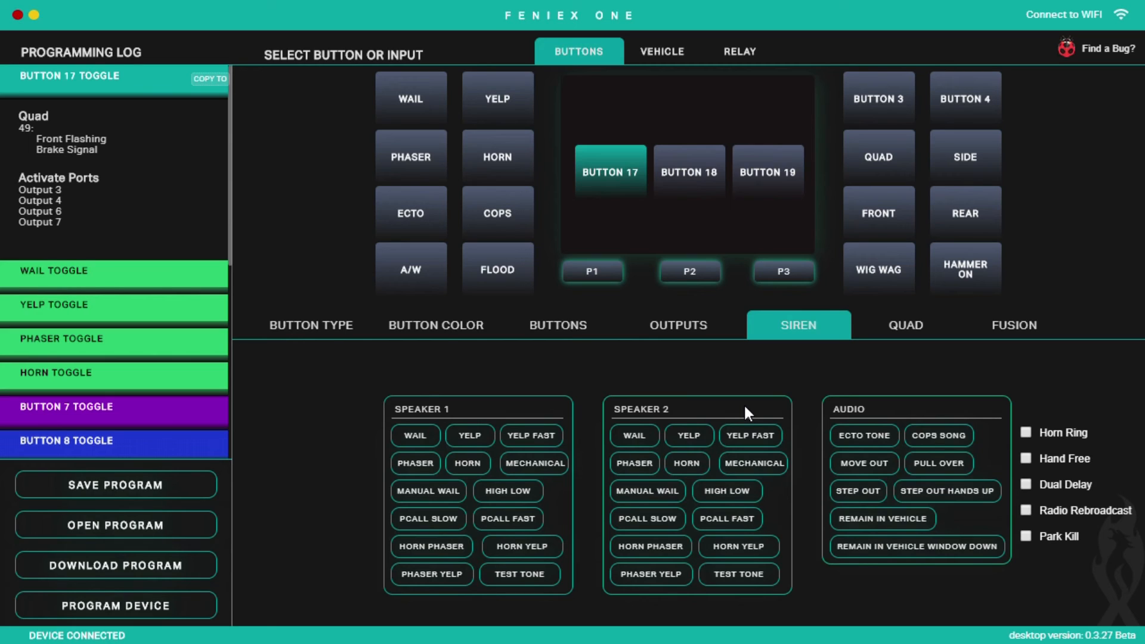
pyautogui.moveTo(679, 340)
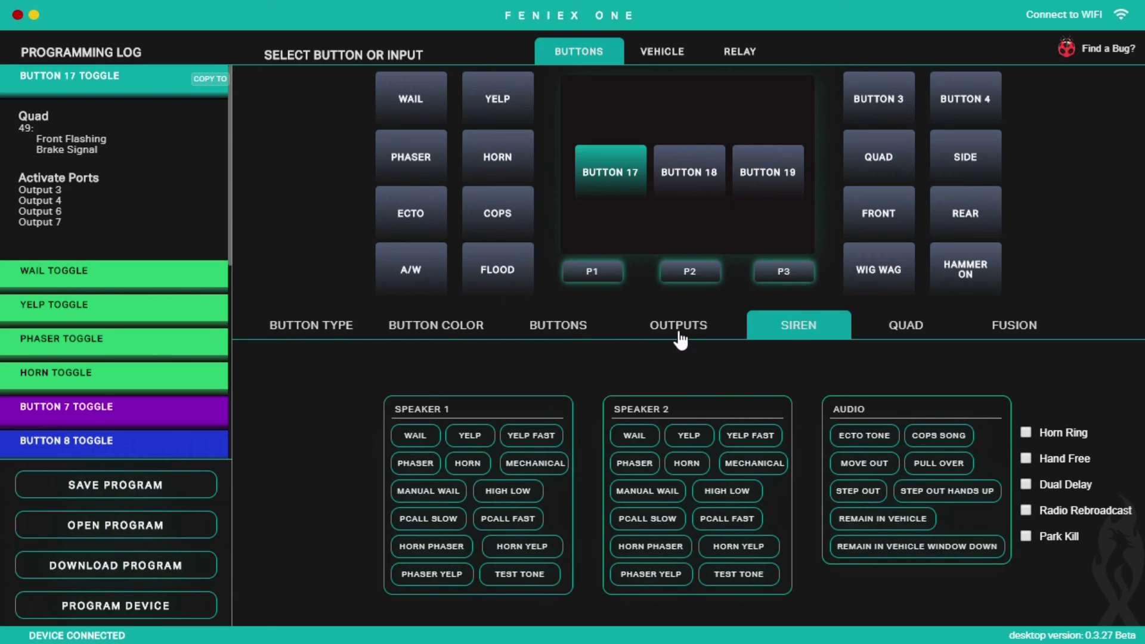
pyautogui.moveTo(671, 387)
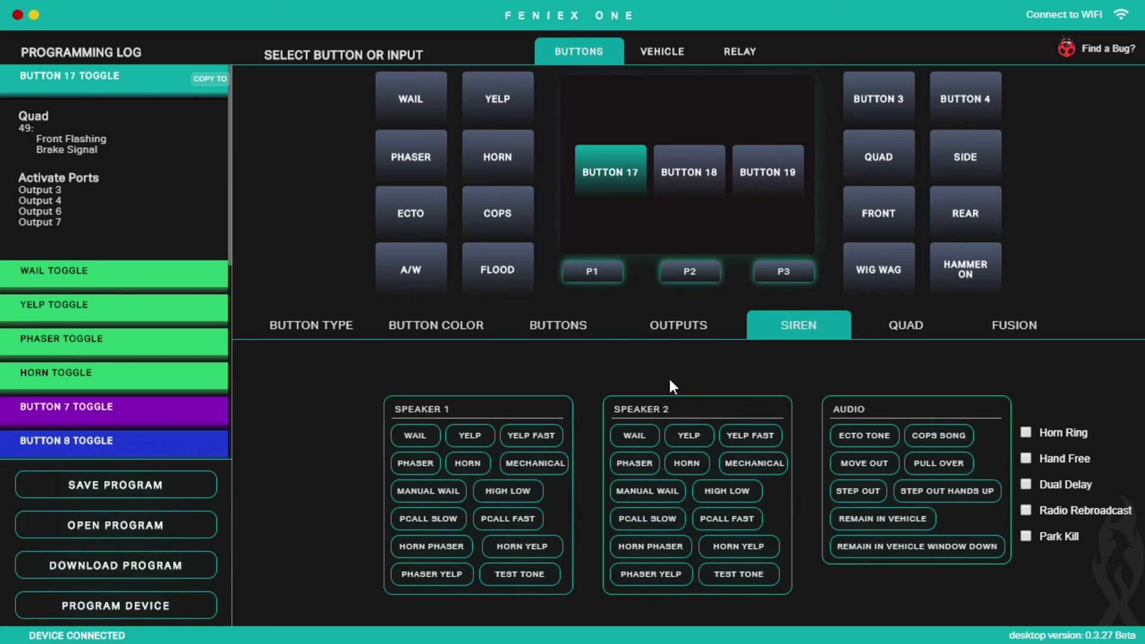
pyautogui.moveTo(326, 409)
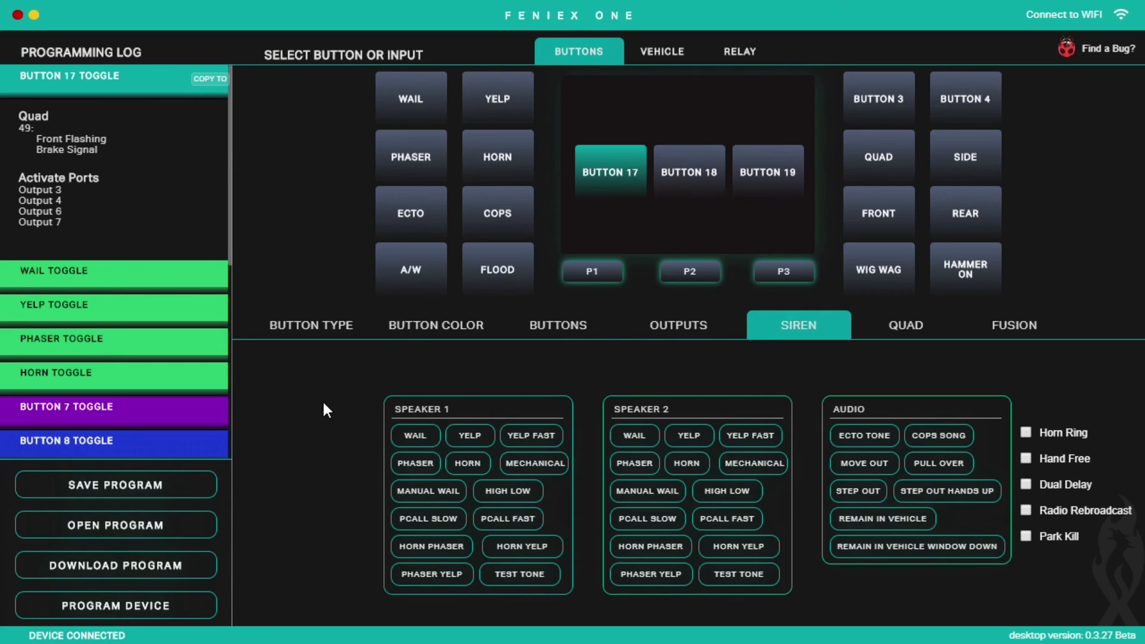
pyautogui.moveTo(115, 489)
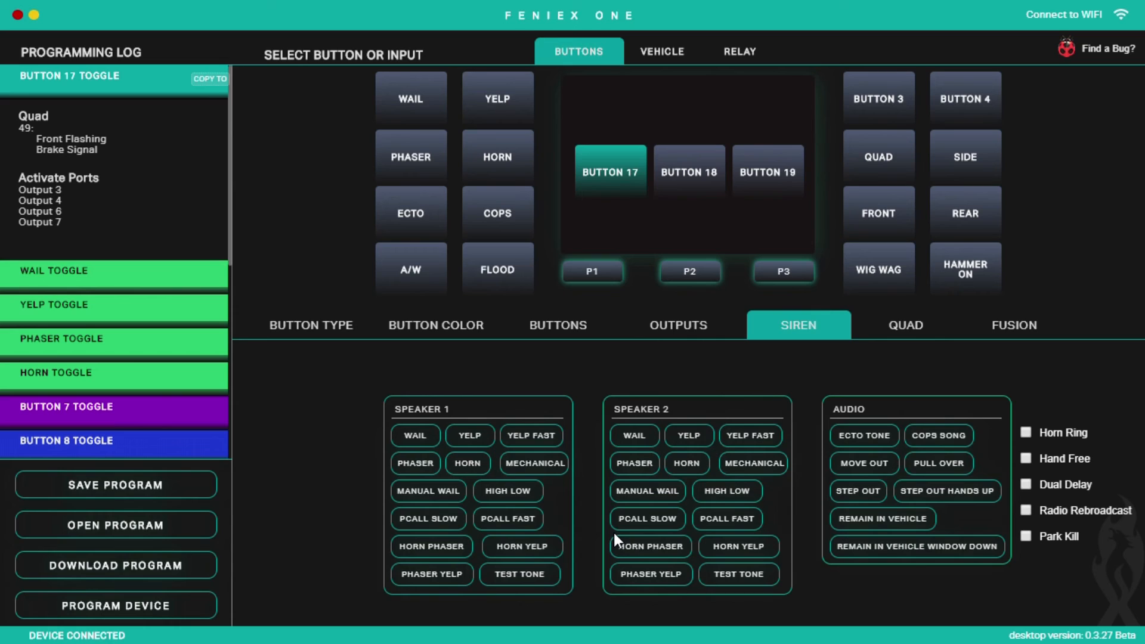
pyautogui.moveTo(149, 490)
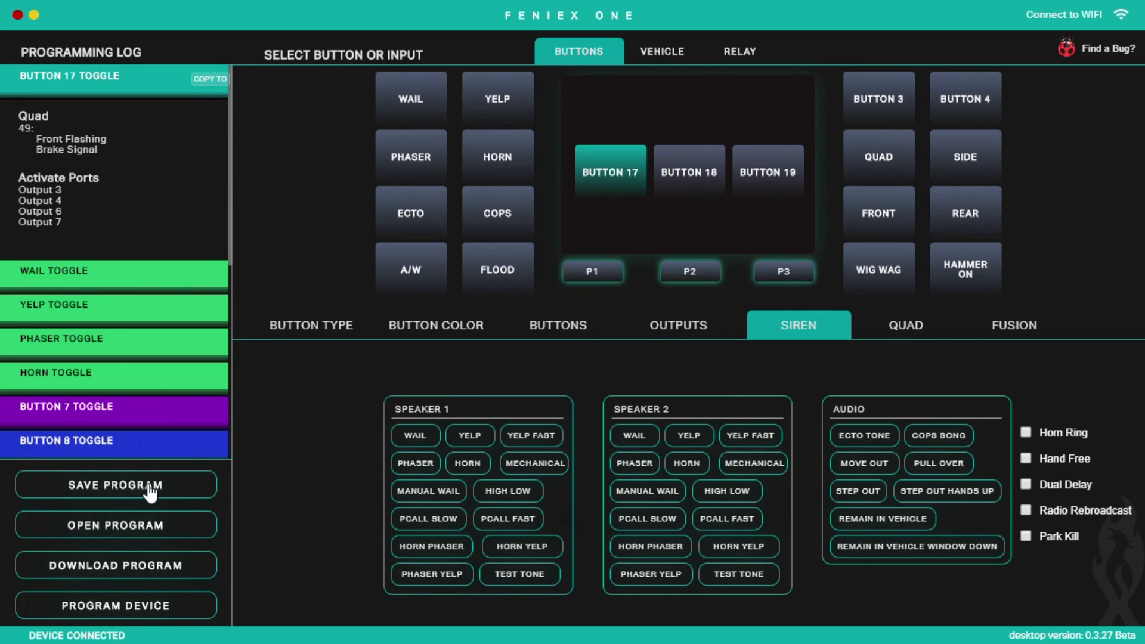
pyautogui.moveTo(363, 465)
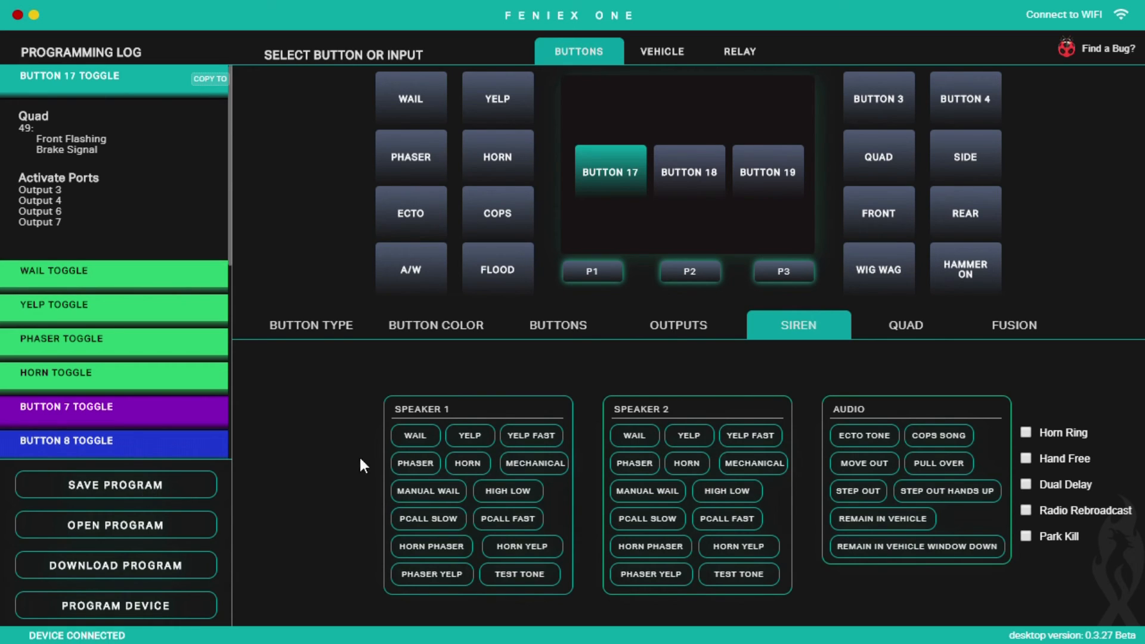
pyautogui.moveTo(299, 217)
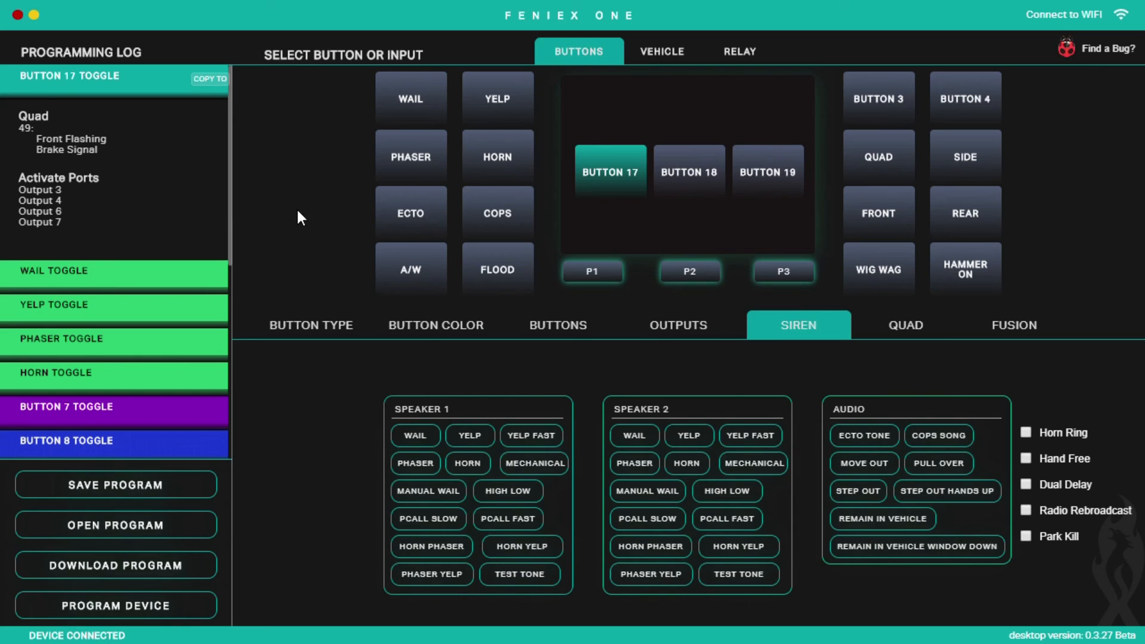
pyautogui.moveTo(188, 536)
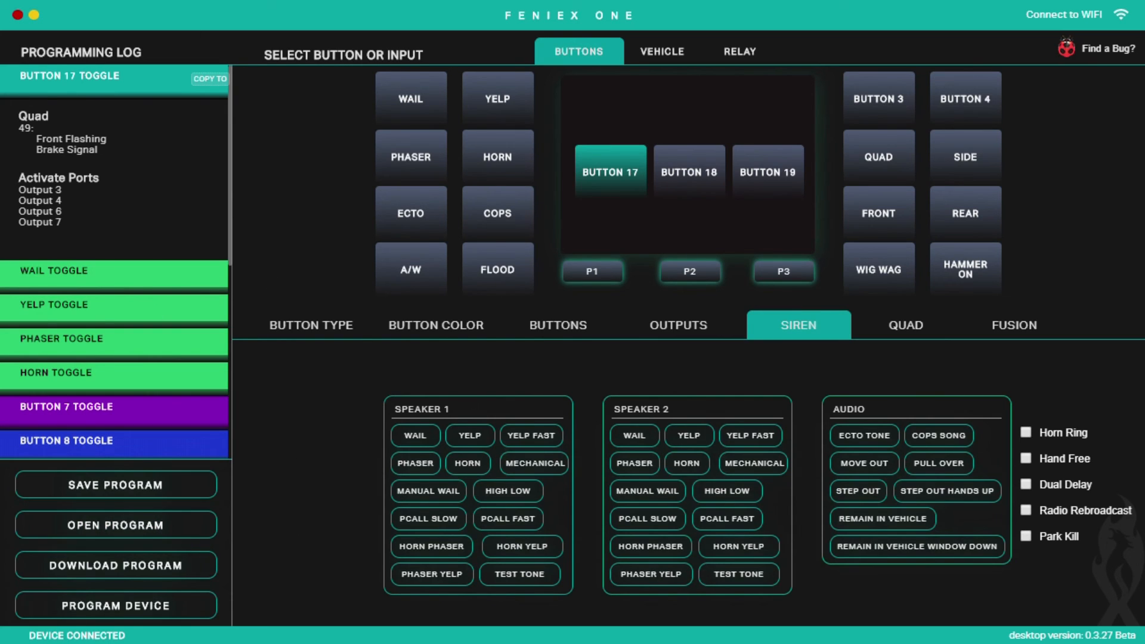
pyautogui.moveTo(284, 217)
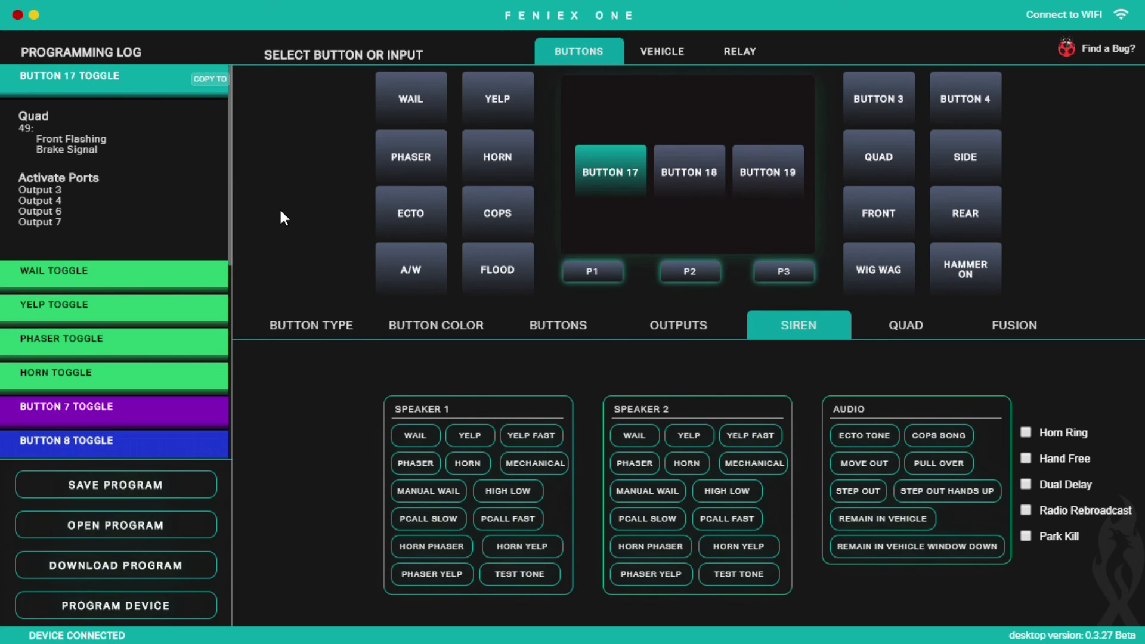
pyautogui.moveTo(333, 225)
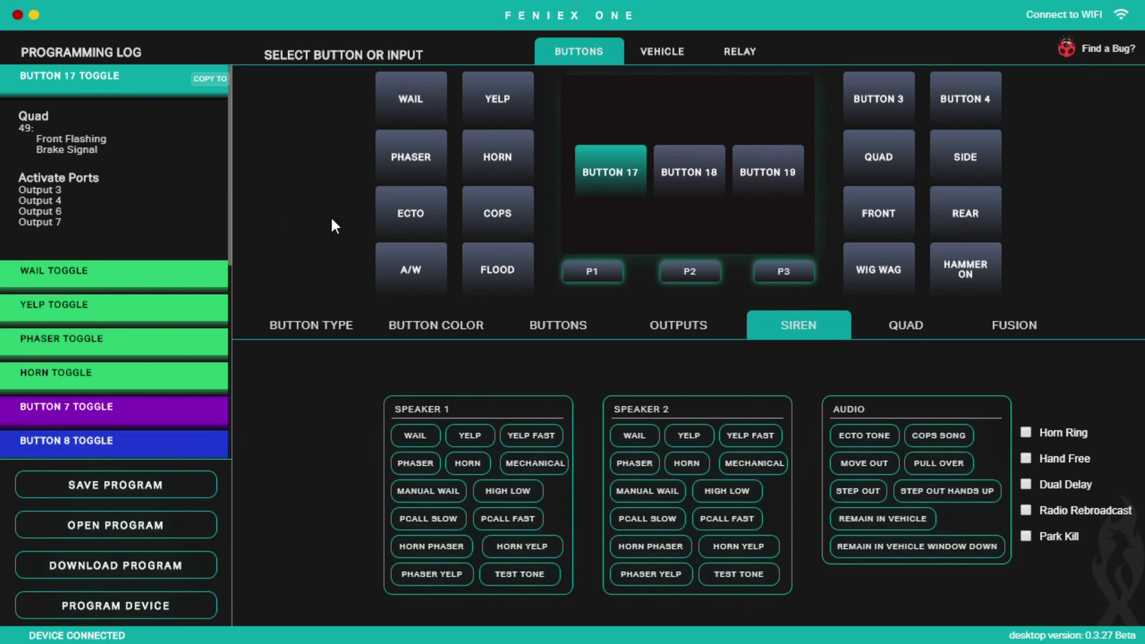
pyautogui.moveTo(570, 122)
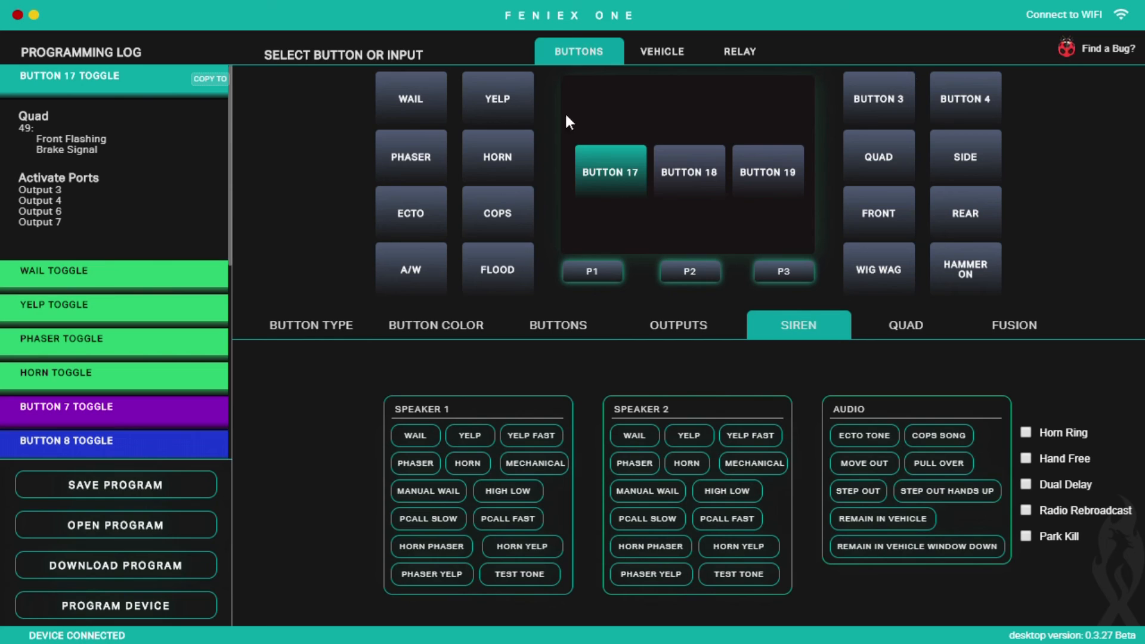
pyautogui.moveTo(336, 508)
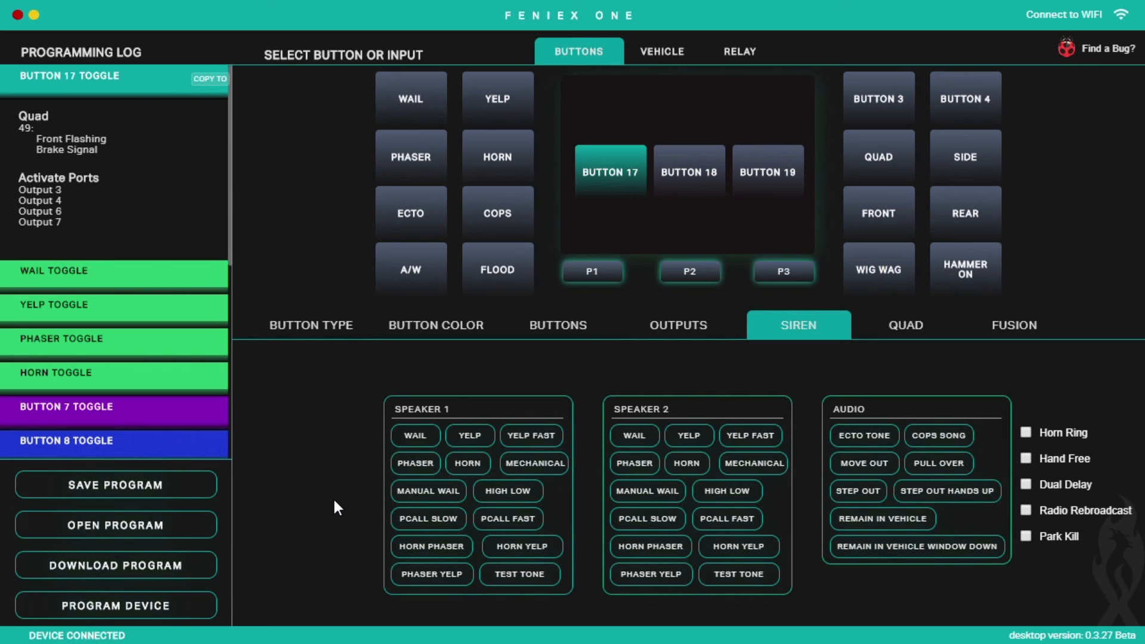
pyautogui.moveTo(324, 454)
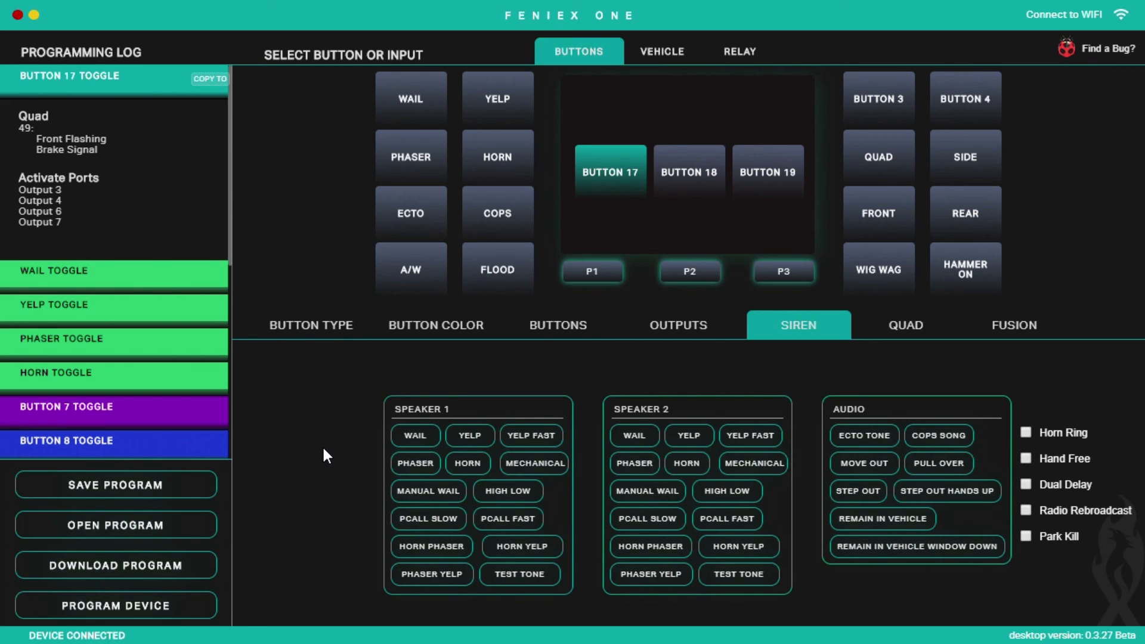
pyautogui.moveTo(131, 581)
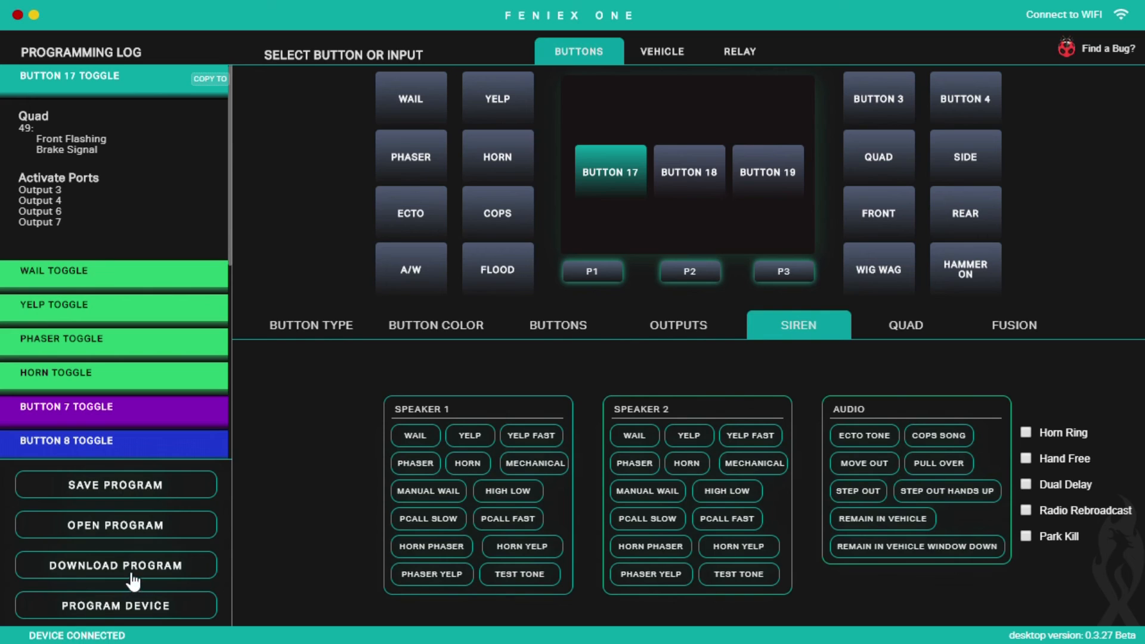
pyautogui.moveTo(103, 623)
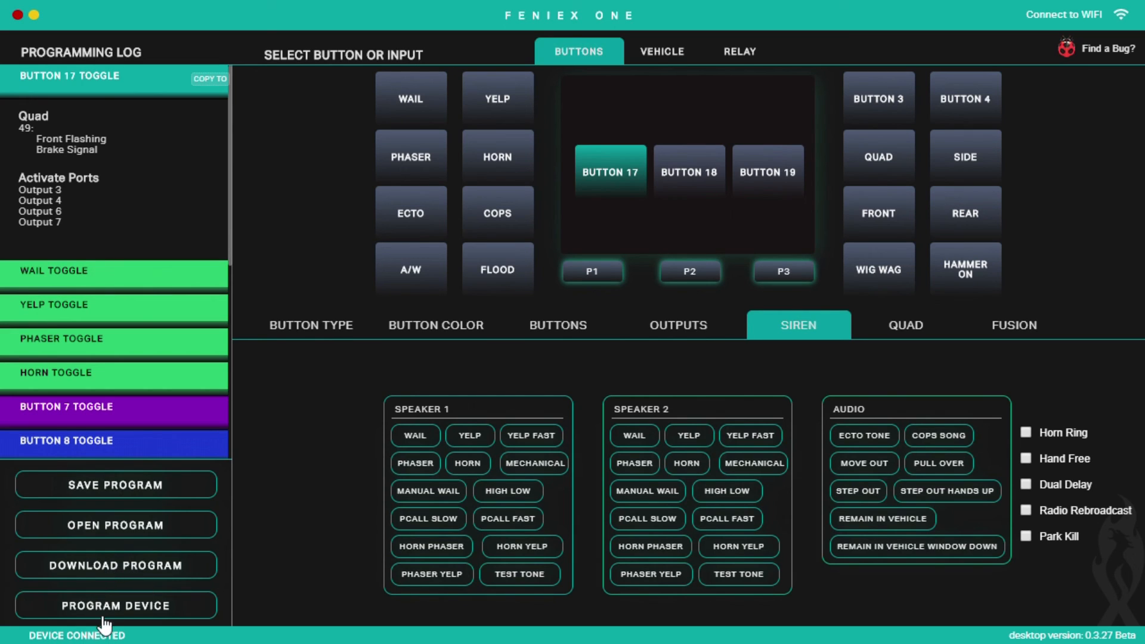
pyautogui.moveTo(165, 629)
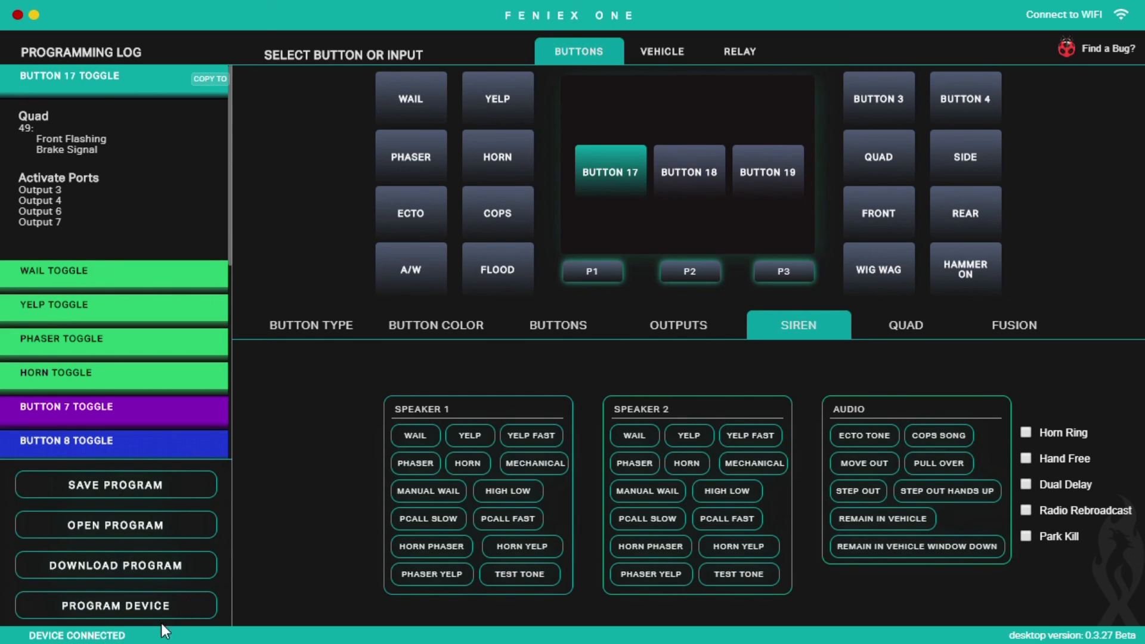
pyautogui.moveTo(148, 611)
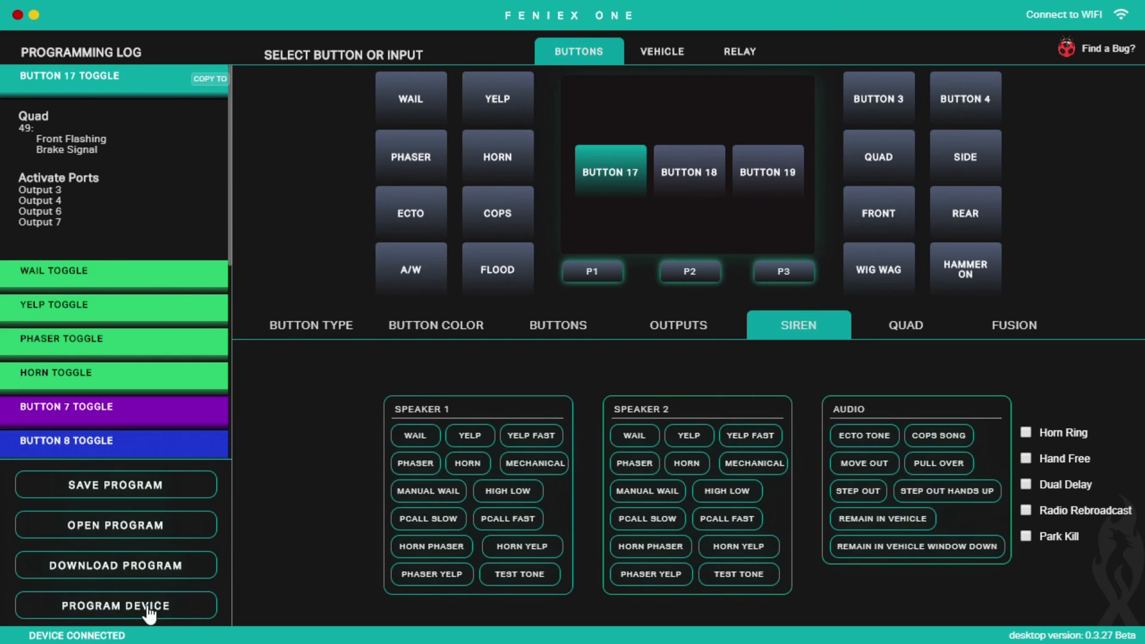
pyautogui.moveTo(145, 613)
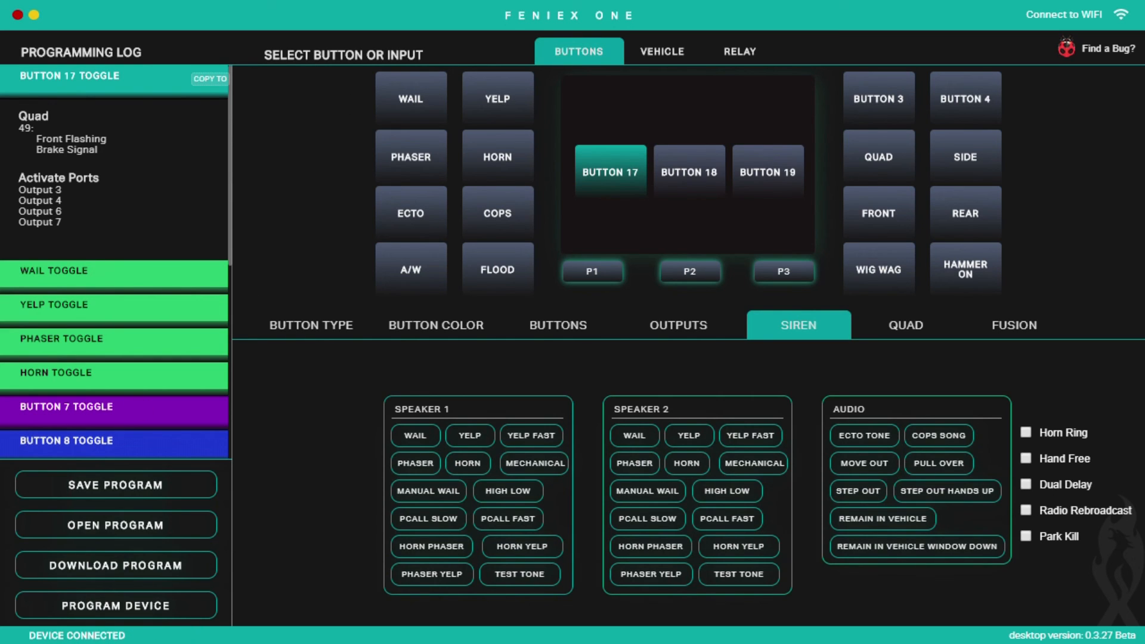
pyautogui.moveTo(135, 611)
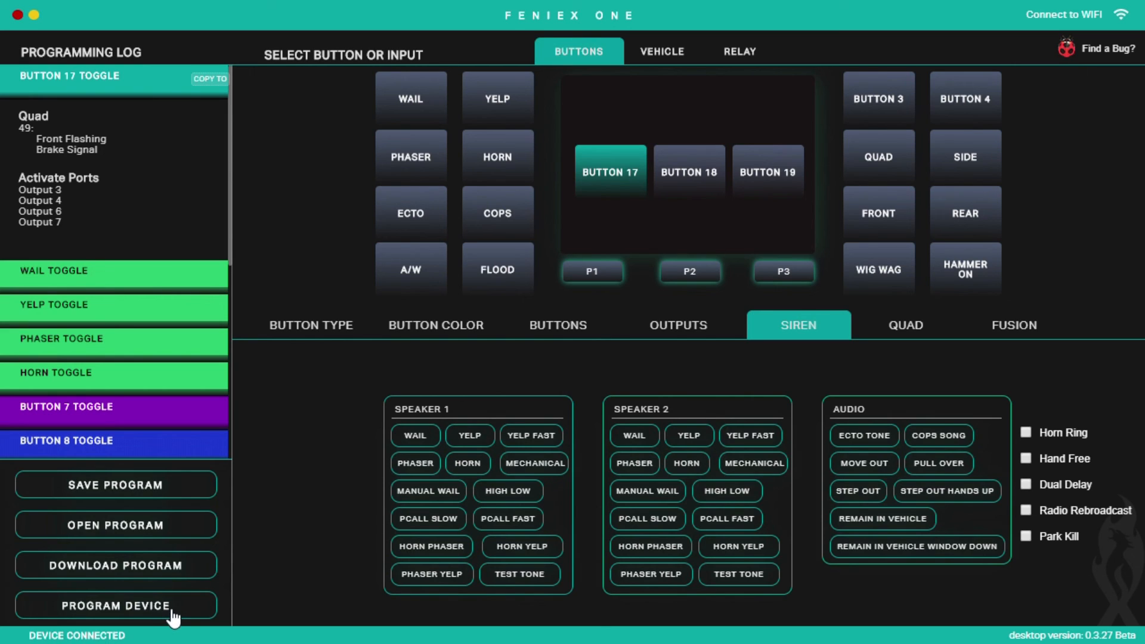
pyautogui.moveTo(321, 212)
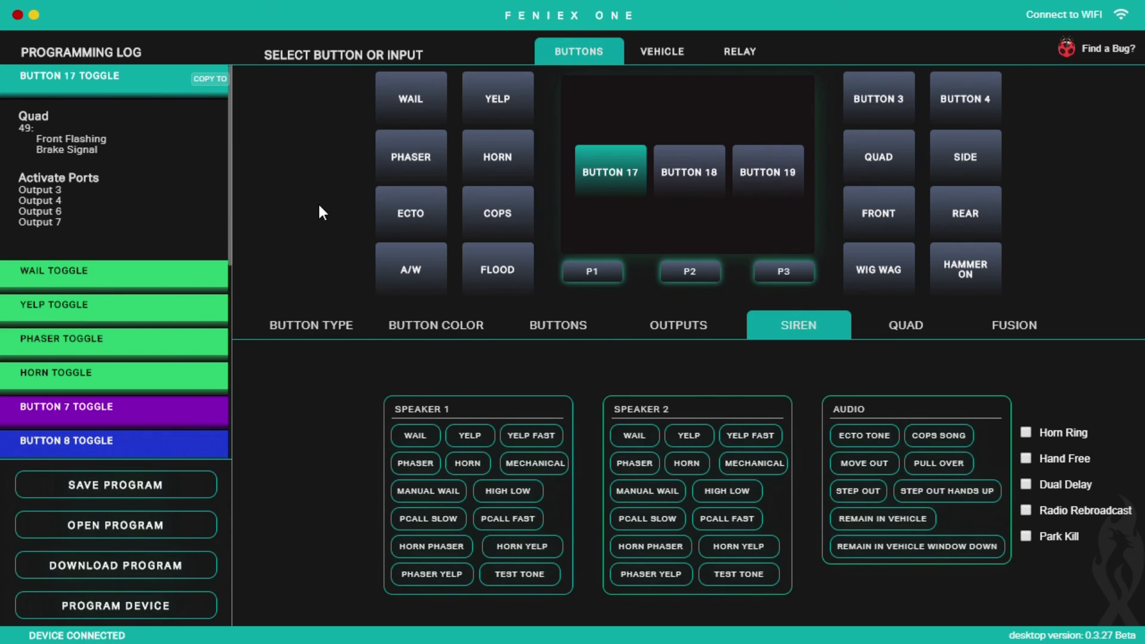
# Step: Show Button 17's activated outputs 3, 4, 6 and 7
pyautogui.click(677, 324)
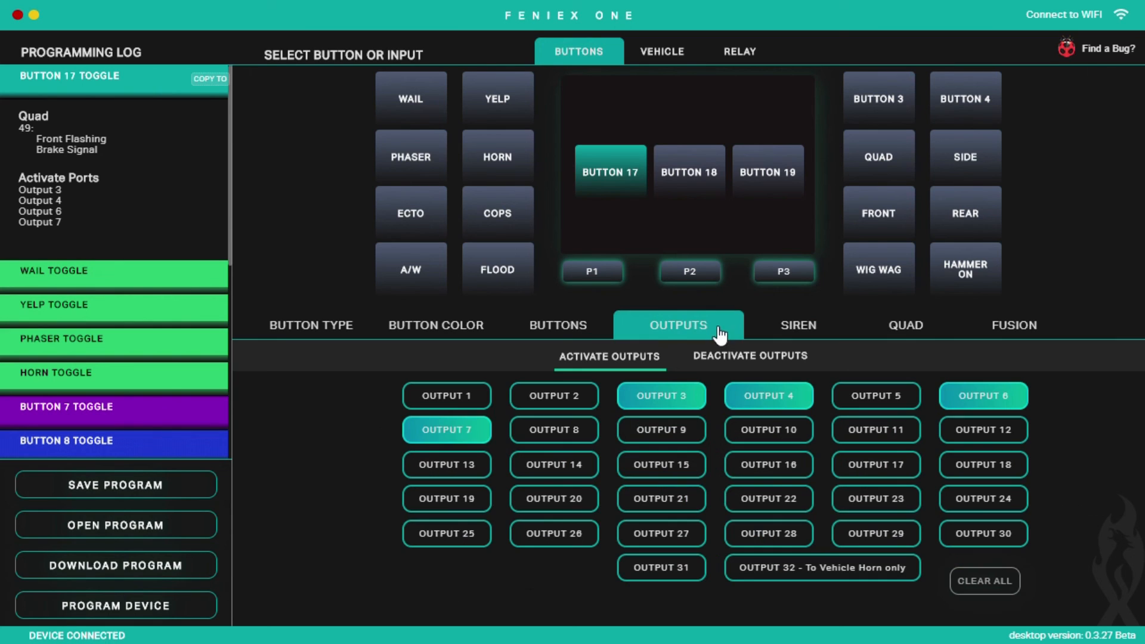
pyautogui.moveTo(613, 522)
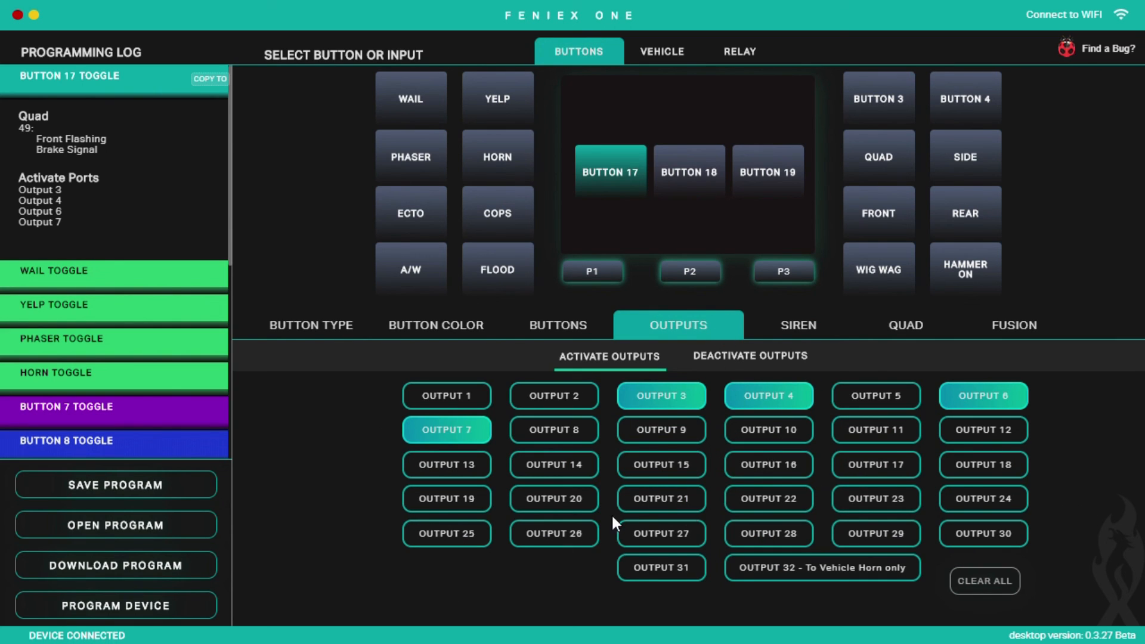
pyautogui.moveTo(777, 372)
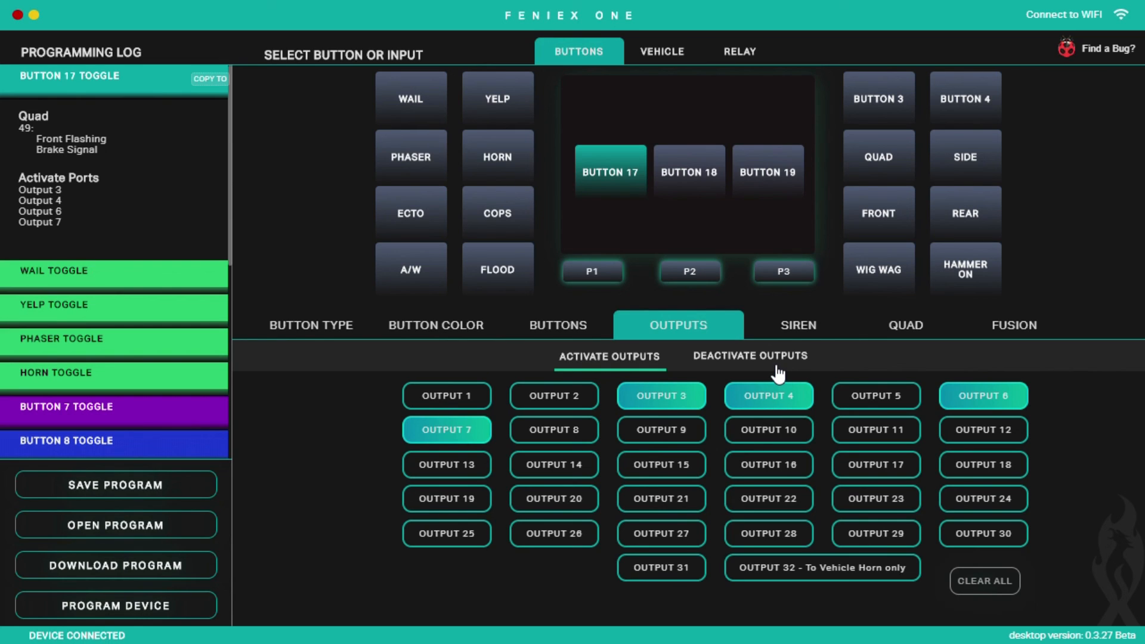
pyautogui.moveTo(882, 365)
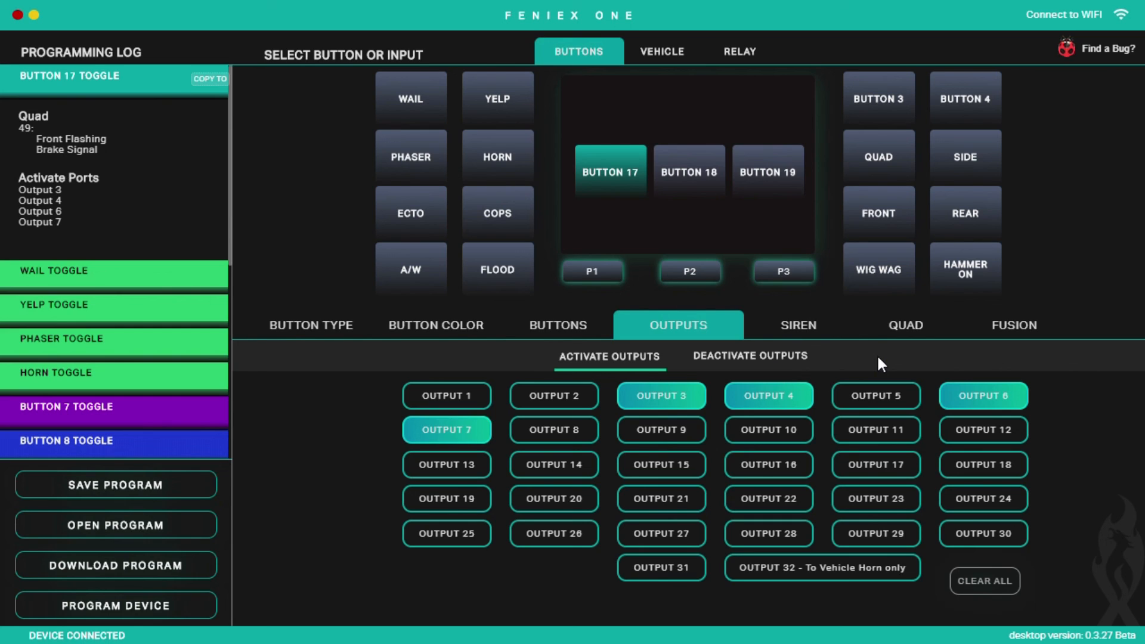
pyautogui.moveTo(812, 493)
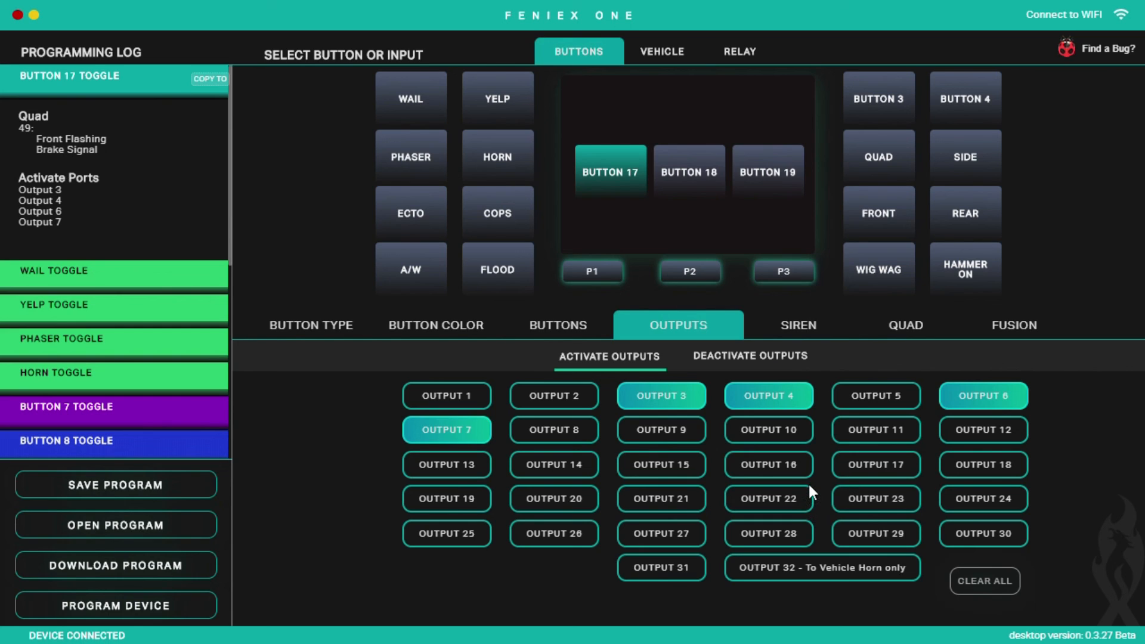
pyautogui.moveTo(886, 281)
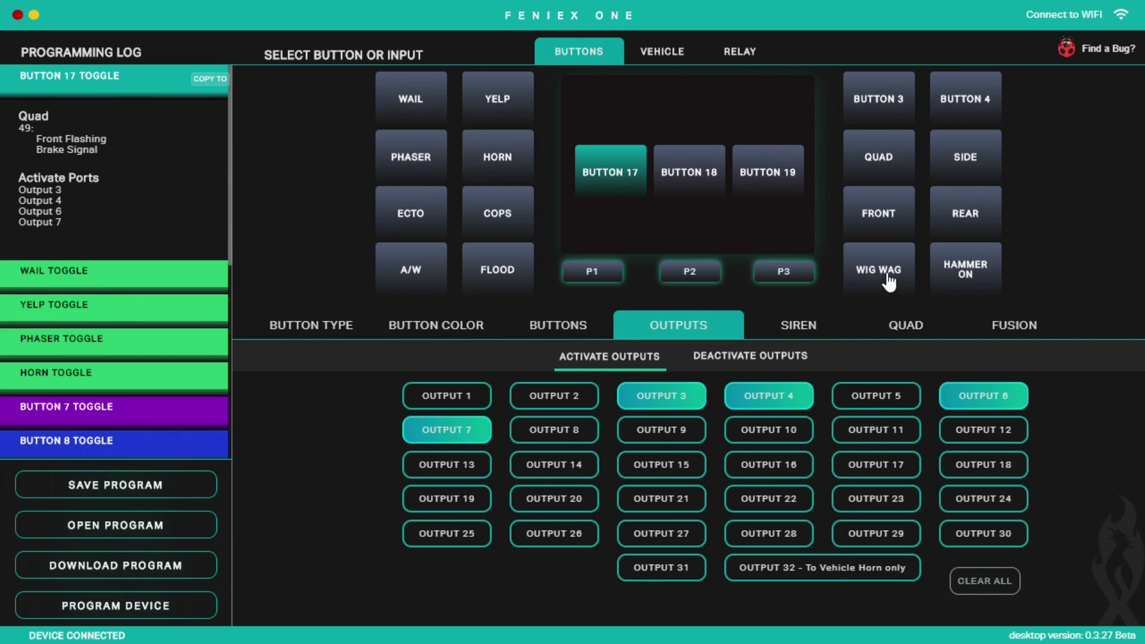
pyautogui.moveTo(889, 163)
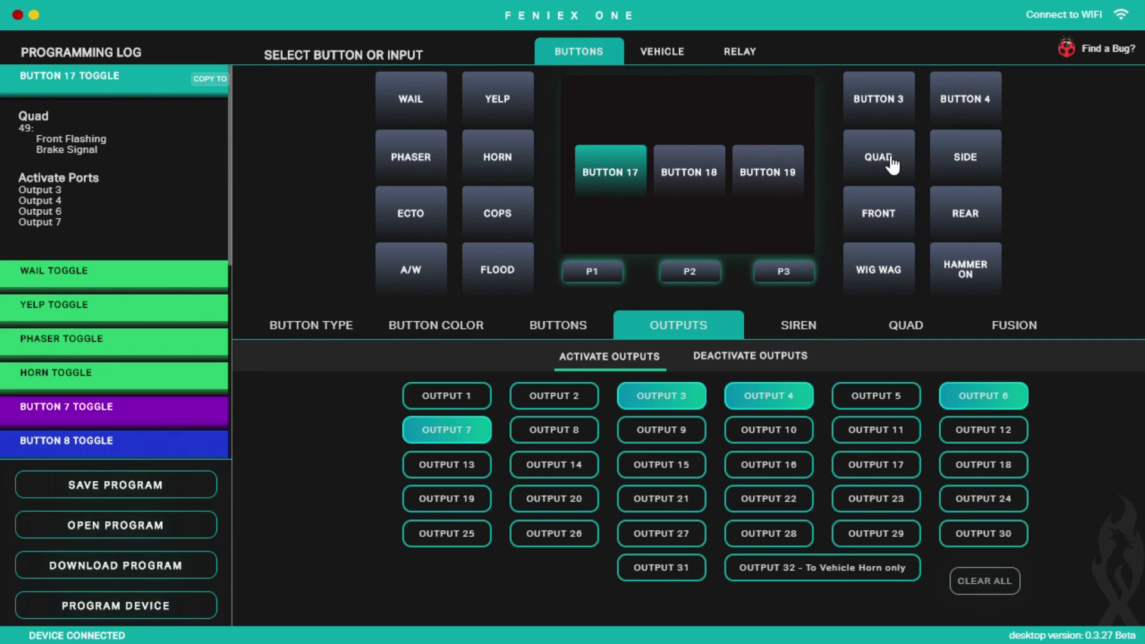
# Step: Review the Quad, Side, Button 17, Ecto and Flood configurations, ending on Flood's outputs 18 and 23
pyautogui.click(877, 156)
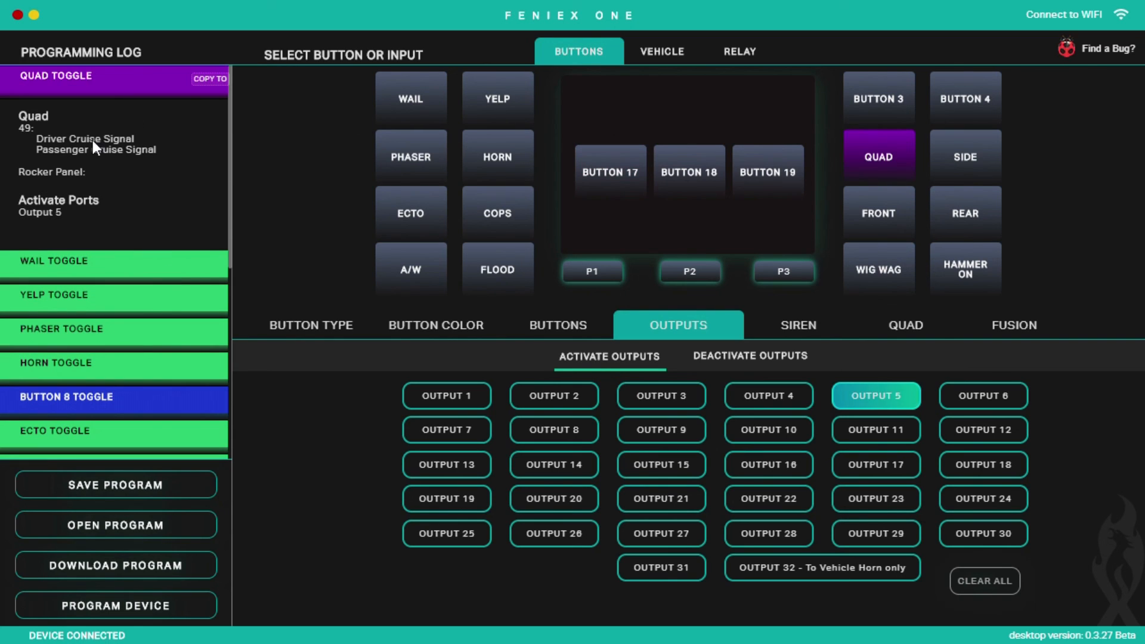
pyautogui.moveTo(1000, 201)
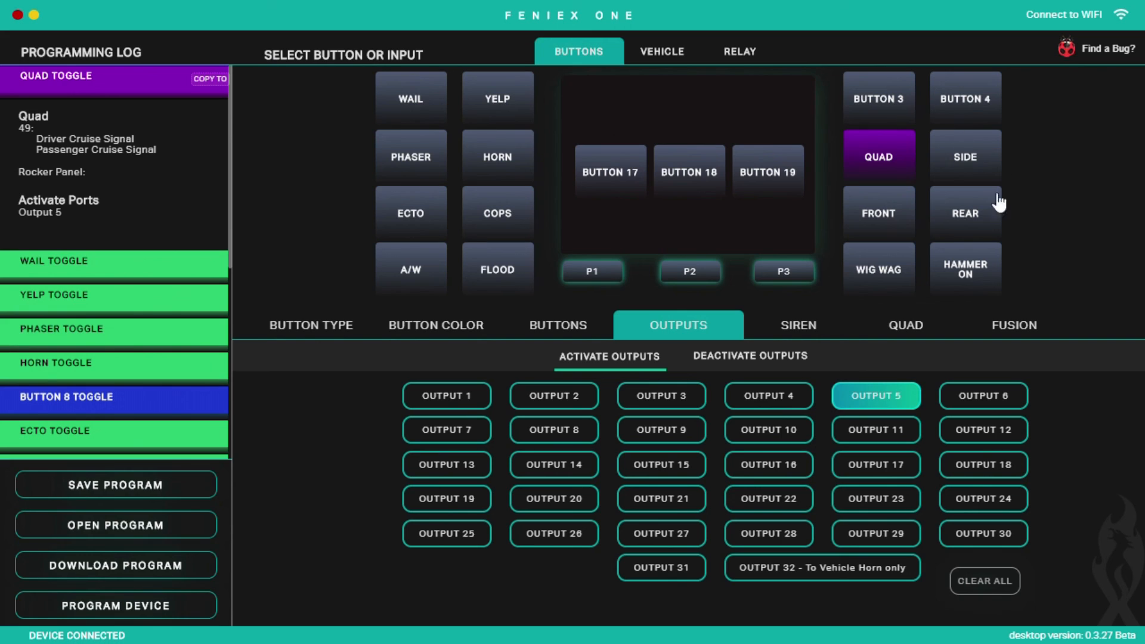
pyautogui.click(963, 155)
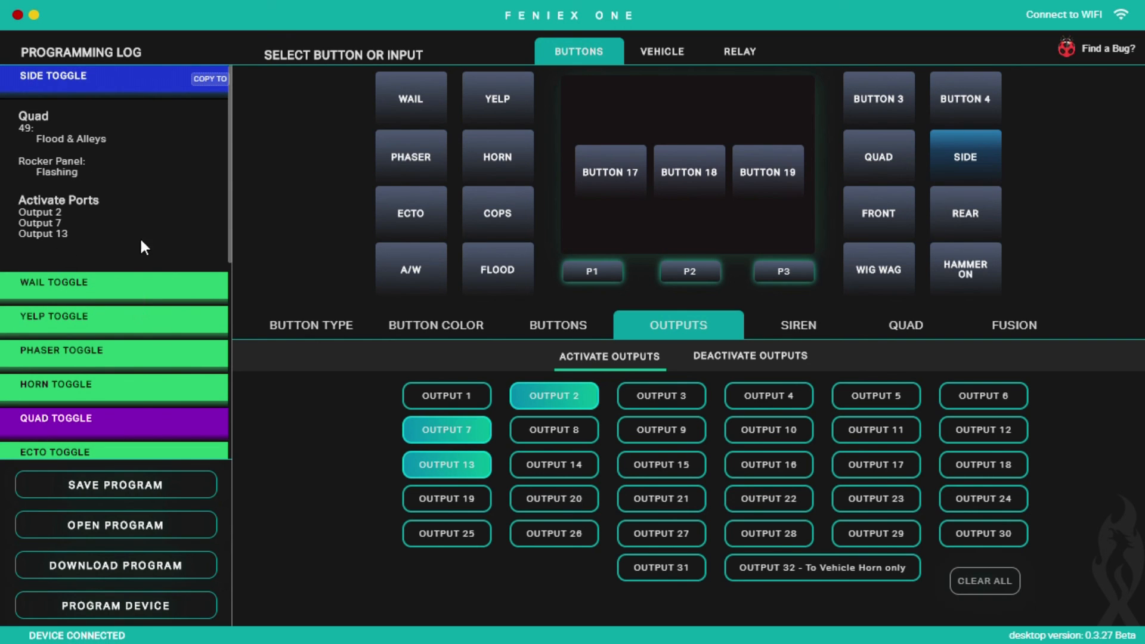
pyautogui.click(609, 170)
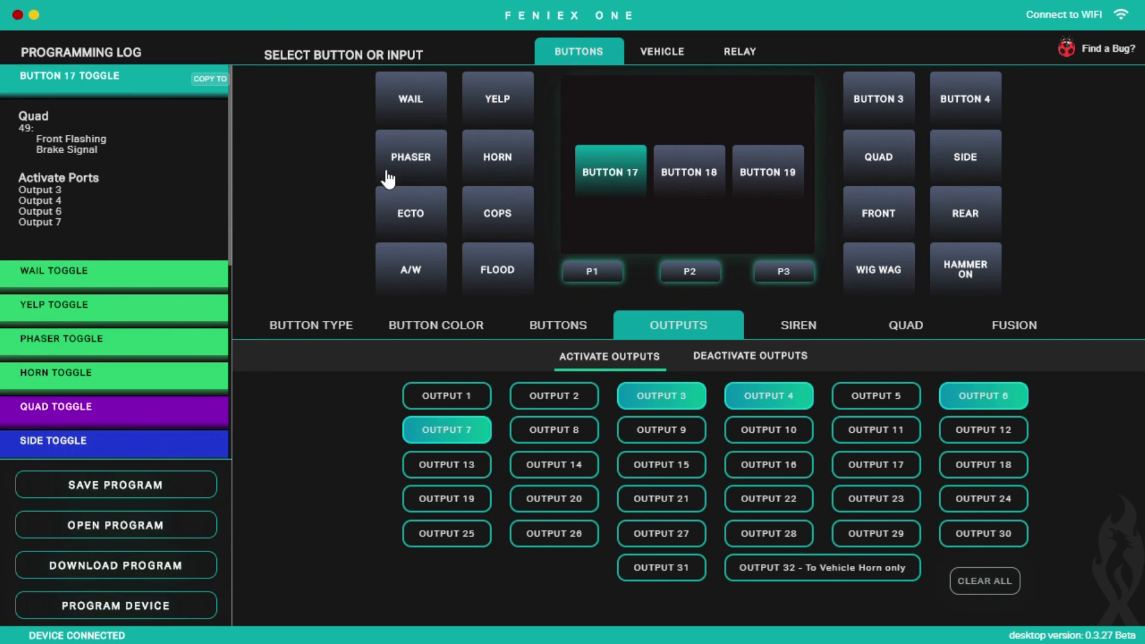
pyautogui.moveTo(119, 169)
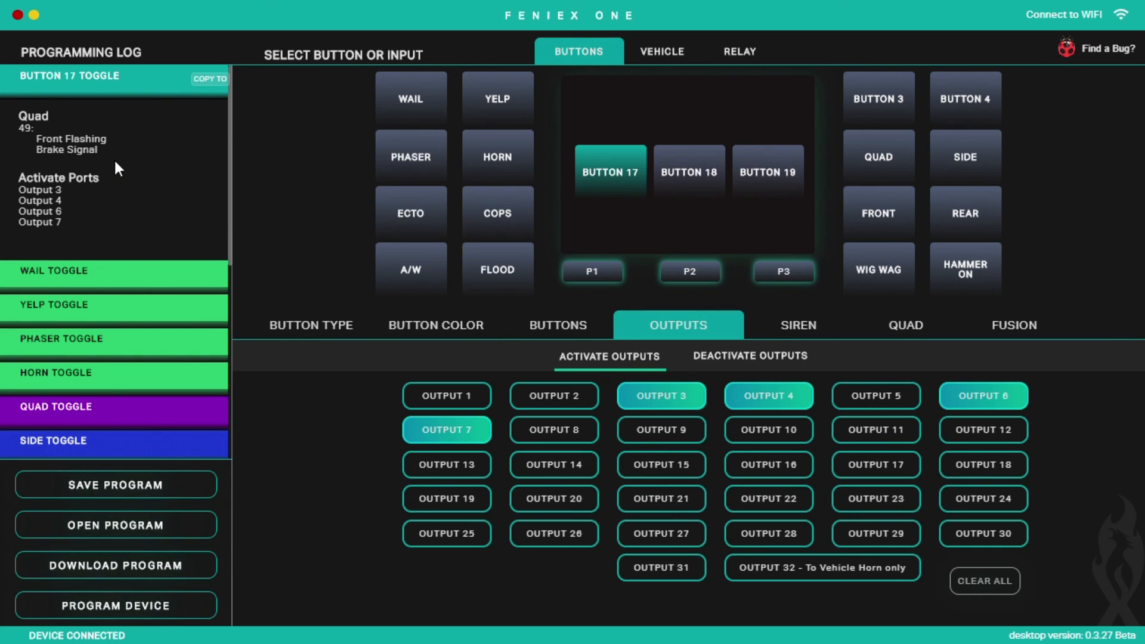
pyautogui.click(409, 212)
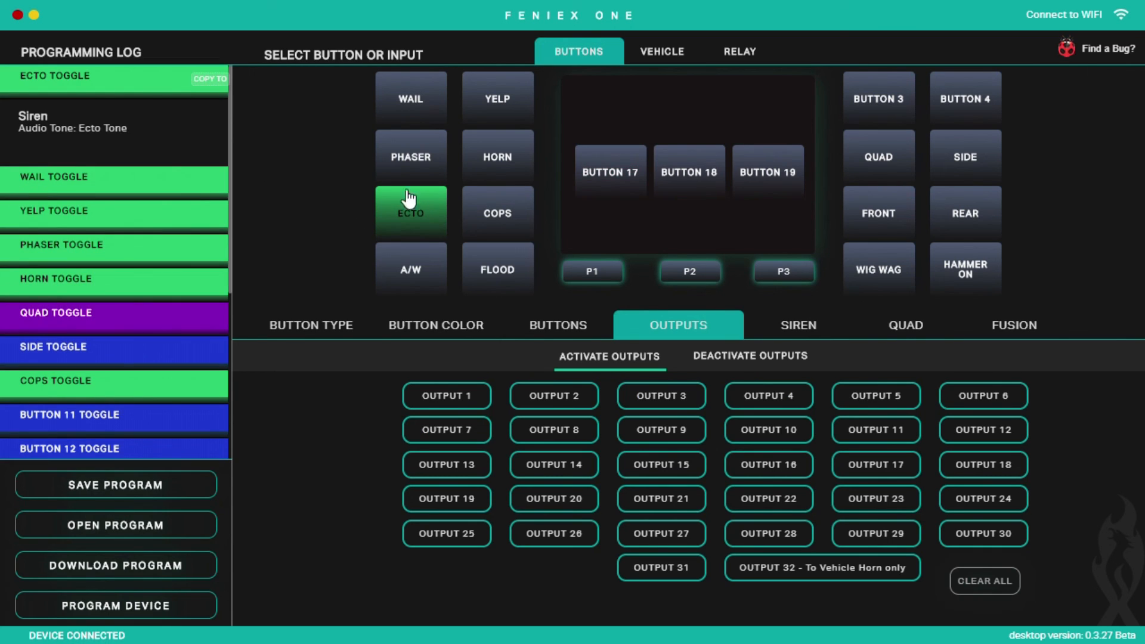
pyautogui.click(496, 268)
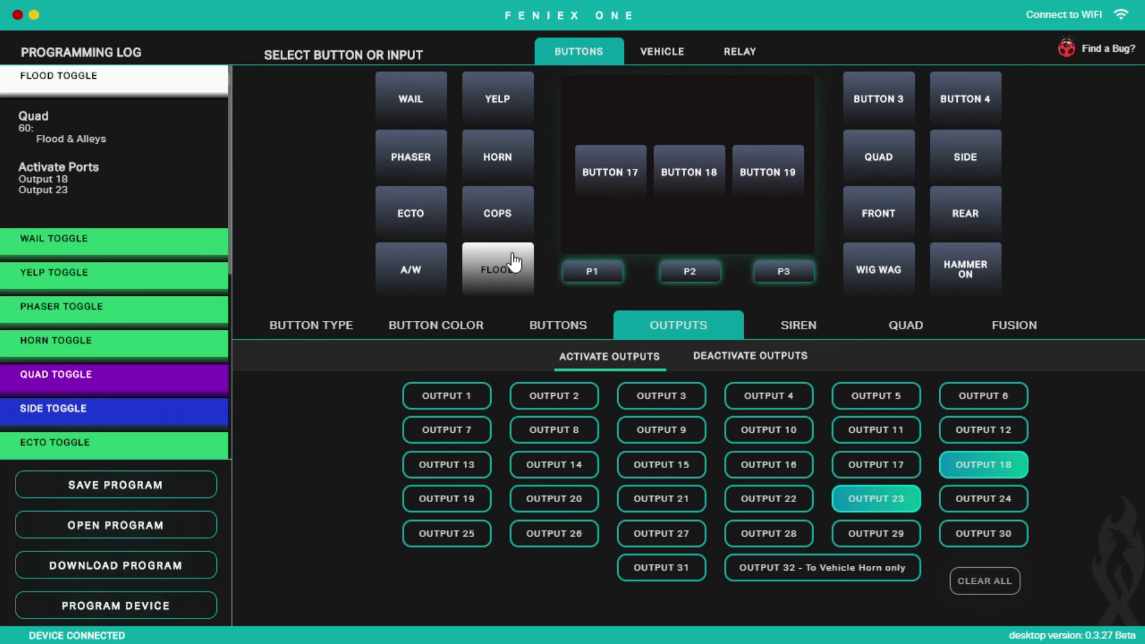
pyautogui.moveTo(928, 311)
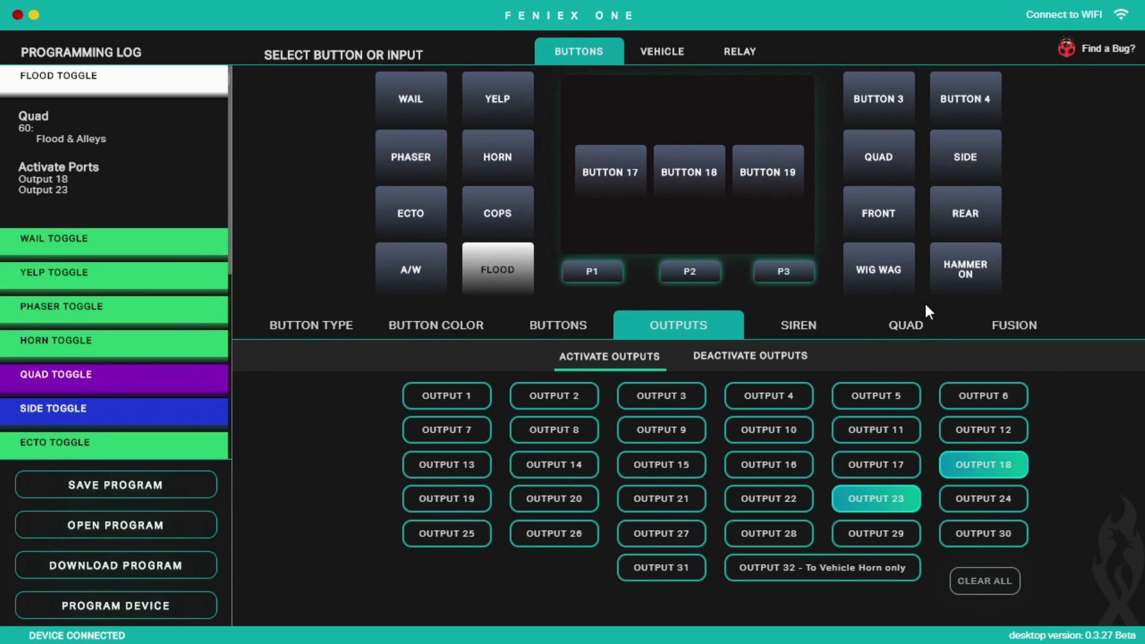
pyautogui.moveTo(947, 298)
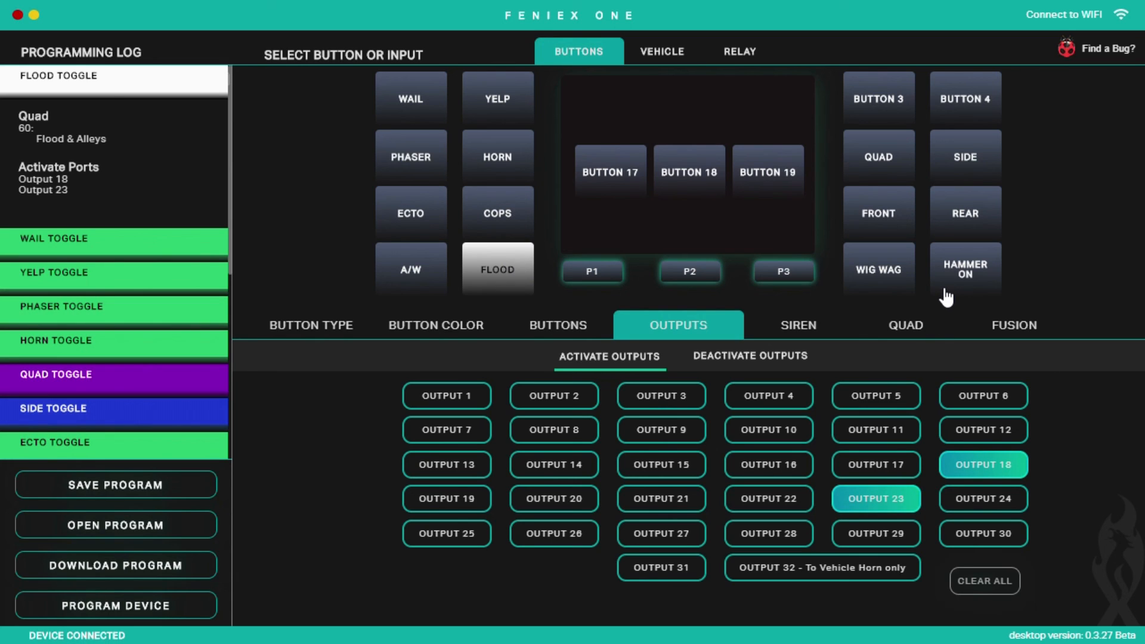